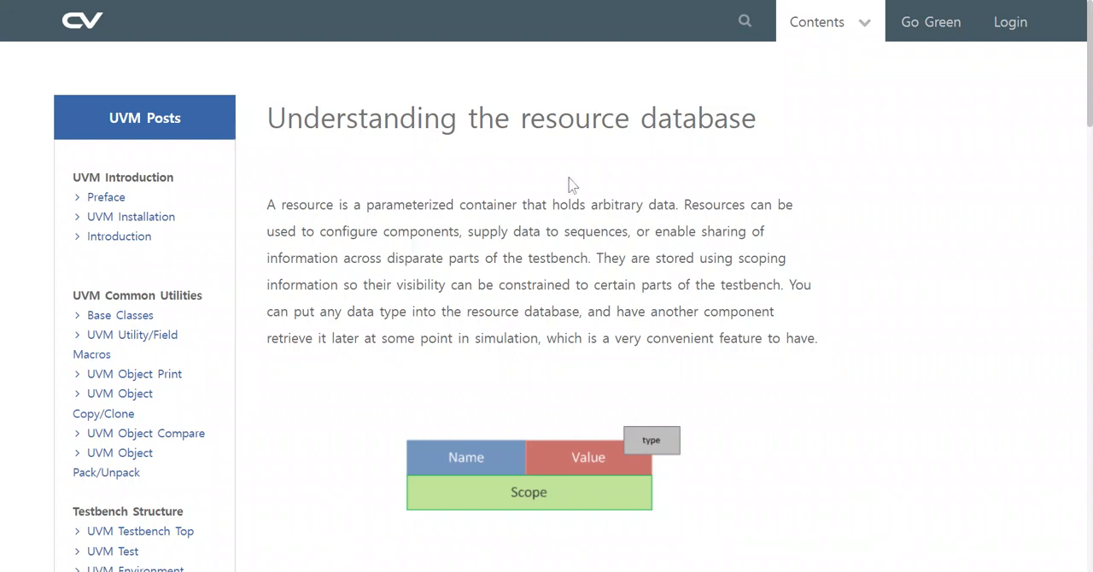
{"action": "mouse_move", "coordinate": [324, 124]}
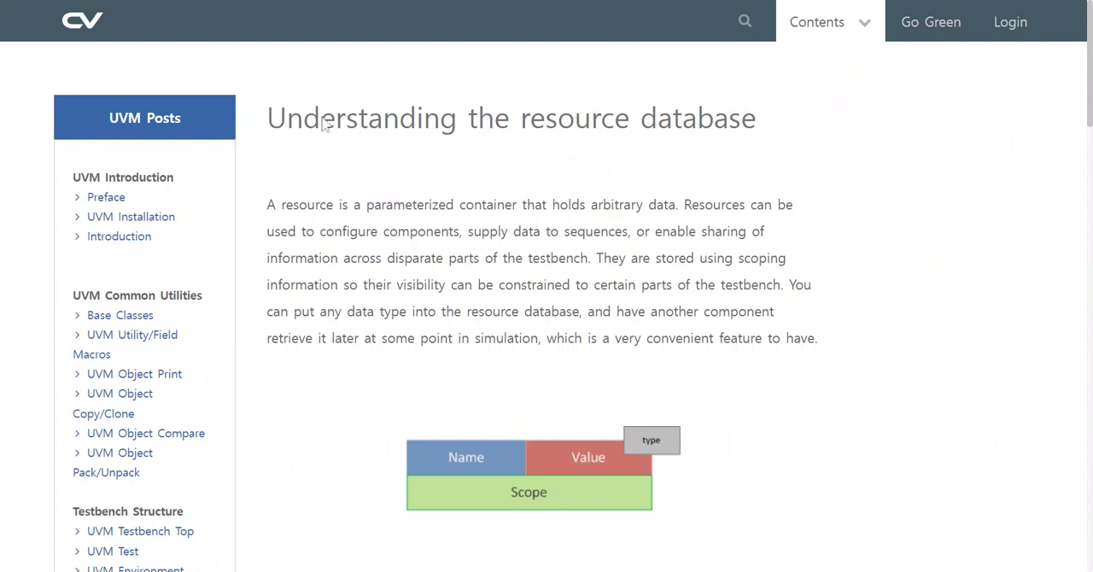
{"action": "mouse_move", "coordinate": [620, 185]}
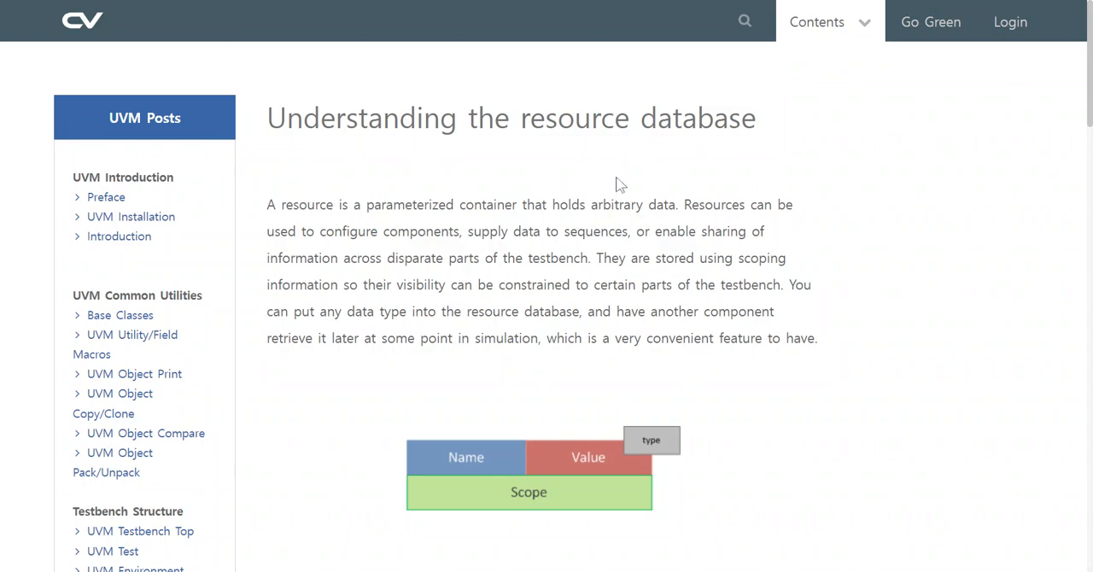
Step: Scroll past the Name/Value/Scope/Type table to the resource queue diagram and get_by_type() paragraph
{"action": "scroll", "scroll_direction": "down", "scroll_amount": 3}
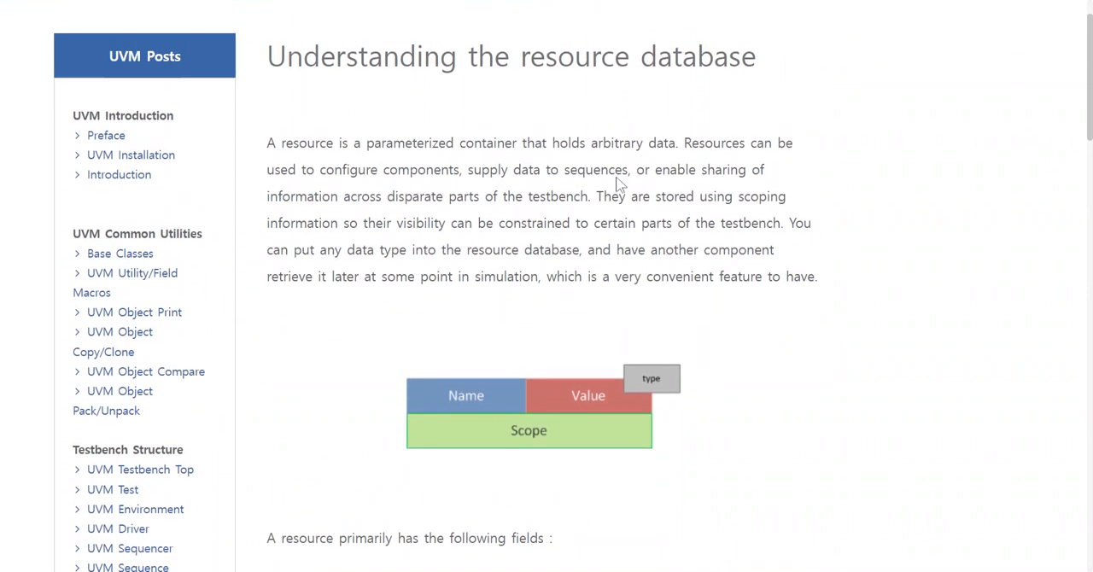
{"action": "scroll", "scroll_direction": "down", "scroll_amount": 3}
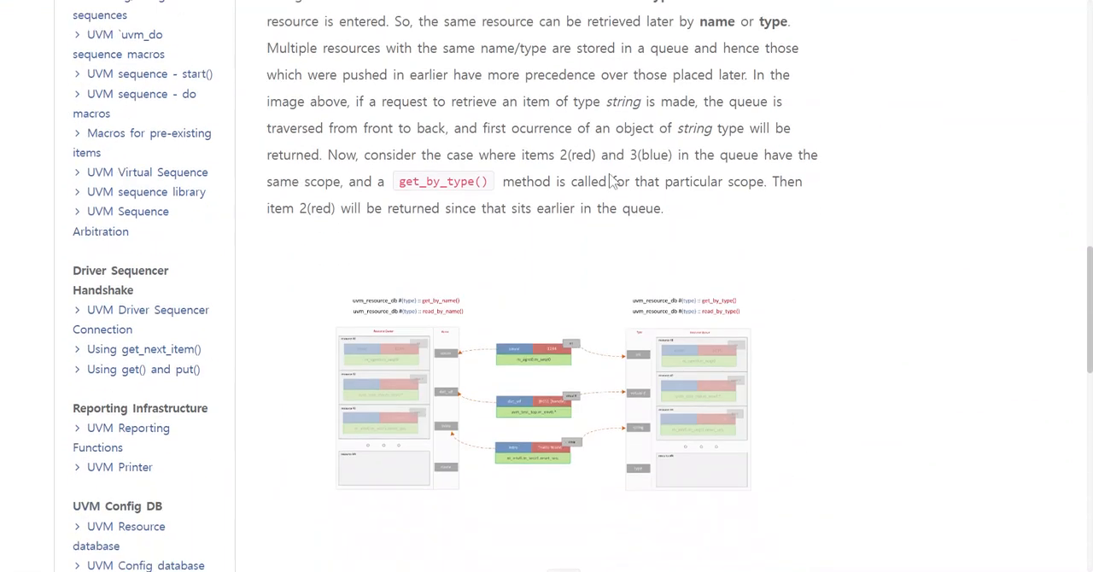
{"action": "scroll", "scroll_direction": "down", "scroll_amount": 3}
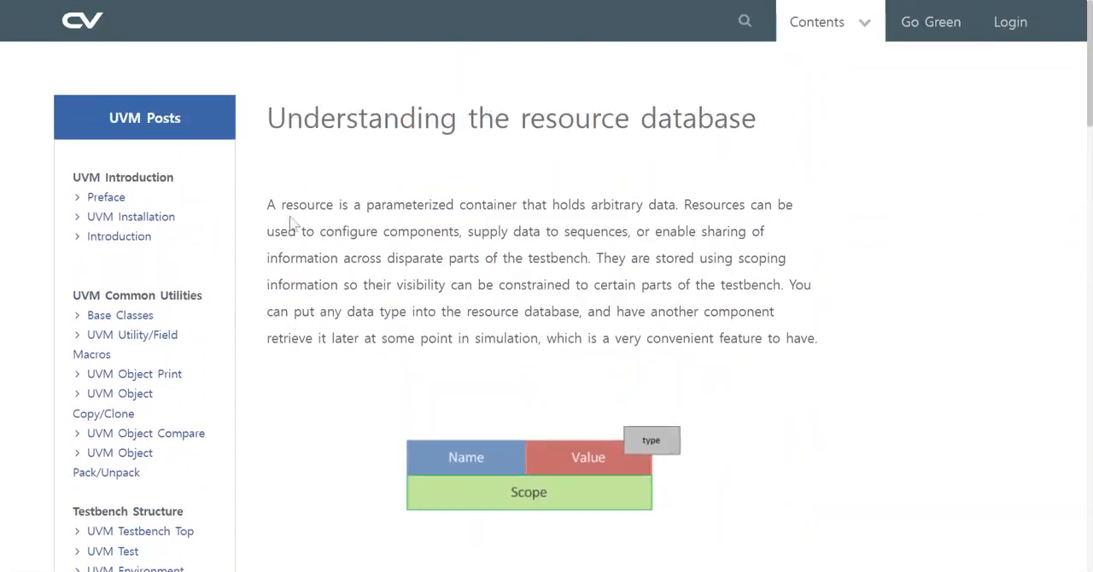
{"action": "mouse_move", "coordinate": [384, 217]}
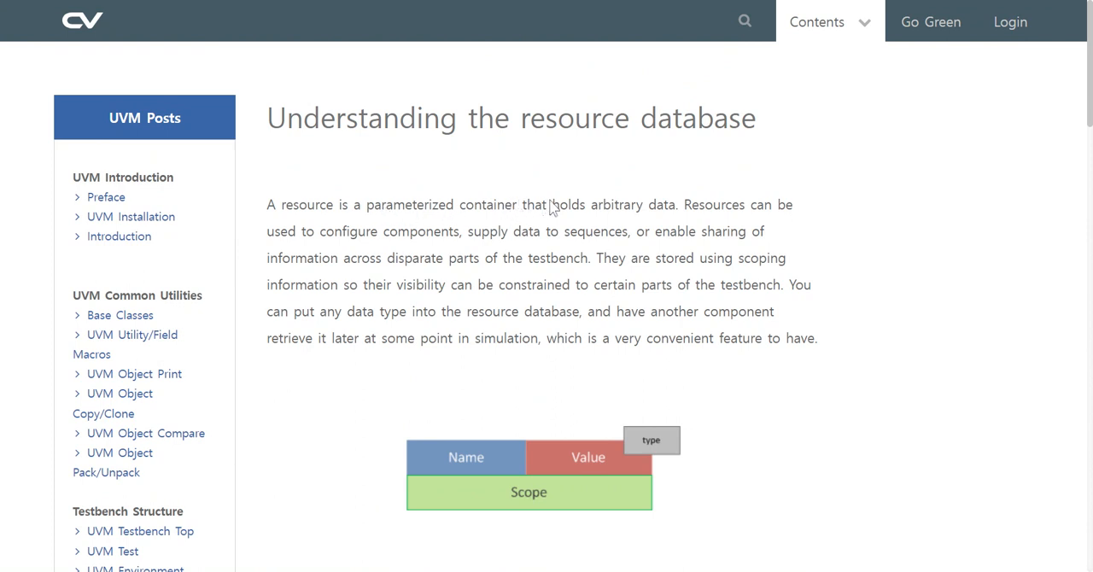
{"action": "mouse_move", "coordinate": [665, 217]}
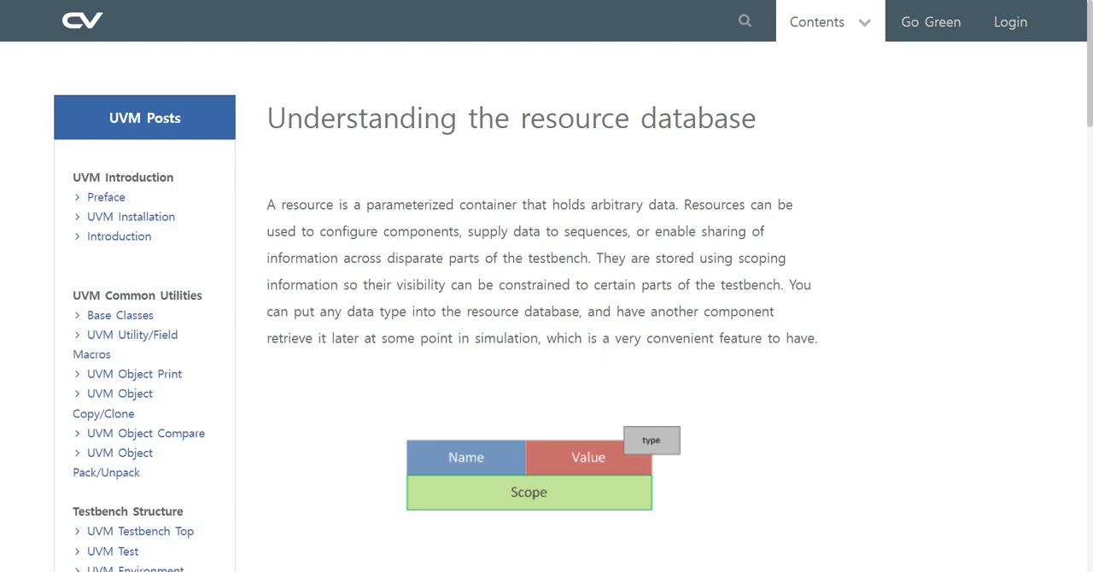
{"action": "mouse_move", "coordinate": [468, 239]}
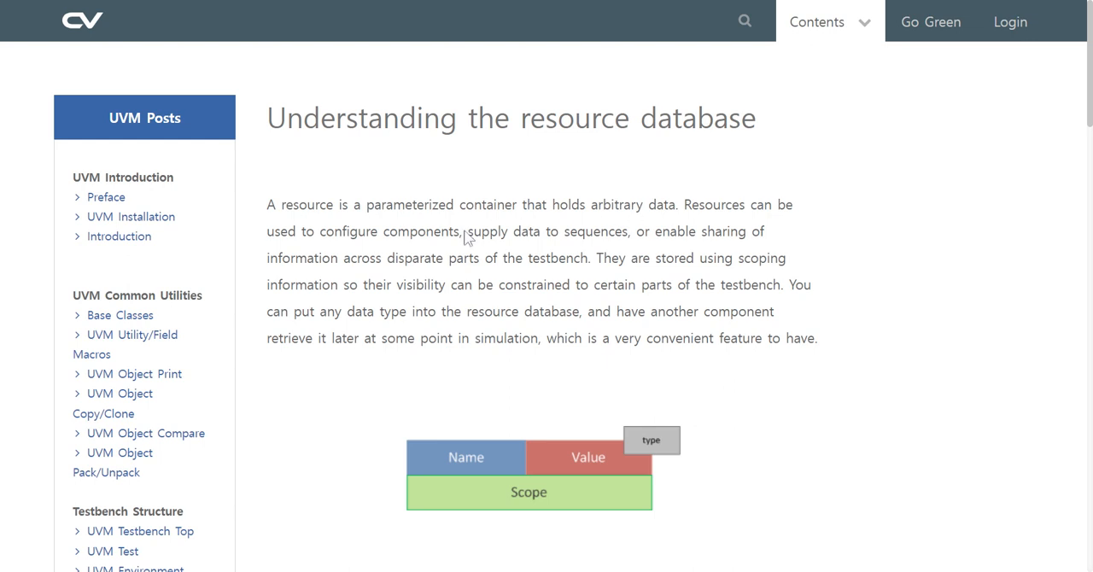
{"action": "mouse_move", "coordinate": [572, 242]}
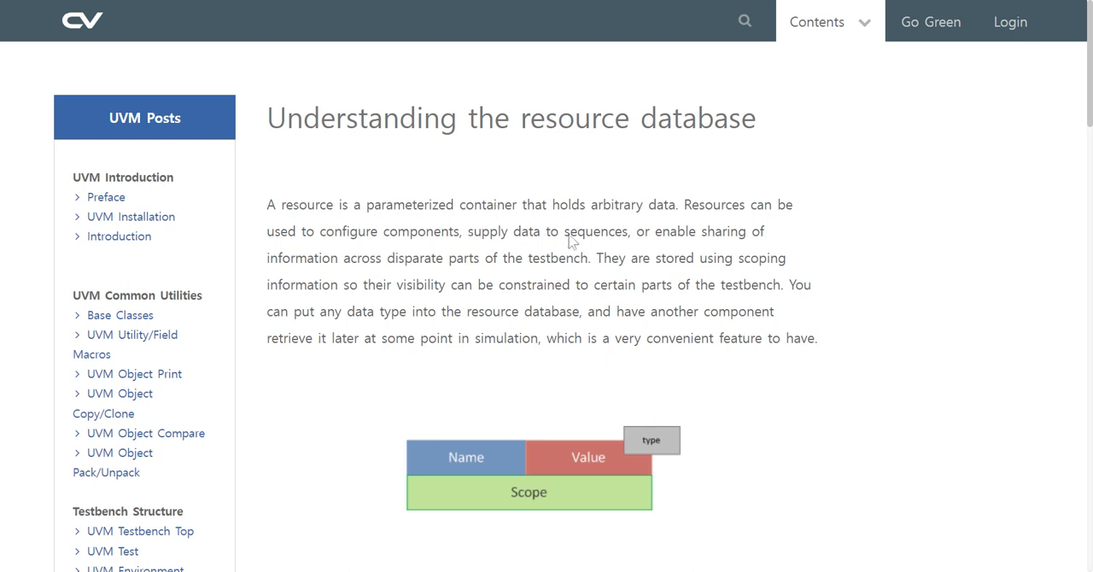
{"action": "mouse_move", "coordinate": [652, 242]}
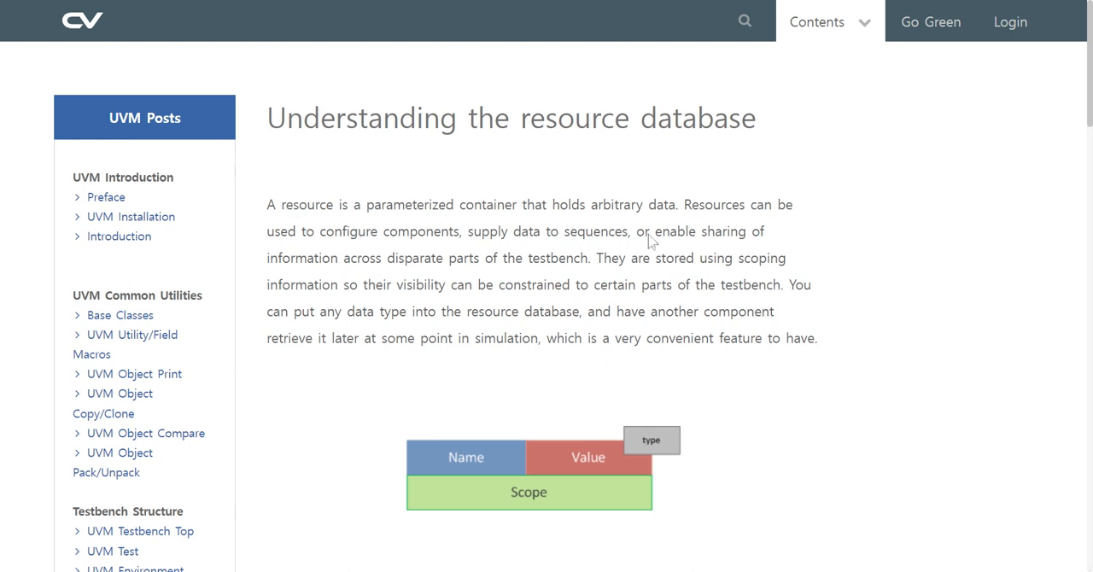
{"action": "mouse_move", "coordinate": [333, 250]}
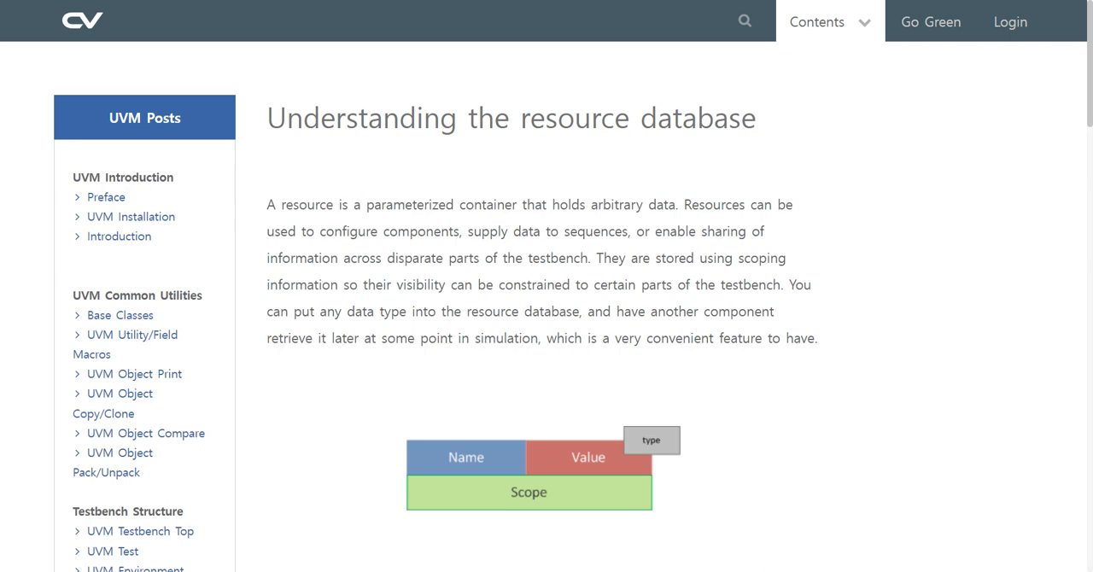
{"action": "mouse_move", "coordinate": [483, 272]}
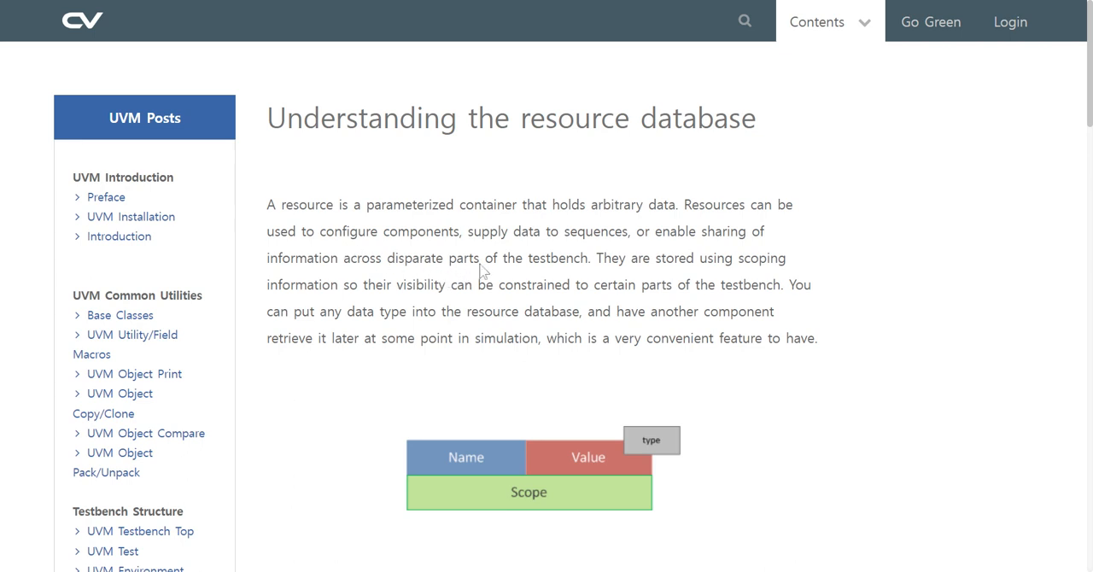
{"action": "mouse_move", "coordinate": [568, 267]}
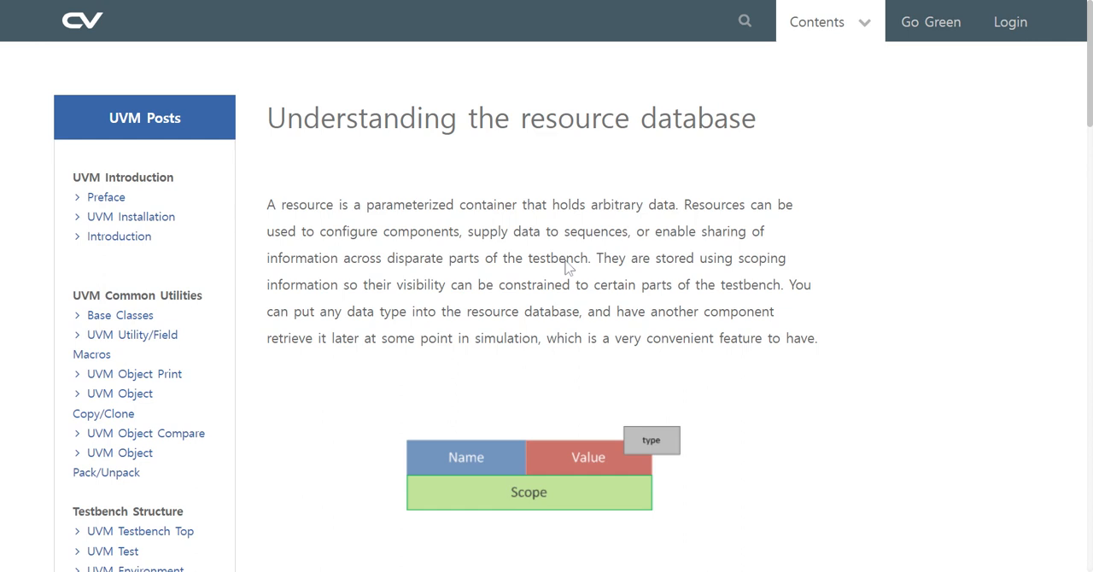
{"action": "mouse_move", "coordinate": [309, 298]}
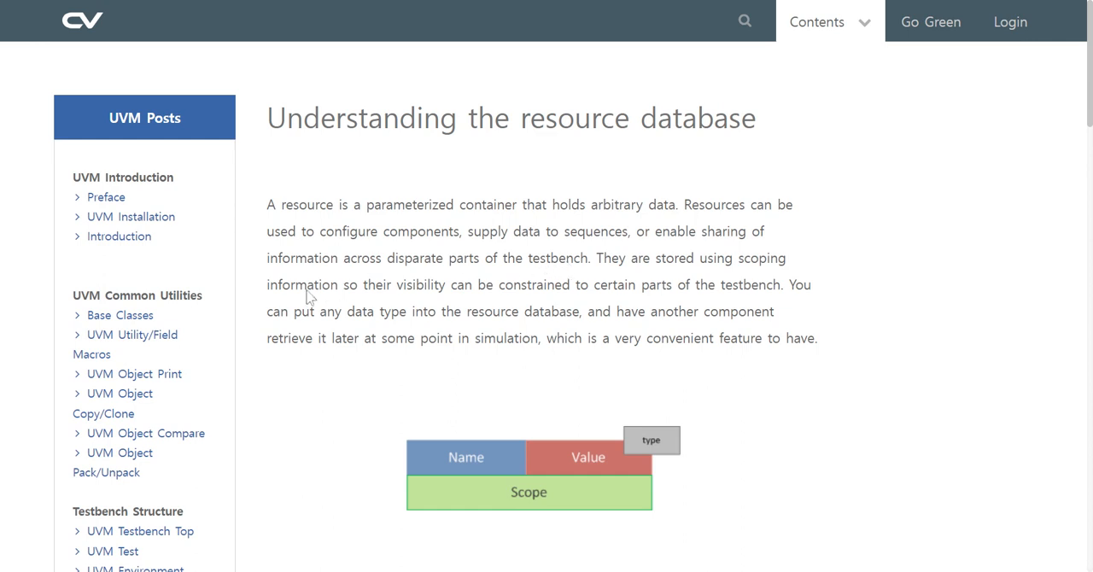
{"action": "mouse_move", "coordinate": [305, 298]}
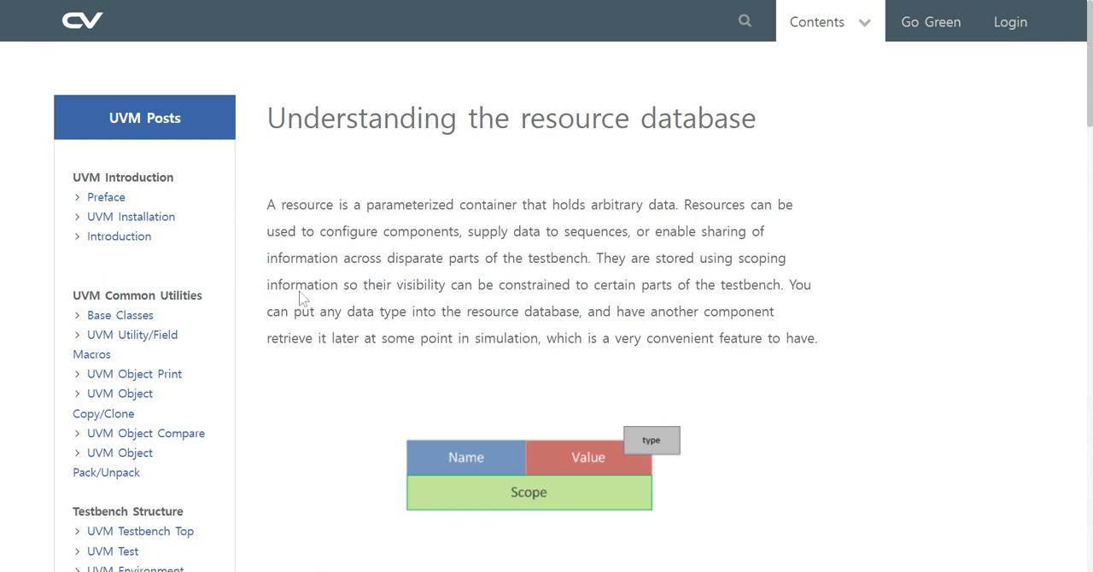
{"action": "mouse_move", "coordinate": [374, 296]}
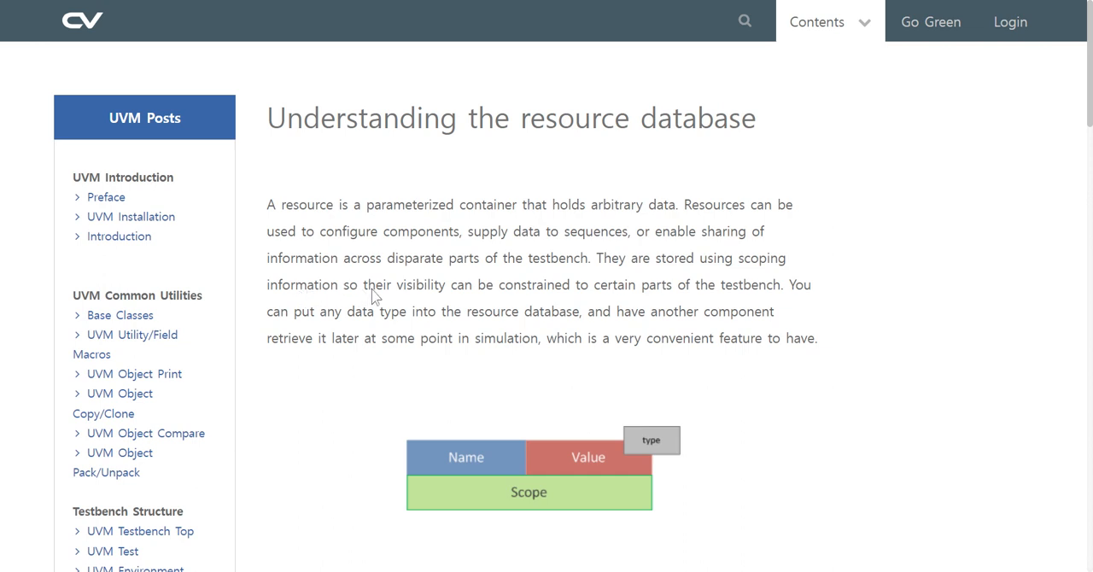
{"action": "mouse_move", "coordinate": [665, 266]}
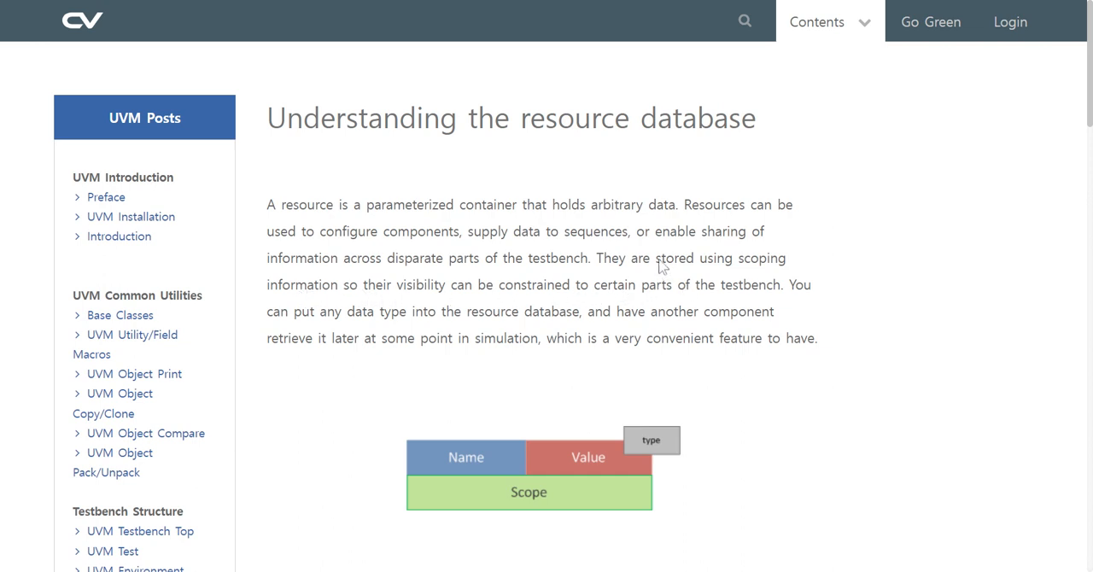
{"action": "mouse_move", "coordinate": [331, 329]}
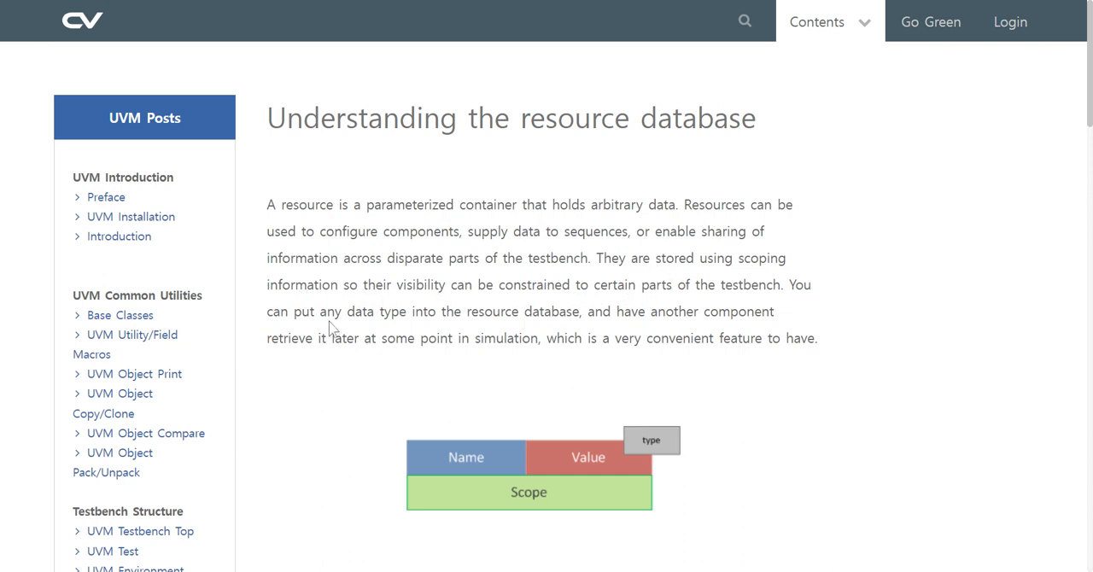
{"action": "mouse_move", "coordinate": [437, 310]}
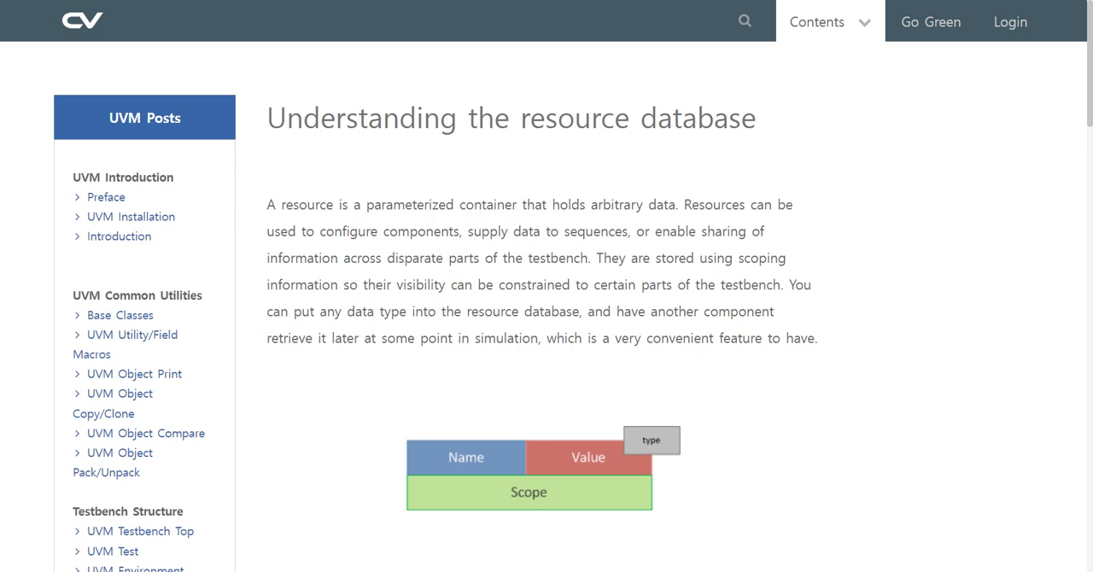
{"action": "scroll", "scroll_direction": "down", "scroll_amount": 3}
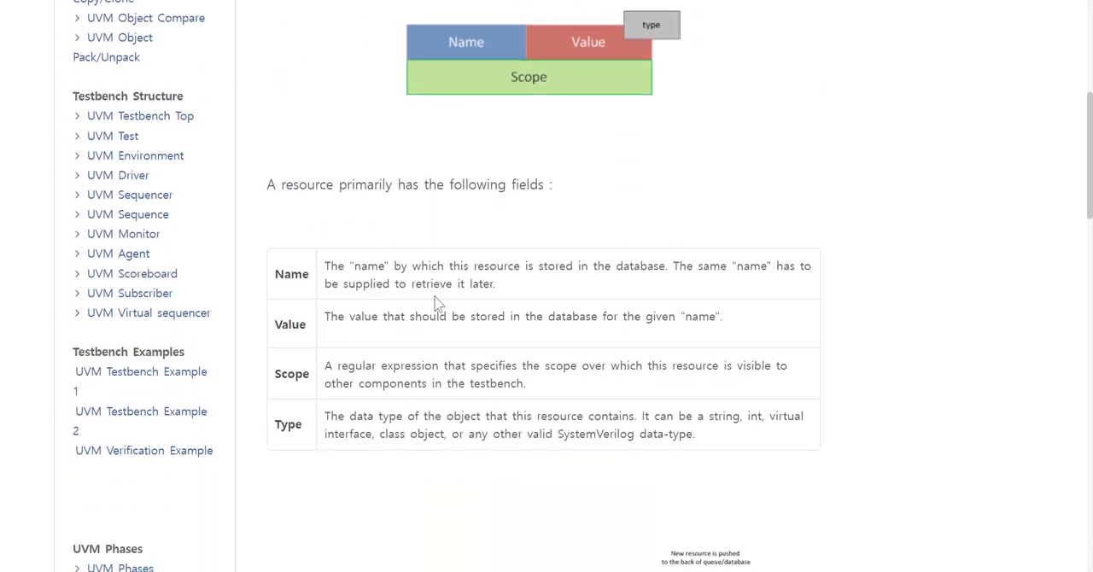
{"action": "scroll", "scroll_direction": "down", "scroll_amount": 3}
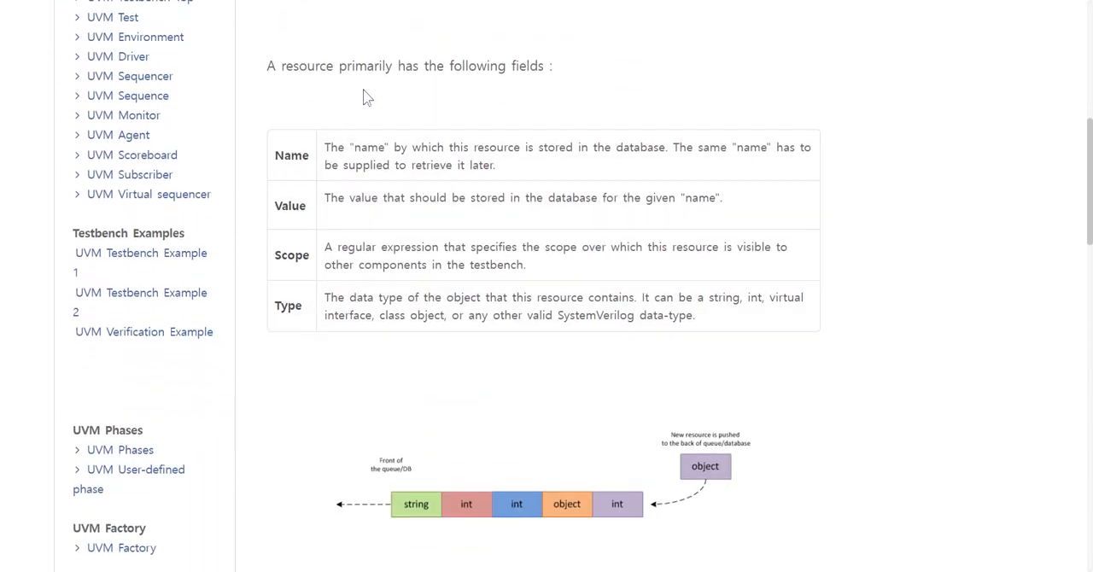
{"action": "mouse_move", "coordinate": [428, 91]}
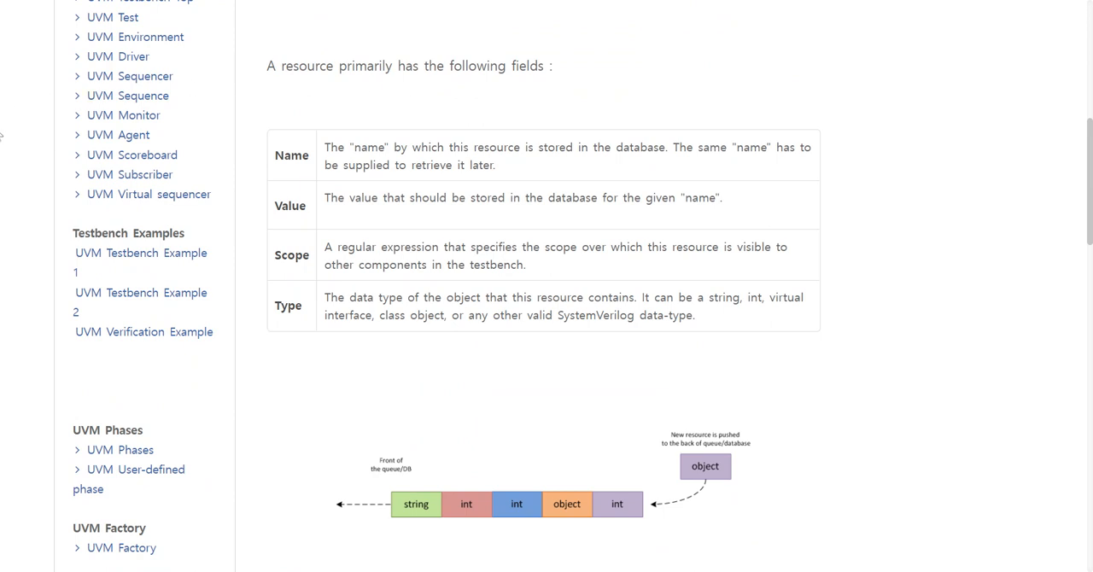
{"action": "mouse_move", "coordinate": [413, 128]}
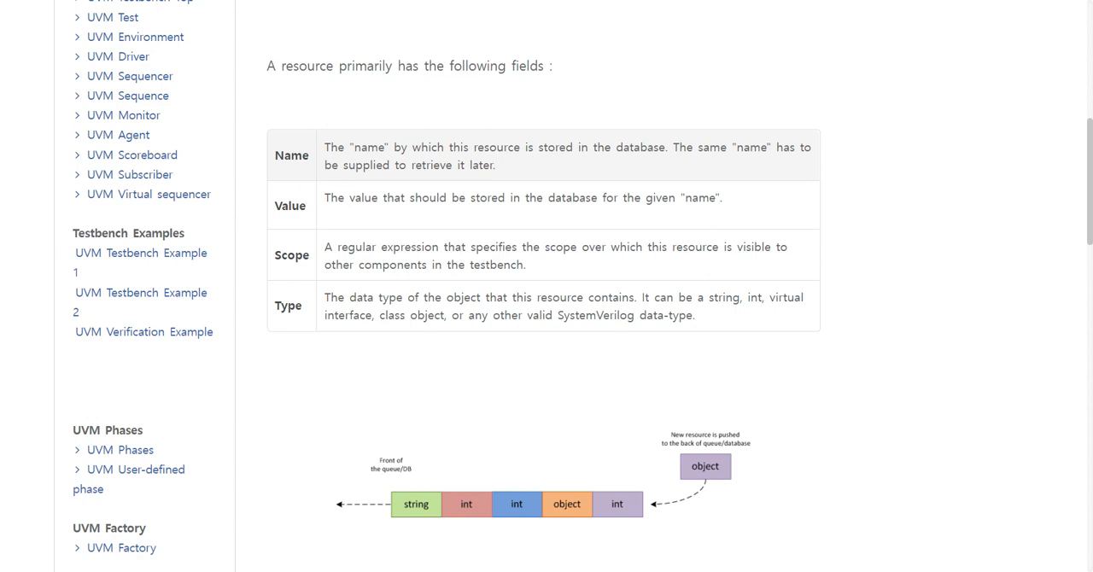
{"action": "mouse_move", "coordinate": [328, 219]}
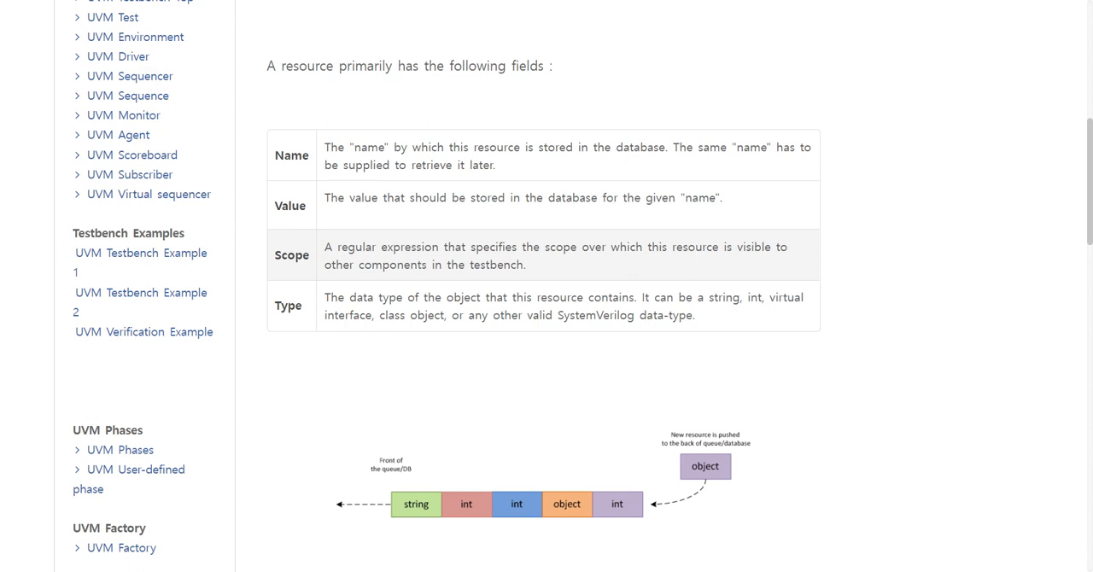
{"action": "mouse_move", "coordinate": [646, 262]}
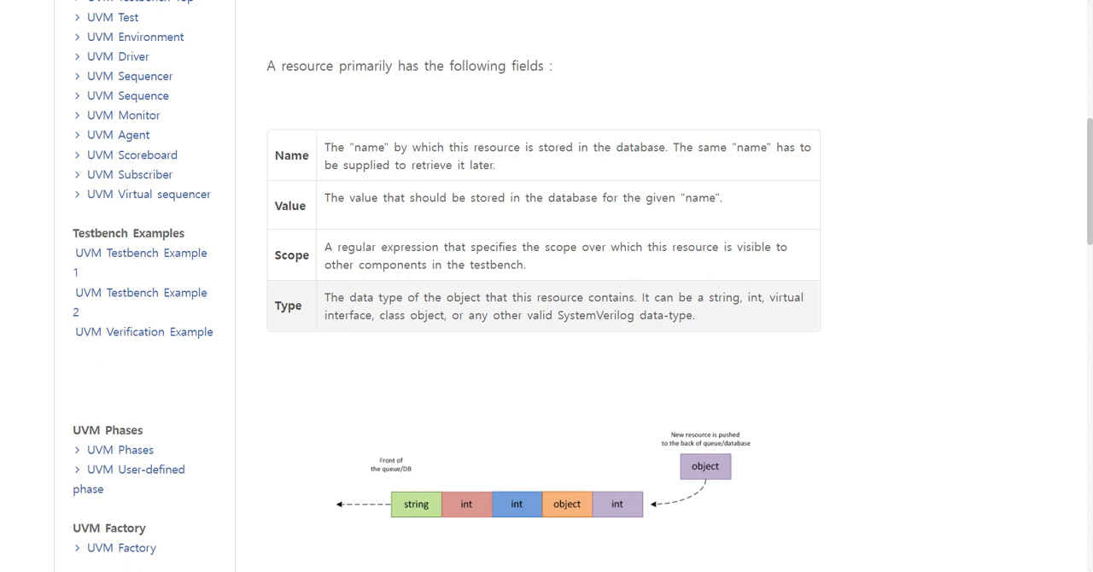
{"action": "mouse_move", "coordinate": [538, 274]}
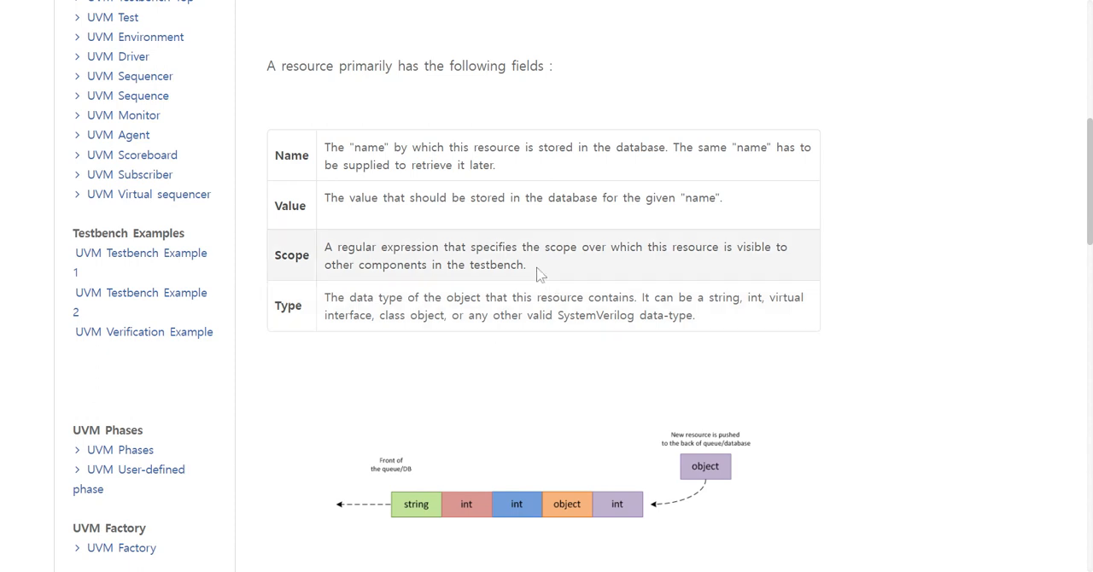
{"action": "scroll", "scroll_direction": "down", "scroll_amount": 3}
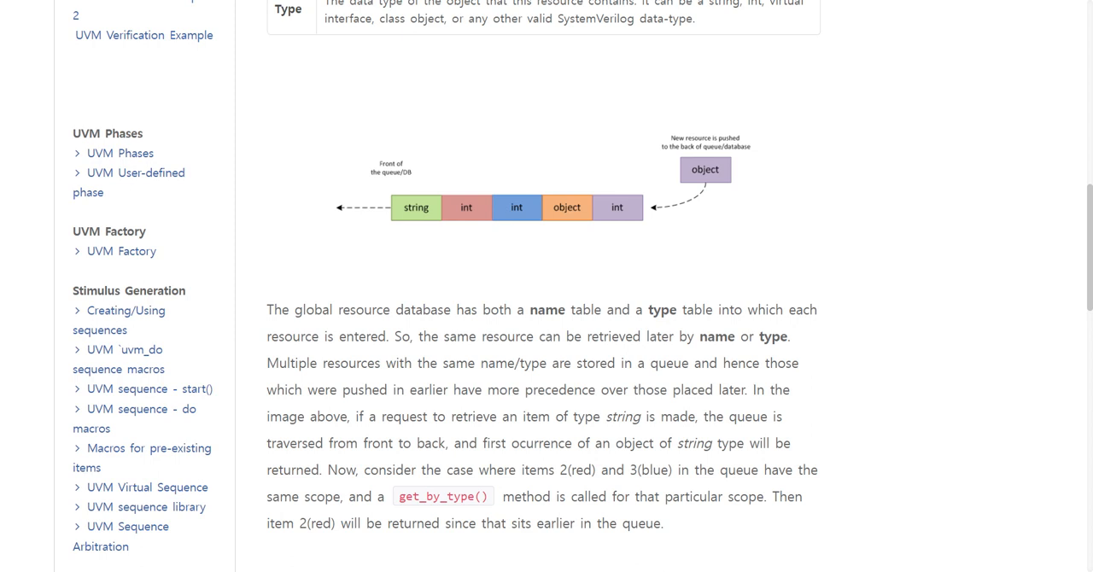
{"action": "mouse_move", "coordinate": [335, 315]}
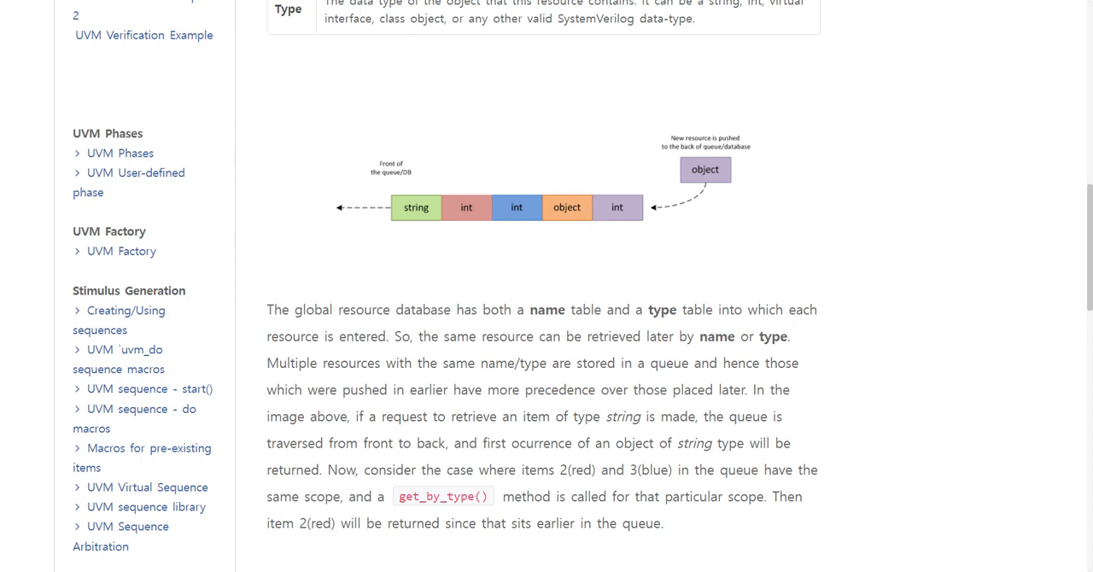
{"action": "scroll", "scroll_direction": "down", "scroll_amount": 3}
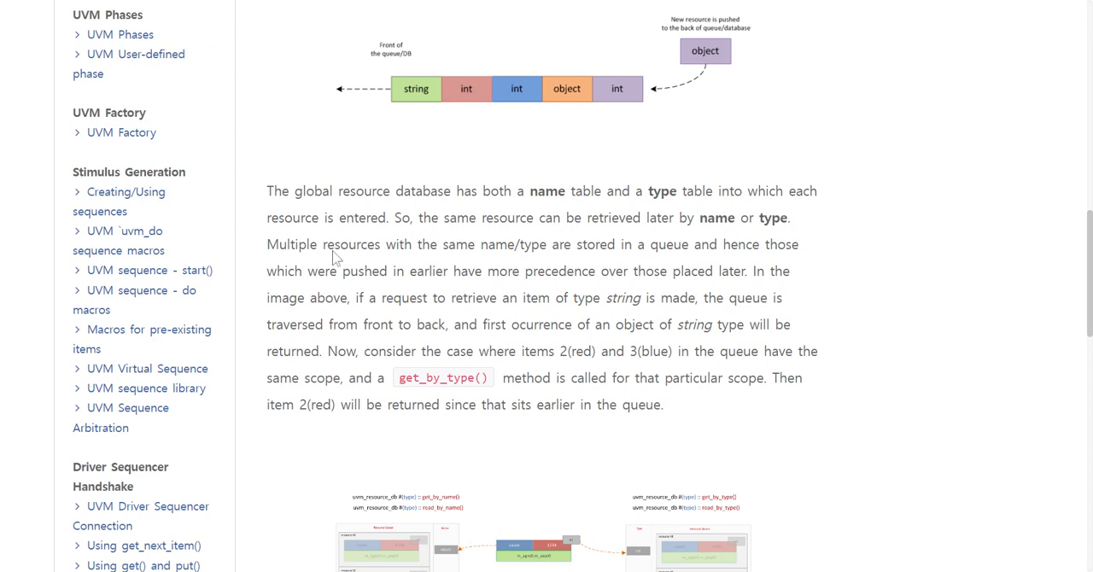
{"action": "mouse_move", "coordinate": [333, 260]}
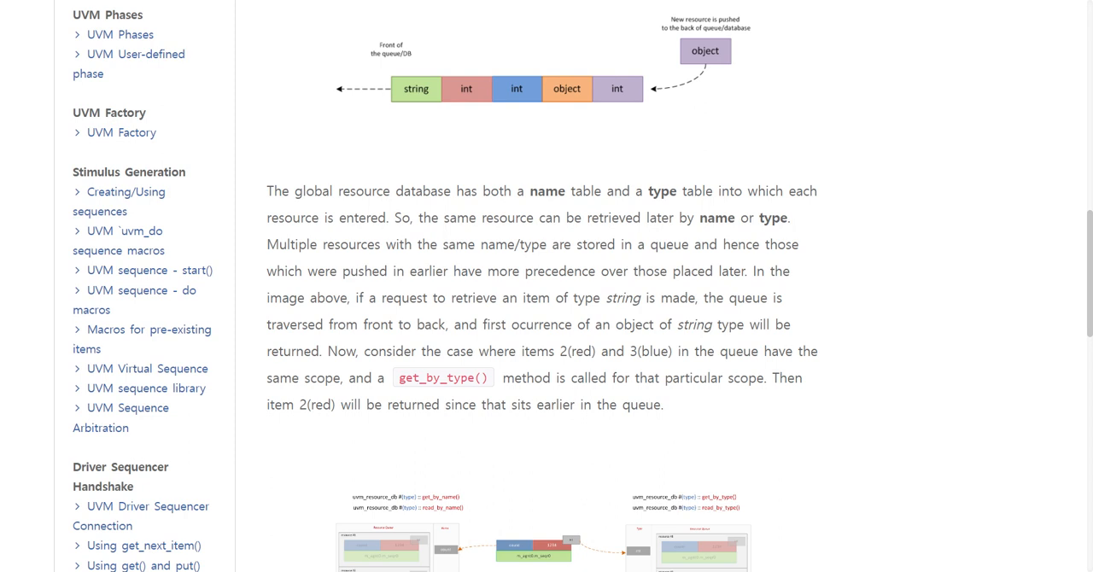
{"action": "mouse_move", "coordinate": [391, 341]}
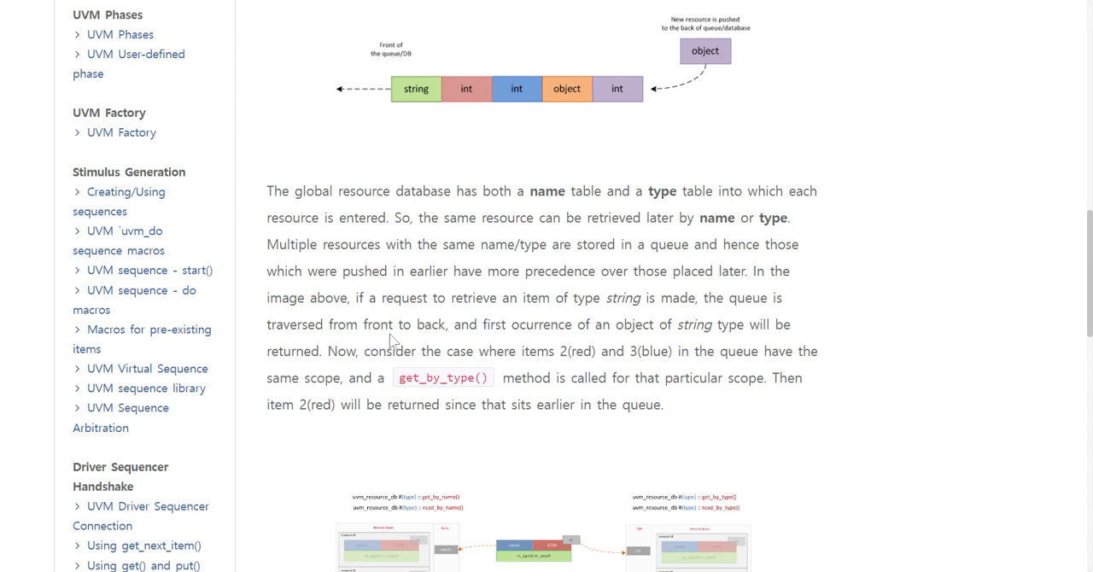
{"action": "mouse_move", "coordinate": [335, 354]}
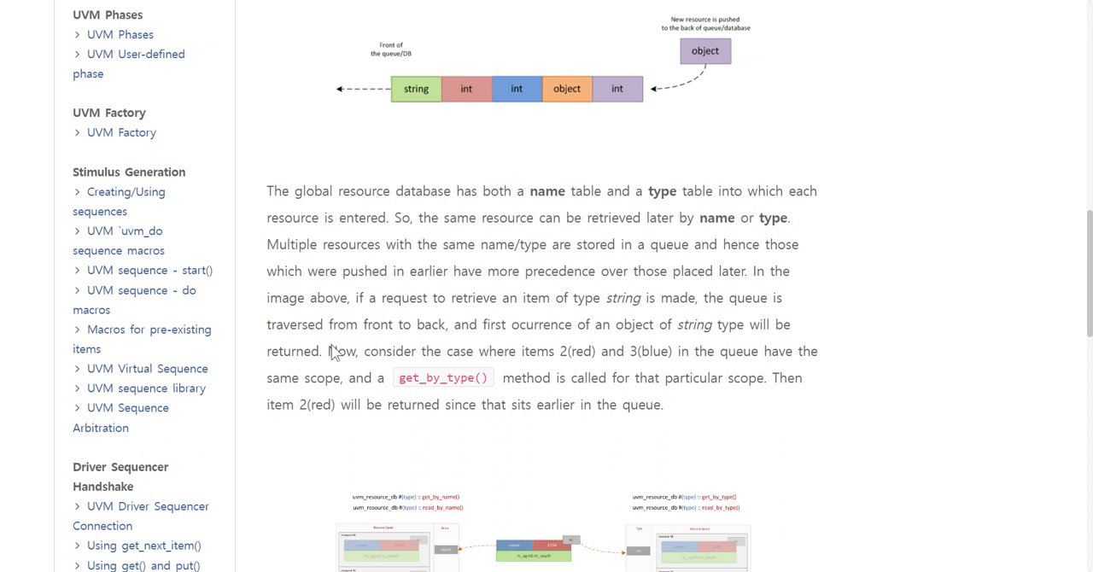
{"action": "mouse_move", "coordinate": [461, 344]}
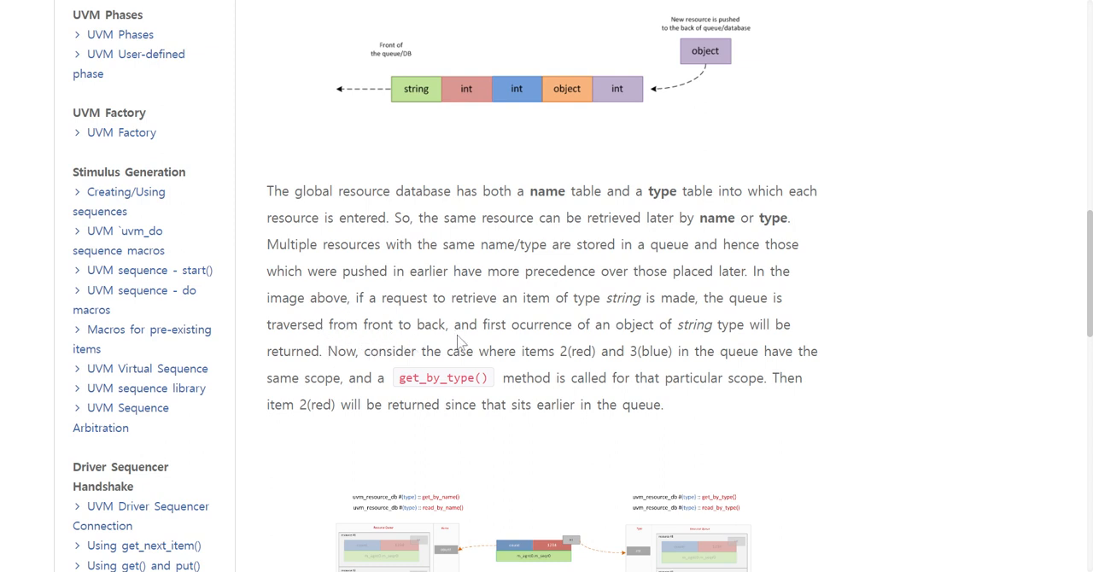
{"action": "mouse_move", "coordinate": [485, 335]}
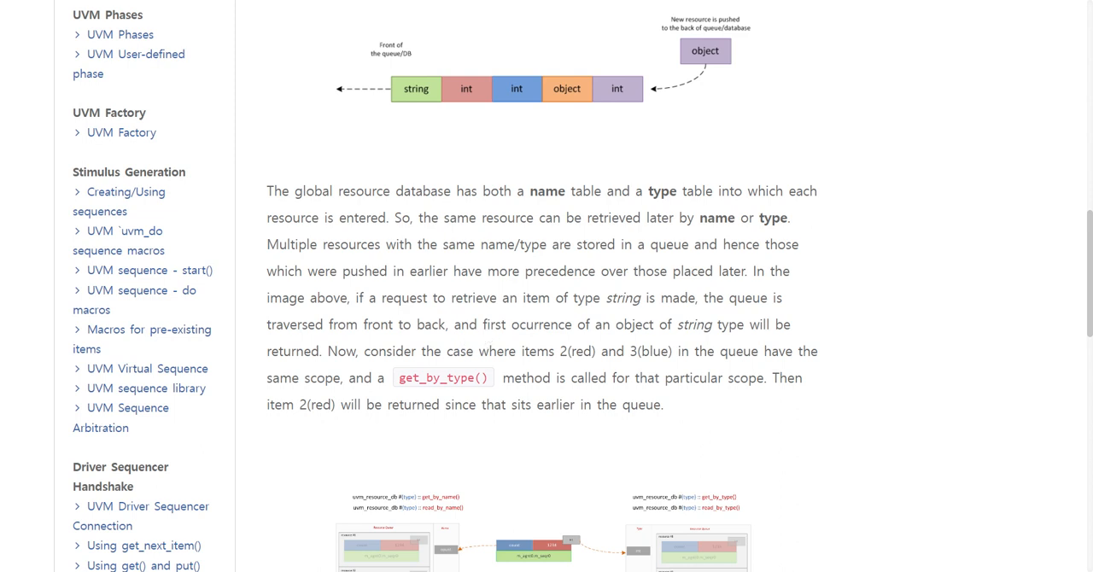
{"action": "scroll", "scroll_direction": "down", "scroll_amount": 3}
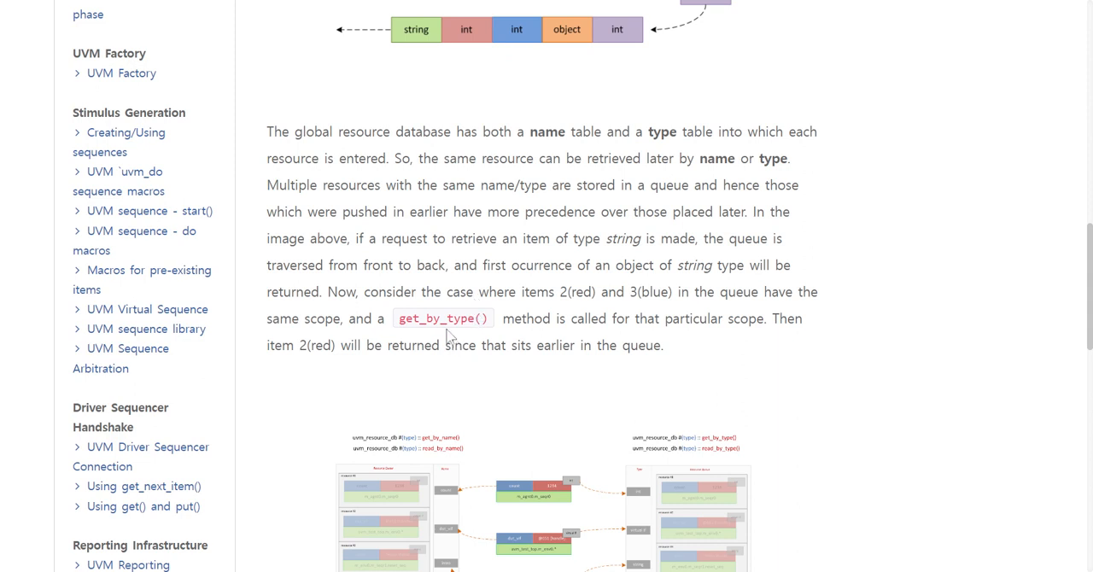
{"action": "mouse_move", "coordinate": [434, 302]}
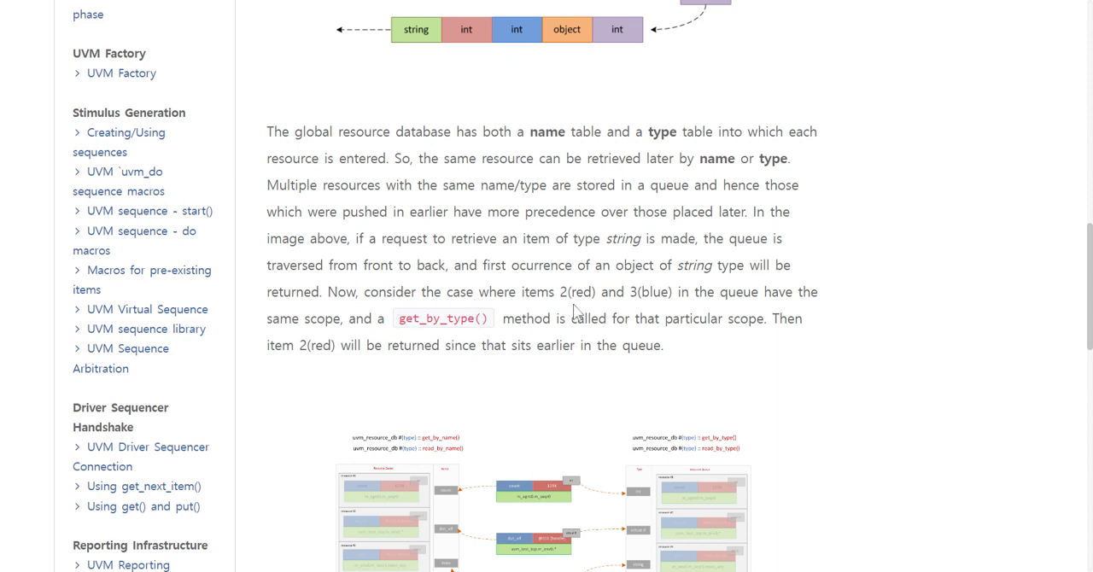
{"action": "mouse_move", "coordinate": [667, 307]}
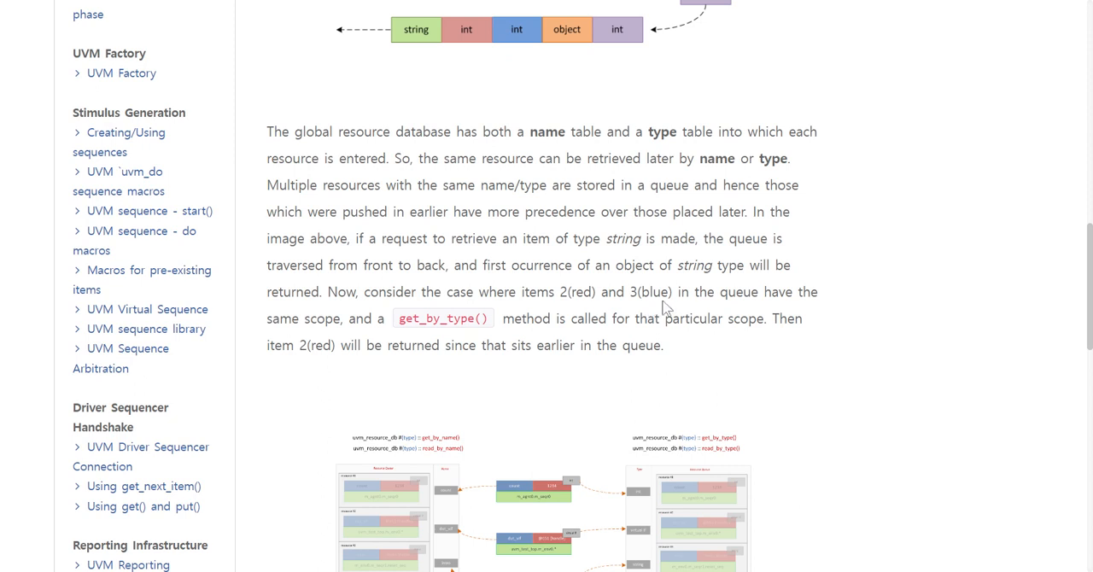
{"action": "mouse_move", "coordinate": [302, 318]}
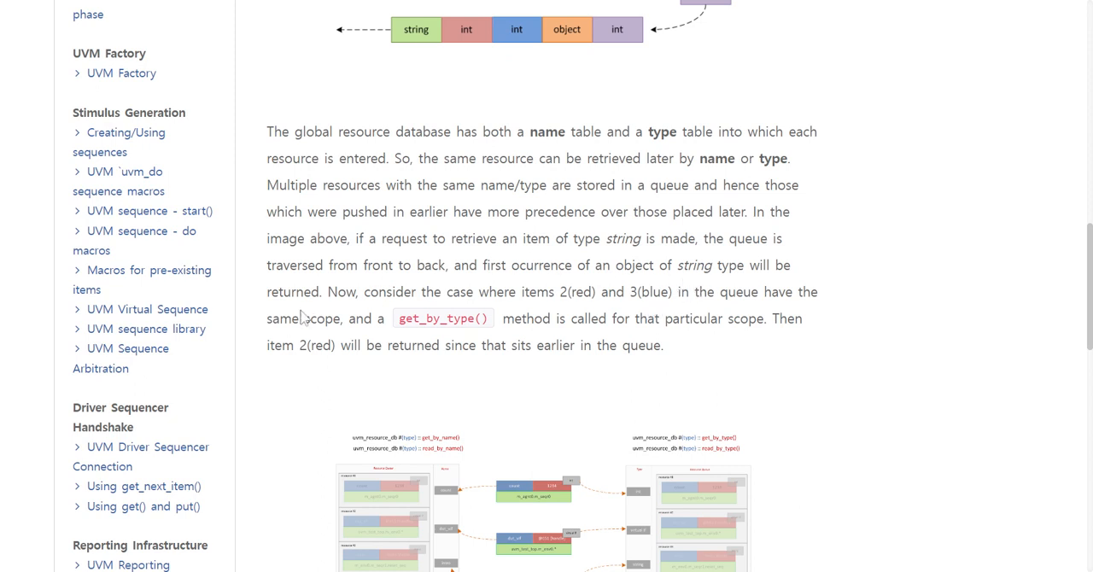
{"action": "mouse_move", "coordinate": [362, 336]}
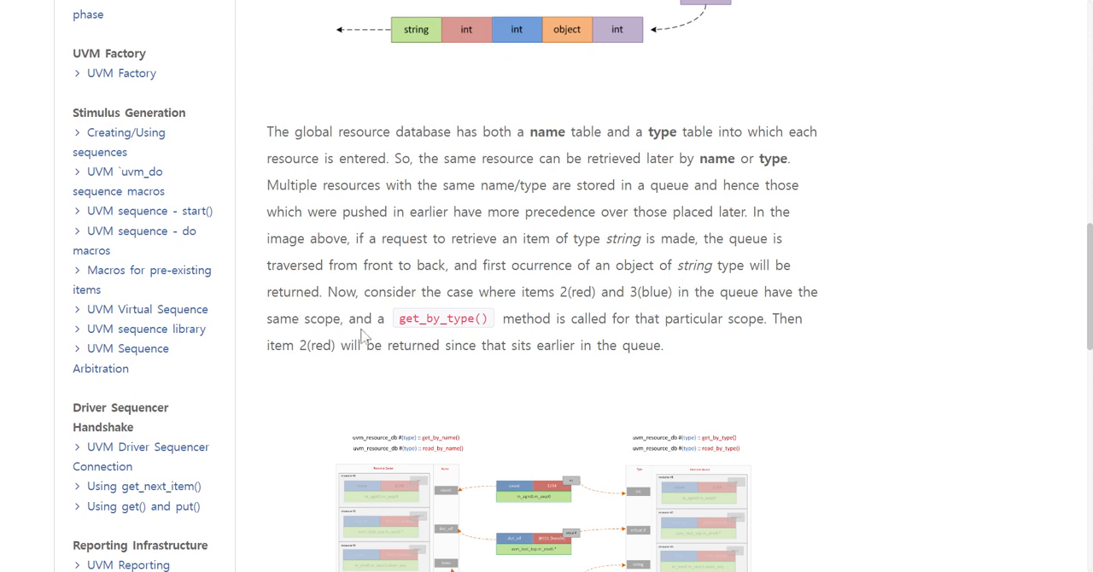
{"action": "mouse_move", "coordinate": [395, 331]}
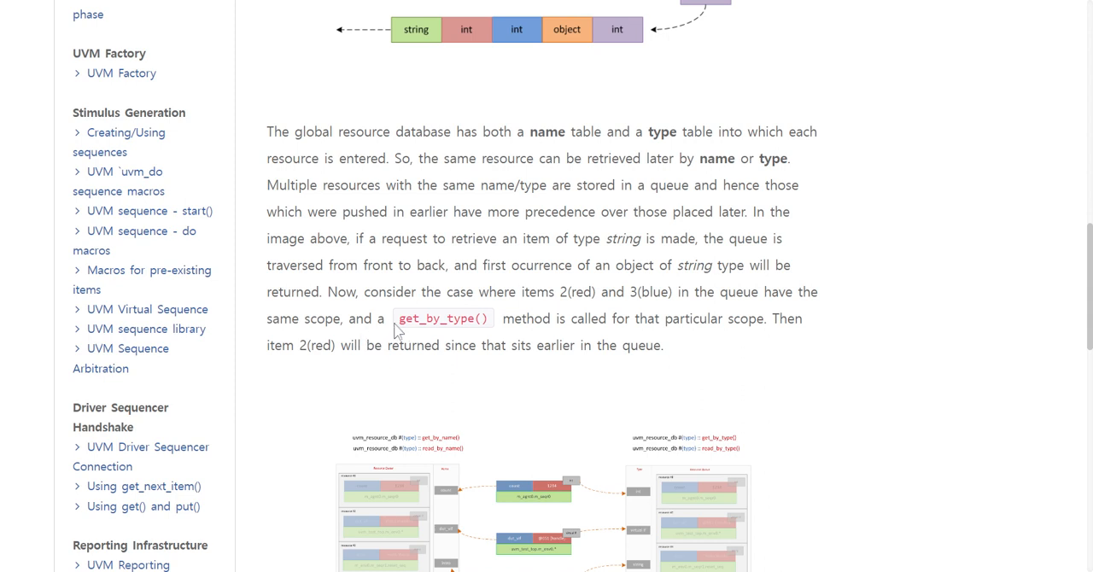
{"action": "mouse_move", "coordinate": [425, 340]}
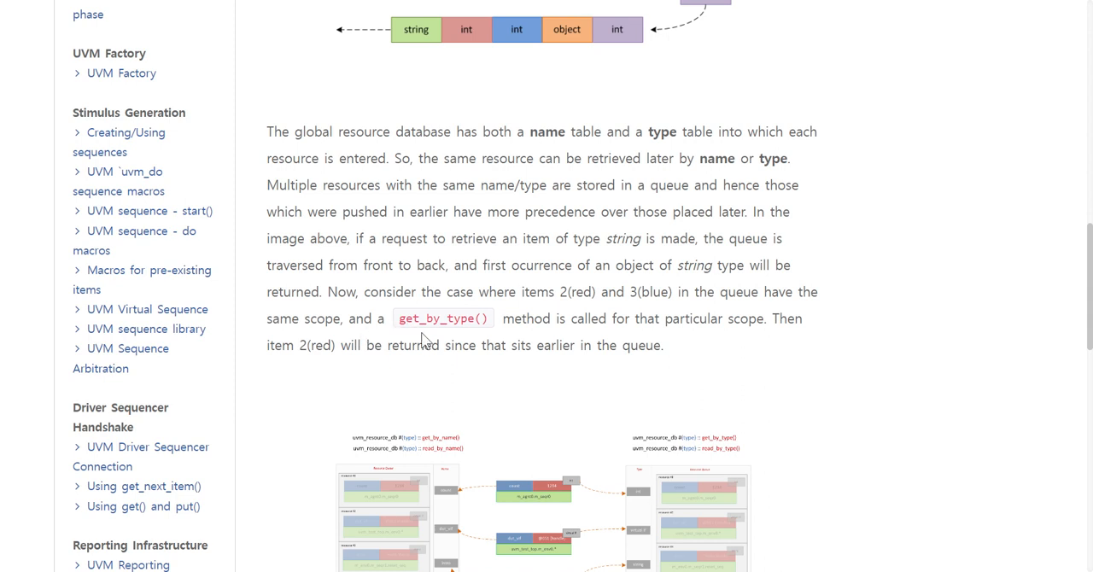
{"action": "mouse_move", "coordinate": [442, 336]}
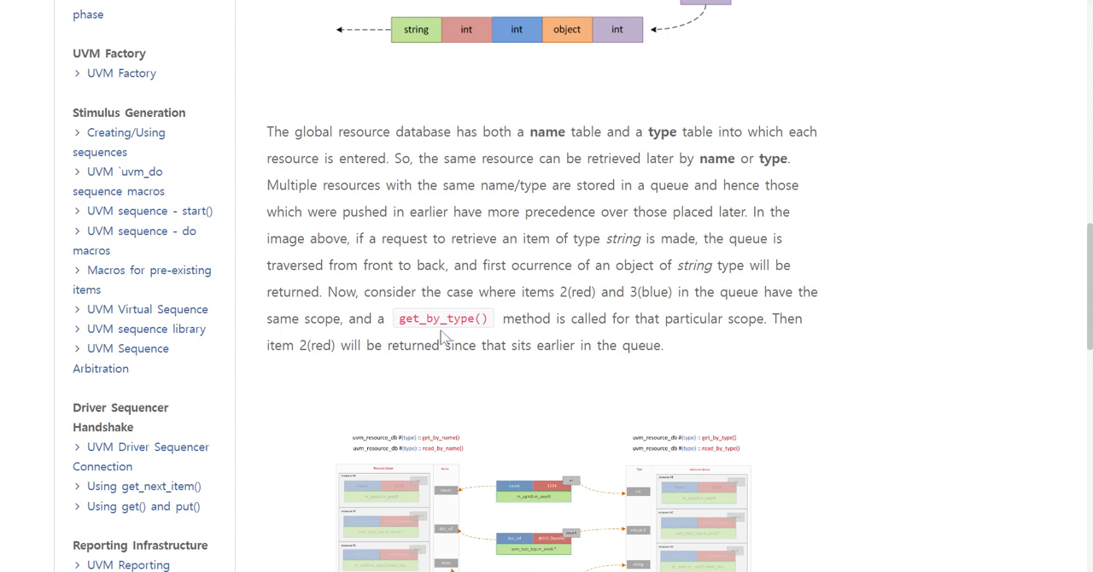
{"action": "mouse_move", "coordinate": [592, 311]}
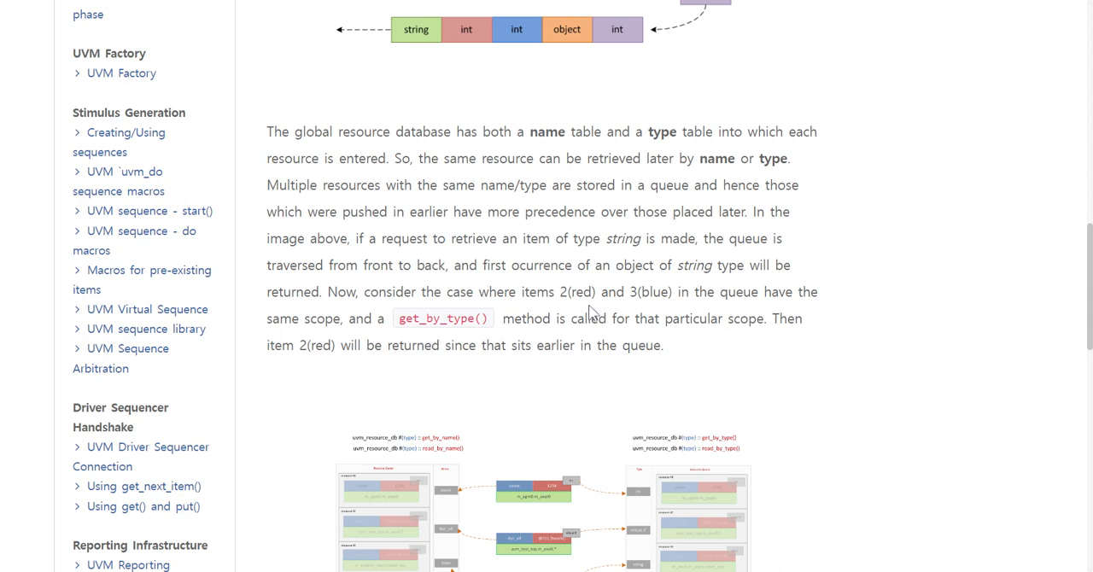
{"action": "mouse_move", "coordinate": [307, 352]}
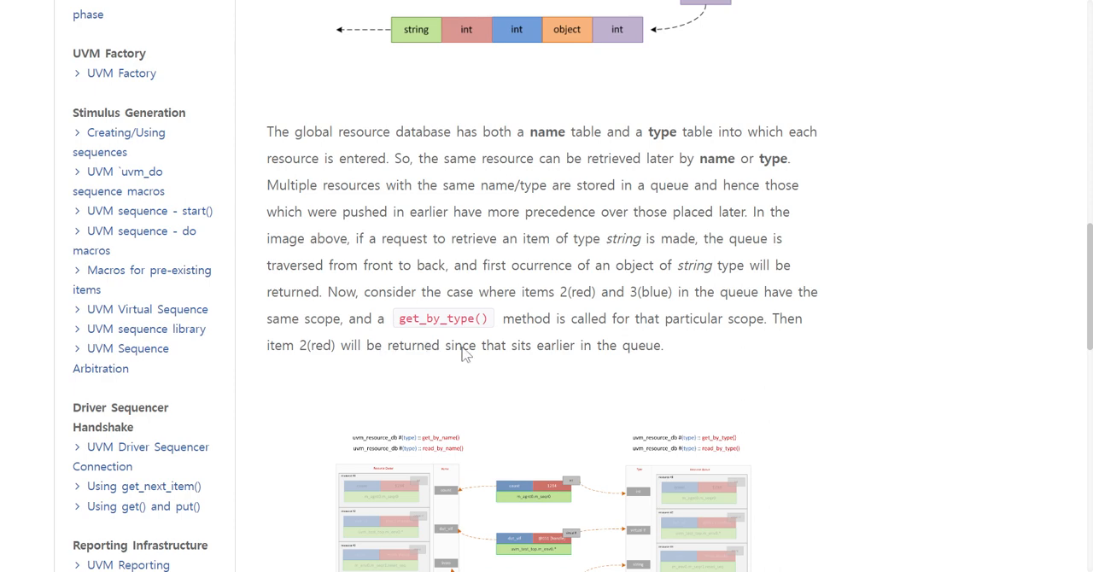
{"action": "scroll", "scroll_direction": "down", "scroll_amount": 3}
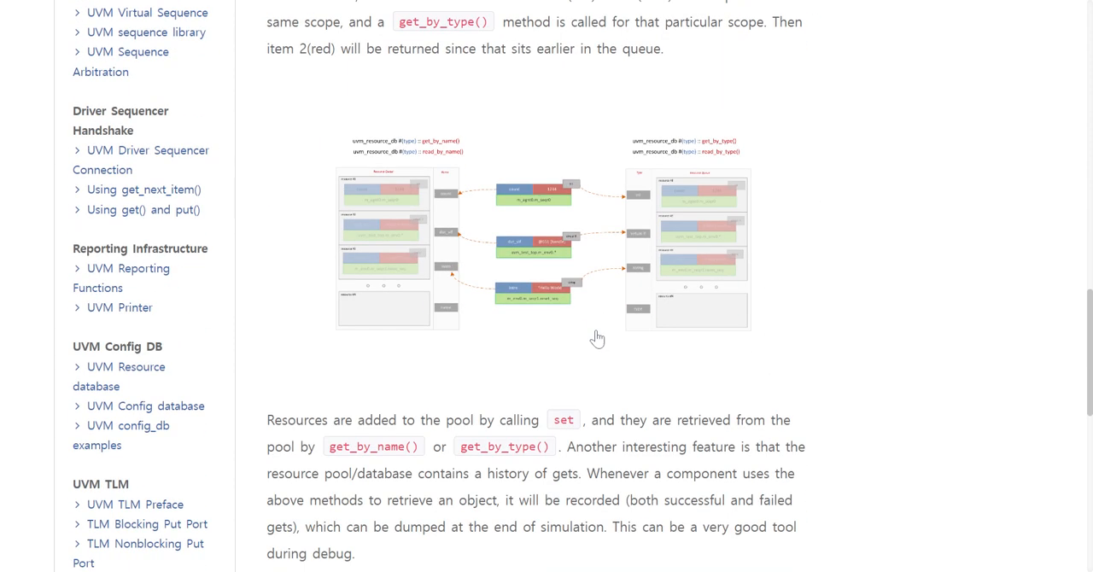
{"action": "scroll", "scroll_direction": "down", "scroll_amount": 3}
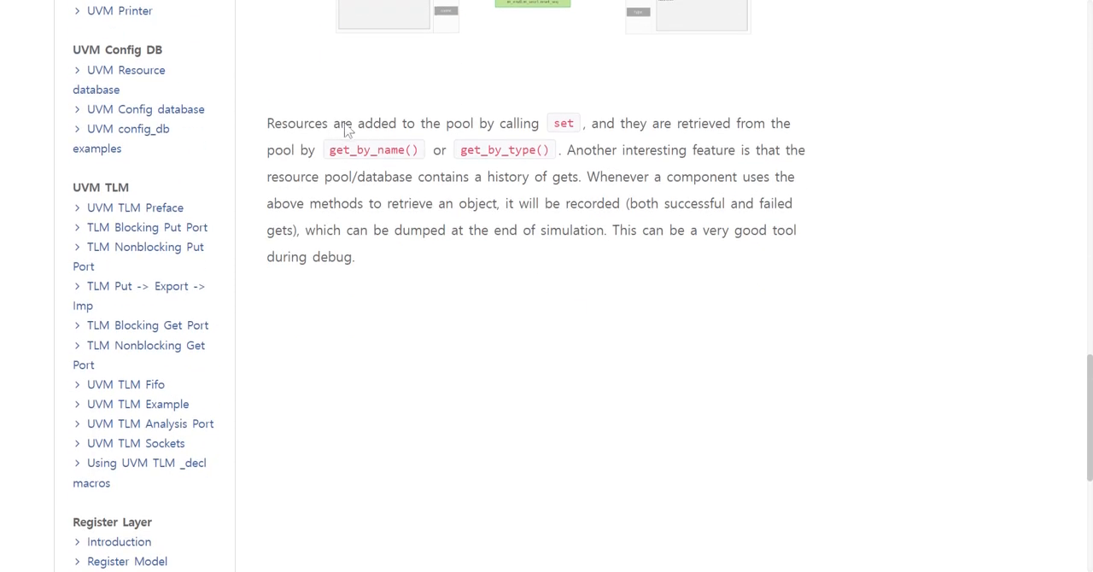
{"action": "mouse_move", "coordinate": [534, 139]}
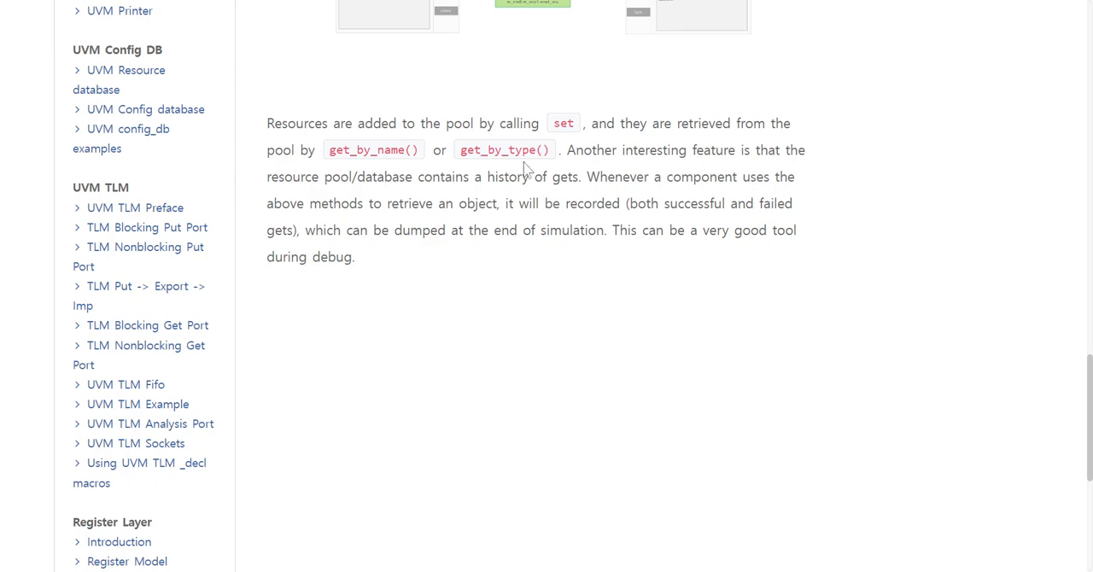
{"action": "scroll", "scroll_direction": "down", "scroll_amount": 3}
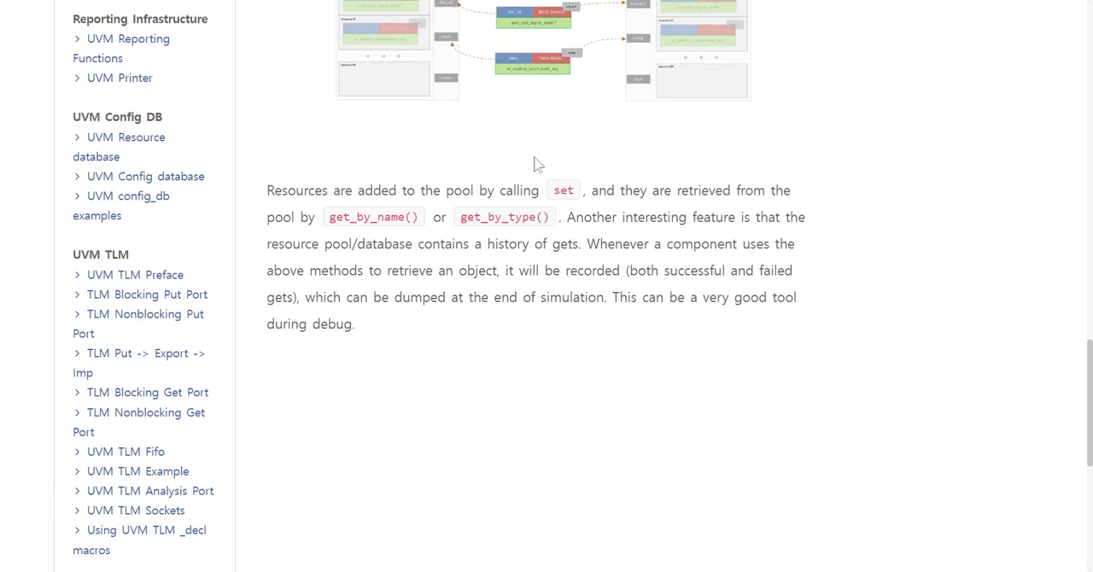
{"action": "scroll", "scroll_direction": "down", "scroll_amount": 3}
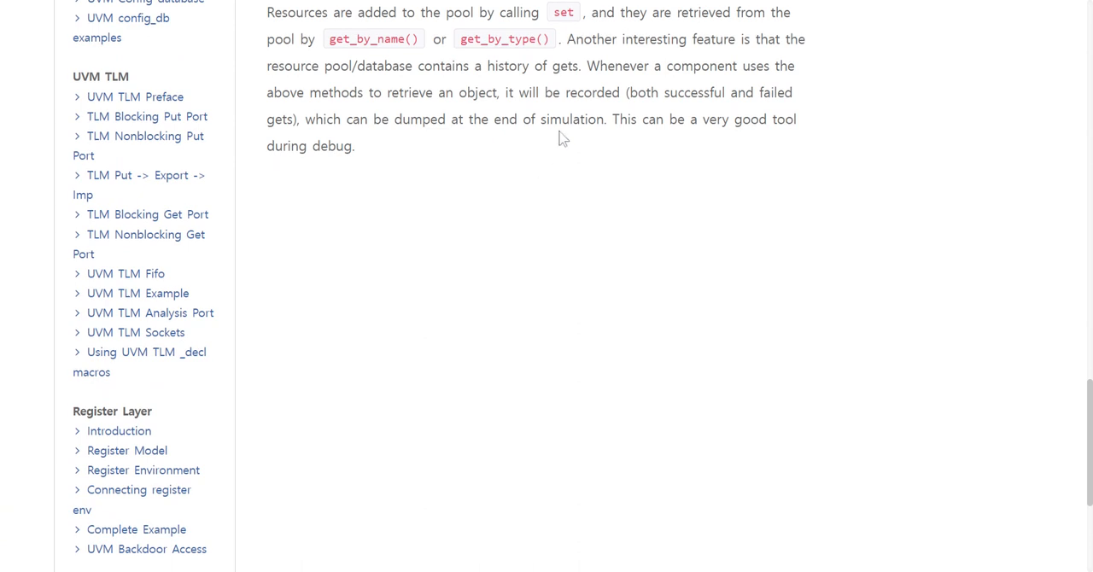
{"action": "mouse_move", "coordinate": [572, 121]}
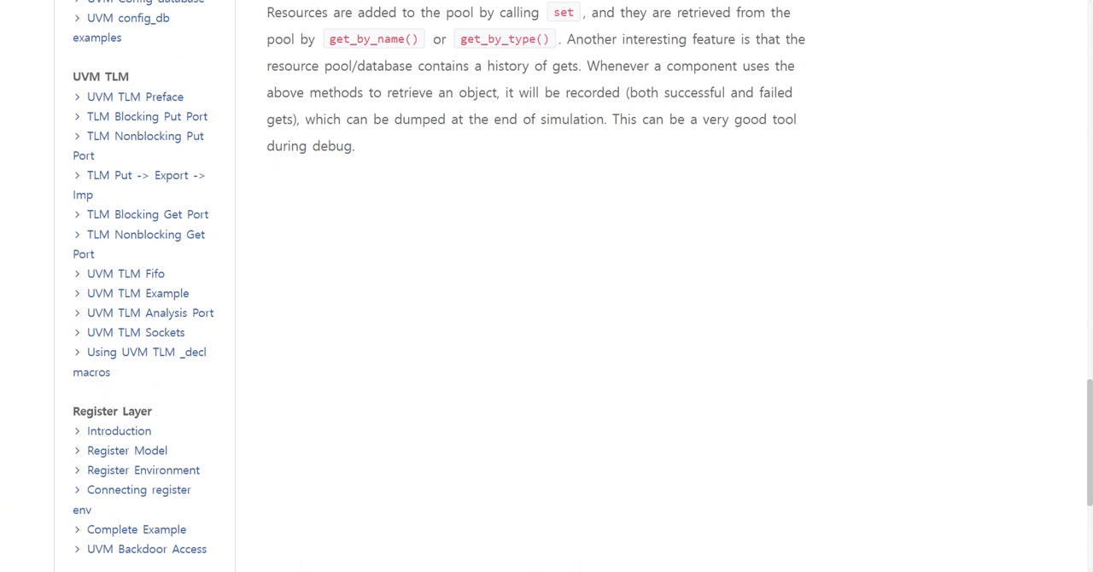
{"action": "mouse_move", "coordinate": [451, 189]}
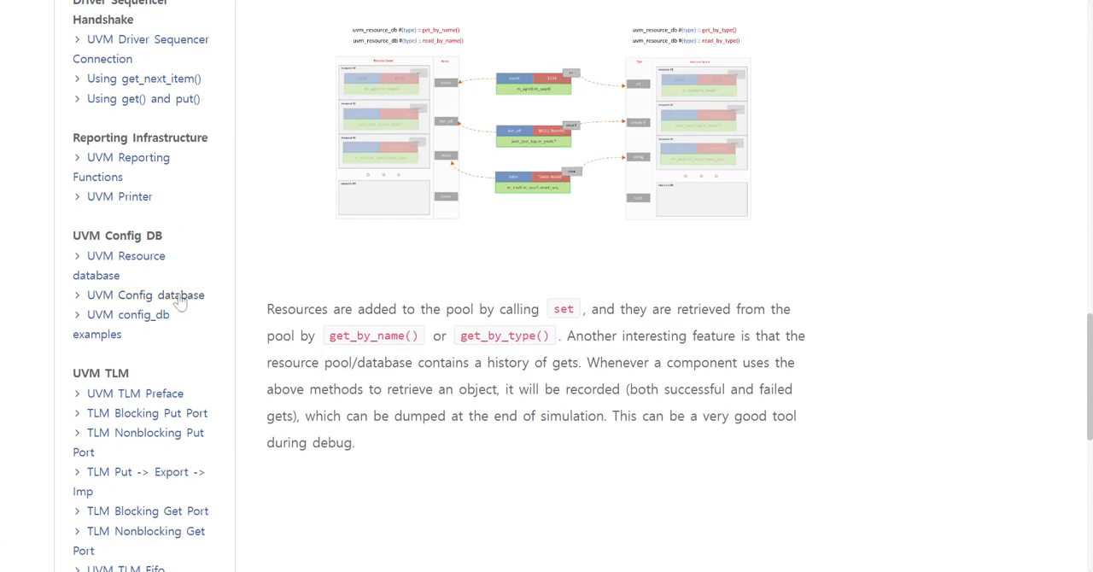
{"action": "left_click", "coordinate": [151, 294]}
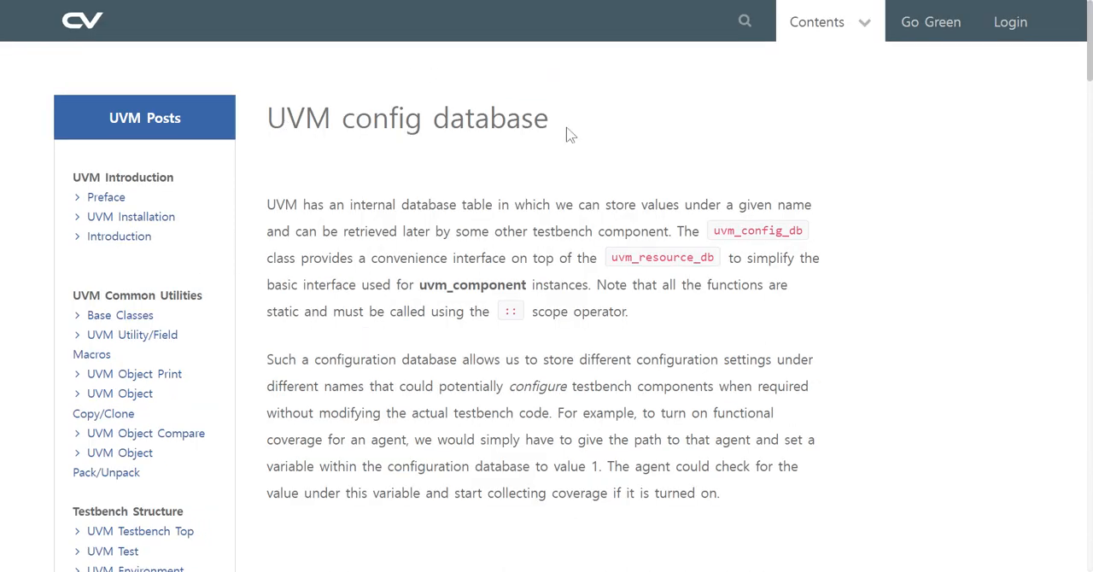
{"action": "mouse_move", "coordinate": [286, 226]}
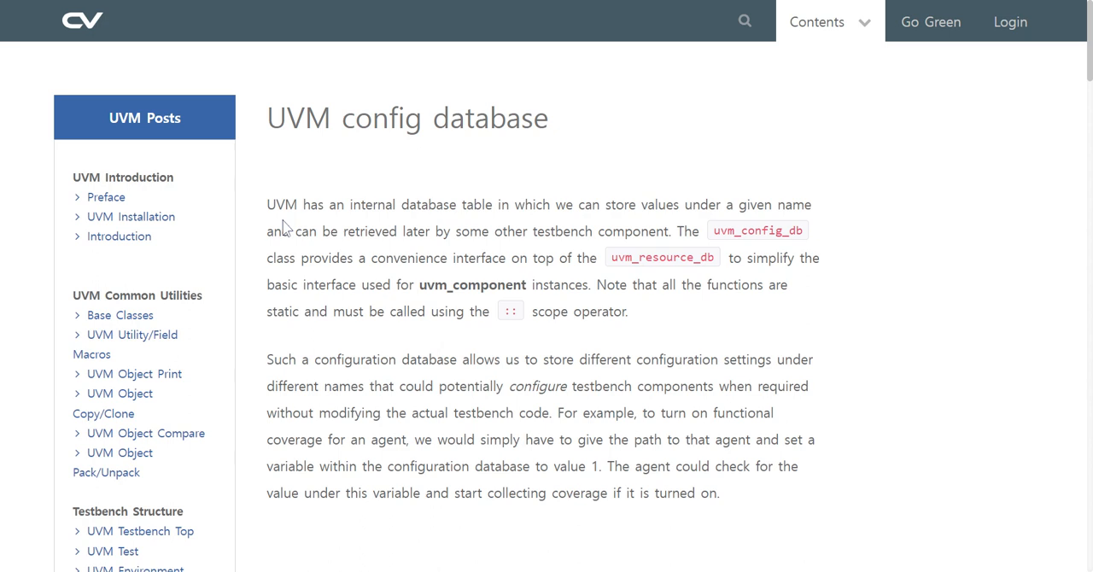
{"action": "mouse_move", "coordinate": [465, 214]}
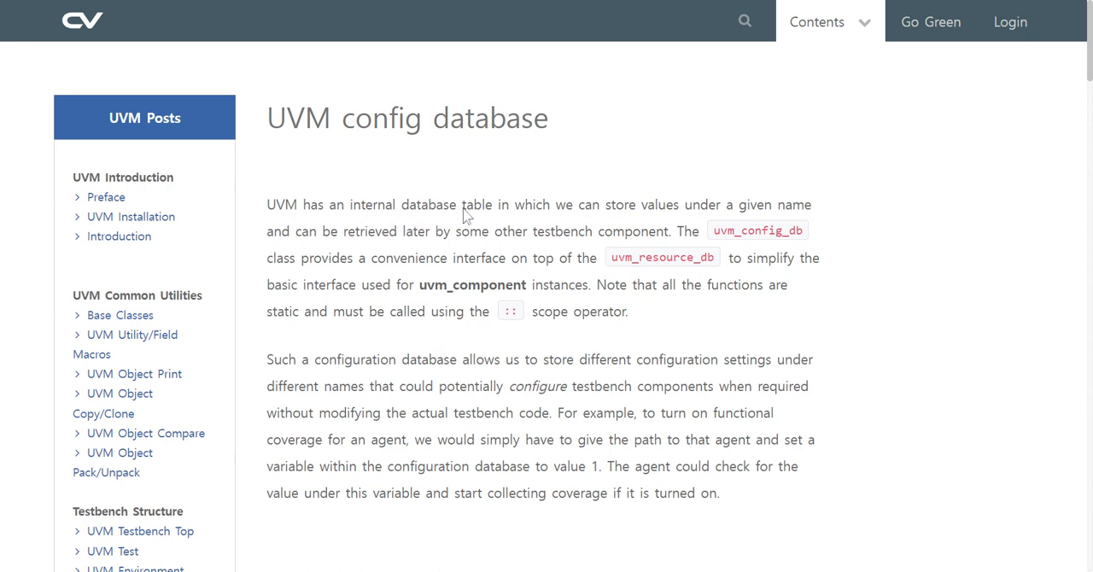
{"action": "mouse_move", "coordinate": [467, 213]}
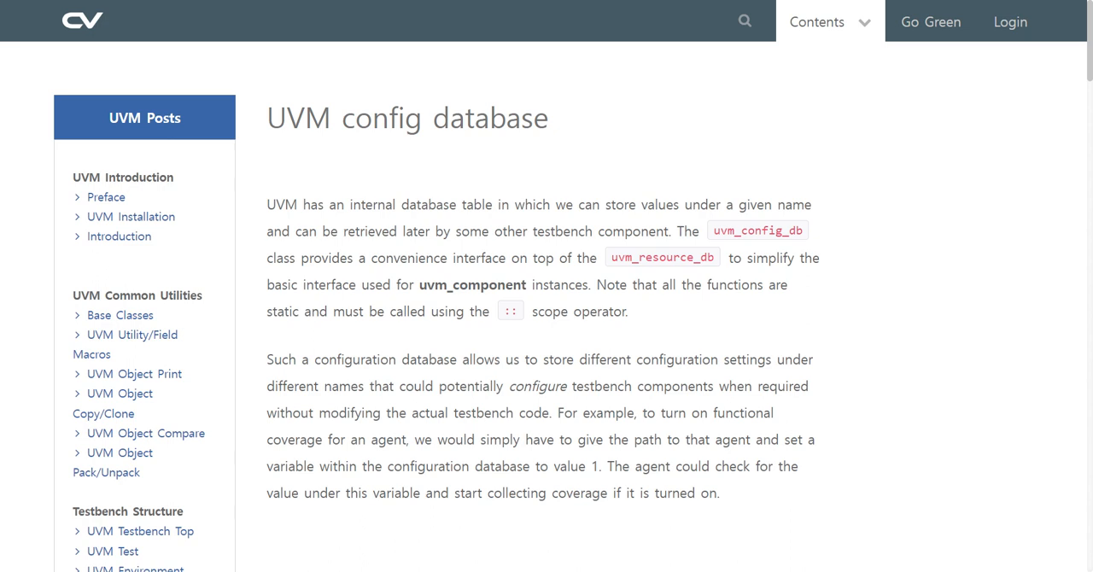
{"action": "mouse_move", "coordinate": [779, 245]}
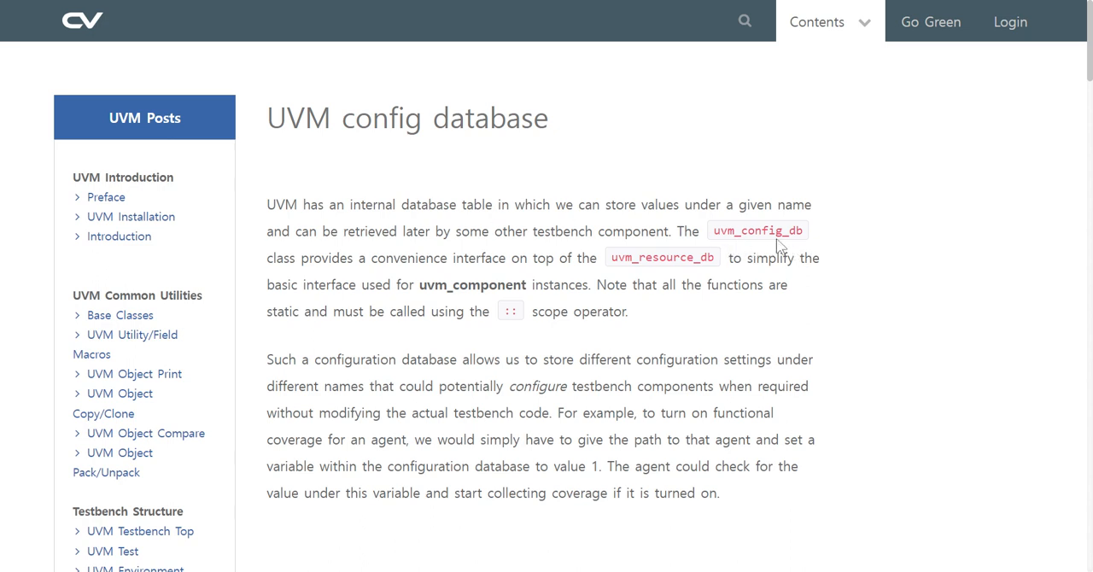
{"action": "mouse_move", "coordinate": [376, 263]}
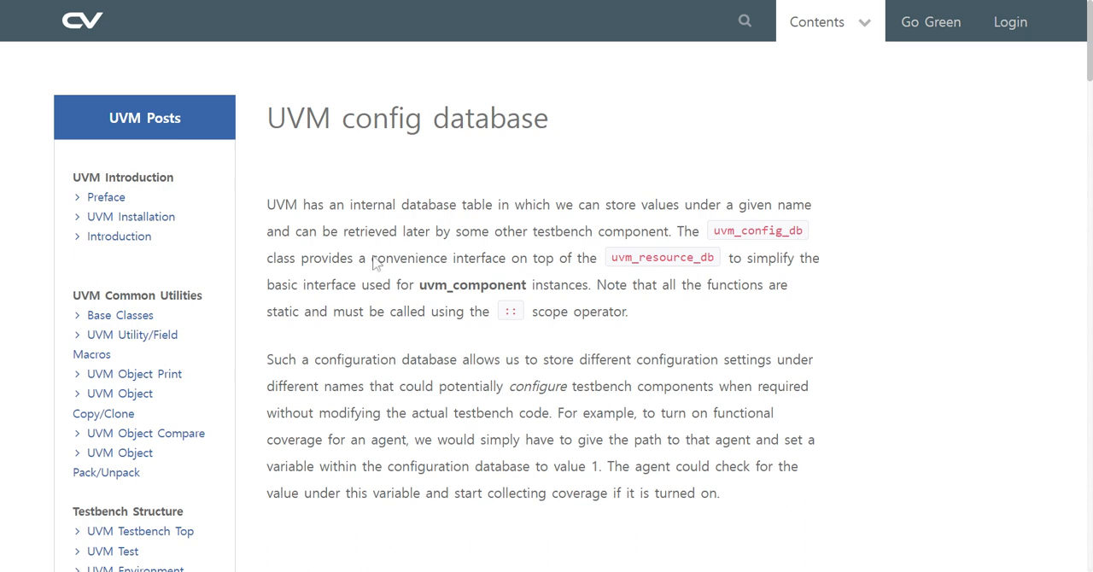
{"action": "mouse_move", "coordinate": [425, 265]}
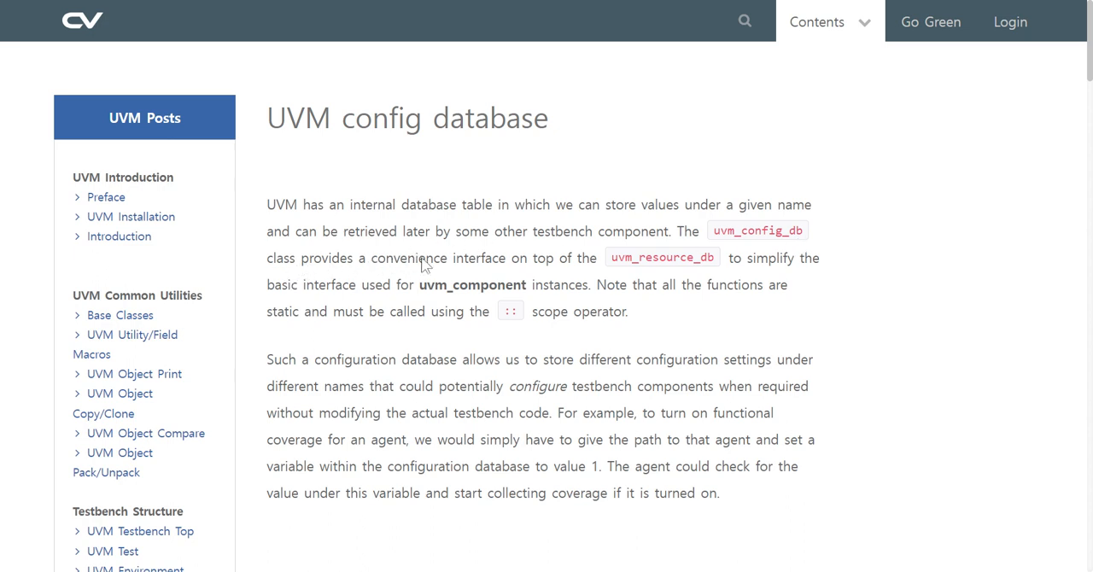
{"action": "mouse_move", "coordinate": [573, 263]}
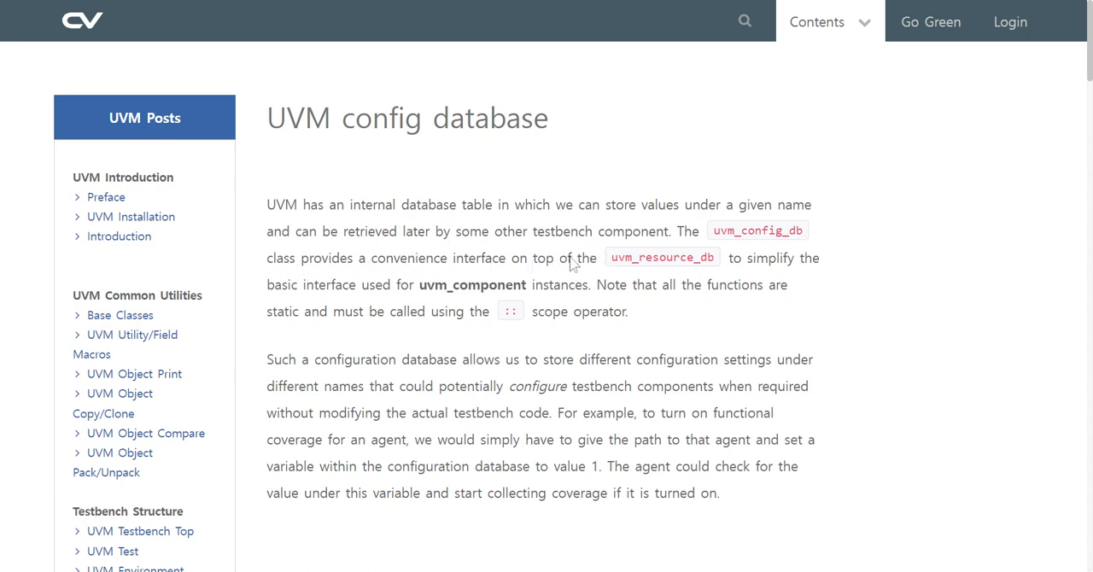
{"action": "mouse_move", "coordinate": [634, 266]}
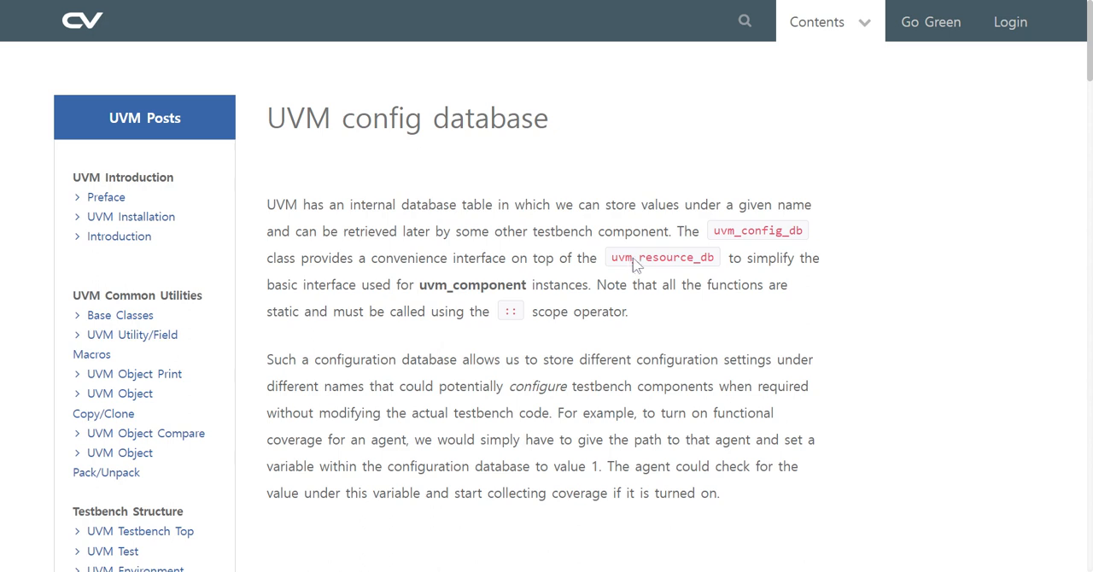
{"action": "mouse_move", "coordinate": [707, 264]}
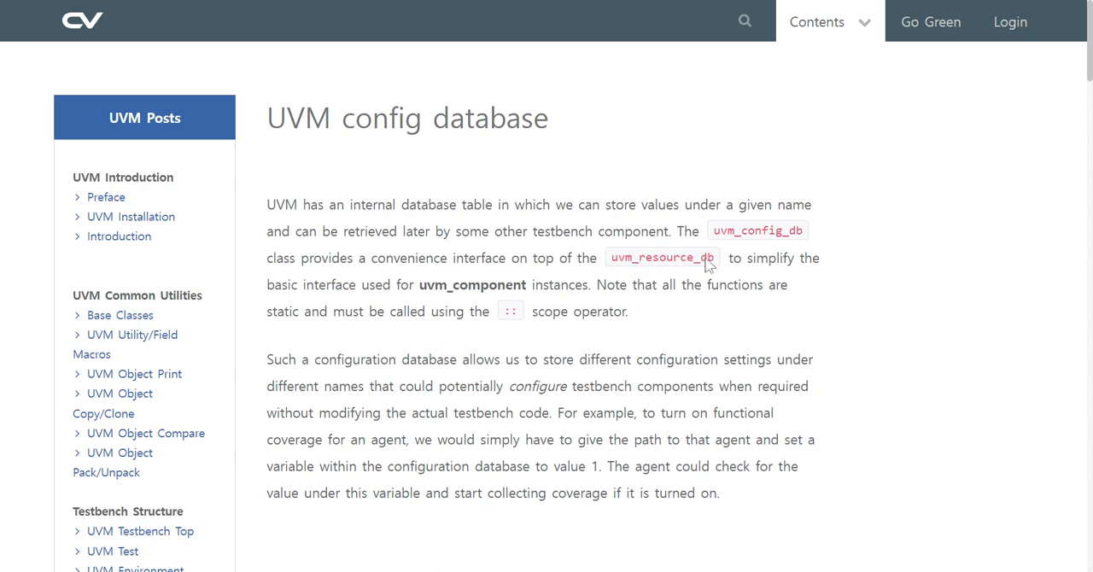
{"action": "mouse_move", "coordinate": [337, 297]}
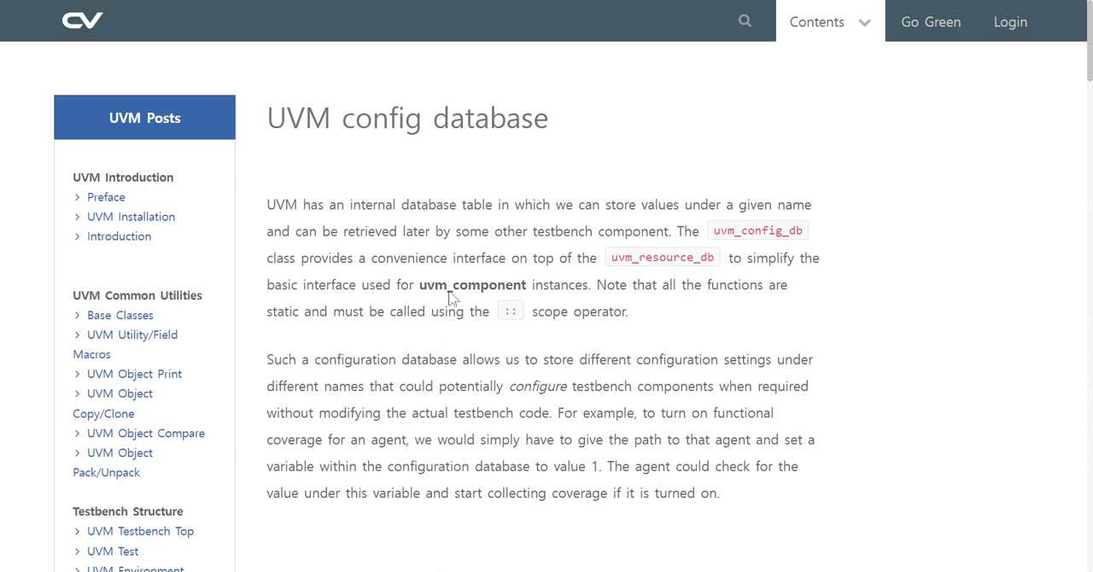
{"action": "mouse_move", "coordinate": [500, 310]}
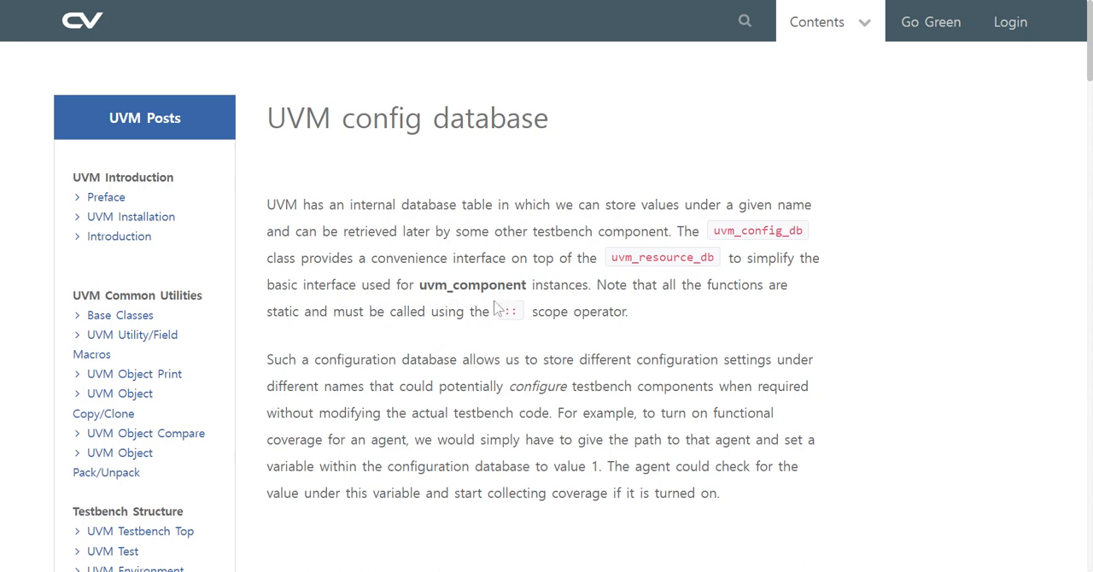
{"action": "mouse_move", "coordinate": [555, 295]}
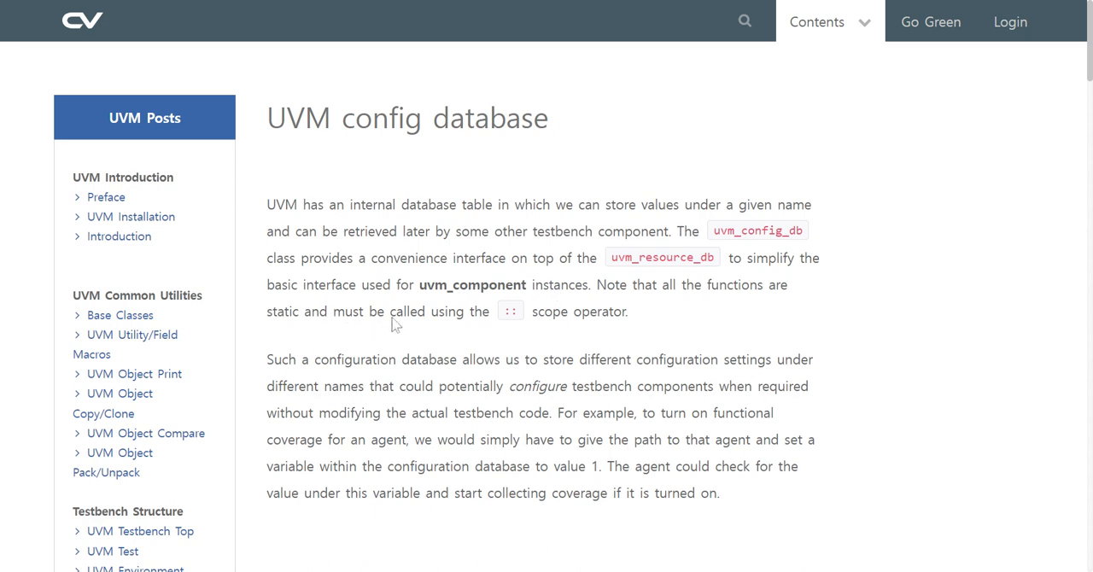
{"action": "mouse_move", "coordinate": [503, 325]}
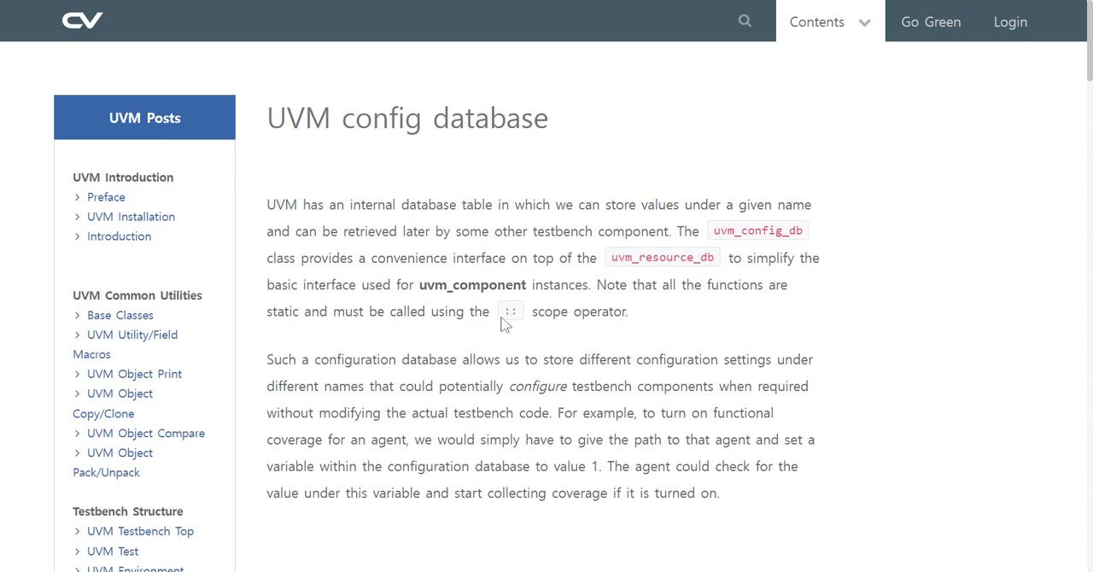
Step: Scroll slightly below the introduction to reveal the Name/Value/Scope diagram
{"action": "scroll", "scroll_direction": "down", "scroll_amount": 3}
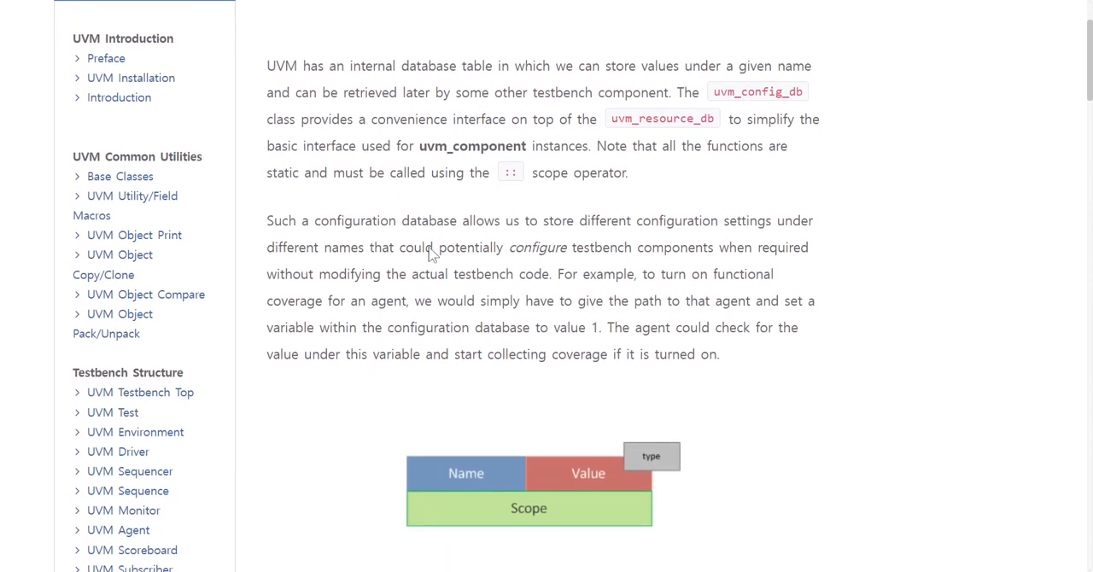
{"action": "scroll", "scroll_direction": "down", "scroll_amount": 3}
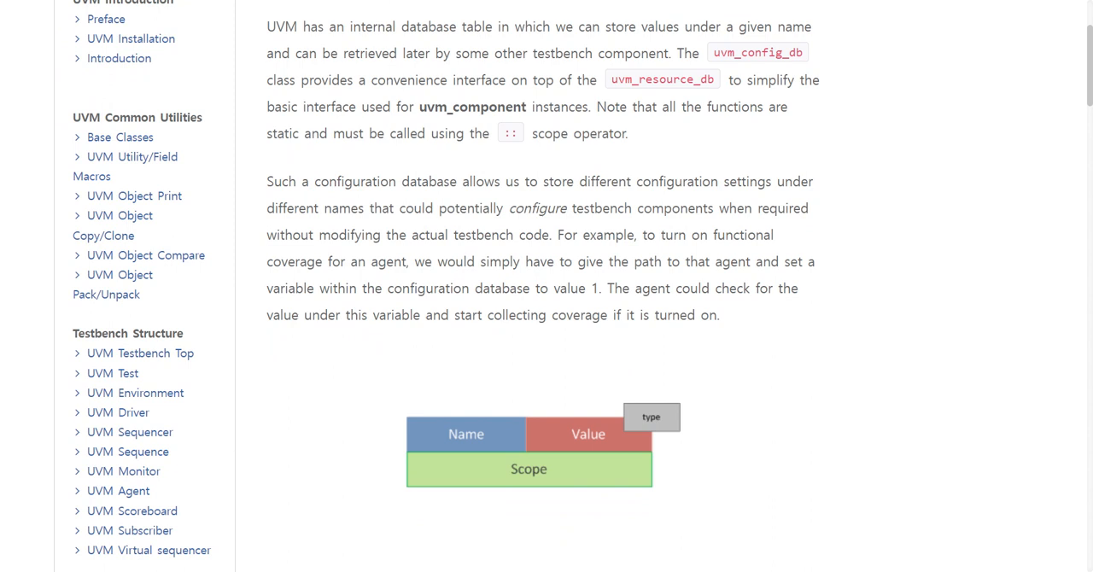
{"action": "mouse_move", "coordinate": [443, 194]}
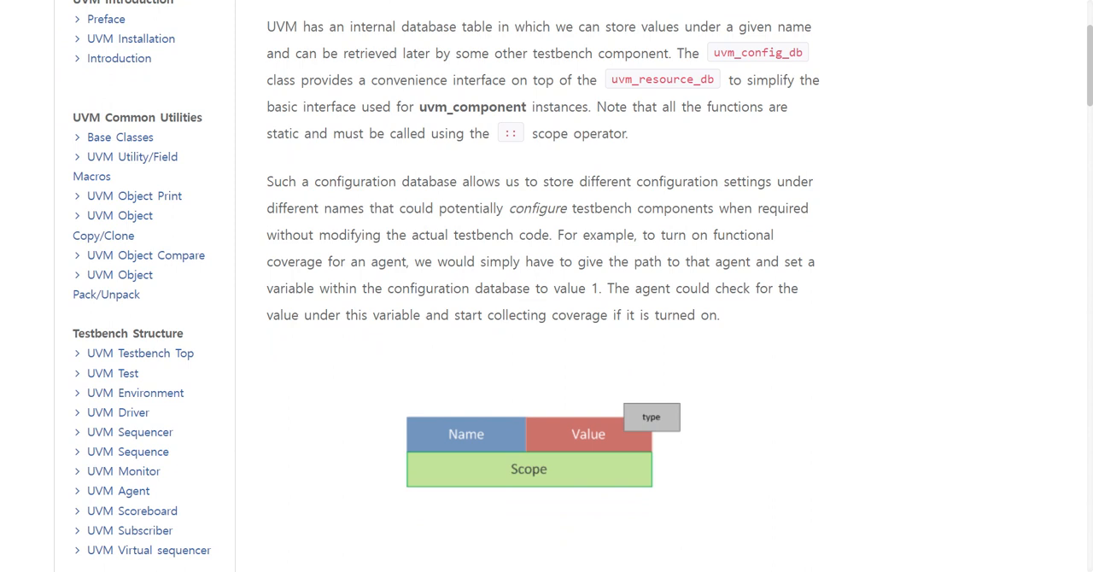
{"action": "mouse_move", "coordinate": [6, 143]}
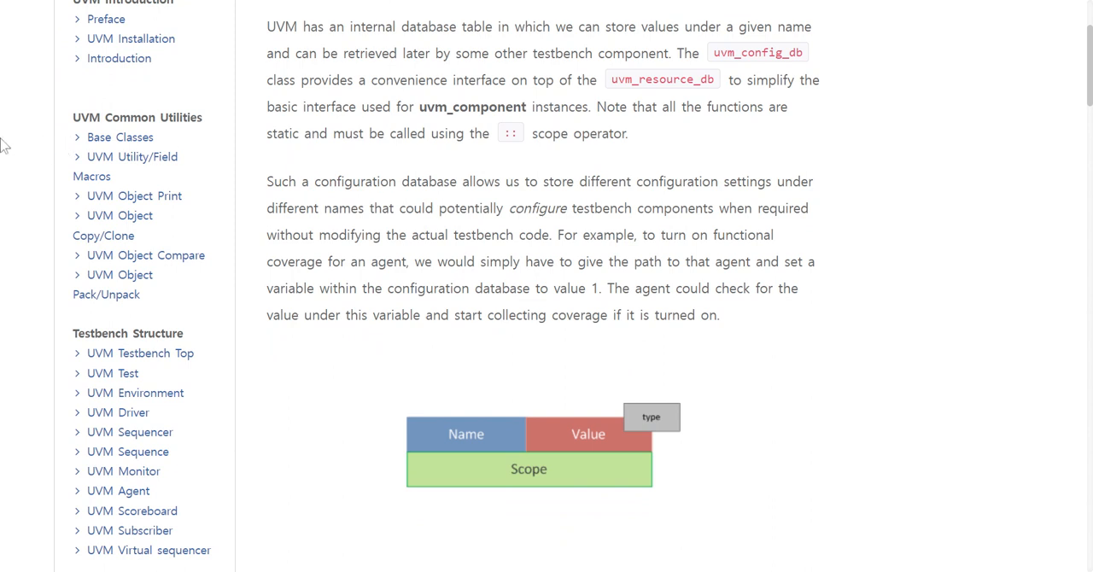
{"action": "mouse_move", "coordinate": [643, 254]}
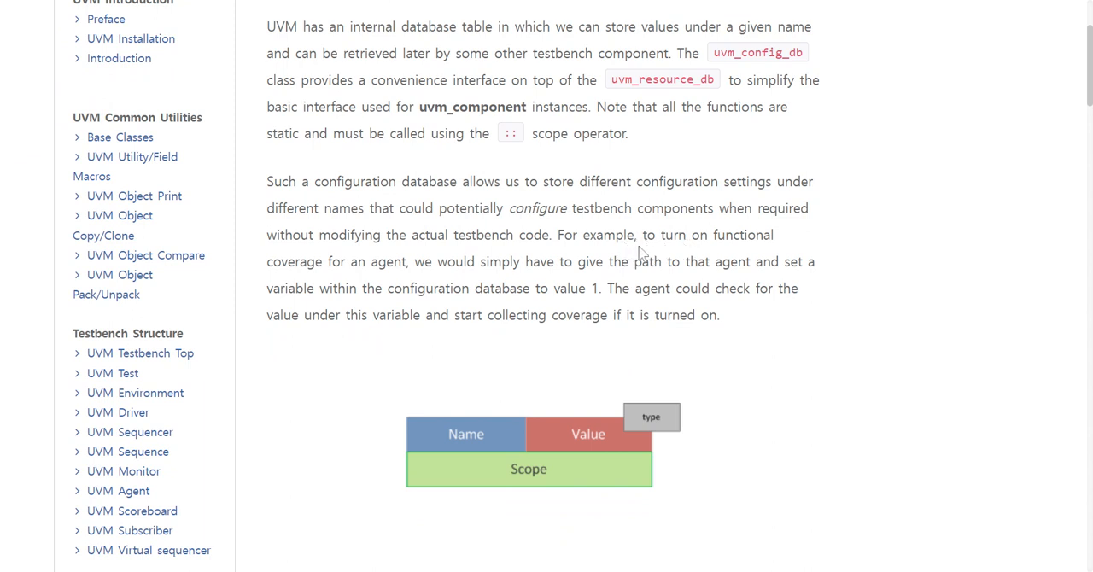
{"action": "mouse_move", "coordinate": [291, 277]}
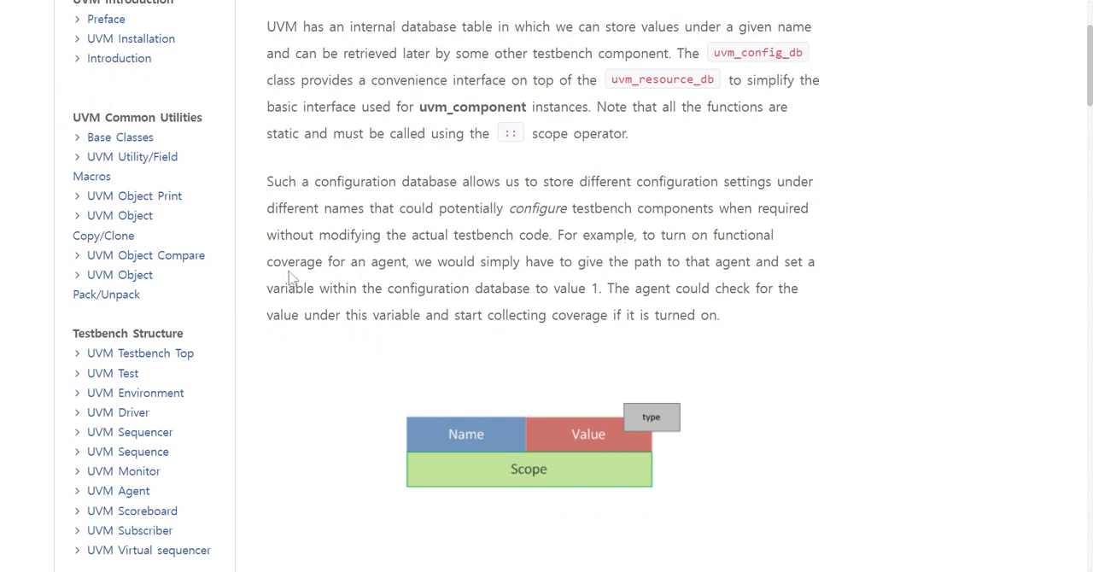
{"action": "mouse_move", "coordinate": [414, 274]}
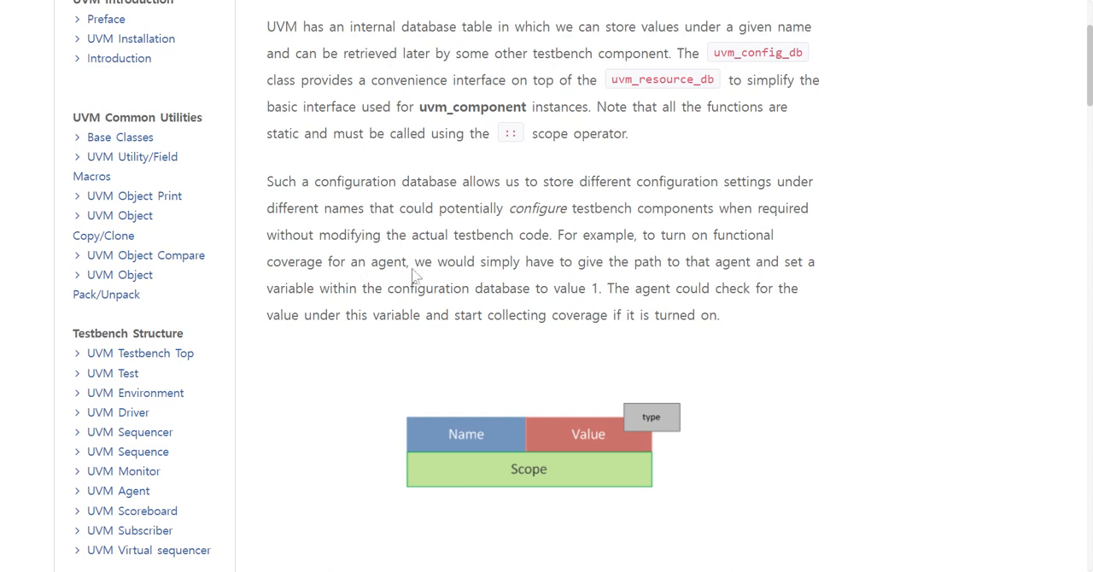
{"action": "mouse_move", "coordinate": [473, 273]}
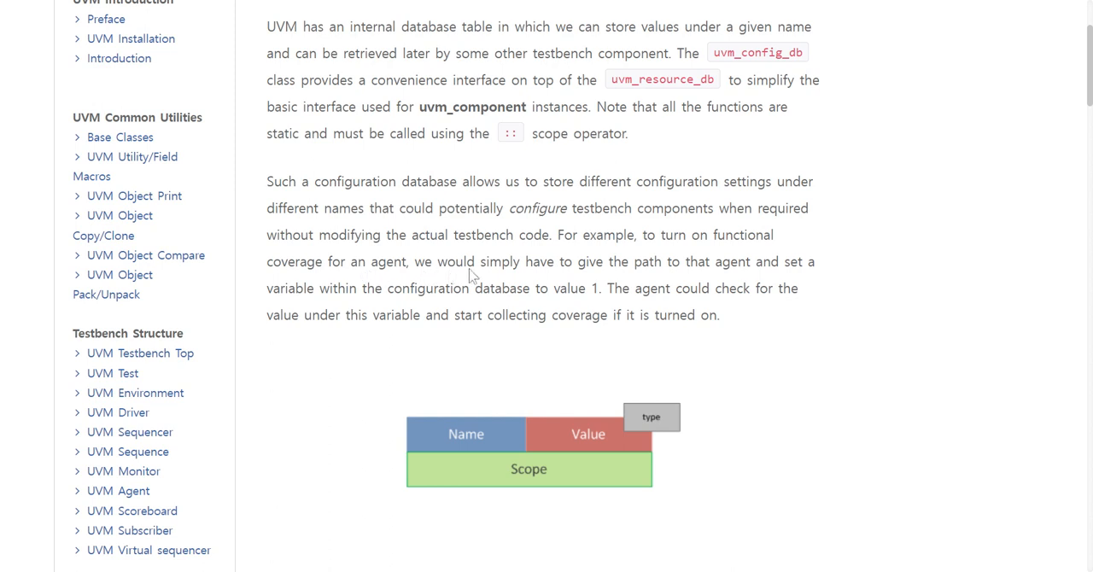
{"action": "mouse_move", "coordinate": [534, 273]}
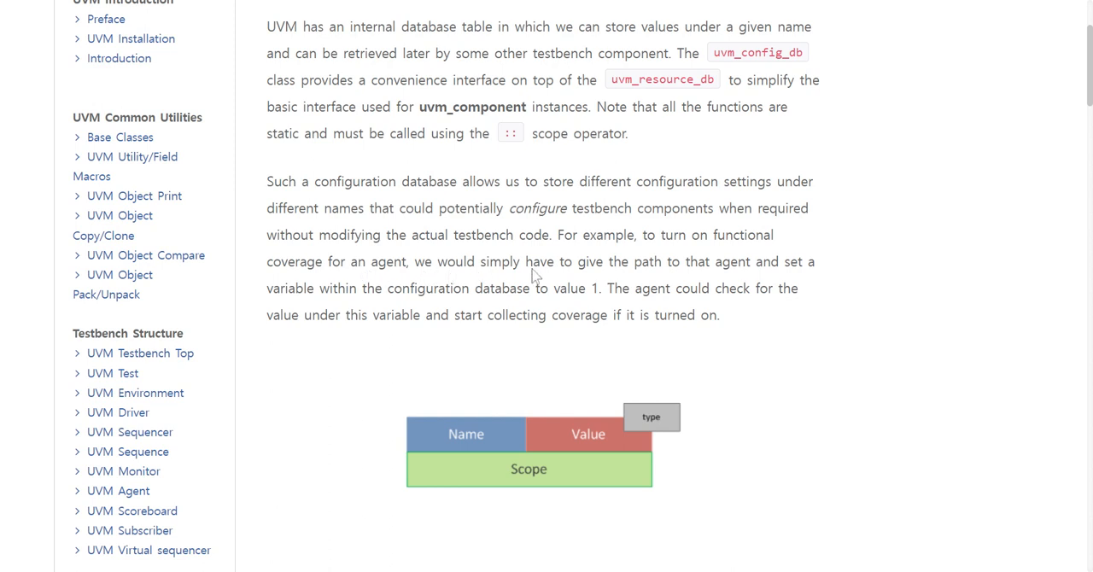
{"action": "mouse_move", "coordinate": [504, 279]}
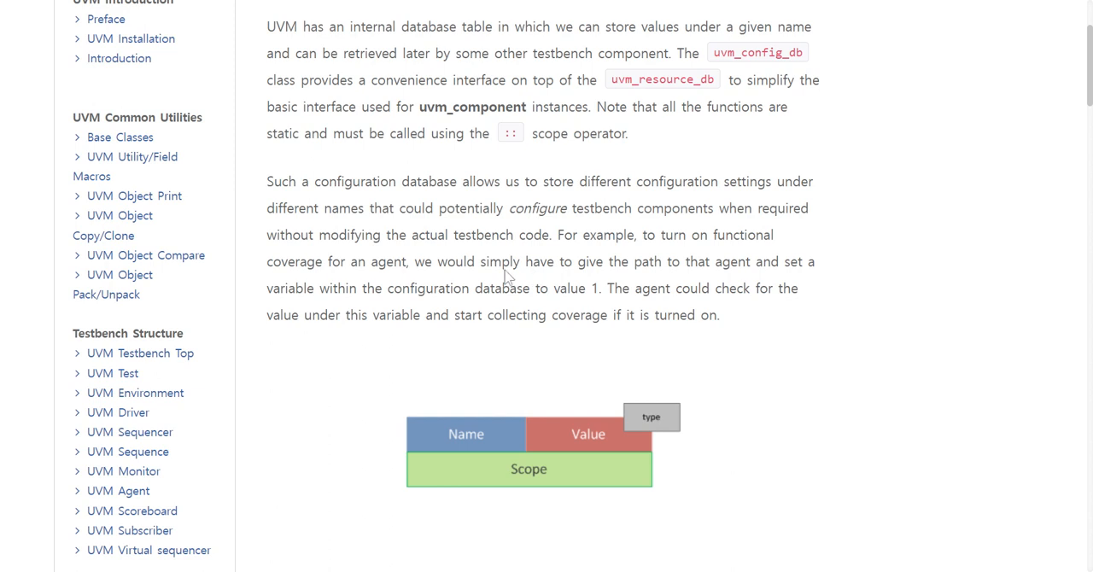
{"action": "mouse_move", "coordinate": [391, 301]}
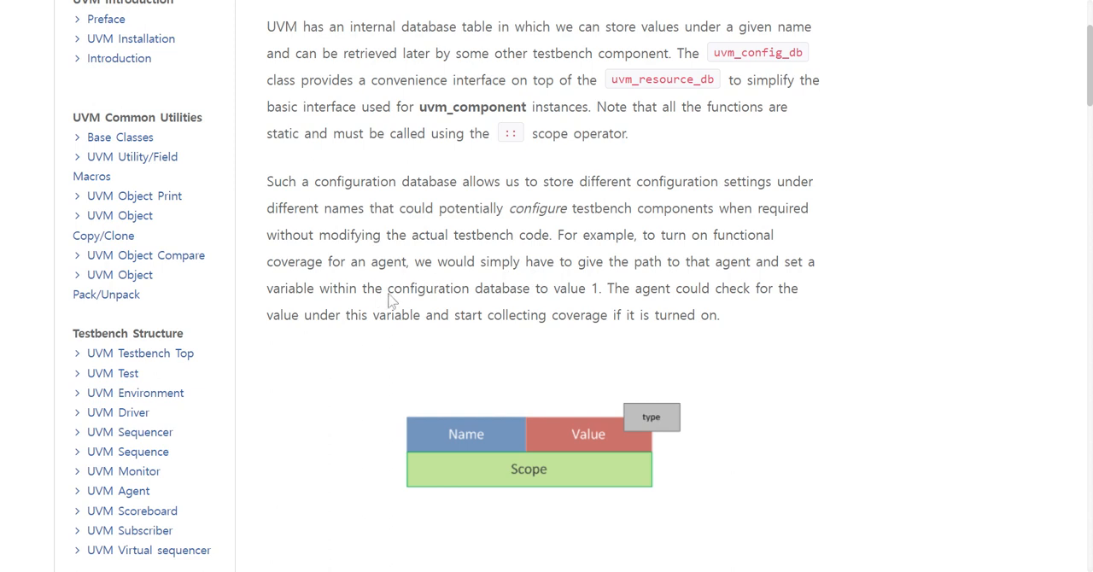
{"action": "mouse_move", "coordinate": [542, 299]}
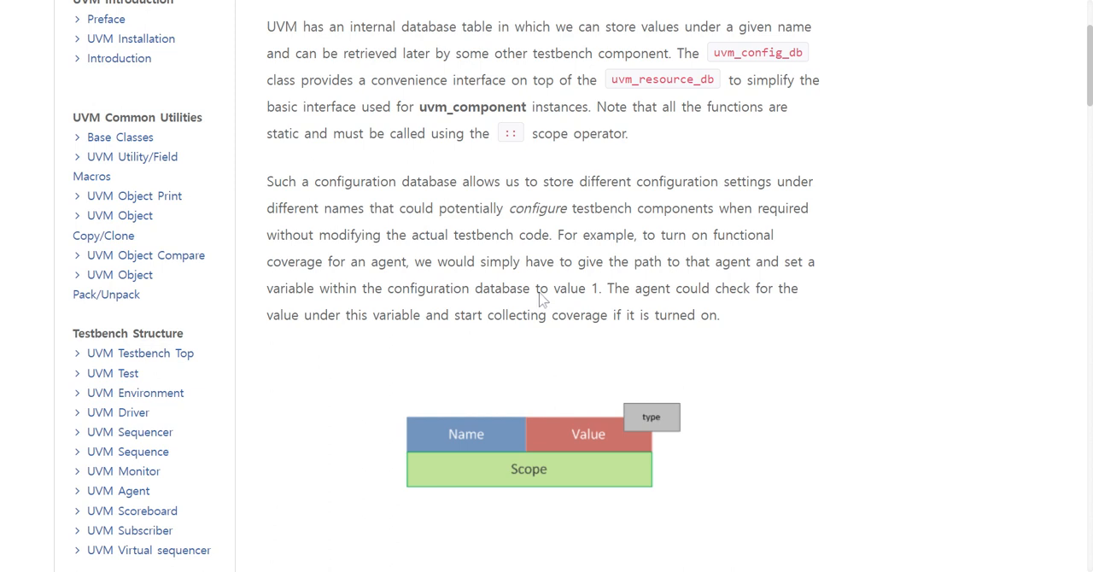
{"action": "mouse_move", "coordinate": [457, 301]}
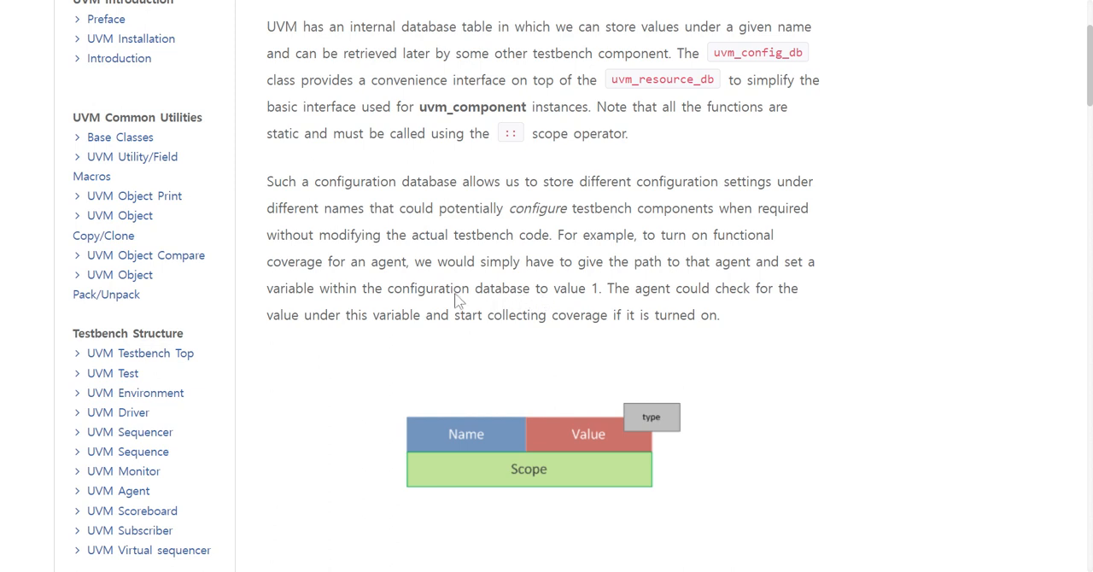
{"action": "mouse_move", "coordinate": [458, 323]}
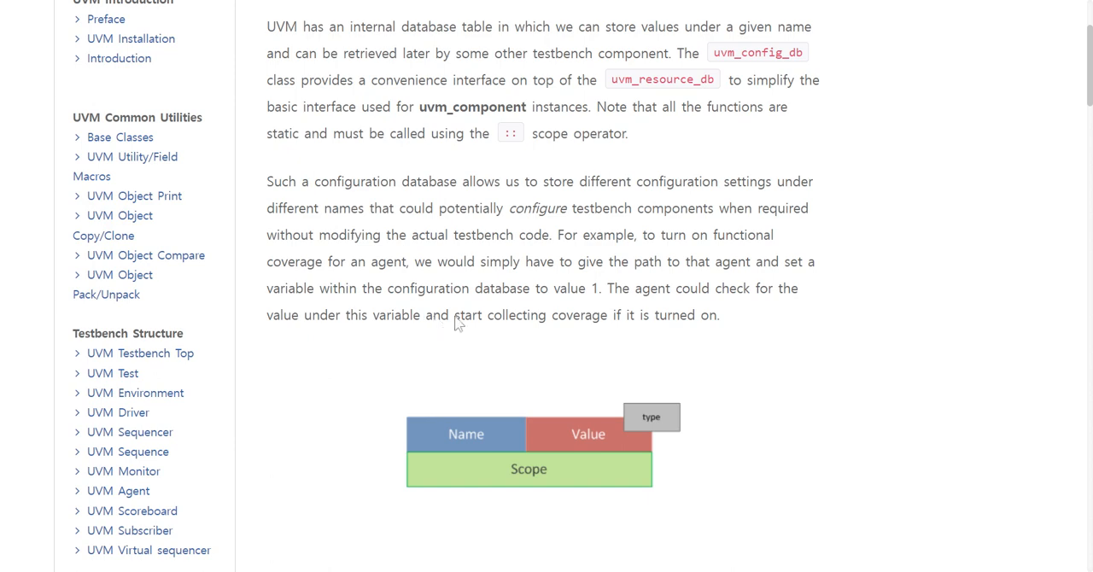
{"action": "mouse_move", "coordinate": [534, 326]}
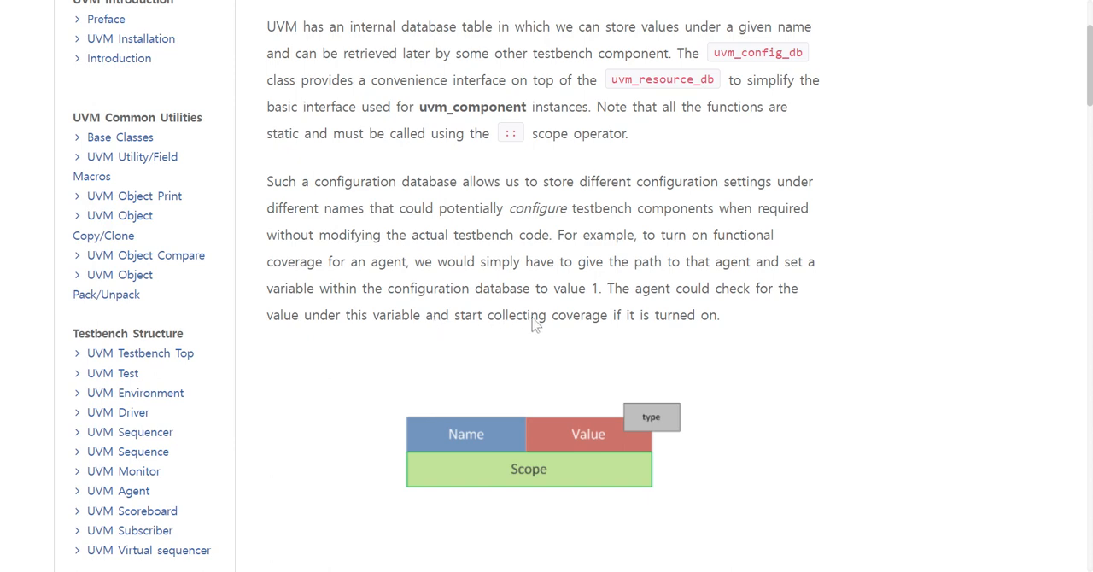
Step: Scroll past the diagram to the set() signature and cov_enable build_phase example
{"action": "scroll", "scroll_direction": "down", "scroll_amount": 3}
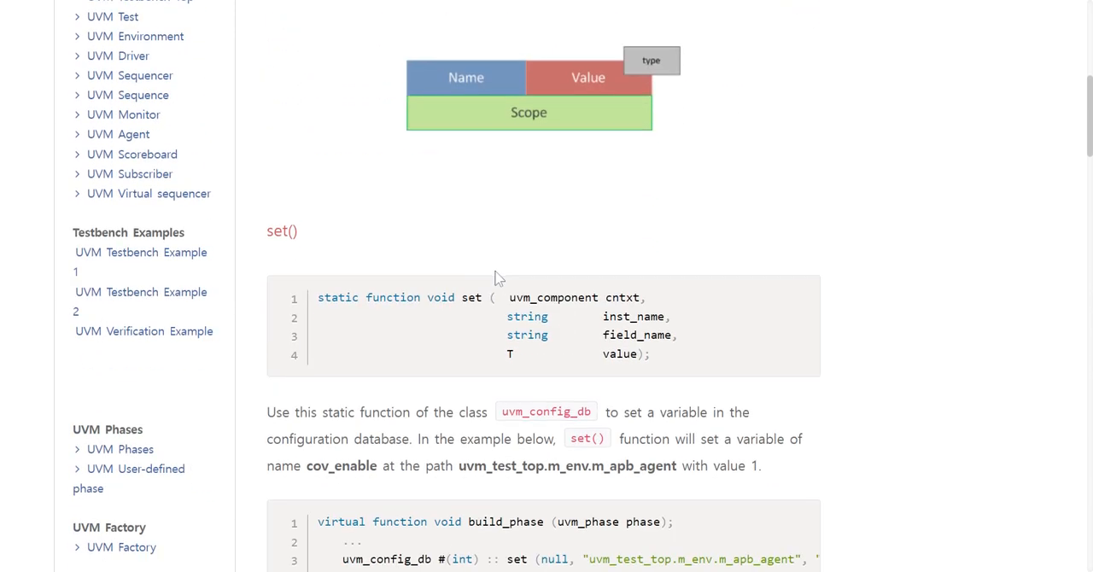
{"action": "scroll", "scroll_direction": "down", "scroll_amount": 3}
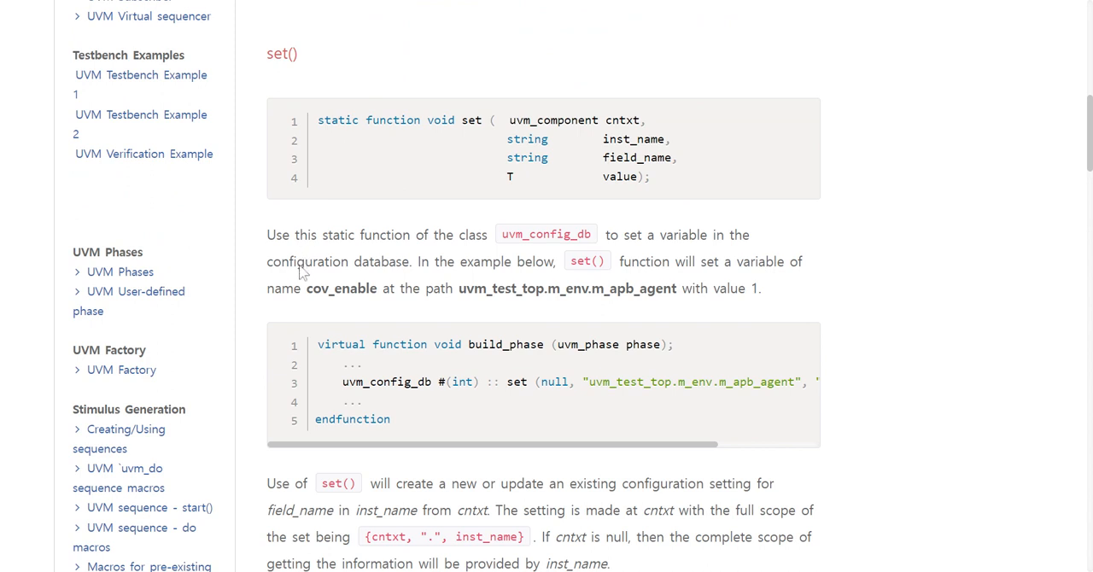
{"action": "mouse_move", "coordinate": [347, 306]}
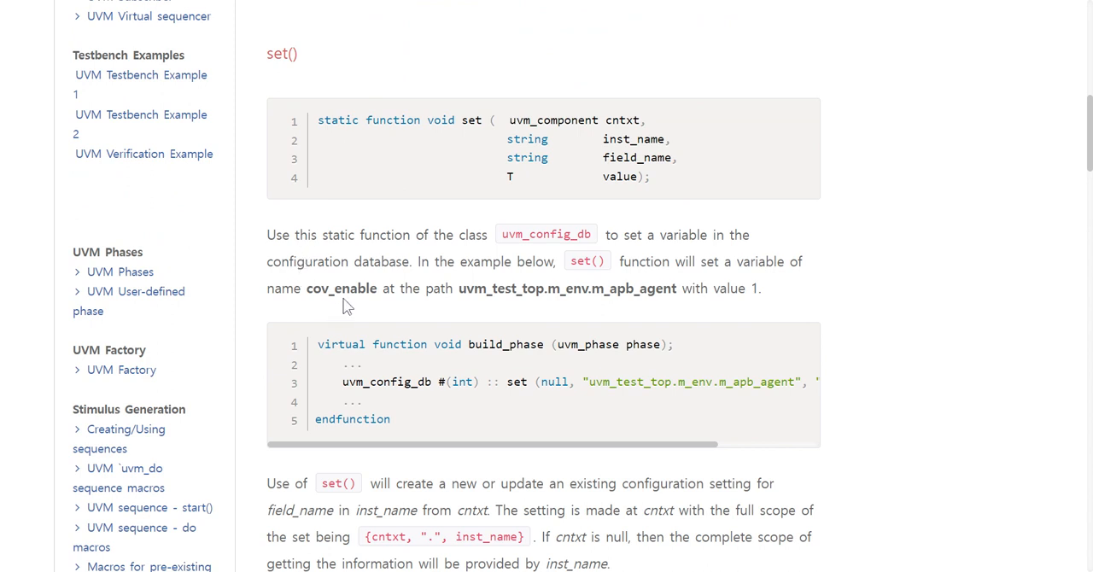
{"action": "mouse_move", "coordinate": [456, 314]}
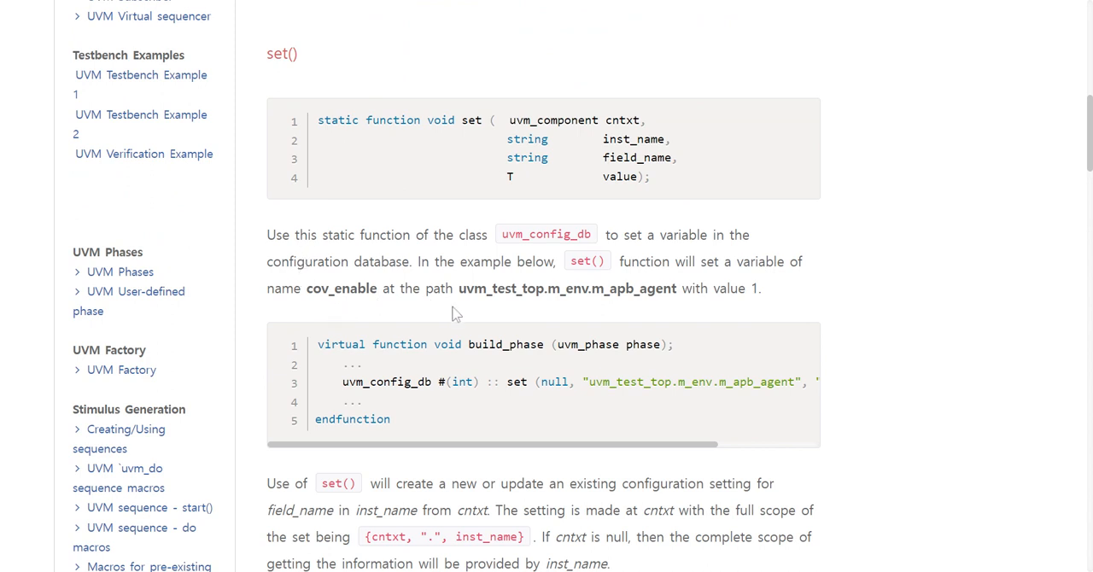
{"action": "mouse_move", "coordinate": [491, 305]}
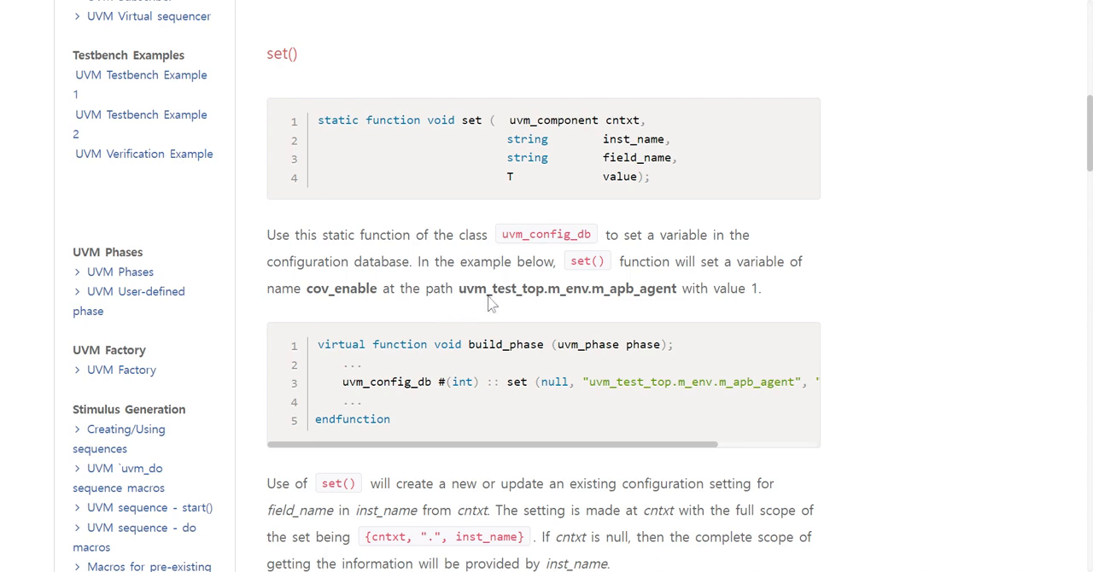
{"action": "mouse_move", "coordinate": [556, 304]}
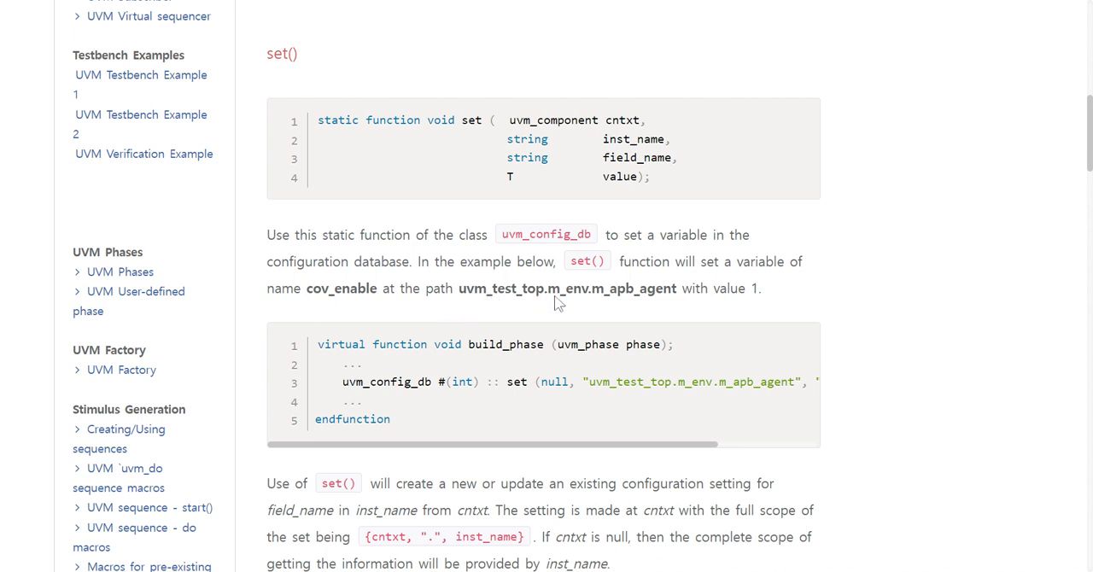
{"action": "mouse_move", "coordinate": [630, 304]}
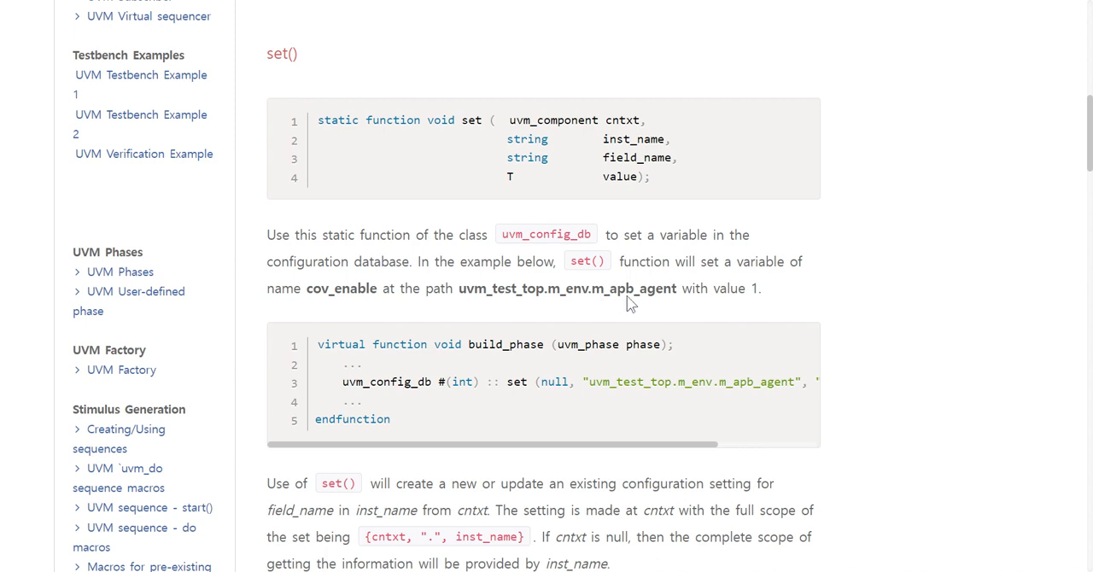
Step: Scroll to the set() code examples for apb_vif and cov_enable with wildcard scopes
{"action": "scroll", "scroll_direction": "down", "scroll_amount": 3}
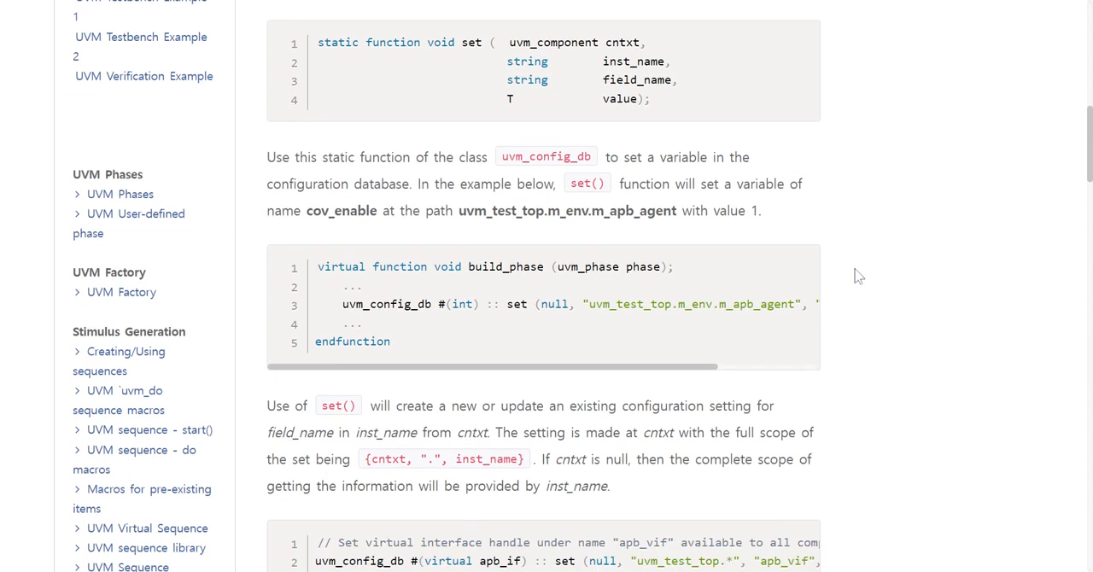
{"action": "scroll", "scroll_direction": "down", "scroll_amount": 3}
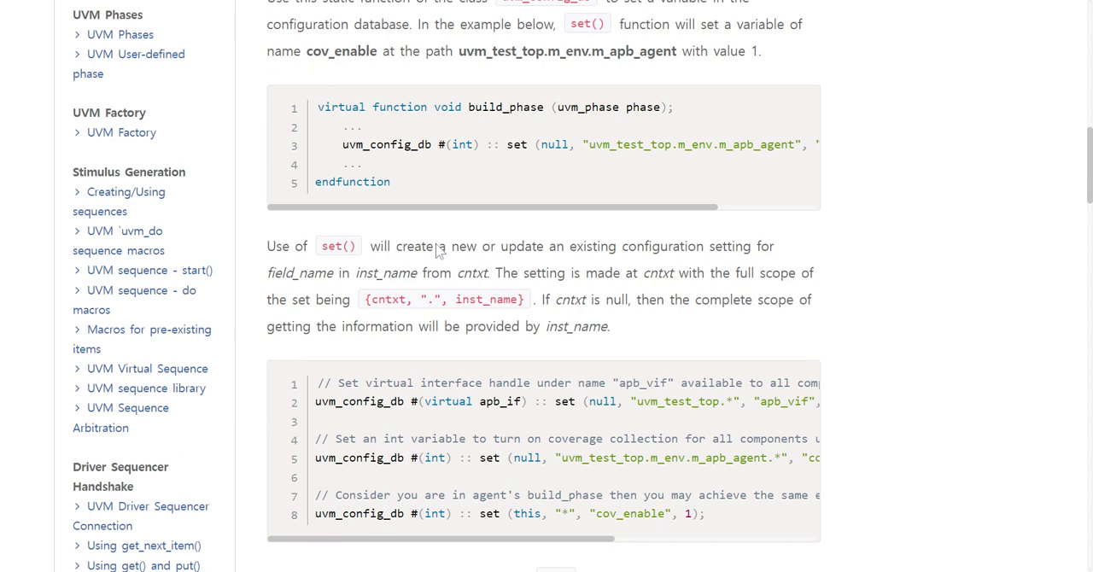
{"action": "mouse_move", "coordinate": [438, 252]}
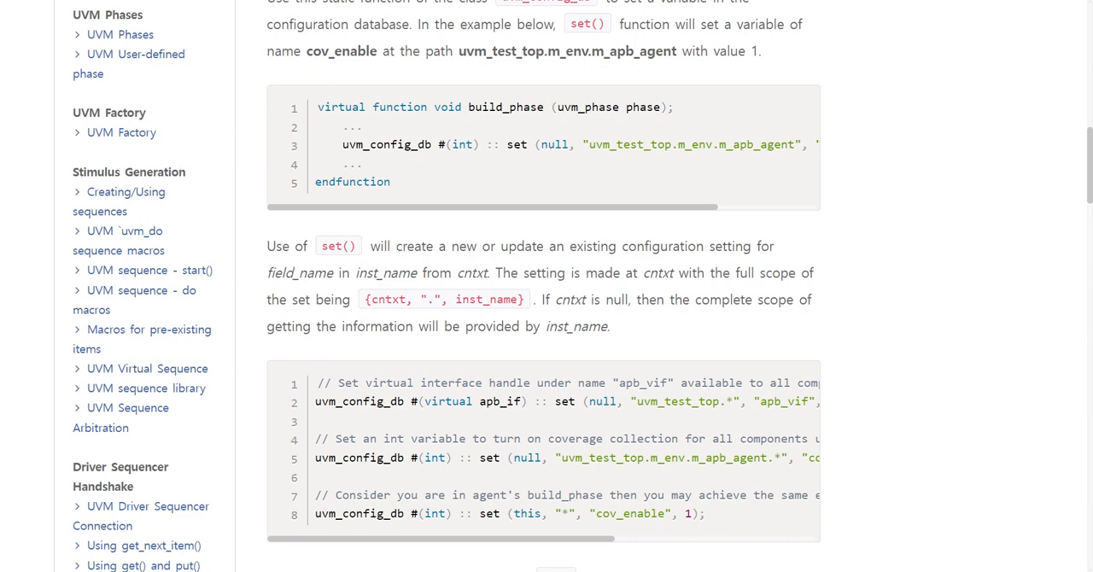
Step: Scroll to the note on cntxt 'this' and the apb_vif uvm_test_top.* diagram
{"action": "scroll", "scroll_direction": "down", "scroll_amount": 3}
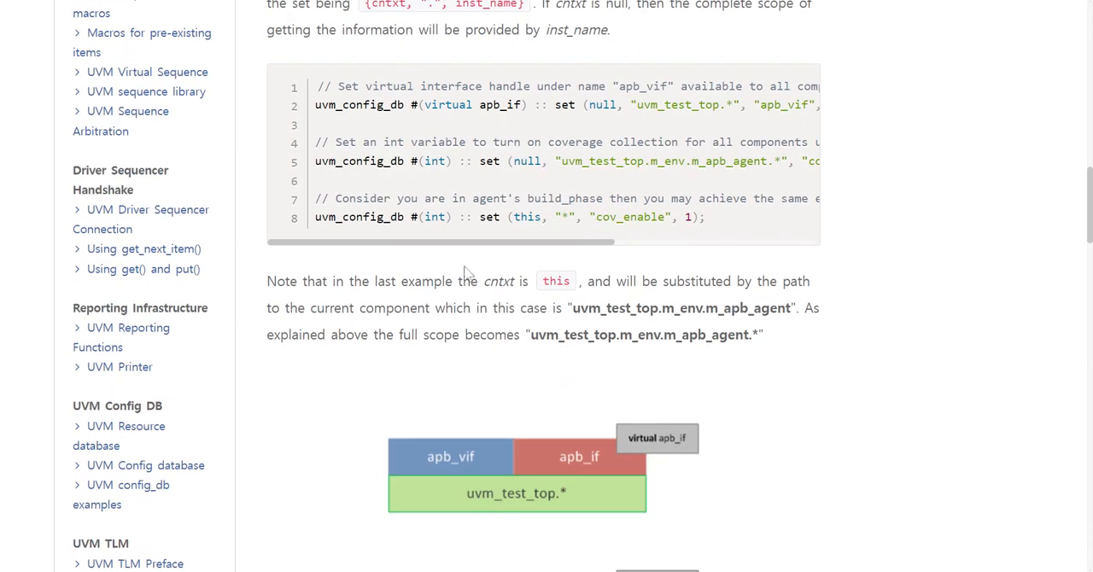
{"action": "mouse_move", "coordinate": [333, 299]}
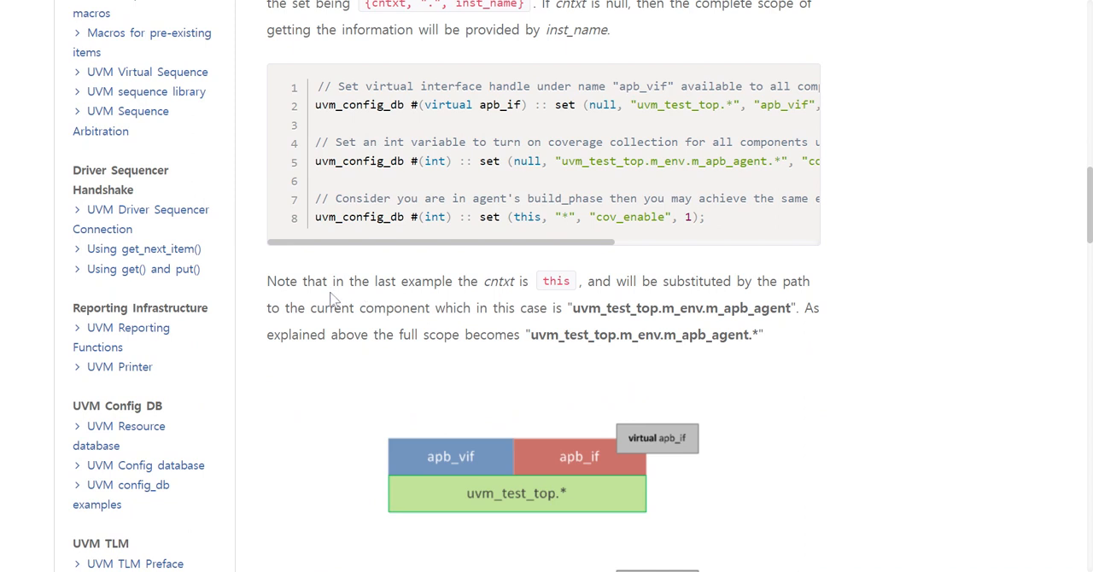
{"action": "mouse_move", "coordinate": [410, 302]}
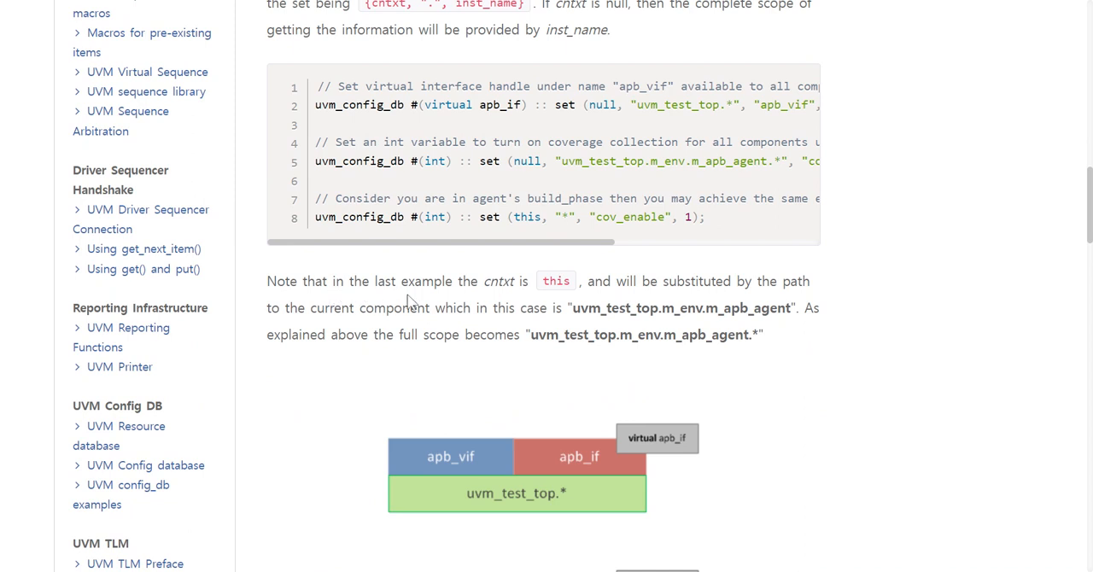
{"action": "mouse_move", "coordinate": [592, 300]}
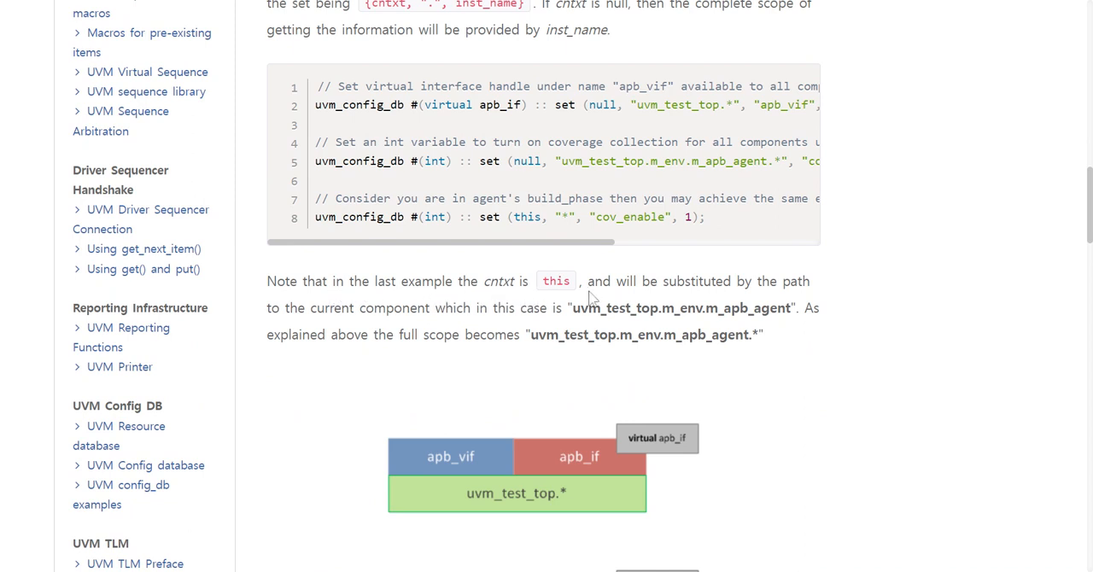
{"action": "mouse_move", "coordinate": [664, 293]}
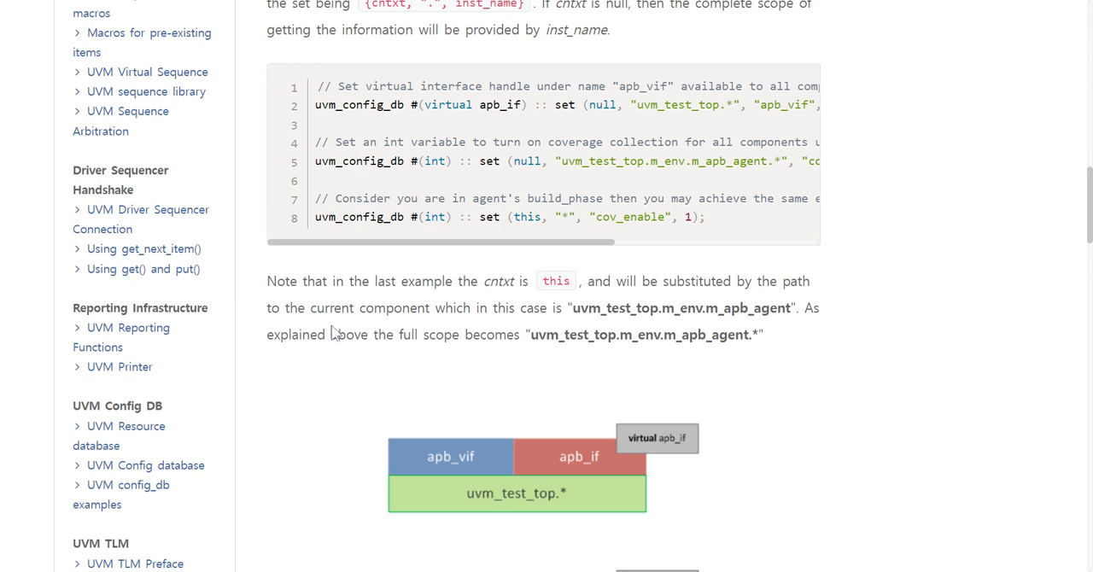
{"action": "mouse_move", "coordinate": [382, 332]}
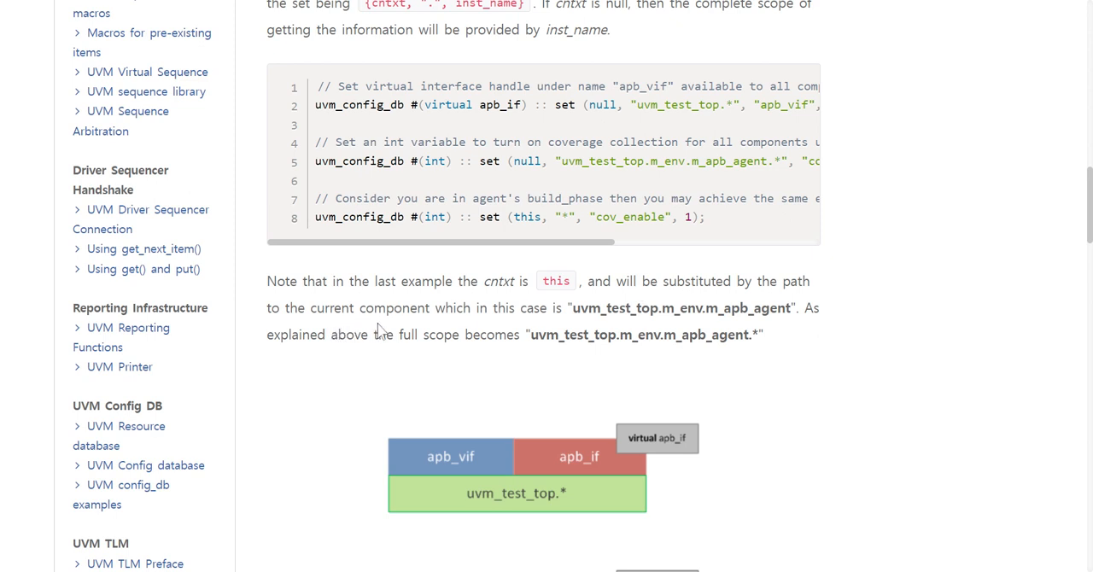
{"action": "mouse_move", "coordinate": [549, 317]}
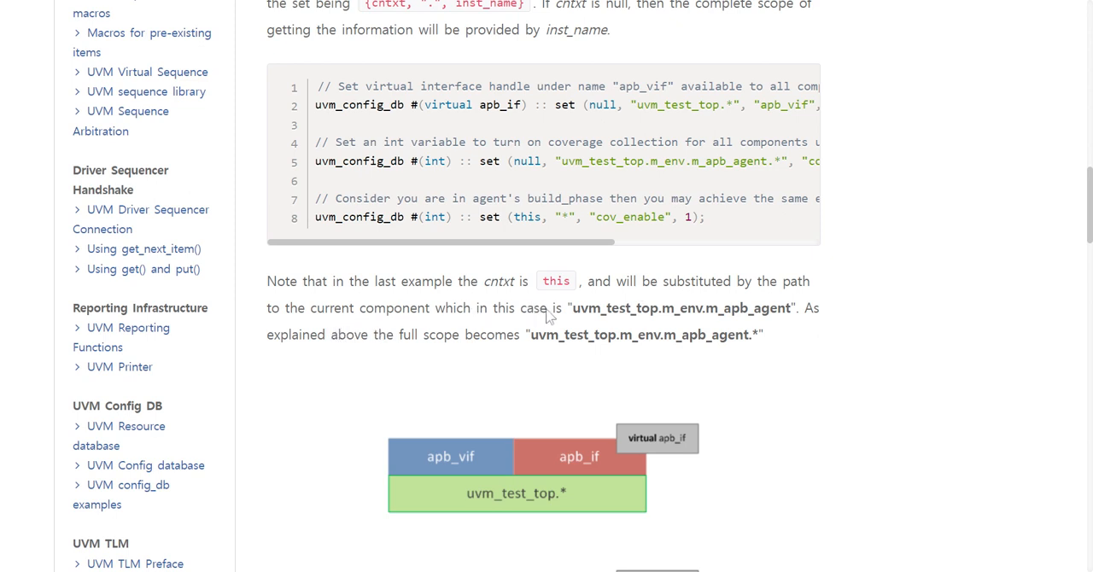
{"action": "mouse_move", "coordinate": [667, 323]}
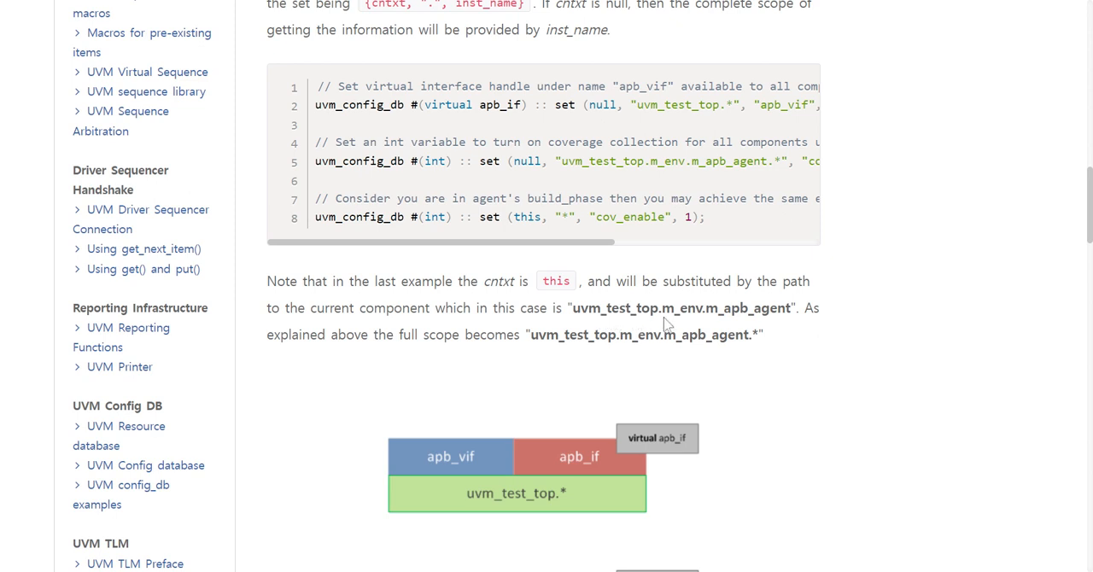
{"action": "mouse_move", "coordinate": [780, 321]}
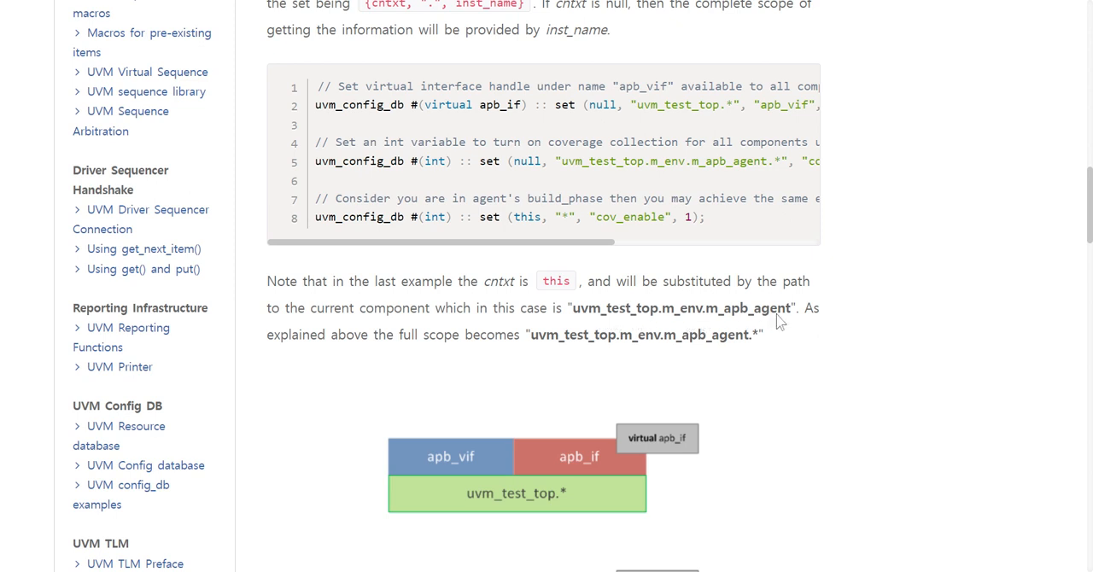
{"action": "mouse_move", "coordinate": [699, 317]}
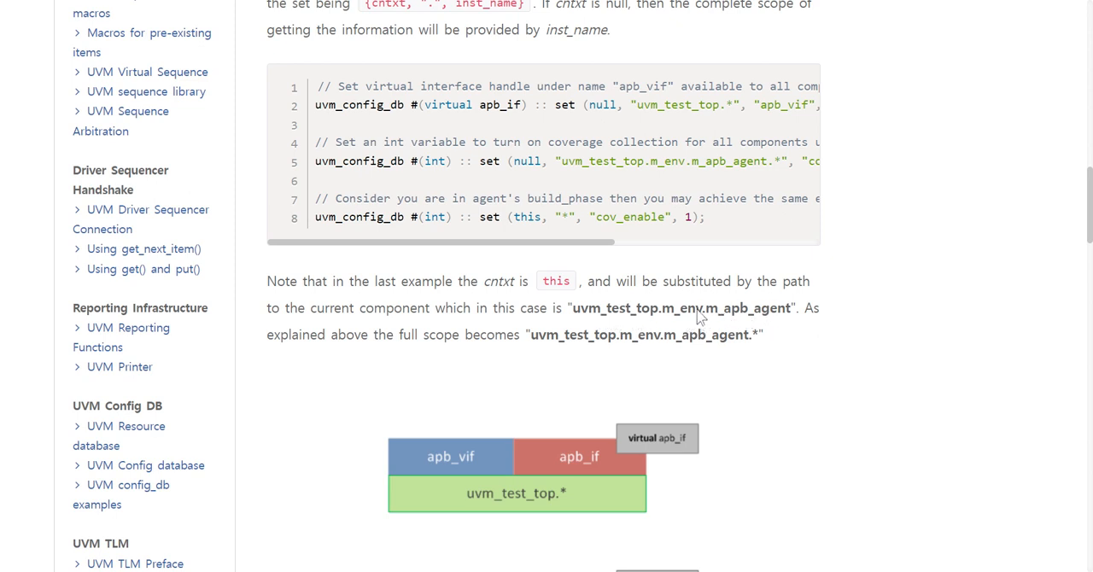
{"action": "mouse_move", "coordinate": [346, 308]}
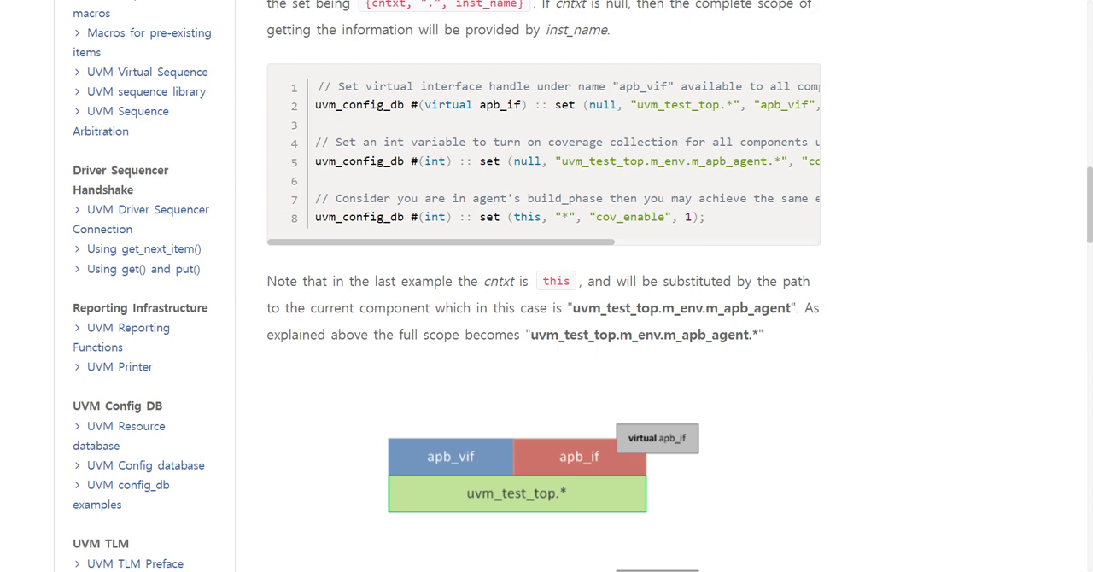
{"action": "scroll", "scroll_direction": "down", "scroll_amount": 3}
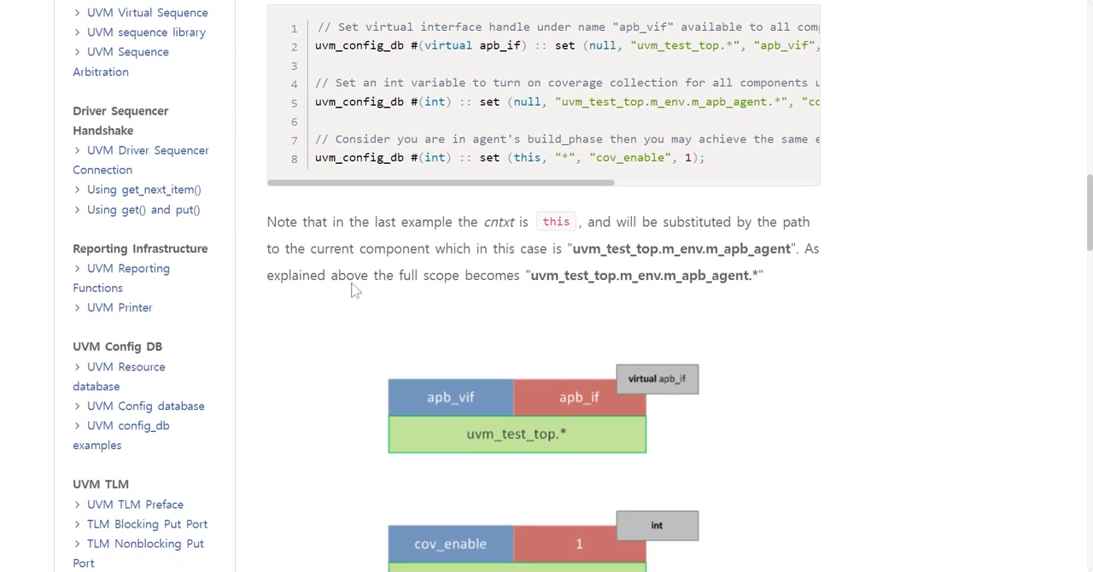
Step: Scroll to the get() signature and its apb_vif and cov_enable retrieval examples
{"action": "scroll", "scroll_direction": "down", "scroll_amount": 3}
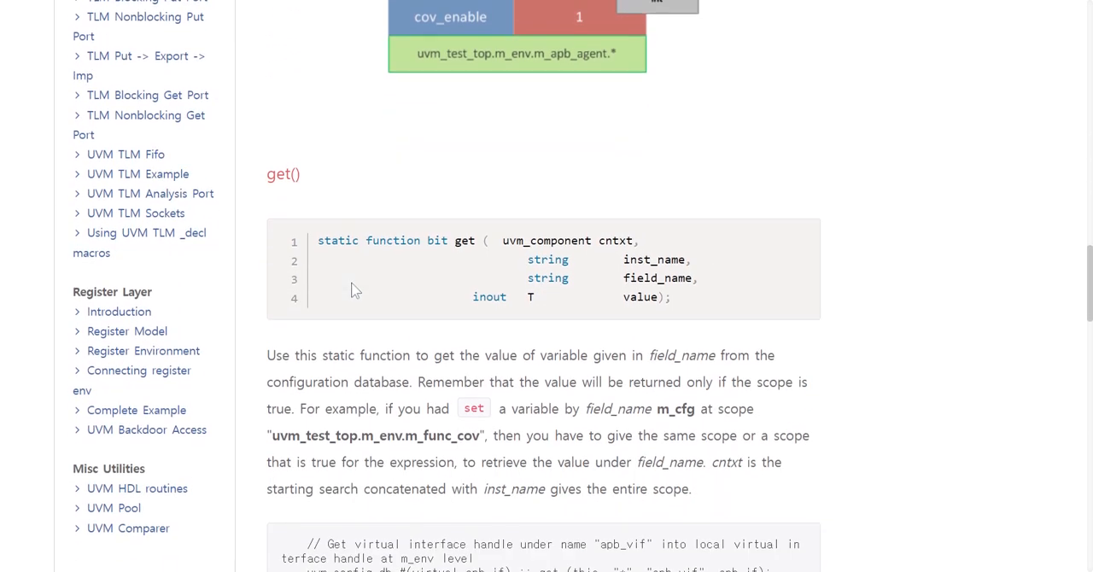
{"action": "scroll", "scroll_direction": "down", "scroll_amount": 3}
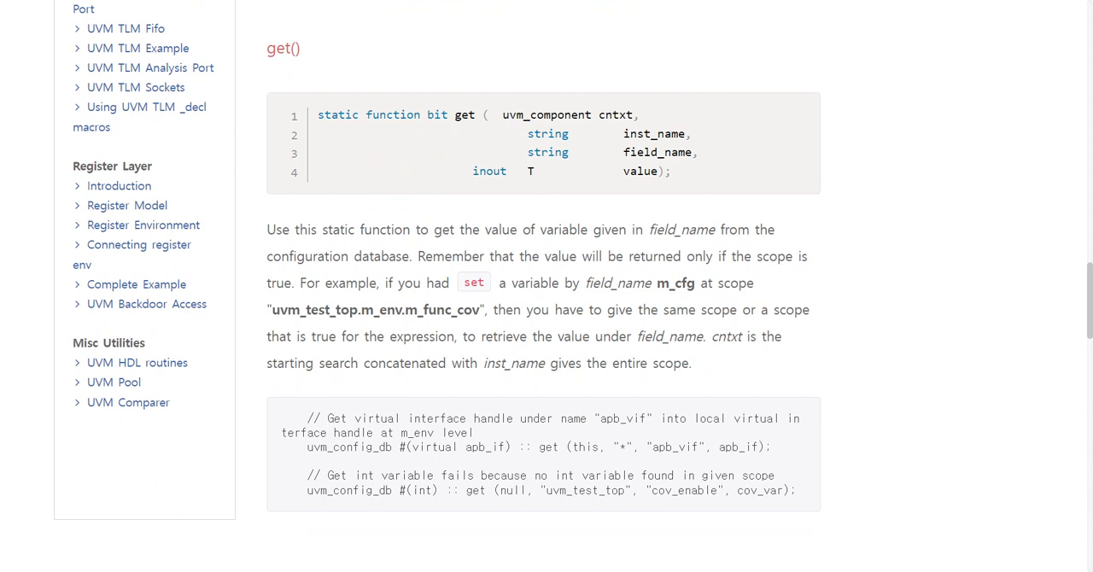
{"action": "mouse_move", "coordinate": [463, 246]}
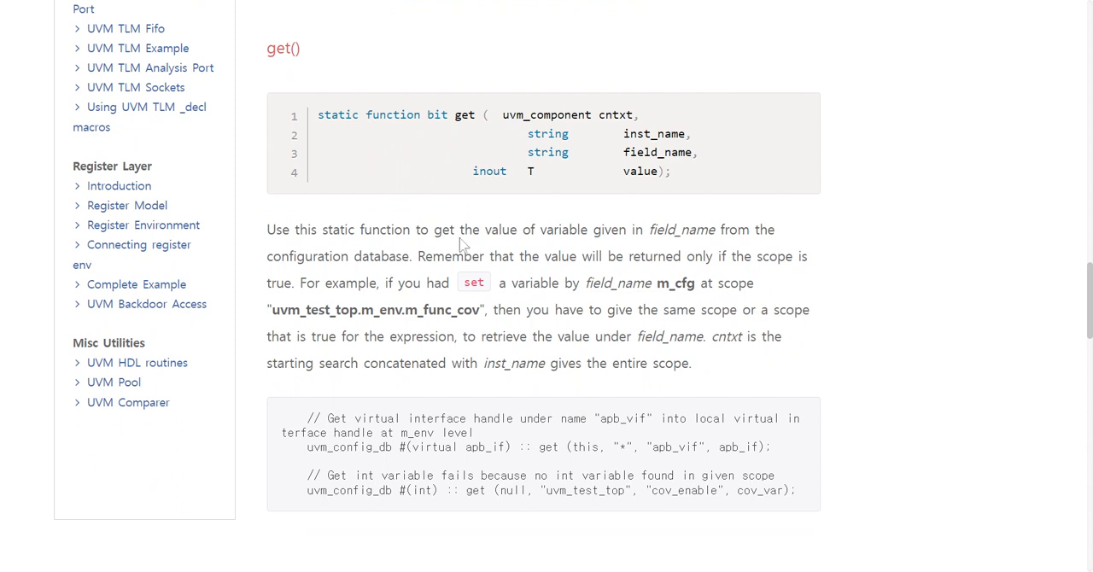
{"action": "mouse_move", "coordinate": [556, 273]}
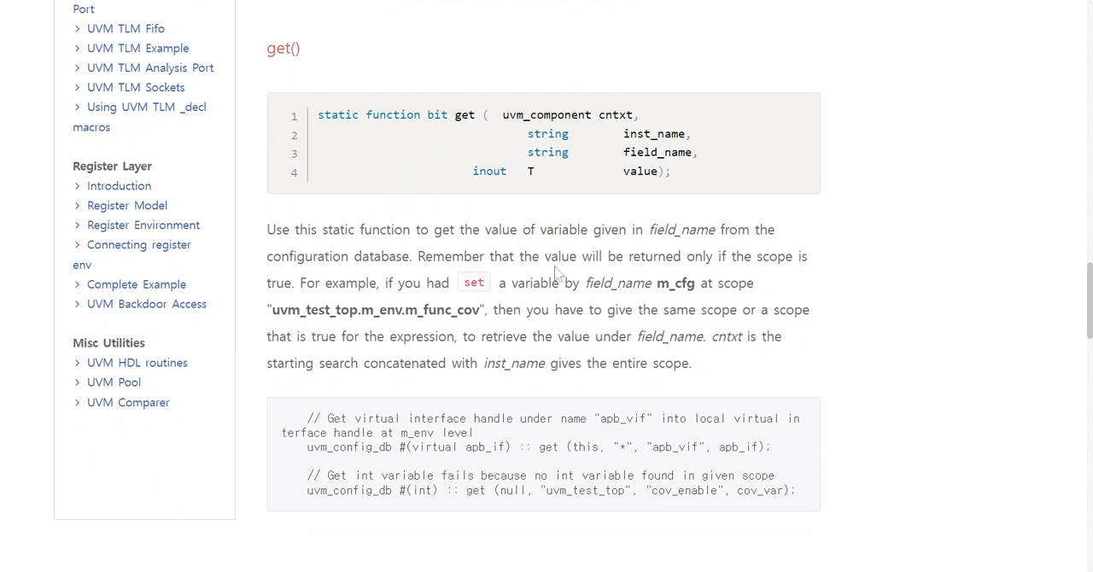
{"action": "mouse_move", "coordinate": [290, 325]}
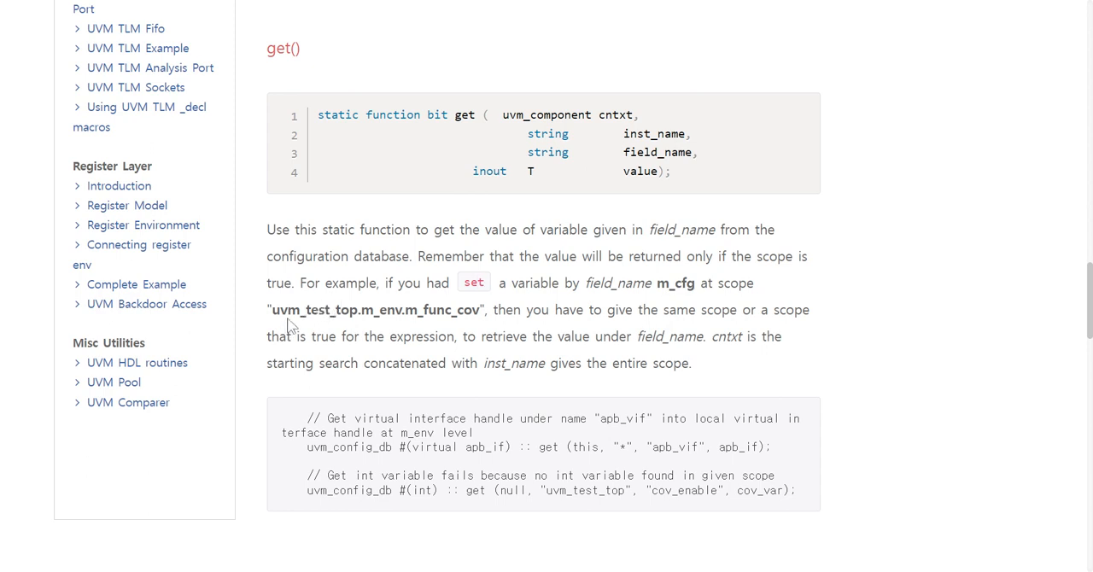
{"action": "mouse_move", "coordinate": [355, 327]}
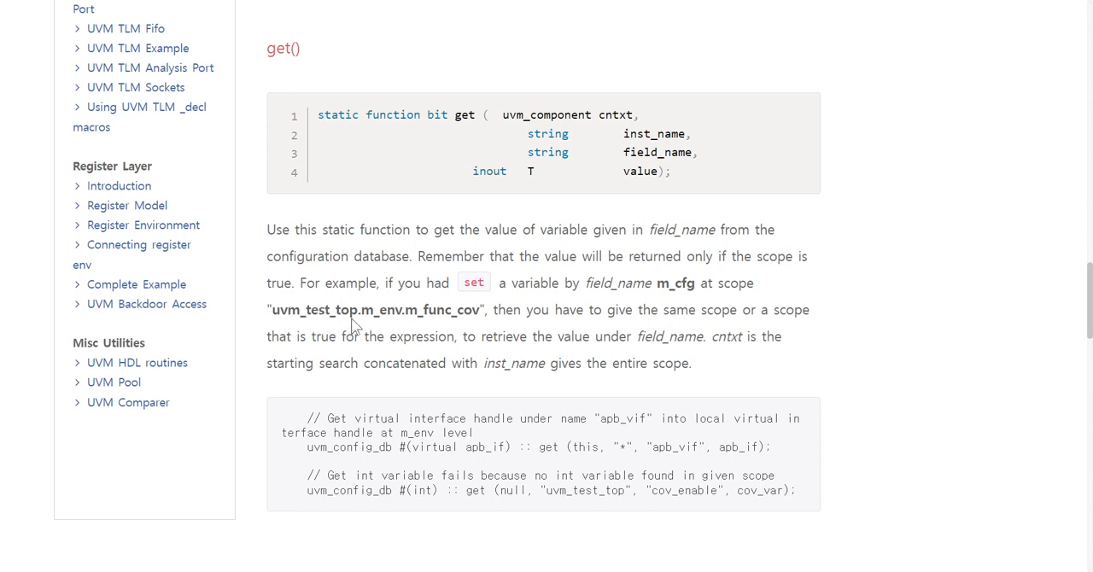
{"action": "mouse_move", "coordinate": [426, 327]}
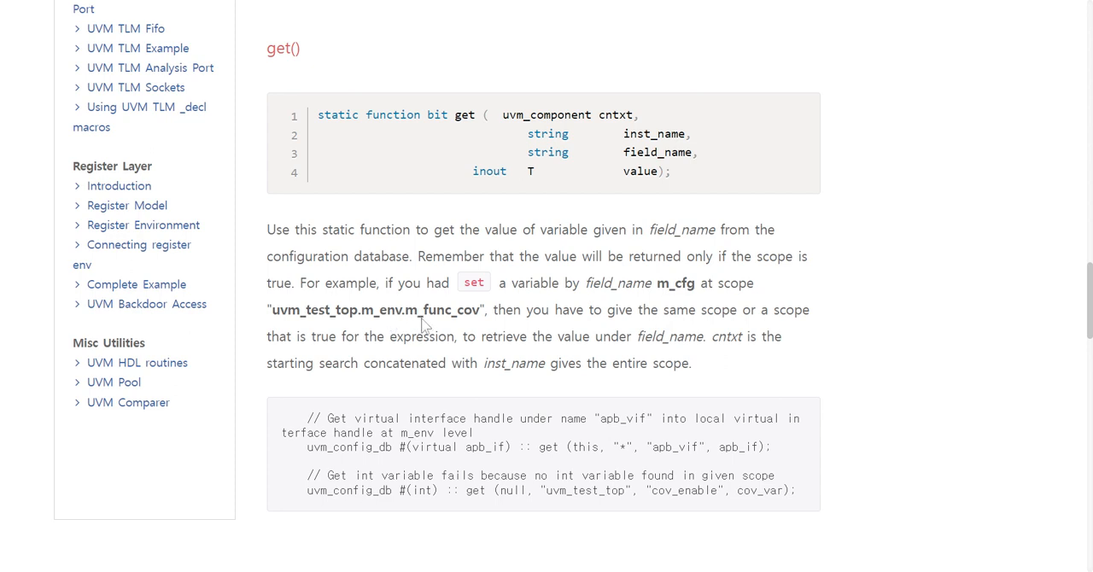
{"action": "mouse_move", "coordinate": [466, 323]}
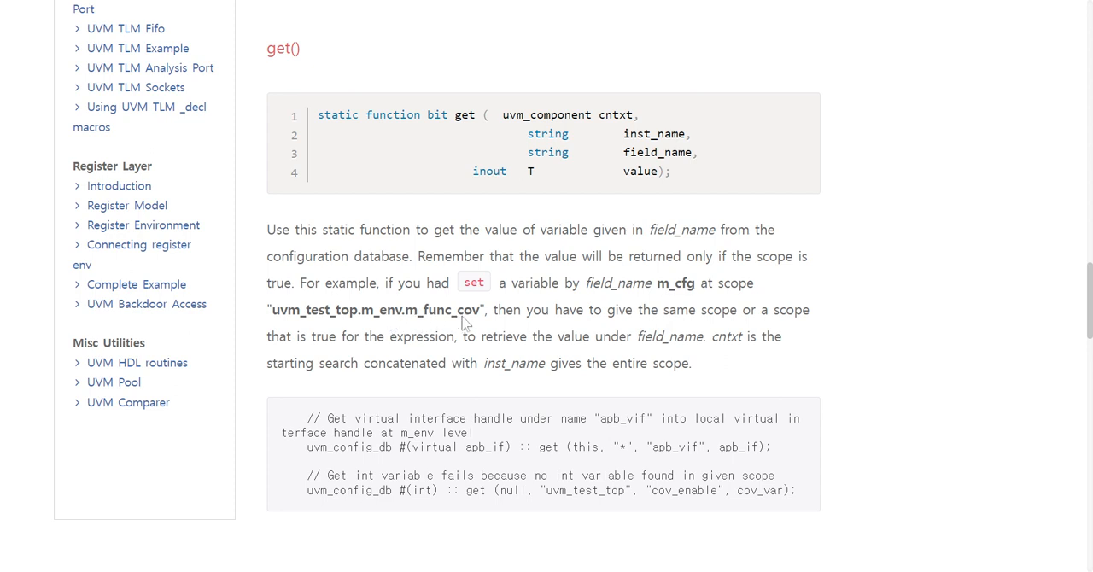
{"action": "mouse_move", "coordinate": [468, 323]}
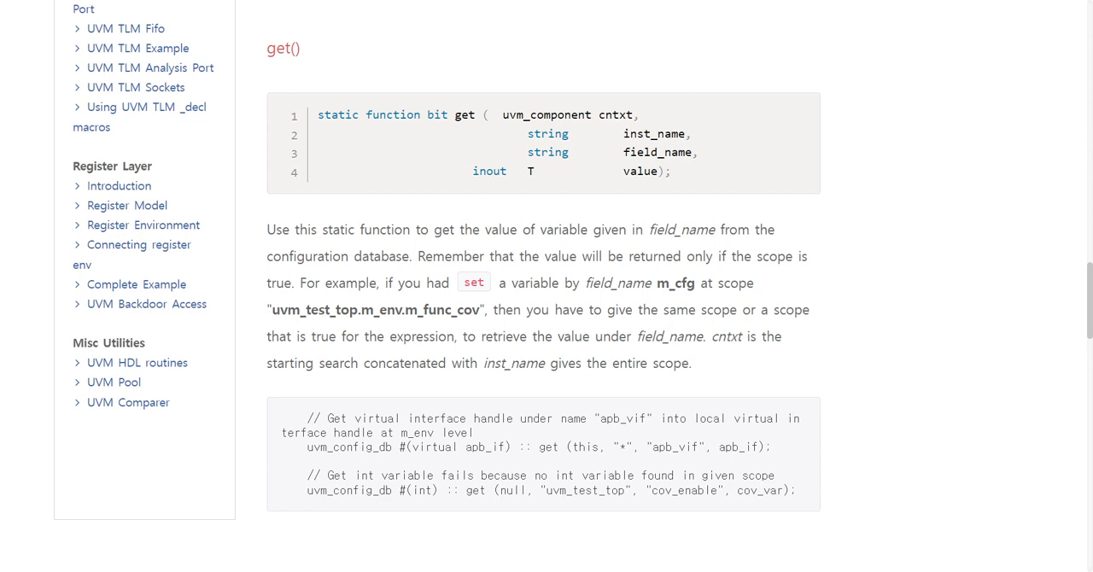
{"action": "mouse_move", "coordinate": [456, 311]}
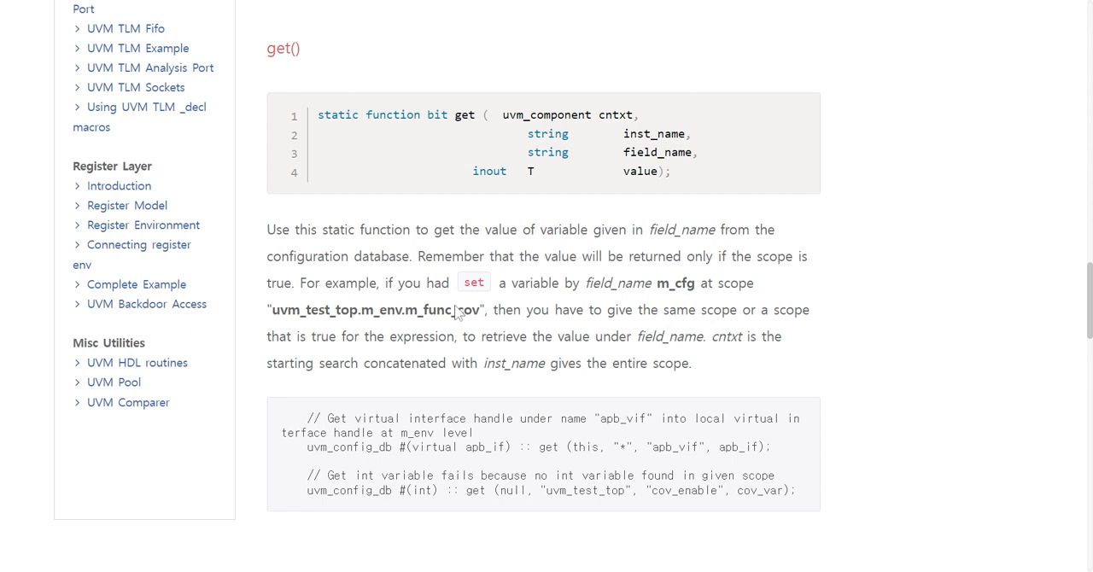
{"action": "mouse_move", "coordinate": [525, 378]}
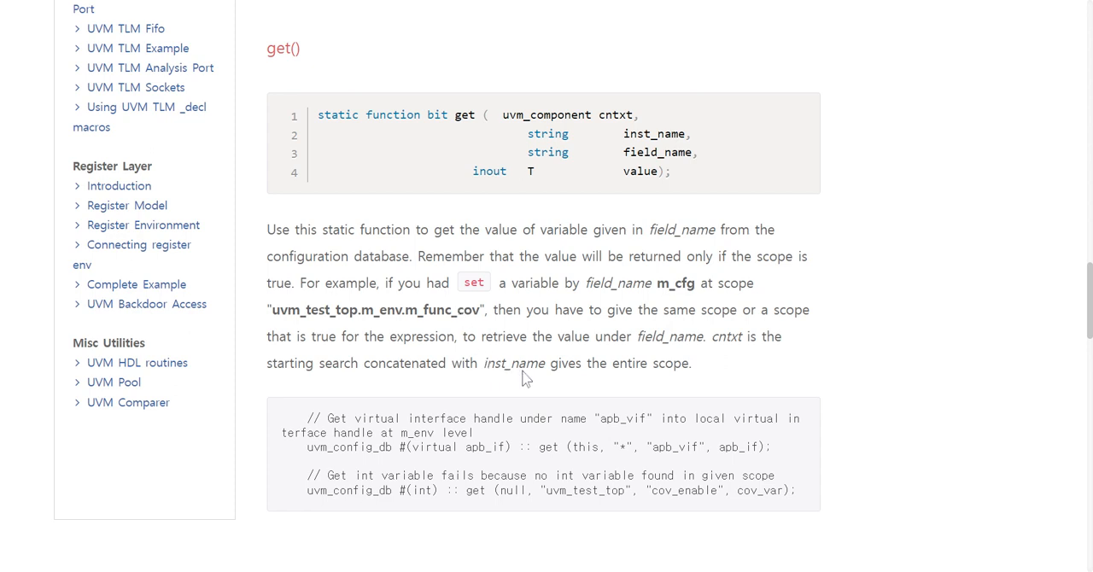
{"action": "scroll", "scroll_direction": "down", "scroll_amount": 3}
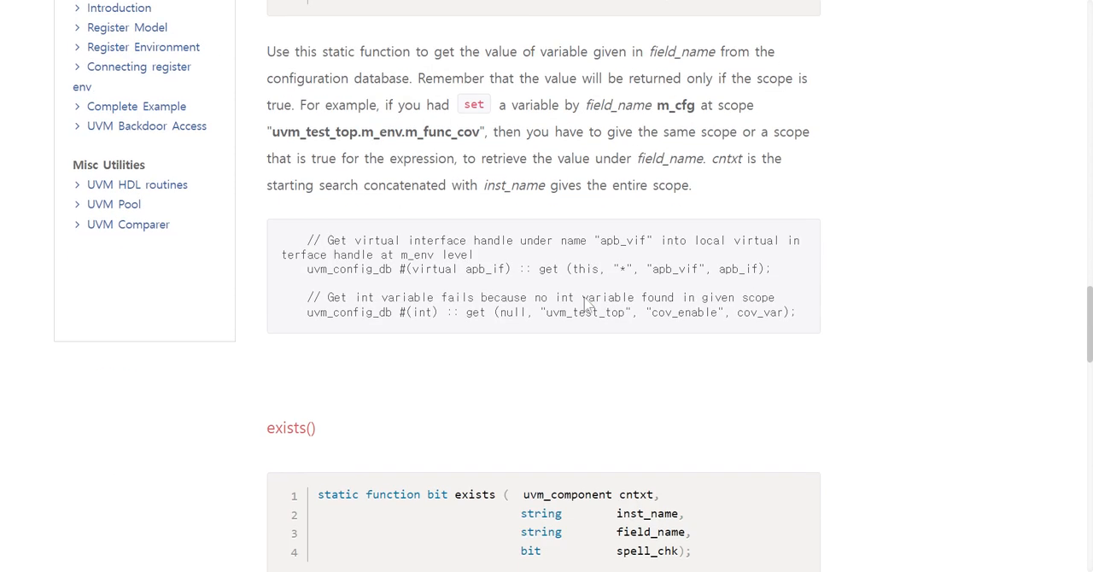
Step: Scroll to the exists() description and its apb_vif interface-handle check example
{"action": "scroll", "scroll_direction": "down", "scroll_amount": 3}
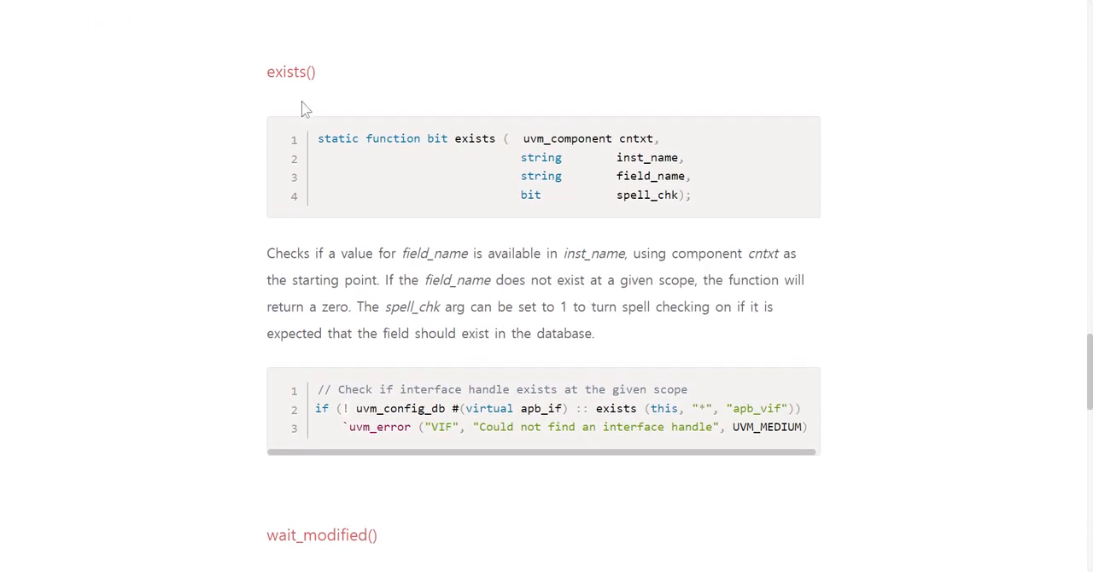
{"action": "mouse_move", "coordinate": [295, 260]}
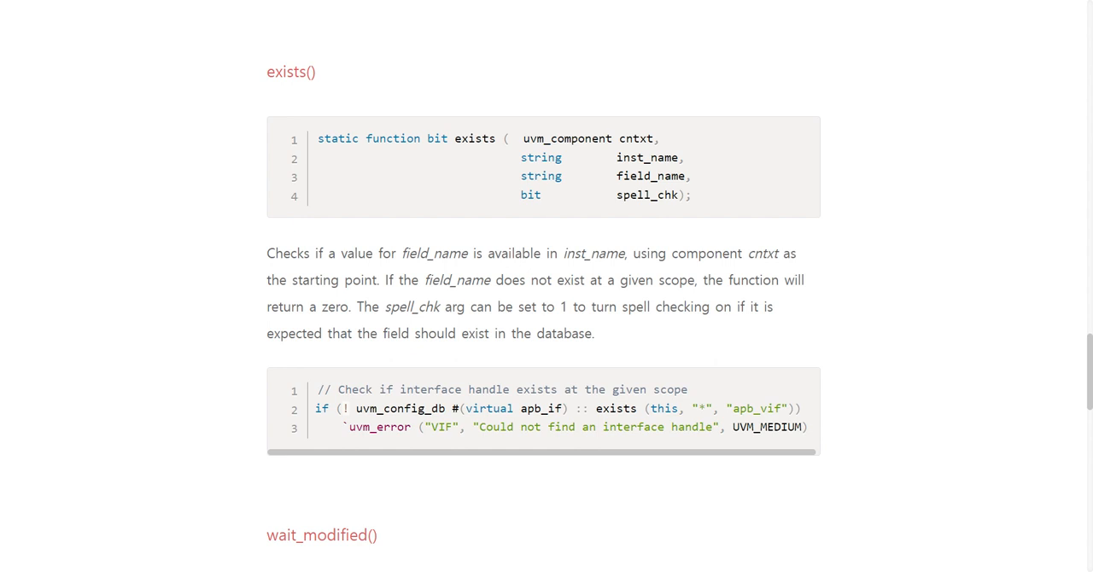
{"action": "mouse_move", "coordinate": [546, 288]}
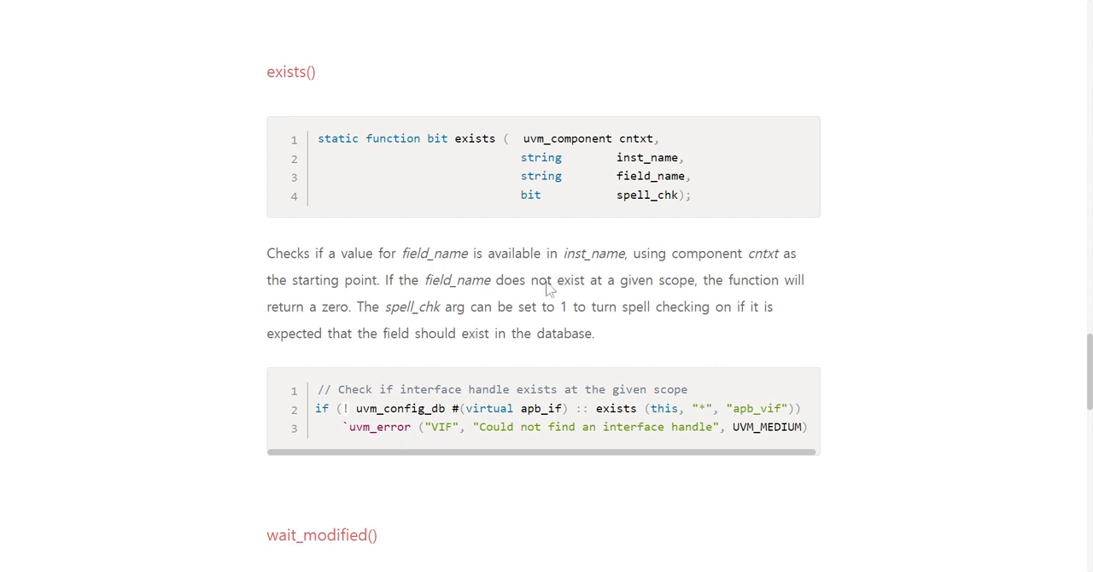
{"action": "mouse_move", "coordinate": [662, 310]}
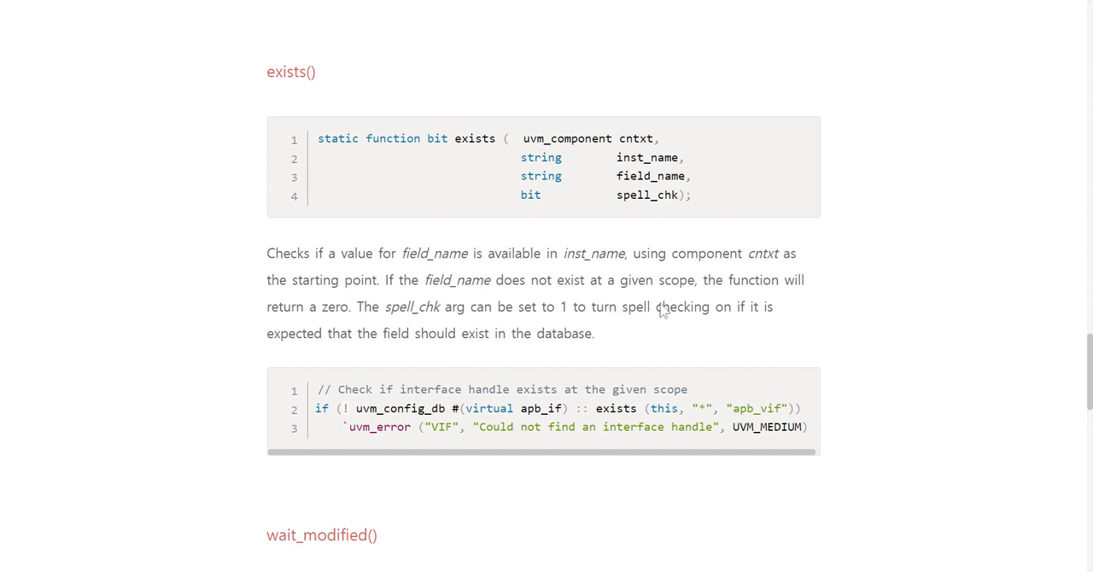
{"action": "mouse_move", "coordinate": [663, 312]}
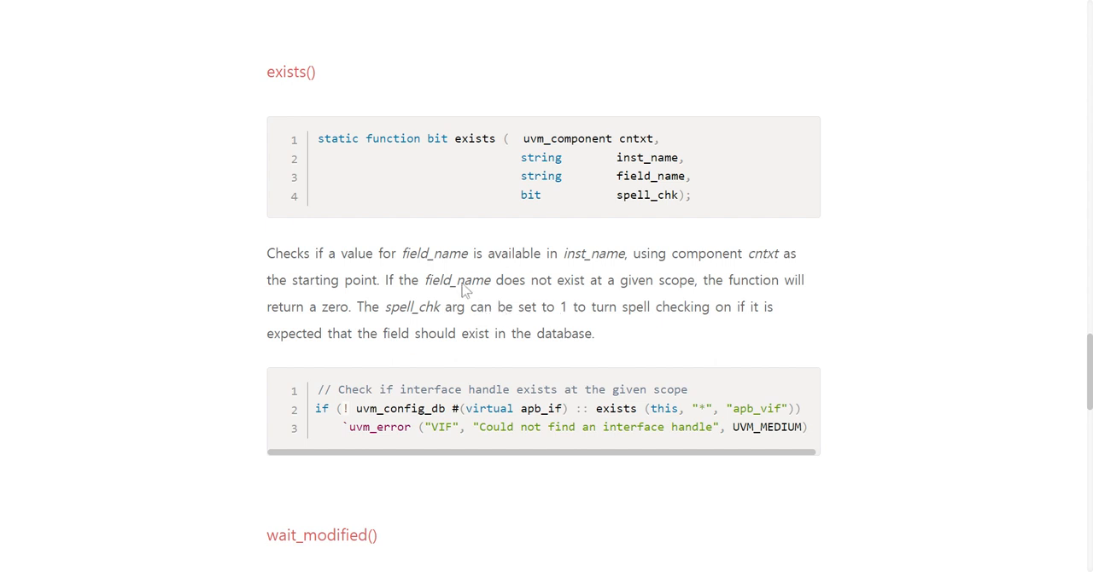
Step: Scroll to the full loopCount example with my_agent and my_env classes
{"action": "scroll", "scroll_direction": "down", "scroll_amount": 3}
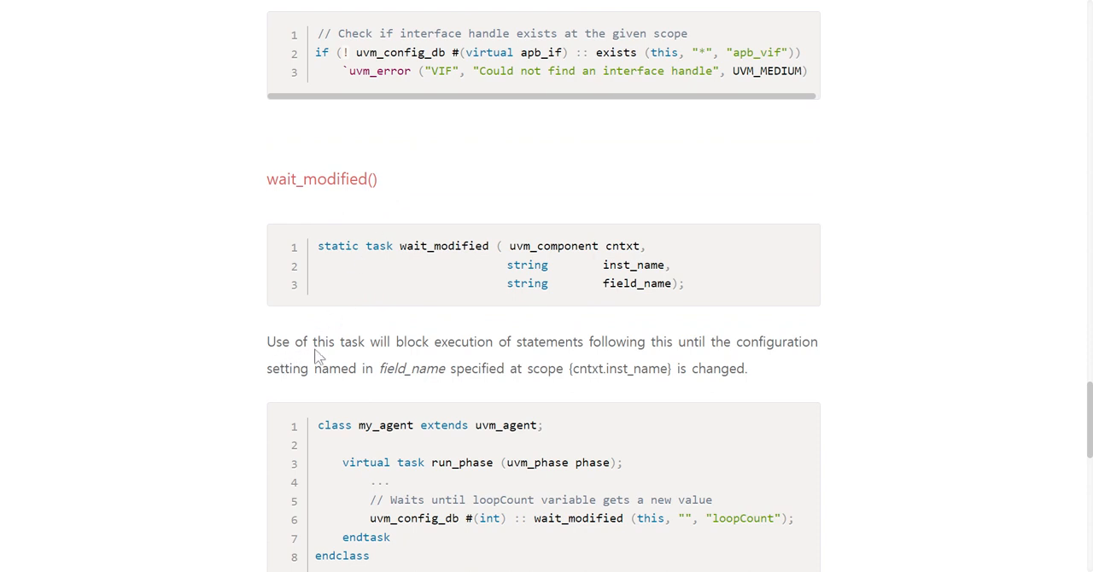
{"action": "mouse_move", "coordinate": [404, 354]}
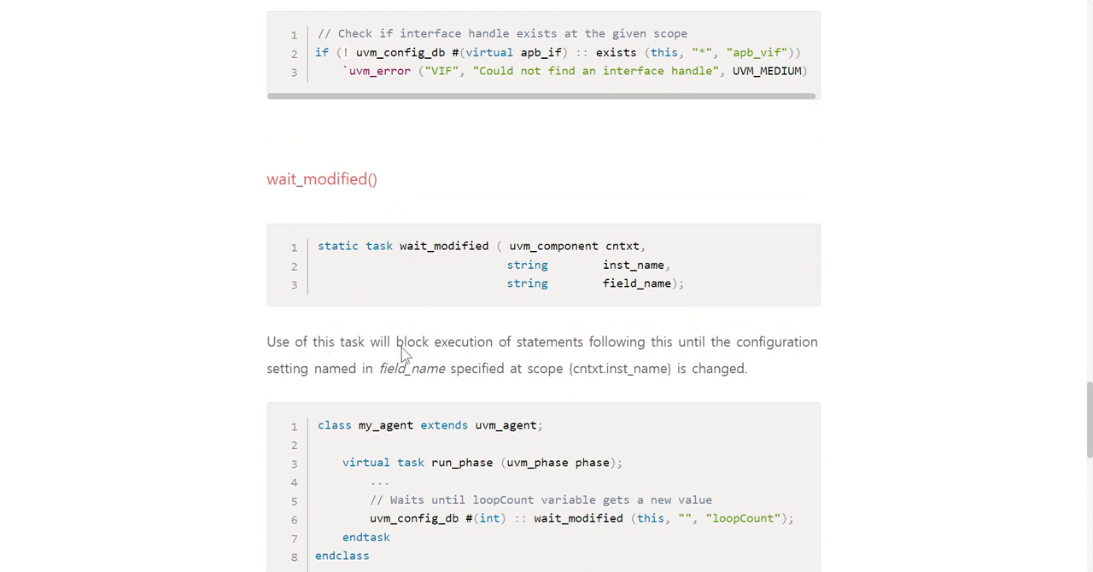
{"action": "mouse_move", "coordinate": [440, 348]}
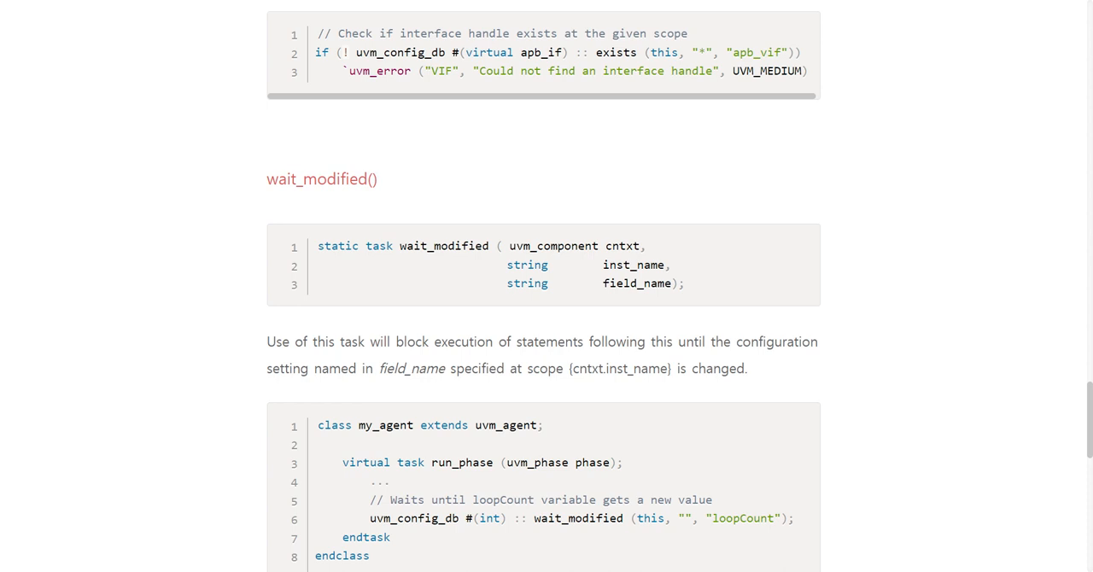
{"action": "mouse_move", "coordinate": [593, 378]}
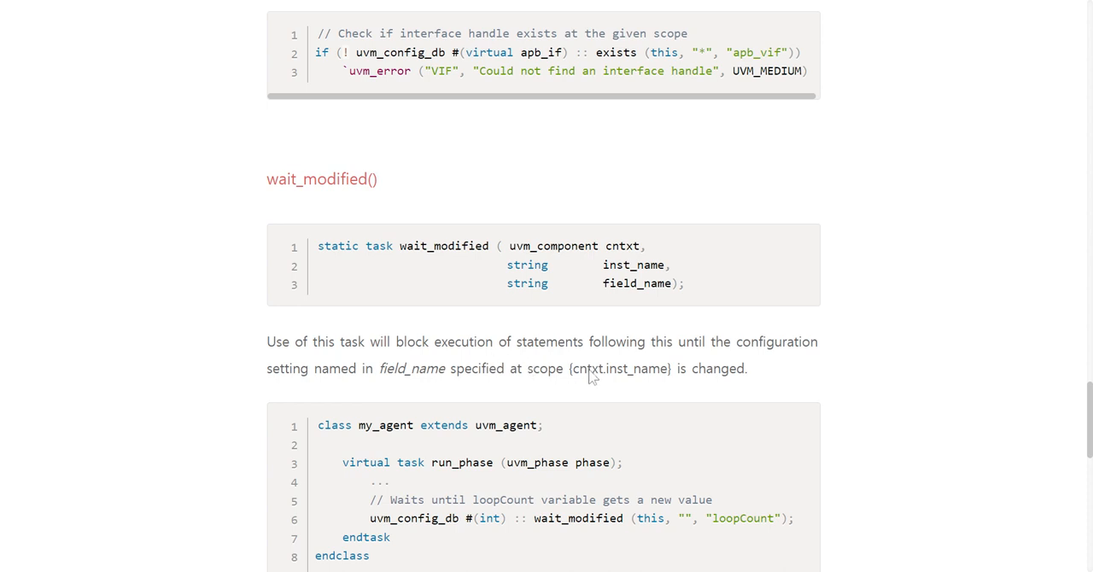
{"action": "mouse_move", "coordinate": [614, 376]}
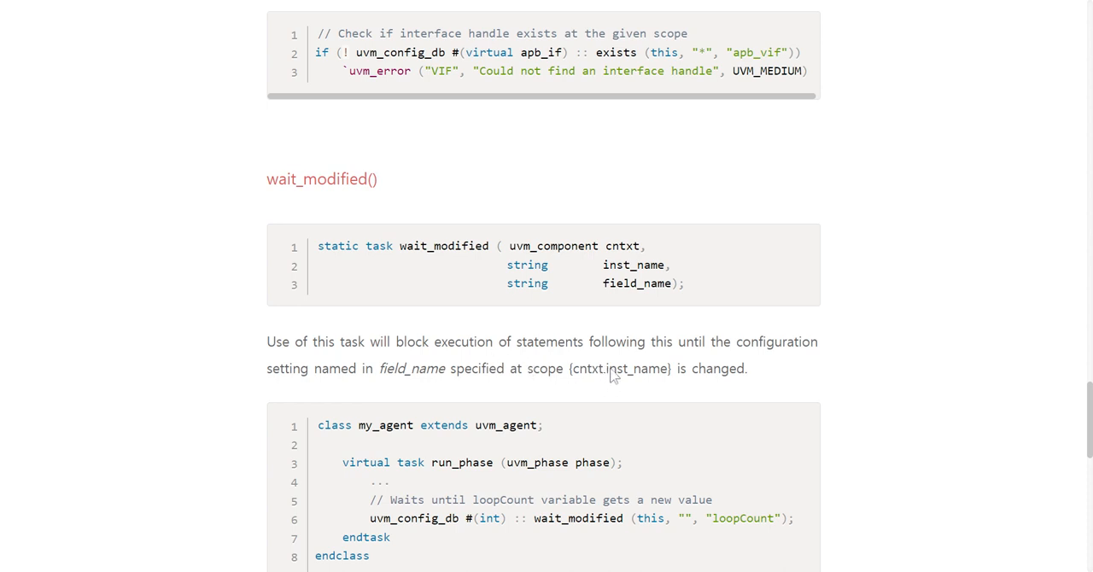
{"action": "scroll", "scroll_direction": "down", "scroll_amount": 3}
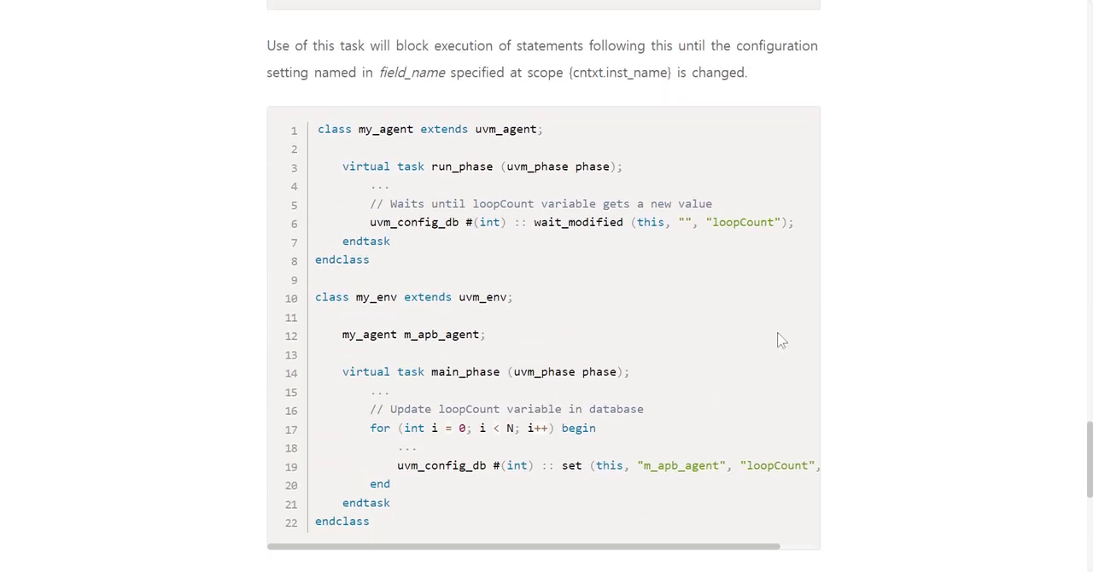
Step: Scroll to the Convenience tasks heading and its uvm_config_db typedef code block
{"action": "scroll", "scroll_direction": "down", "scroll_amount": 3}
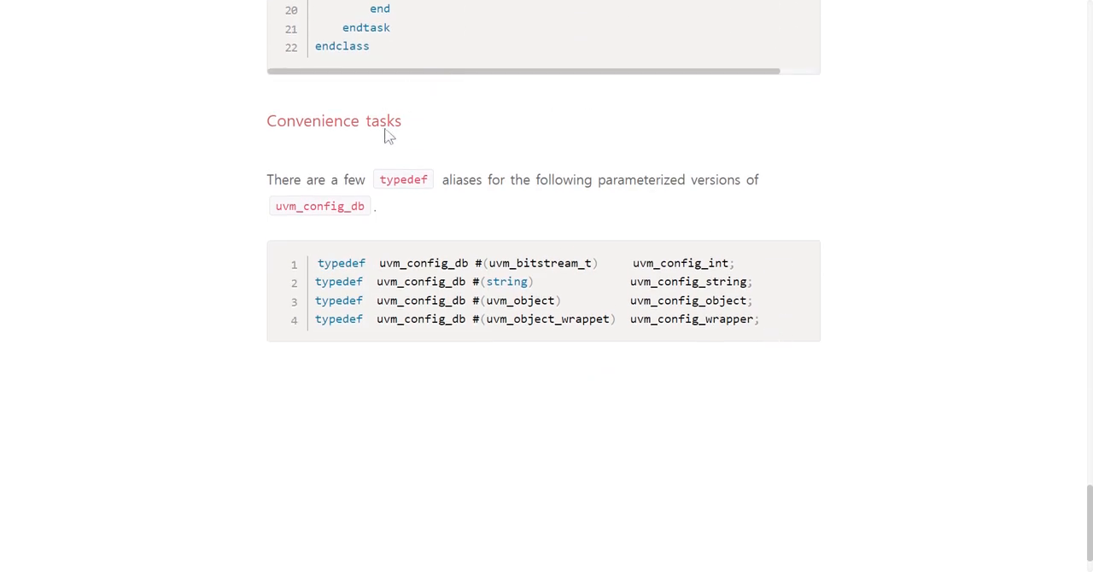
{"action": "mouse_move", "coordinate": [291, 194]}
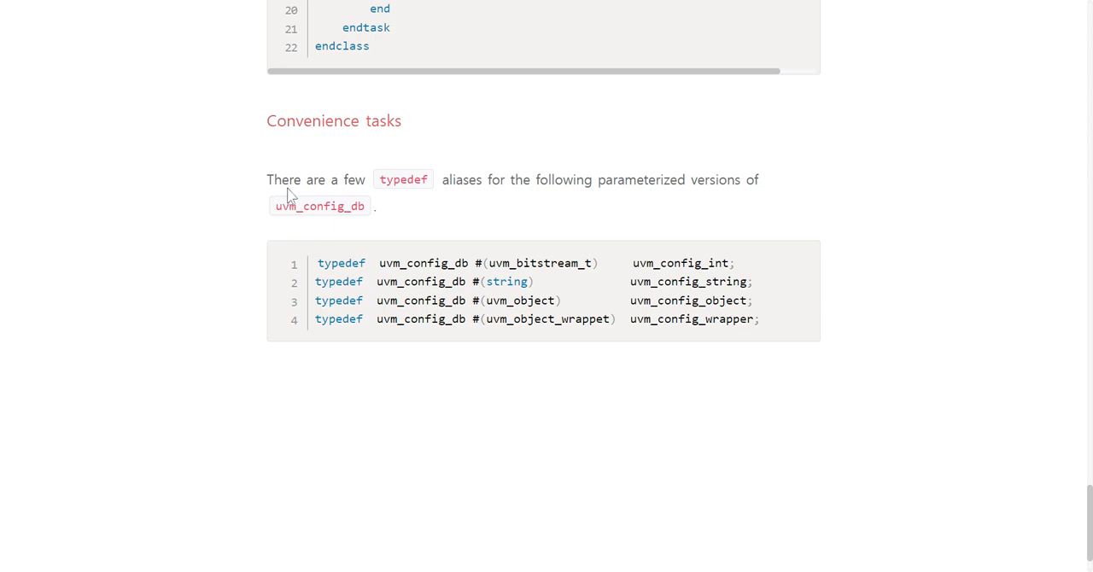
{"action": "mouse_move", "coordinate": [425, 198]}
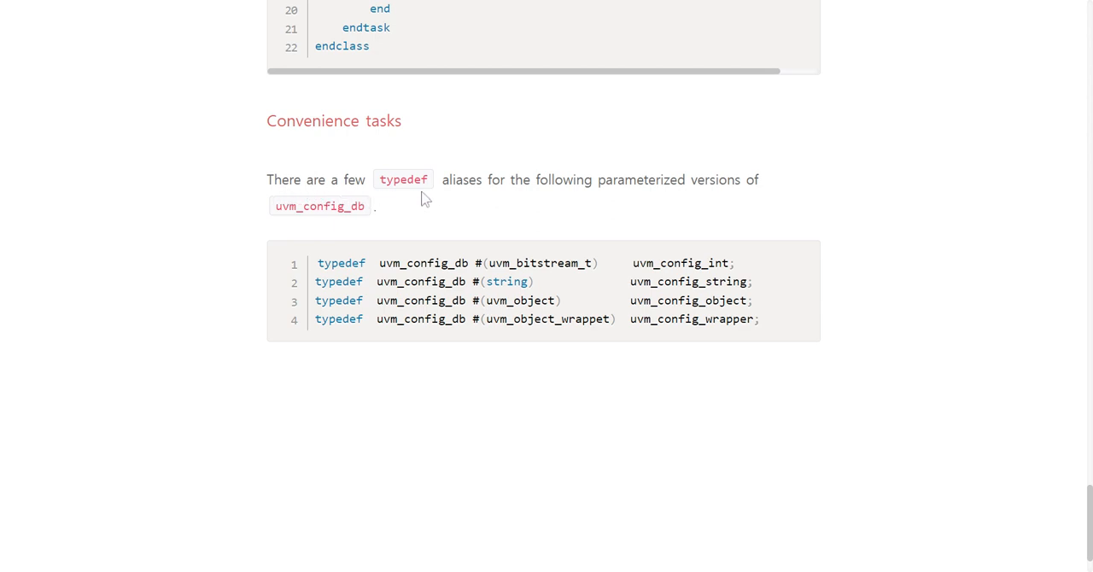
{"action": "mouse_move", "coordinate": [594, 203]}
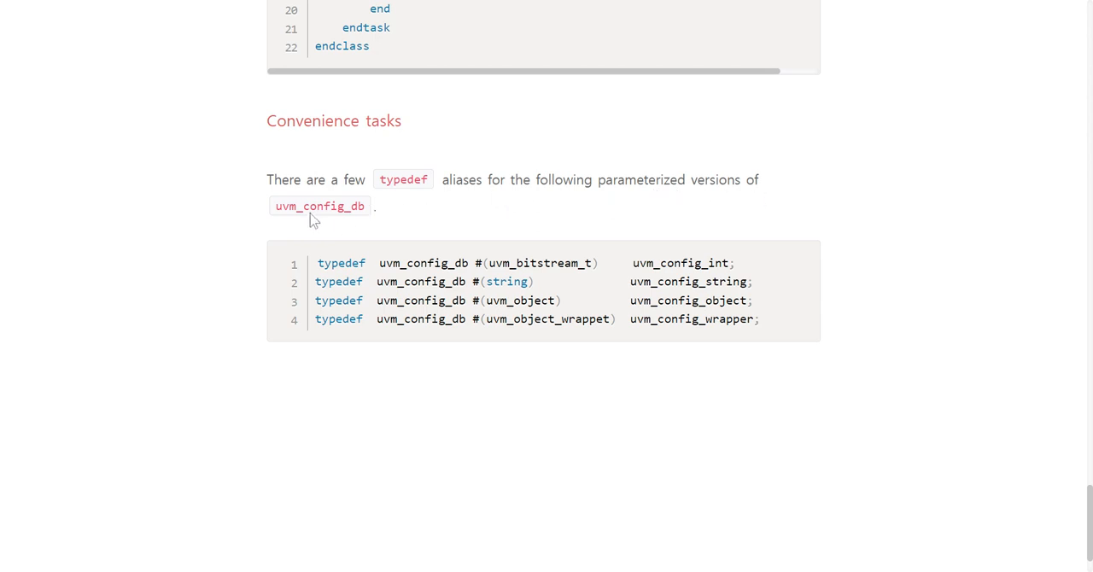
{"action": "scroll", "scroll_direction": "down", "scroll_amount": 3}
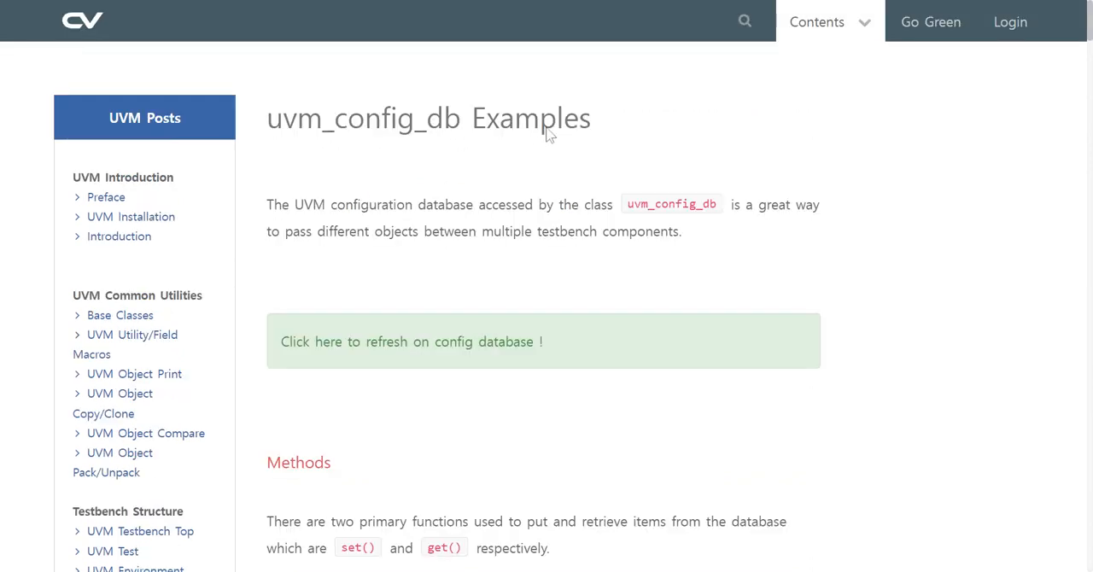
{"action": "mouse_move", "coordinate": [291, 231]}
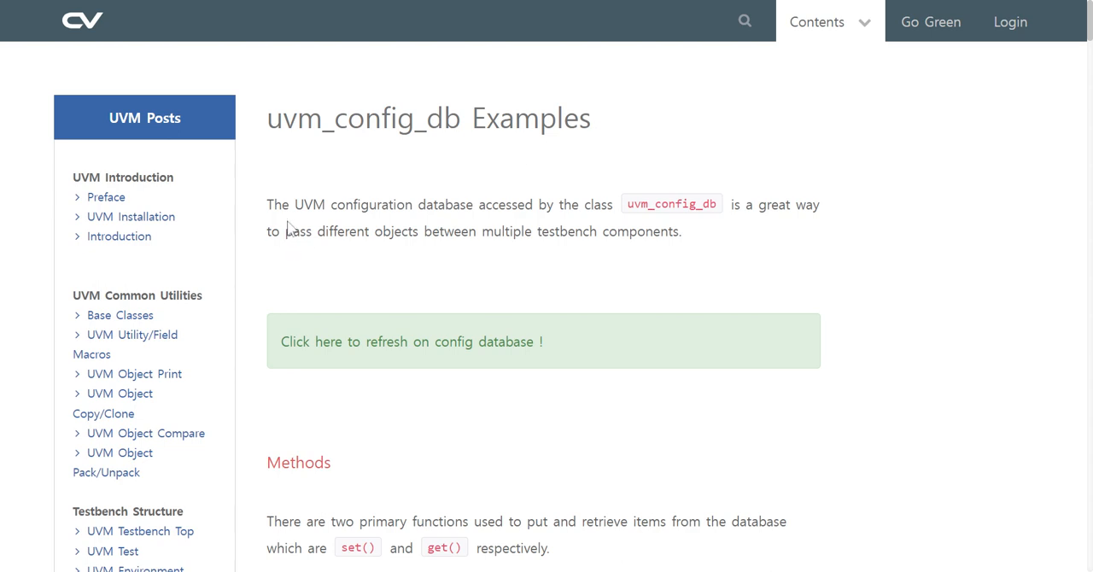
{"action": "mouse_move", "coordinate": [501, 228]}
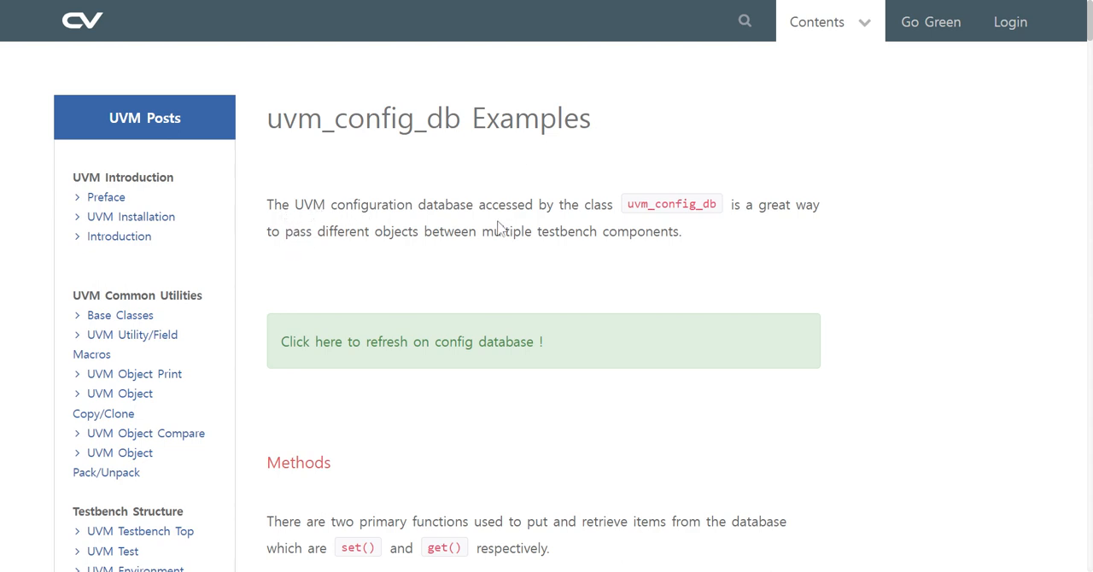
{"action": "mouse_move", "coordinate": [493, 228]}
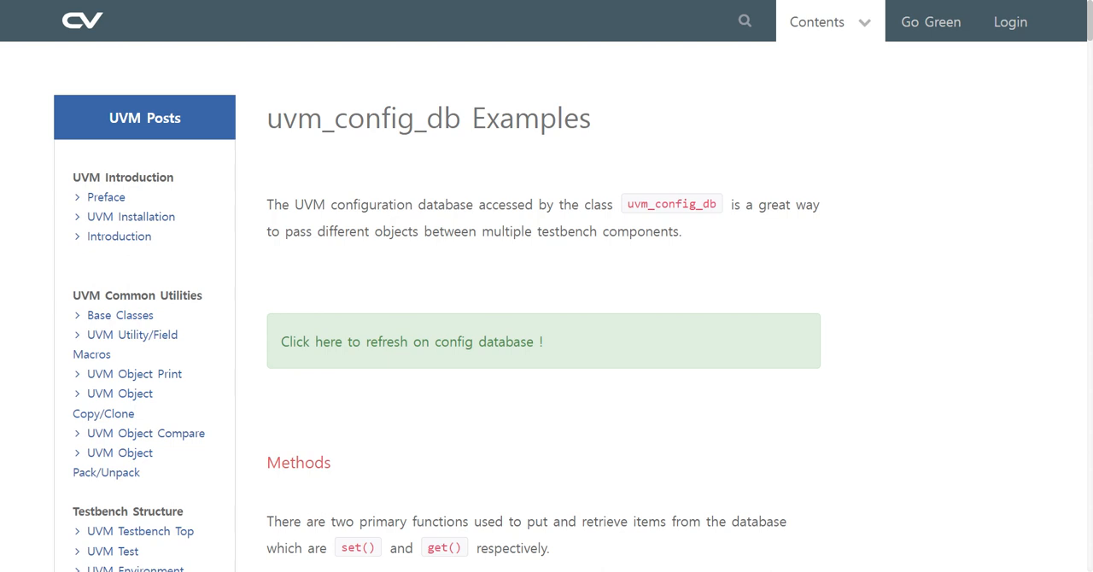
Step: Scroll the uvm_config_db Examples page to the Methods section's set() and get() signatures
{"action": "scroll", "scroll_direction": "down", "scroll_amount": 3}
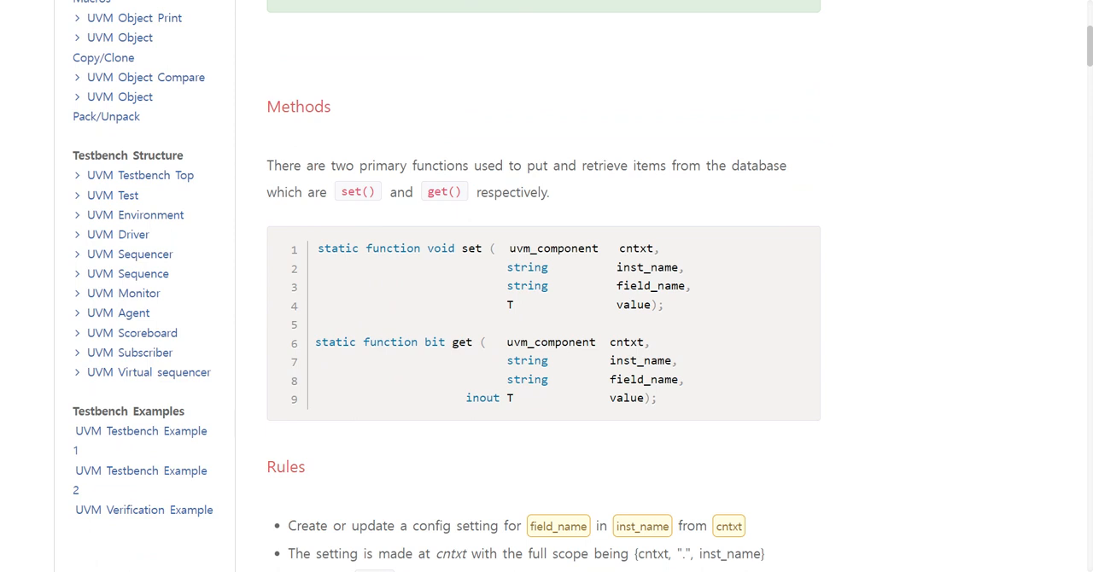
{"action": "mouse_move", "coordinate": [367, 134]}
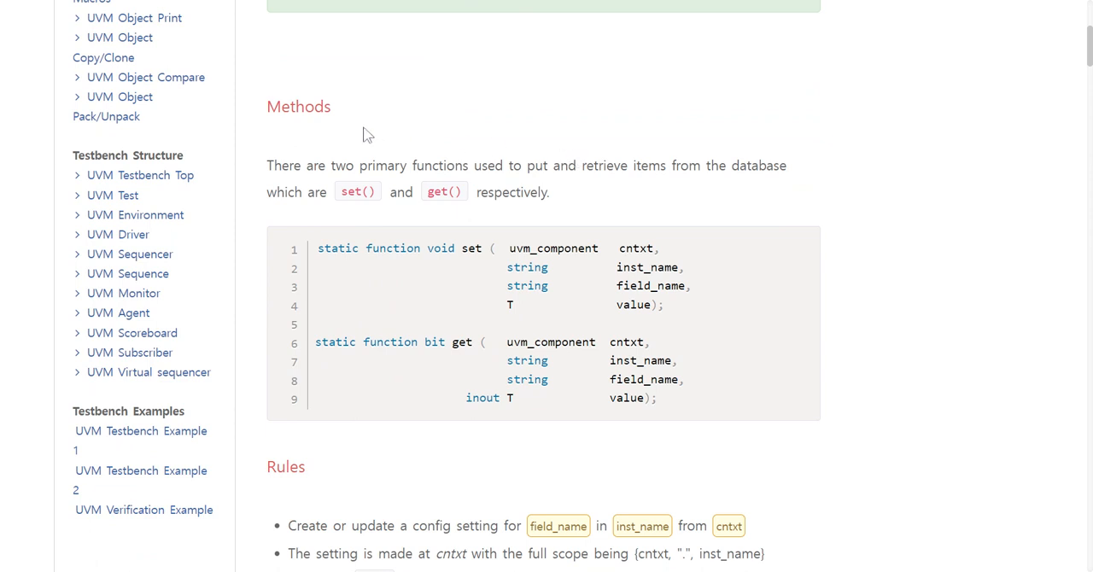
{"action": "mouse_move", "coordinate": [352, 171]}
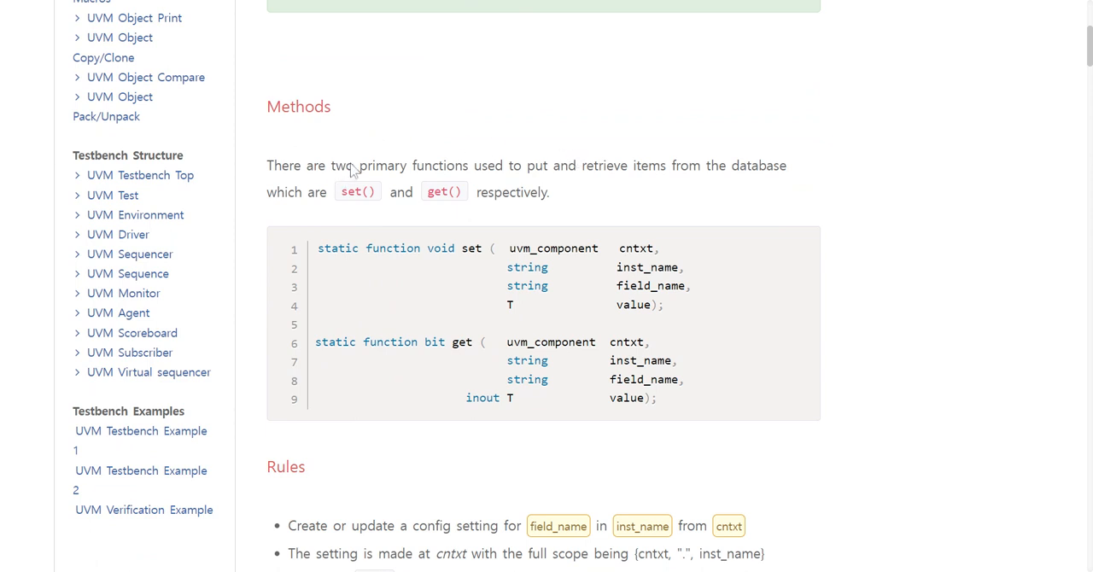
{"action": "mouse_move", "coordinate": [356, 172]}
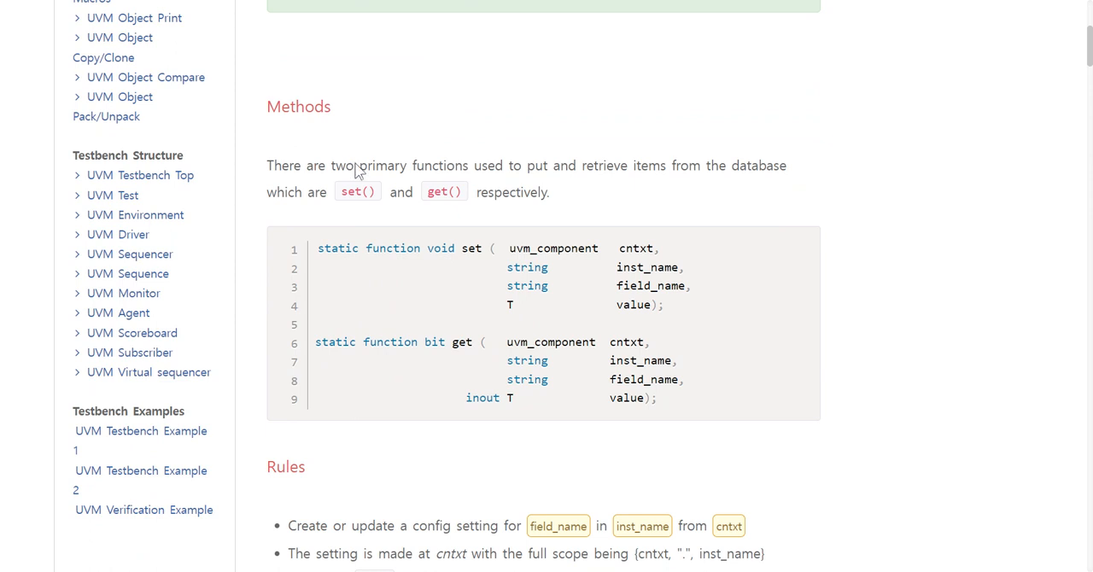
{"action": "mouse_move", "coordinate": [362, 162]}
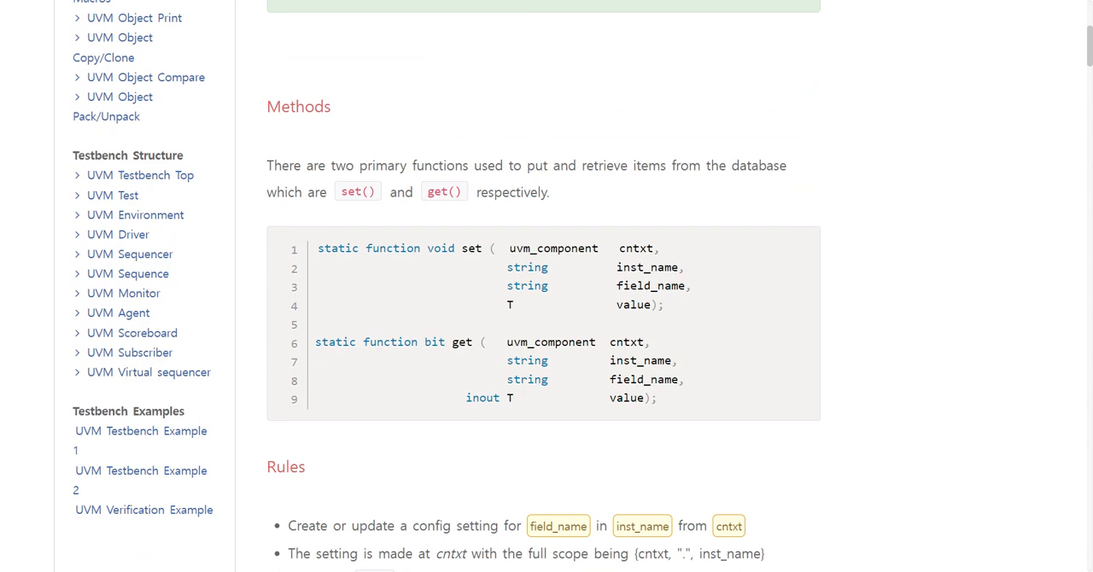
Step: Scroll through the Rules list to the +UVM_CONFIG_DB_TRACE debugging section and Example introduction
{"action": "scroll", "scroll_direction": "down", "scroll_amount": 3}
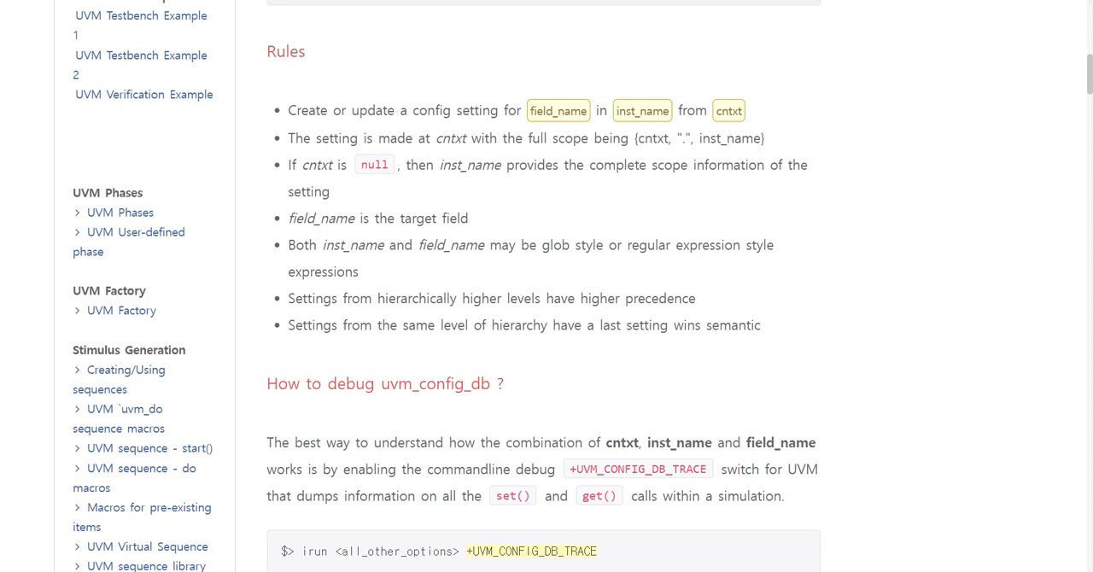
{"action": "mouse_move", "coordinate": [448, 141]}
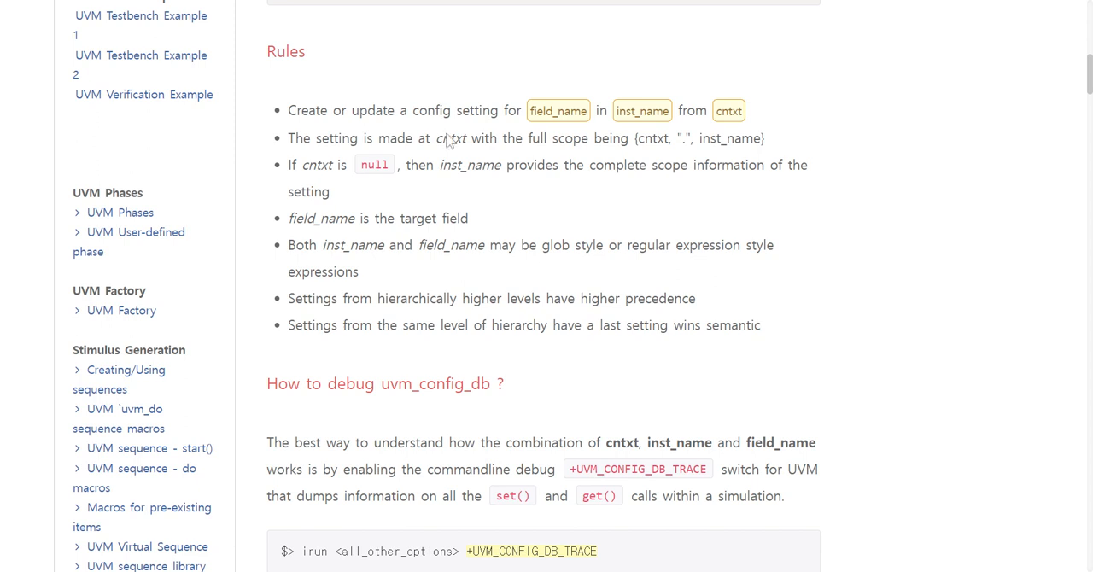
{"action": "scroll", "scroll_direction": "down", "scroll_amount": 3}
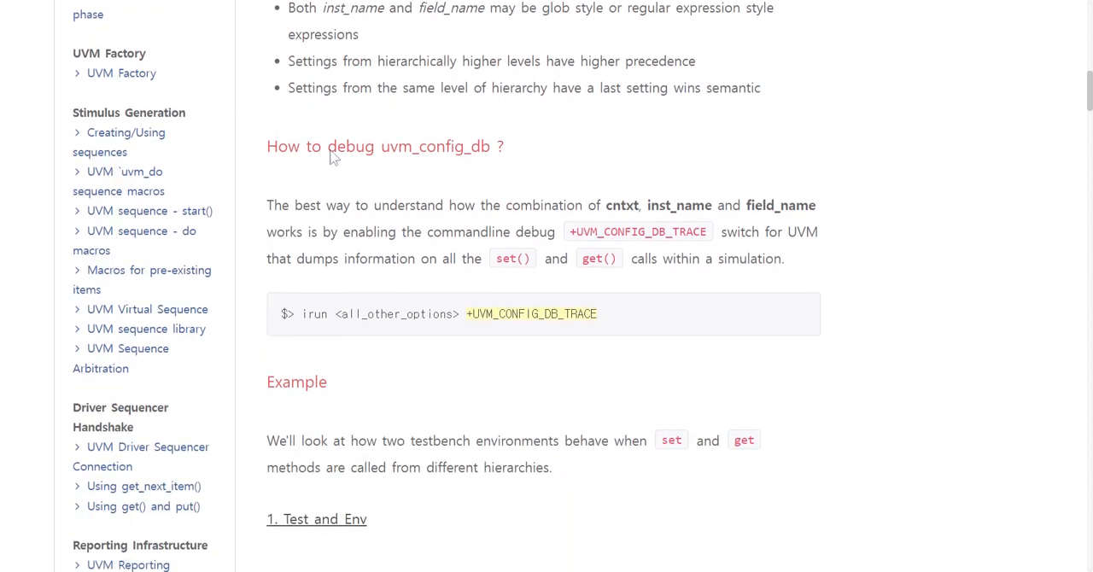
{"action": "mouse_move", "coordinate": [460, 168]}
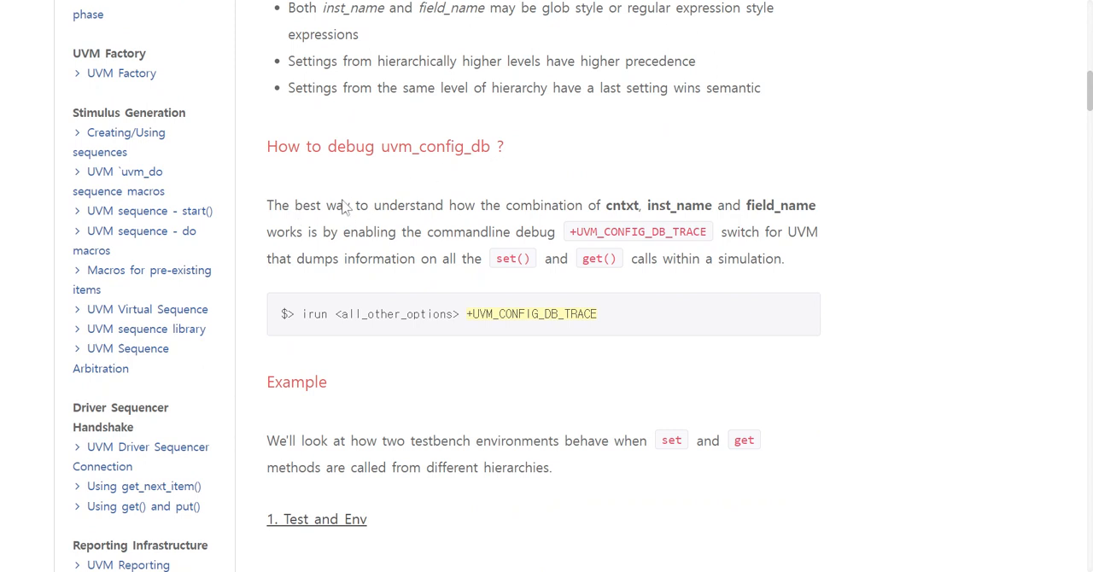
{"action": "scroll", "scroll_direction": "down", "scroll_amount": 3}
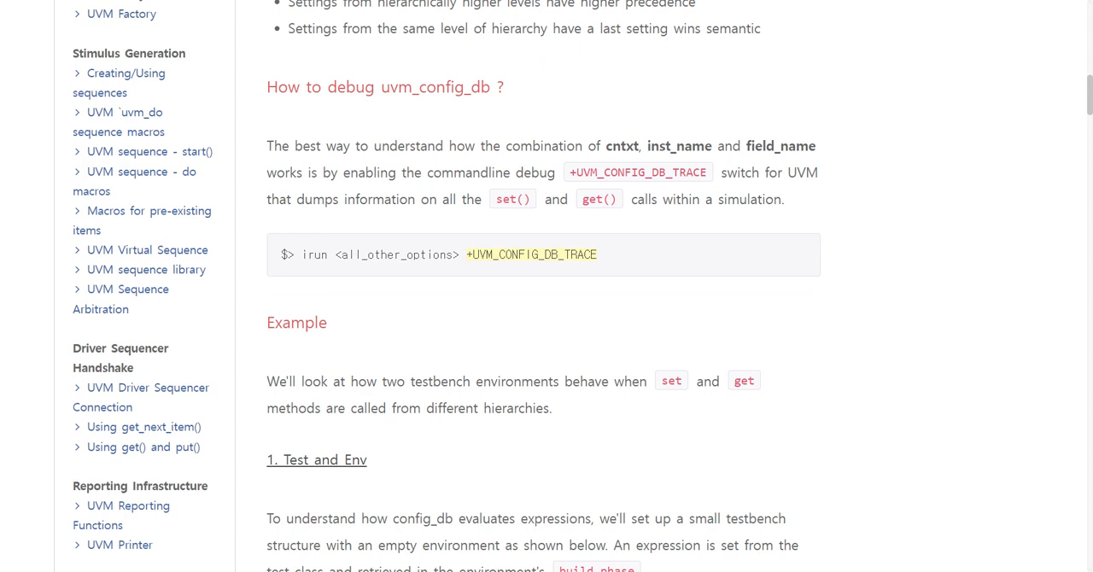
{"action": "mouse_move", "coordinate": [361, 136]}
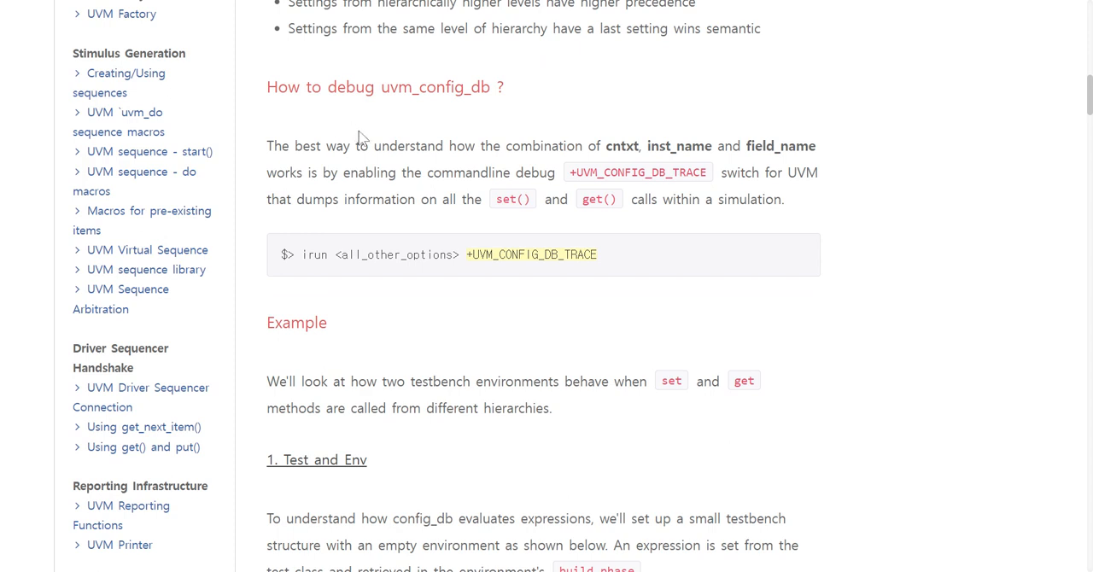
Step: Scroll to the '1. Test and Env' heading and its Test/Env block diagram
{"action": "scroll", "scroll_direction": "down", "scroll_amount": 3}
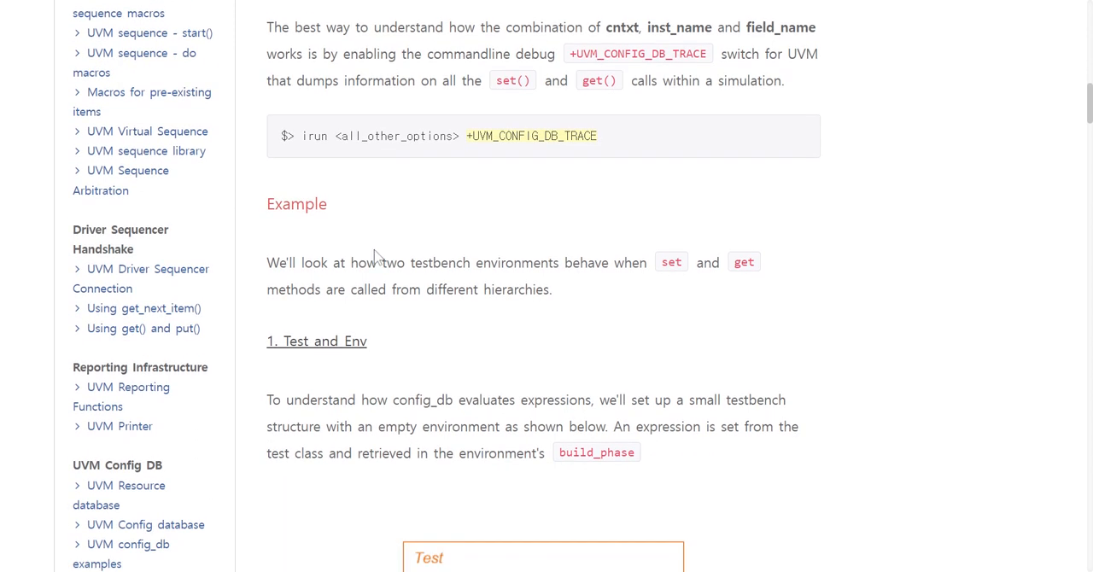
{"action": "mouse_move", "coordinate": [438, 282]}
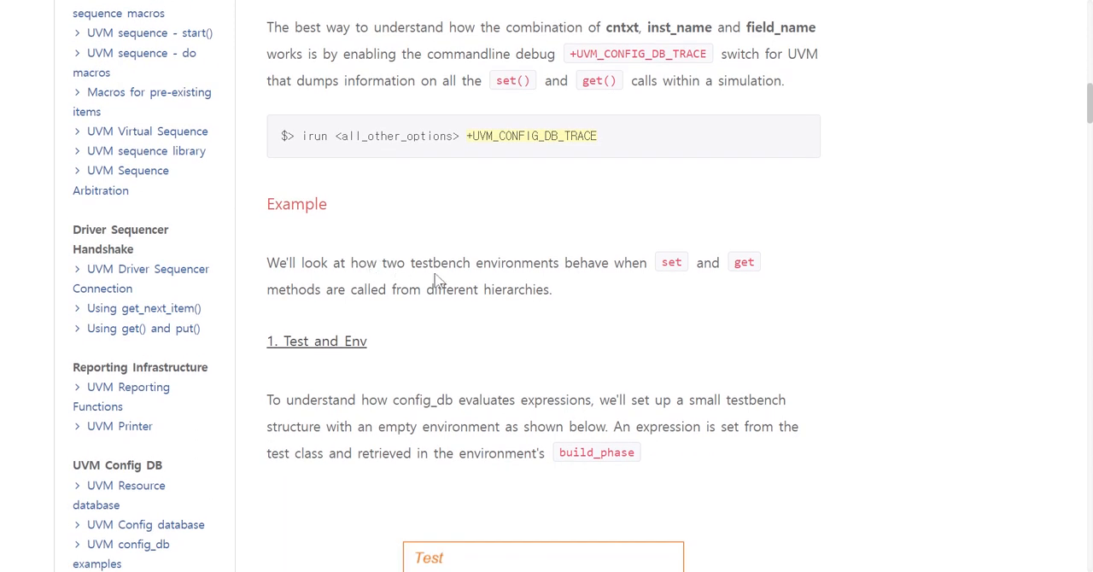
{"action": "mouse_move", "coordinate": [553, 282]}
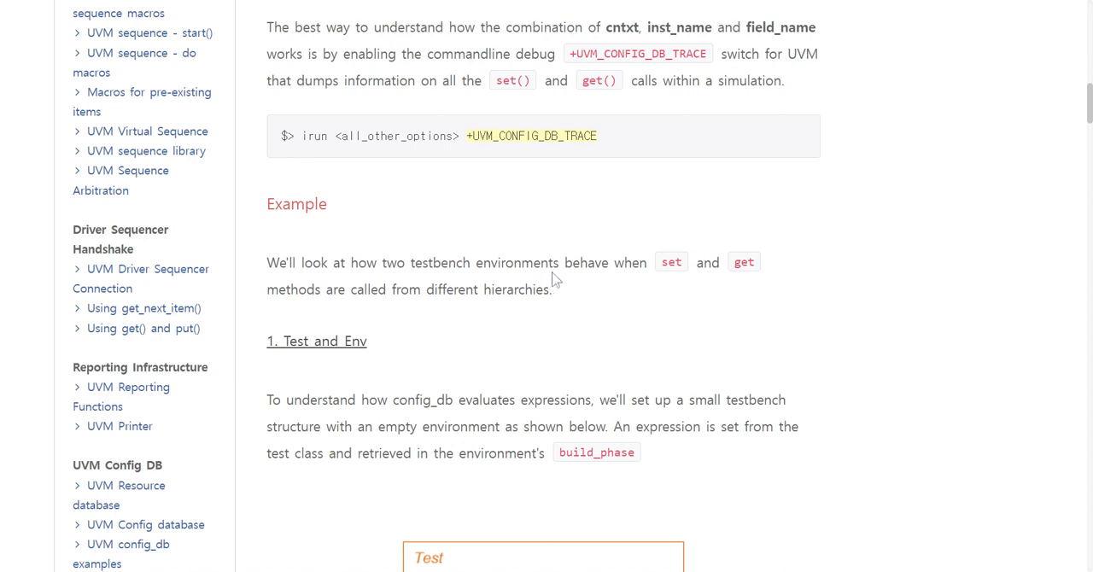
{"action": "mouse_move", "coordinate": [777, 276]}
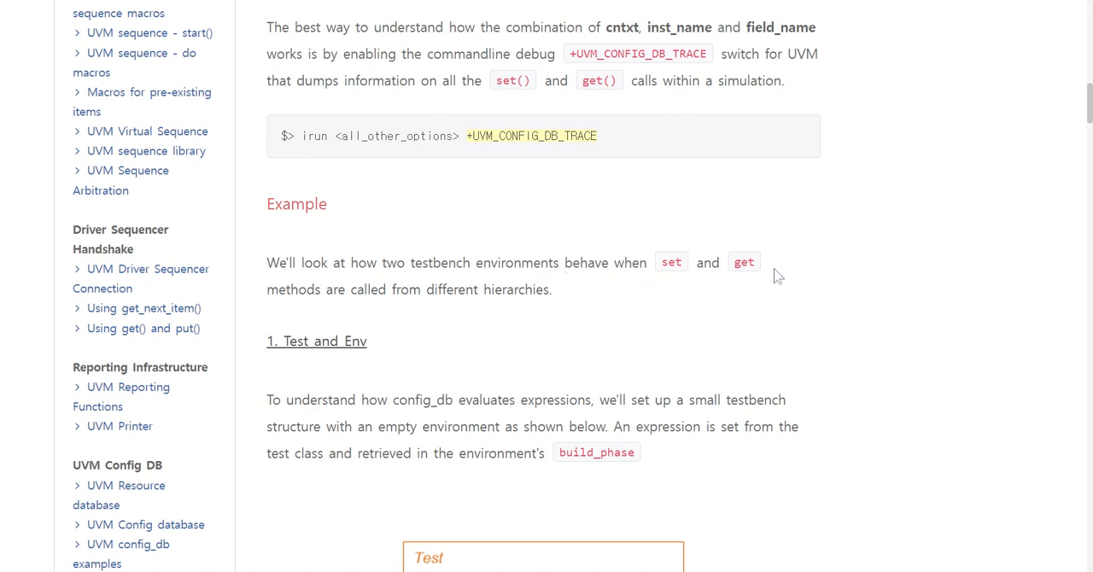
{"action": "mouse_move", "coordinate": [397, 304]}
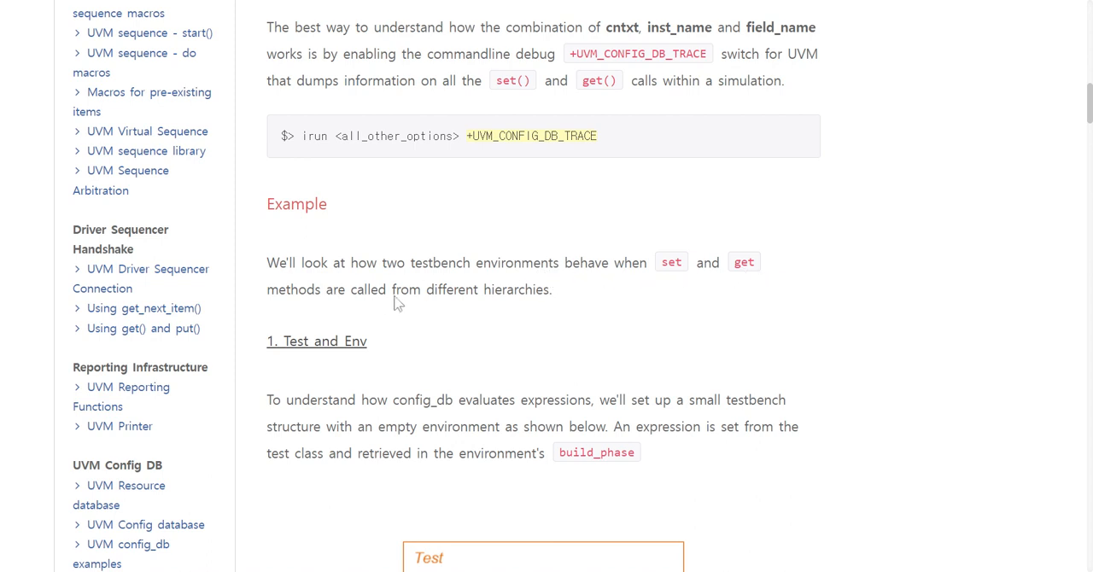
{"action": "scroll", "scroll_direction": "down", "scroll_amount": 3}
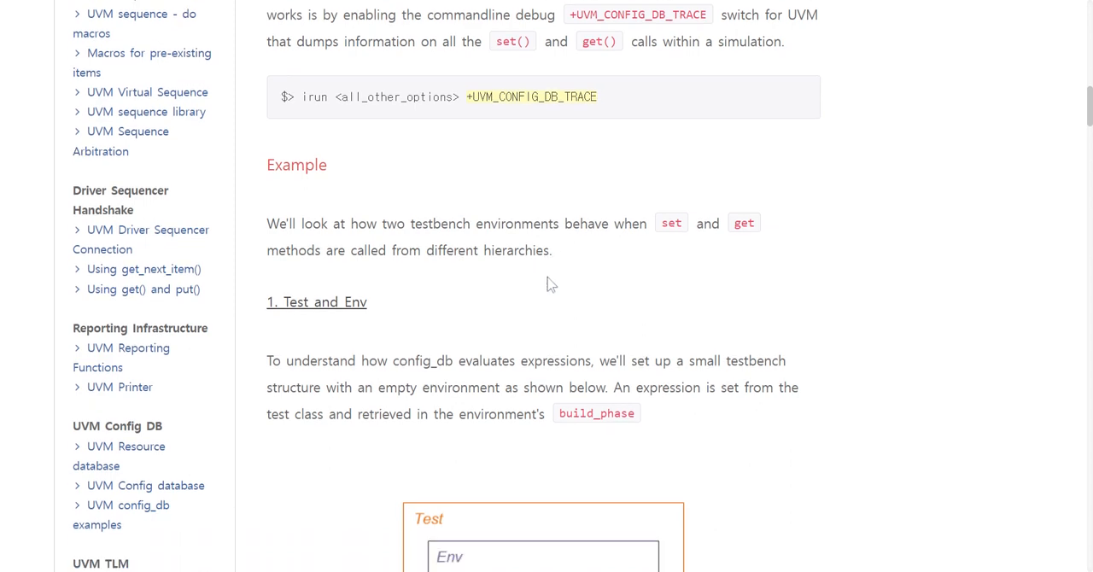
{"action": "scroll", "scroll_direction": "down", "scroll_amount": 3}
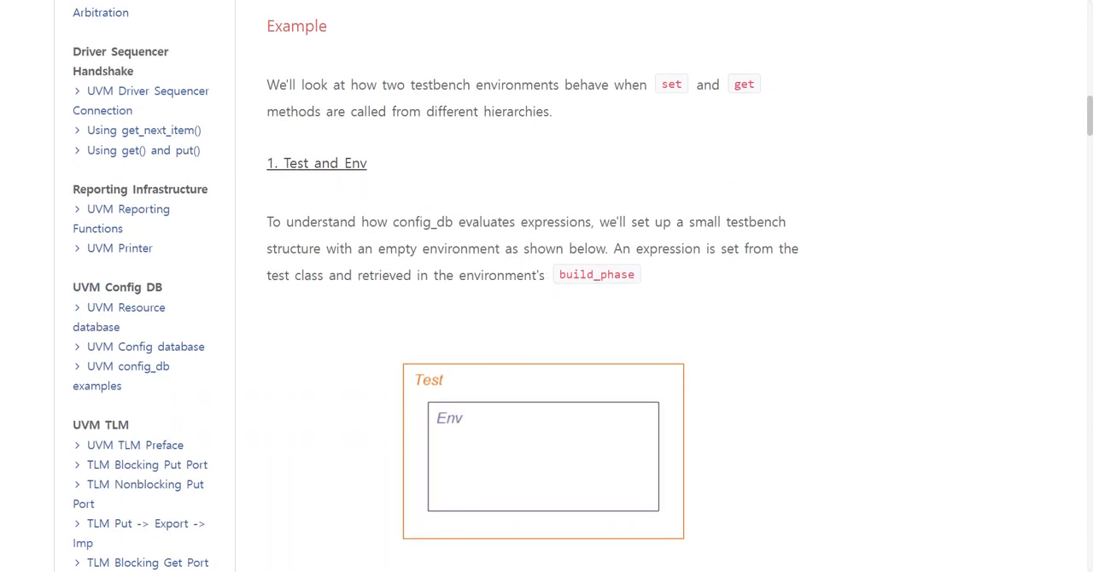
{"action": "mouse_move", "coordinate": [382, 238]}
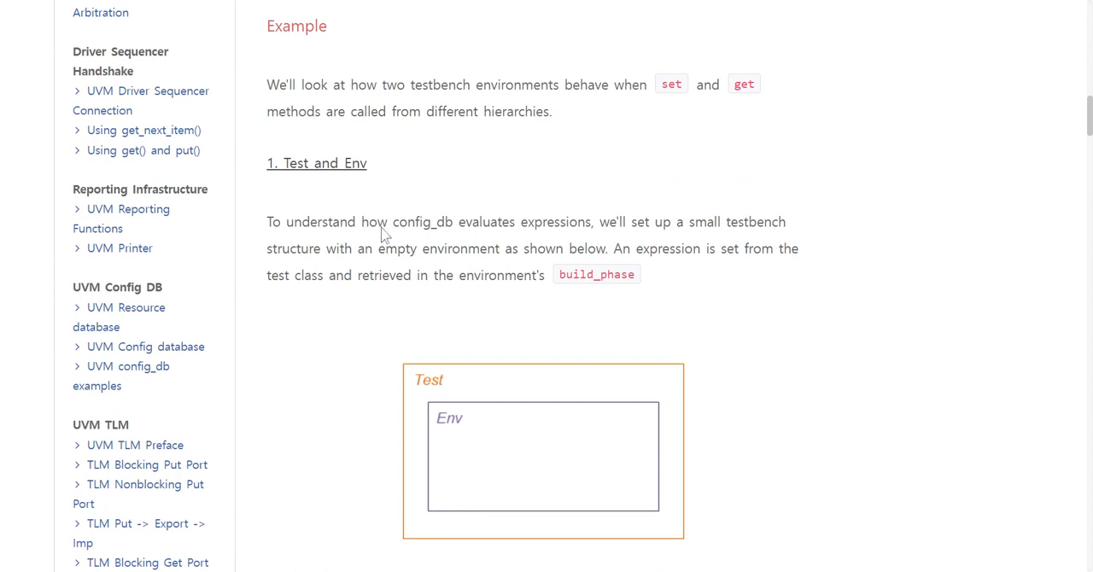
{"action": "mouse_move", "coordinate": [461, 231]}
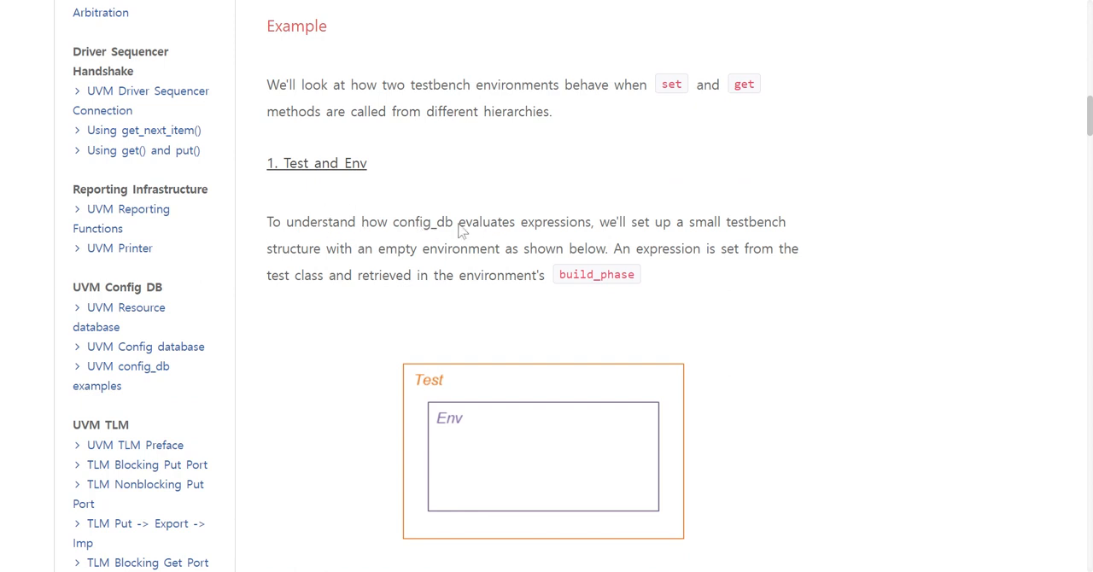
{"action": "mouse_move", "coordinate": [611, 230]}
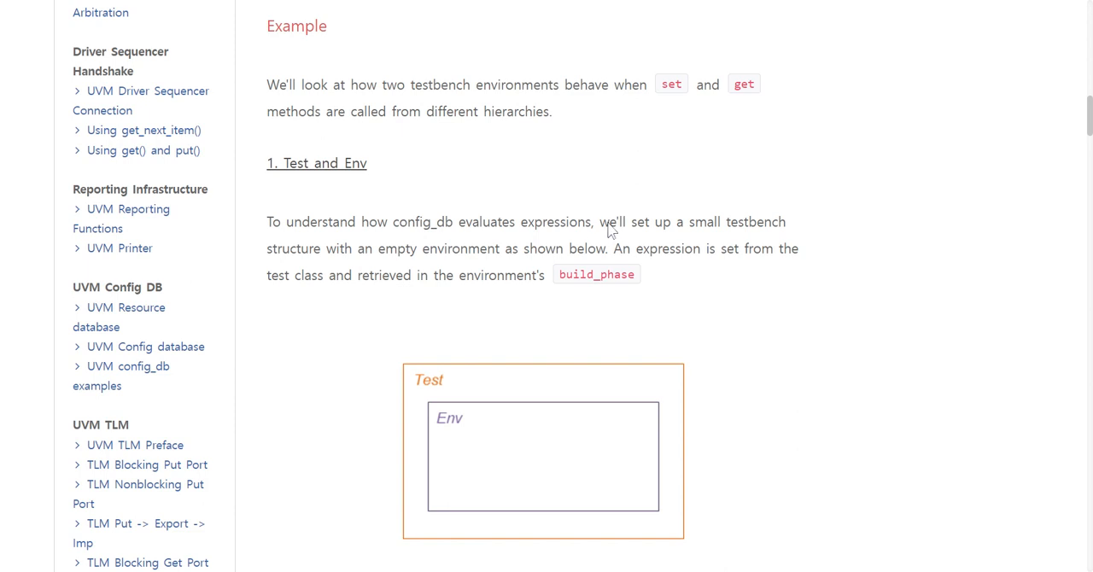
{"action": "mouse_move", "coordinate": [700, 235]}
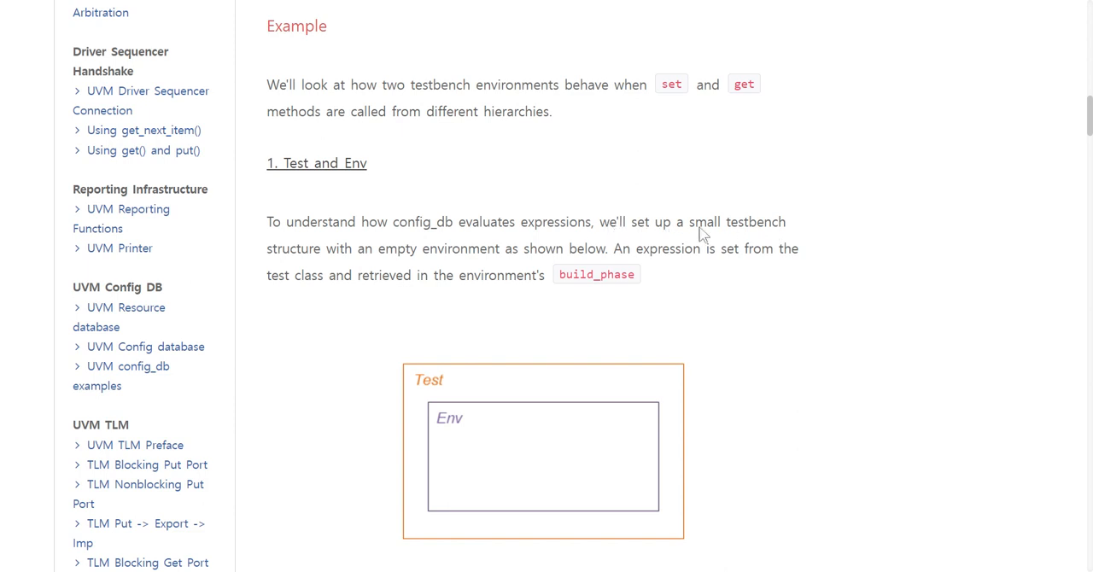
{"action": "mouse_move", "coordinate": [414, 266]}
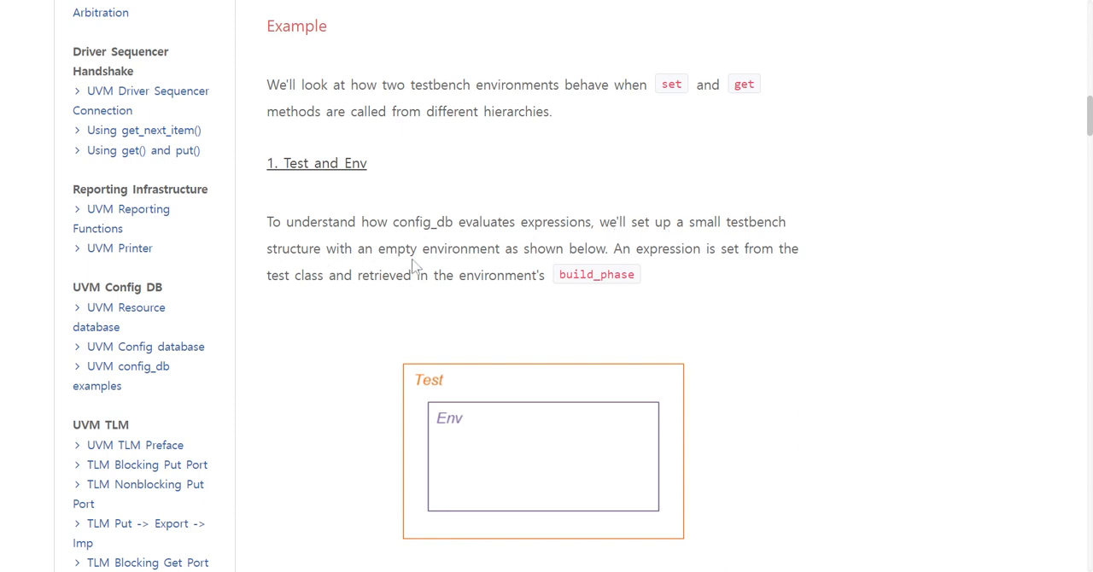
{"action": "mouse_move", "coordinate": [538, 260]}
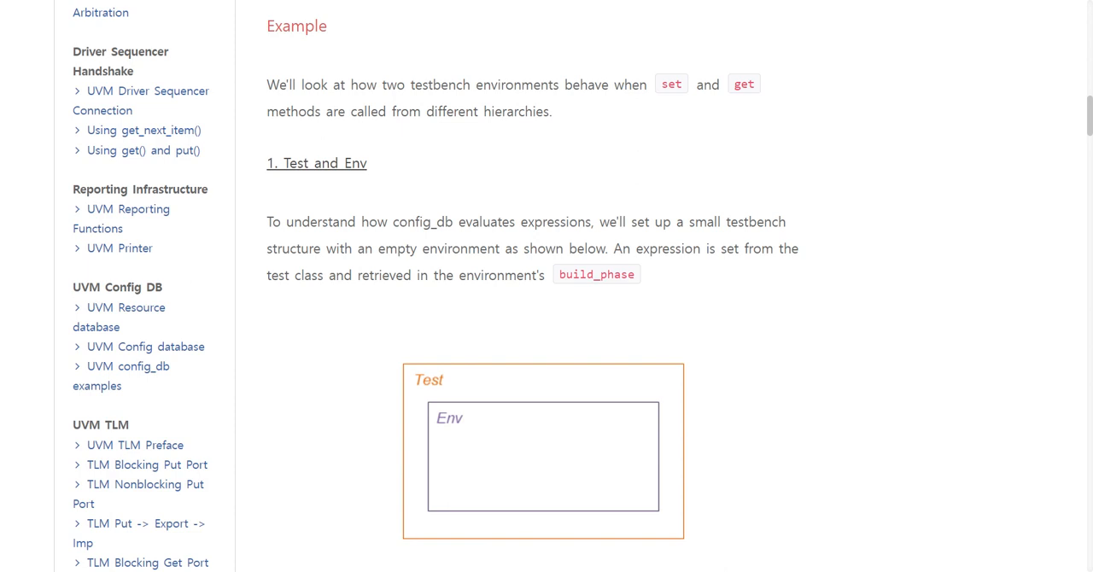
{"action": "mouse_move", "coordinate": [593, 306]}
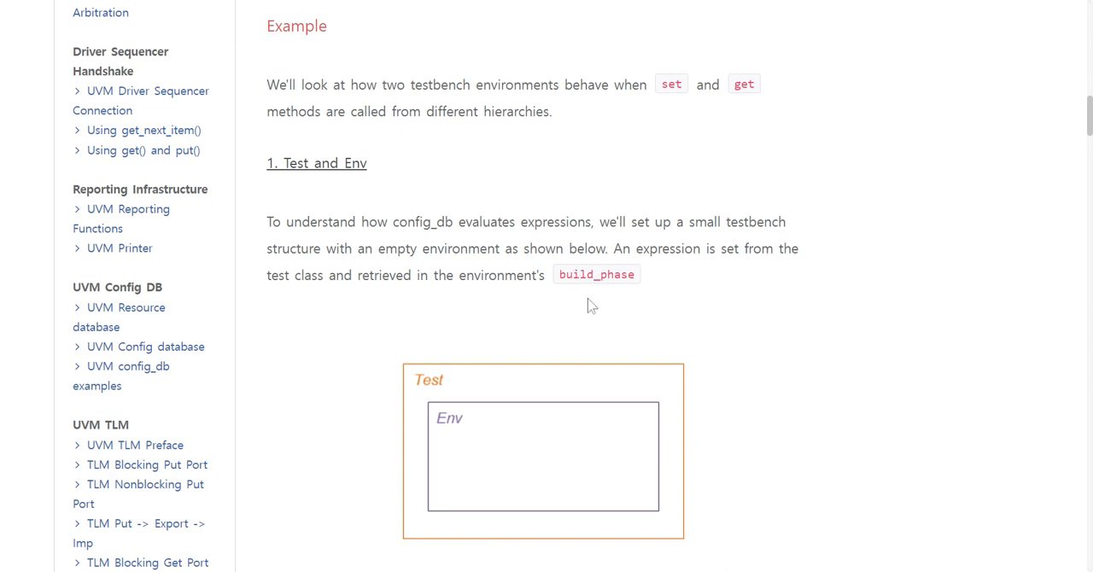
Step: Scroll to Case #1 and read the base_env get() and base_test set() code
{"action": "scroll", "scroll_direction": "down", "scroll_amount": 3}
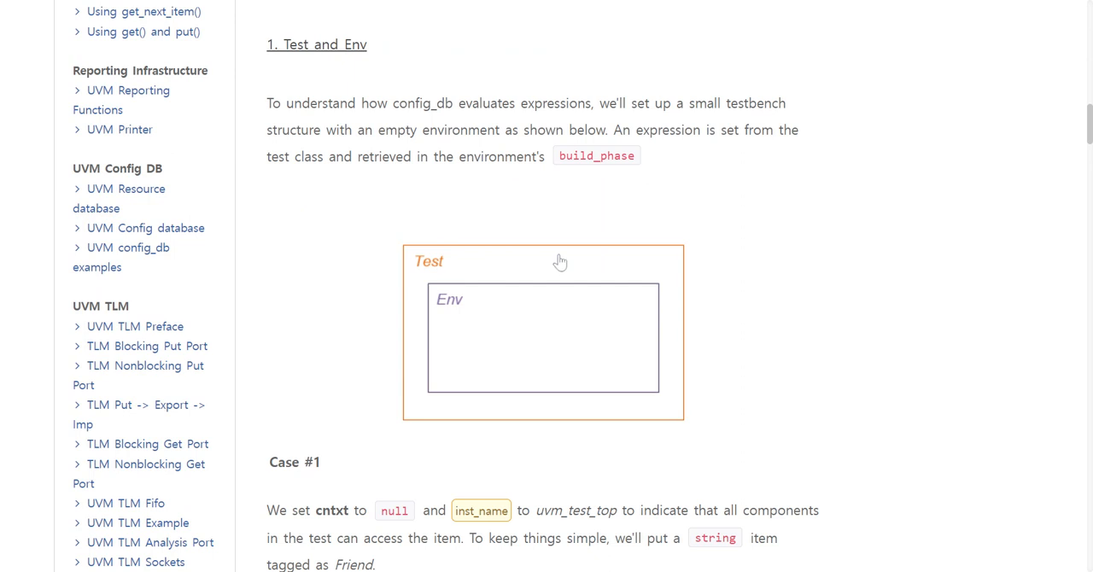
{"action": "mouse_move", "coordinate": [476, 312]}
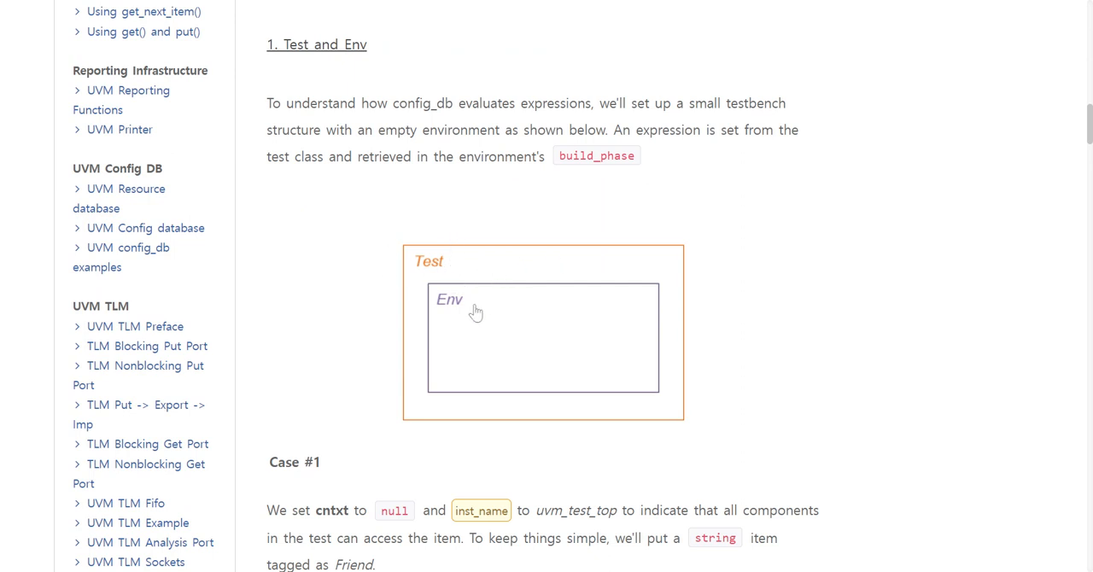
{"action": "scroll", "scroll_direction": "down", "scroll_amount": 3}
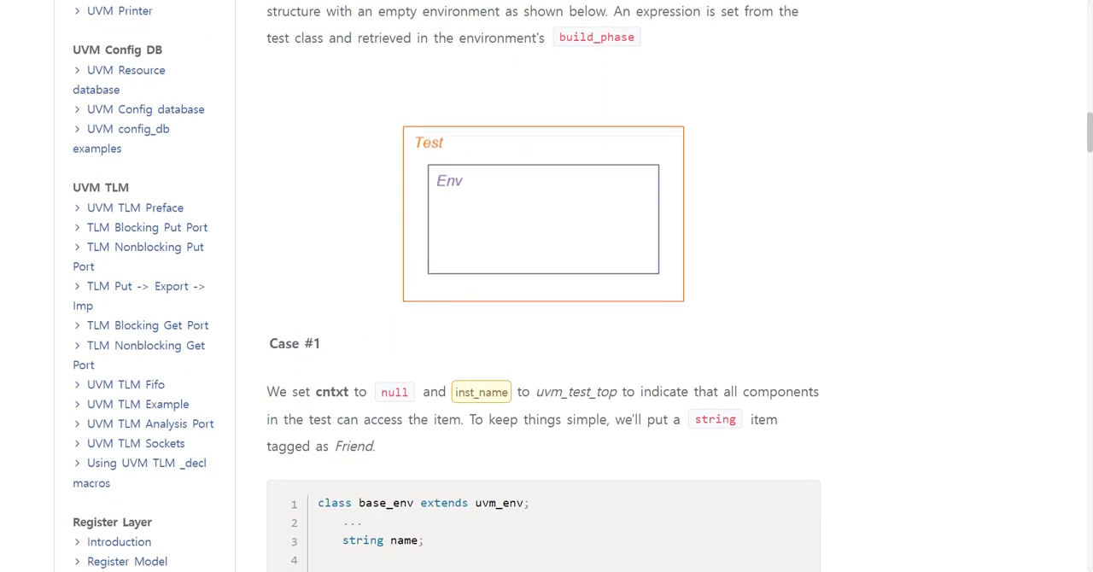
{"action": "scroll", "scroll_direction": "down", "scroll_amount": 3}
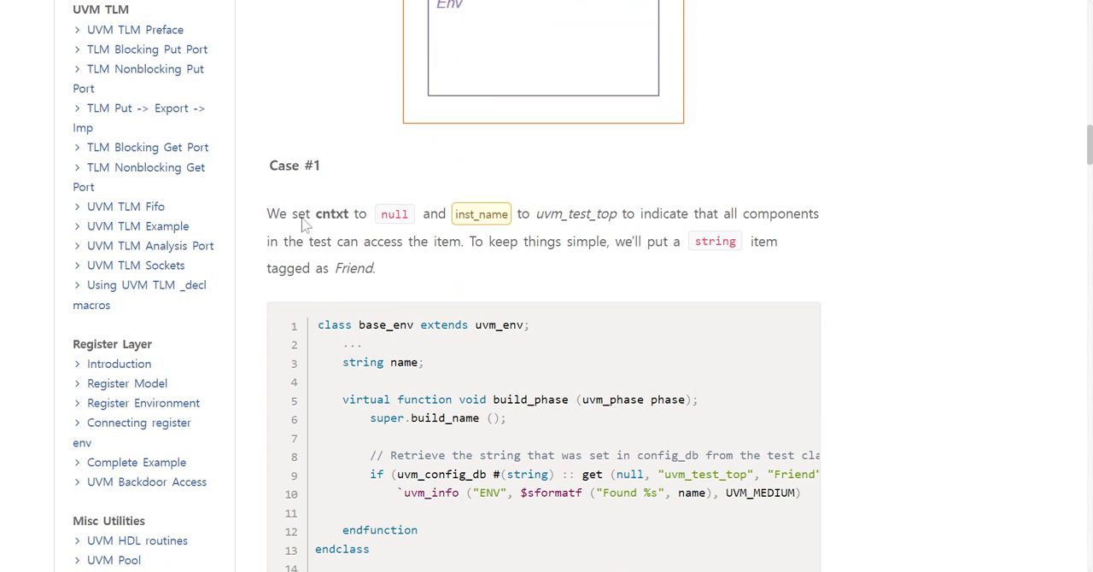
{"action": "mouse_move", "coordinate": [371, 227]}
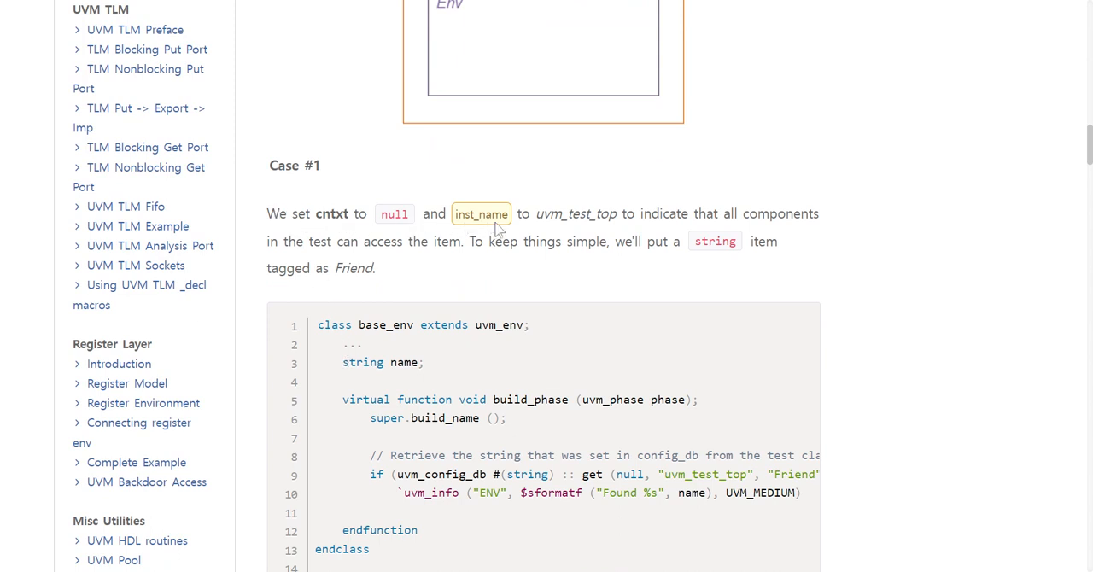
{"action": "mouse_move", "coordinate": [547, 231]}
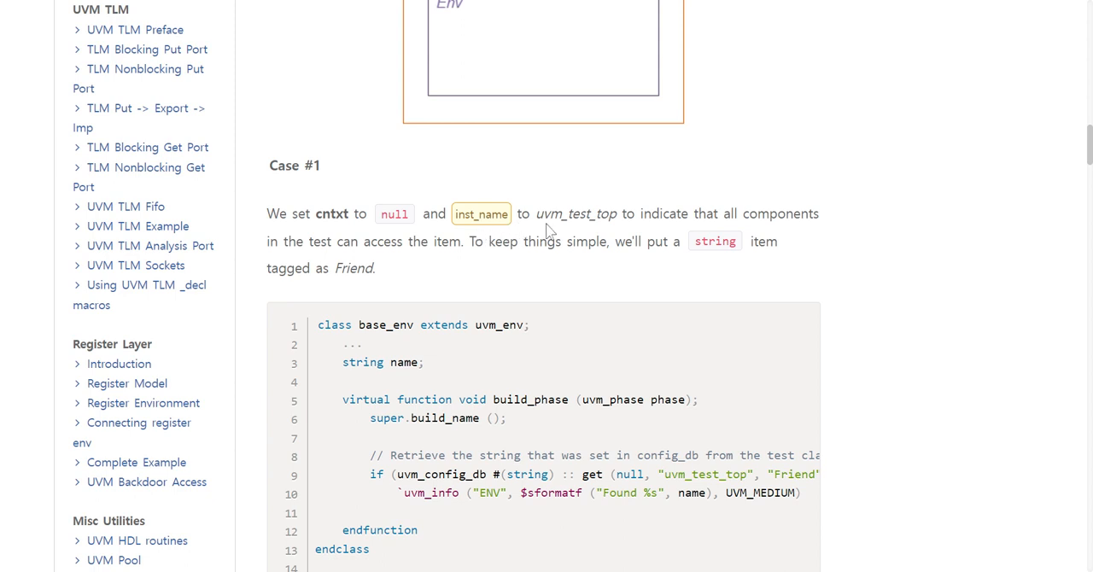
{"action": "mouse_move", "coordinate": [604, 232]}
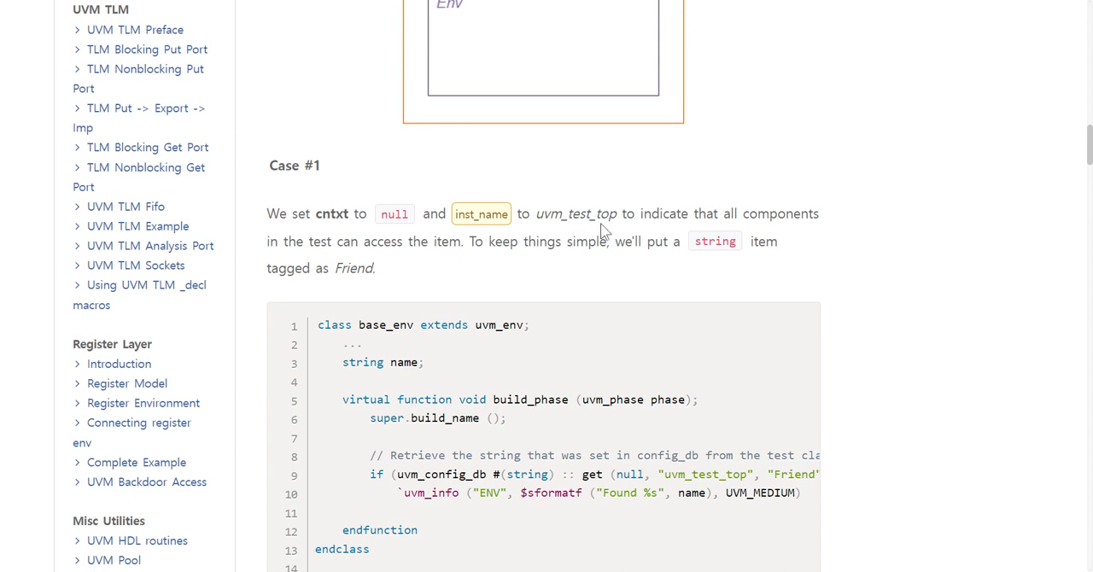
{"action": "mouse_move", "coordinate": [709, 230]}
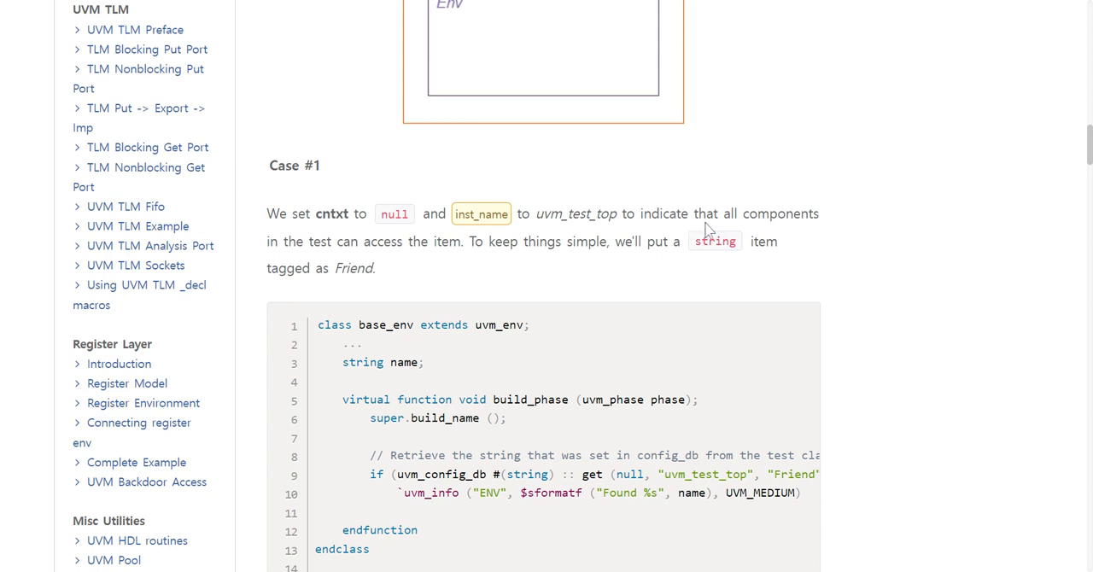
{"action": "mouse_move", "coordinate": [264, 266]}
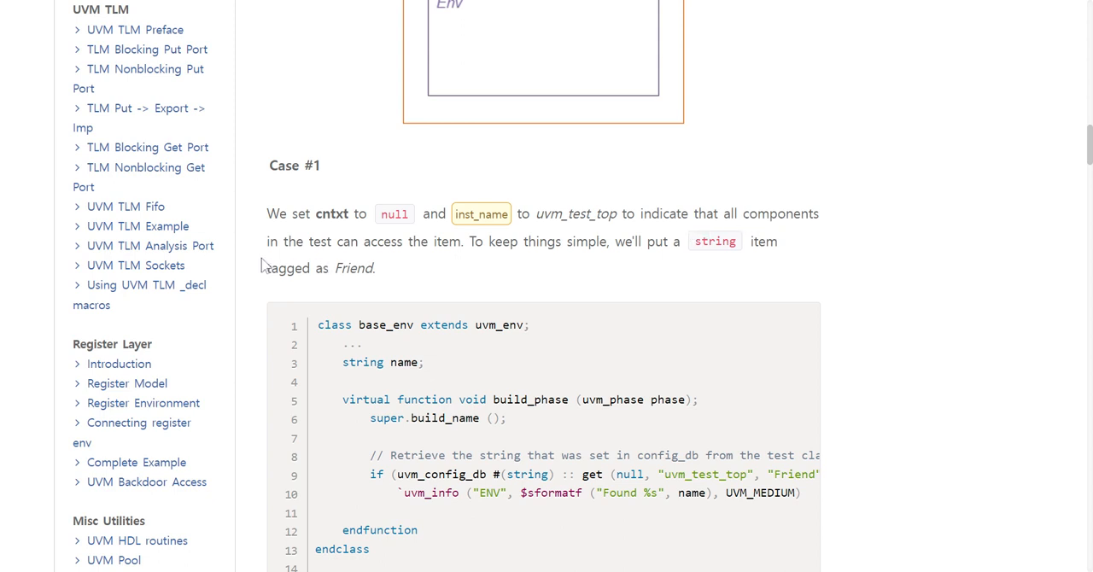
{"action": "mouse_move", "coordinate": [415, 256]}
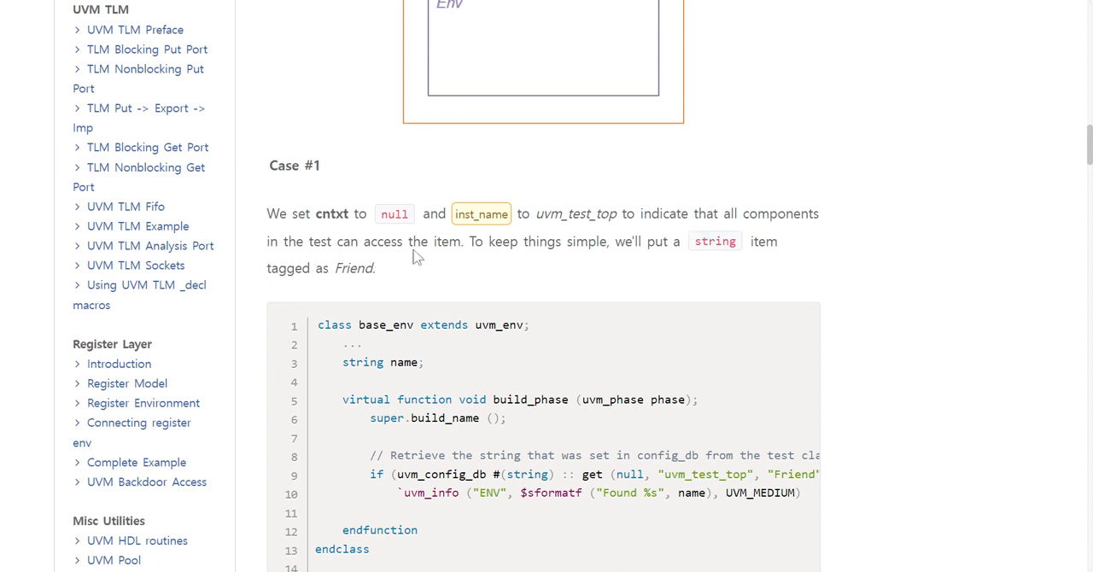
{"action": "mouse_move", "coordinate": [476, 255]}
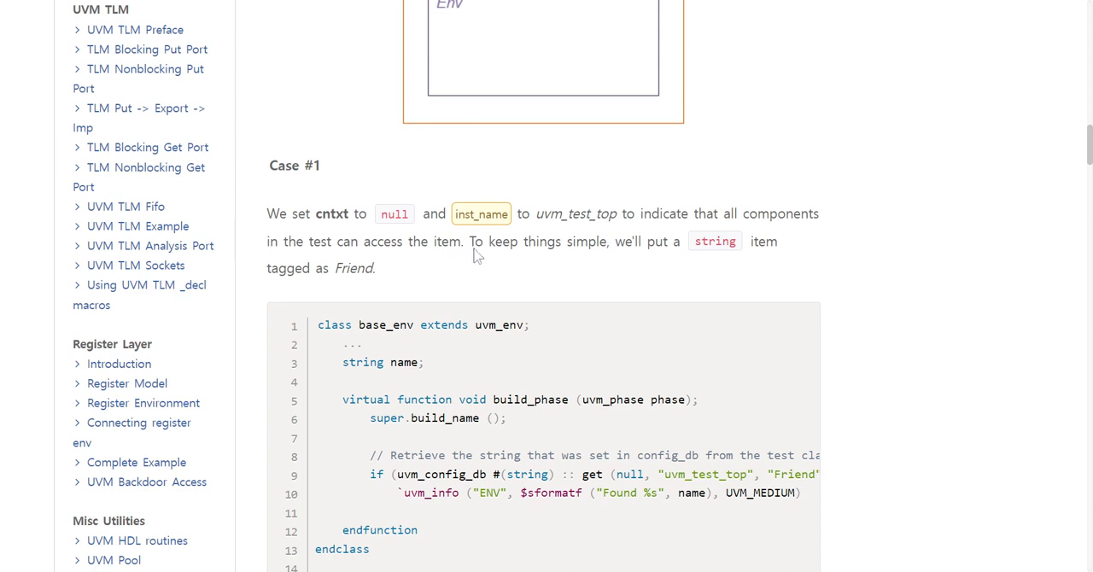
{"action": "mouse_move", "coordinate": [575, 254]}
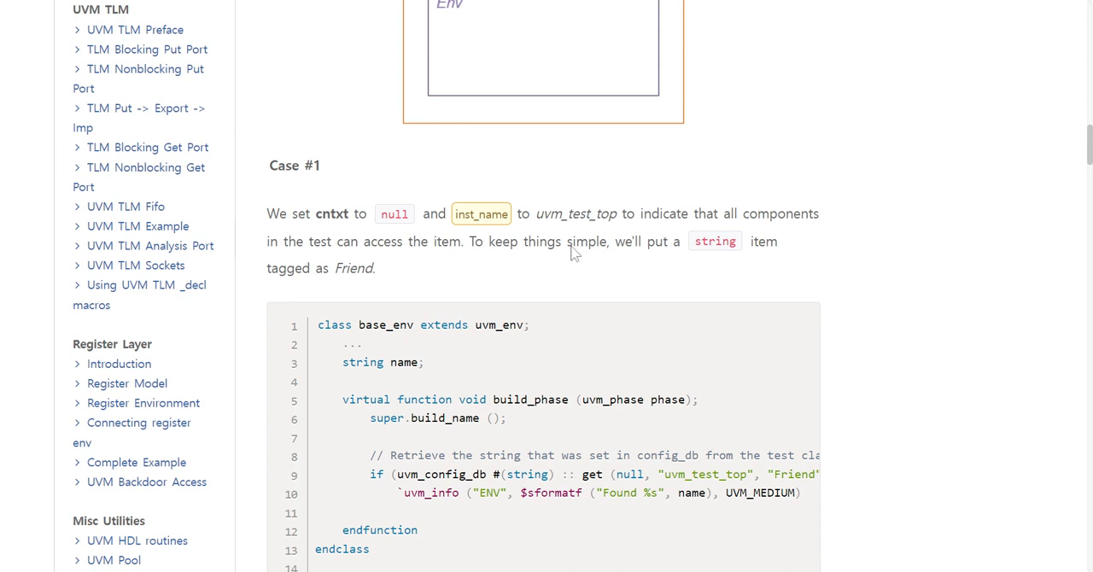
{"action": "mouse_move", "coordinate": [692, 249]}
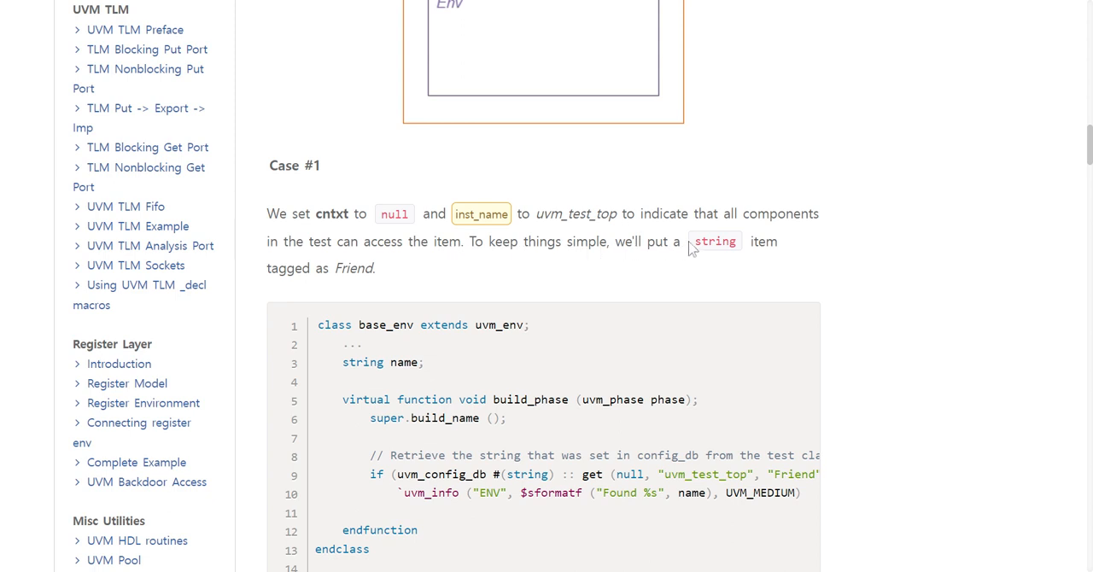
{"action": "mouse_move", "coordinate": [346, 261]}
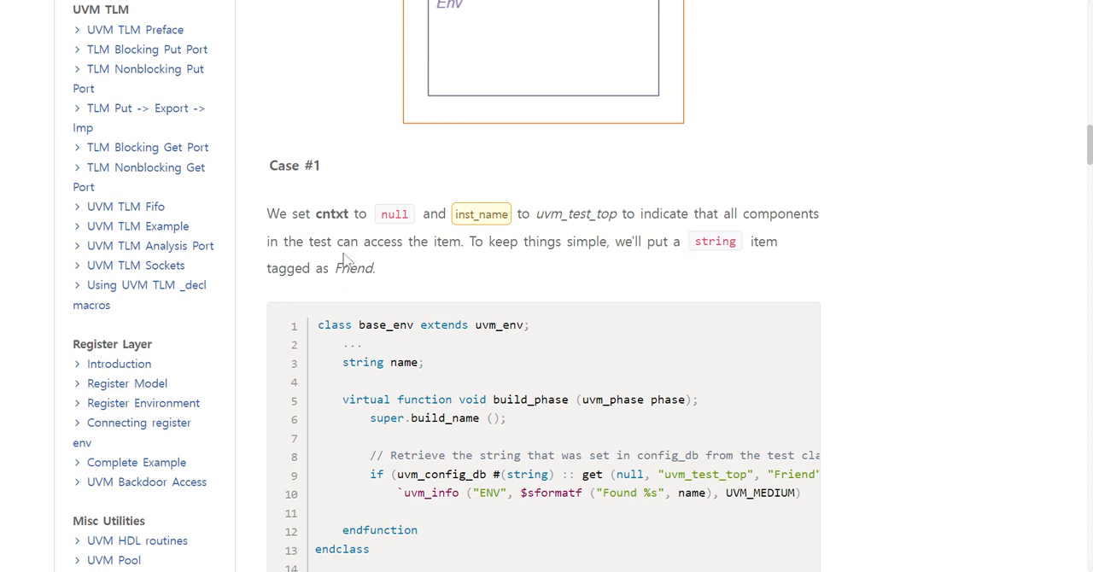
{"action": "scroll", "scroll_direction": "down", "scroll_amount": 3}
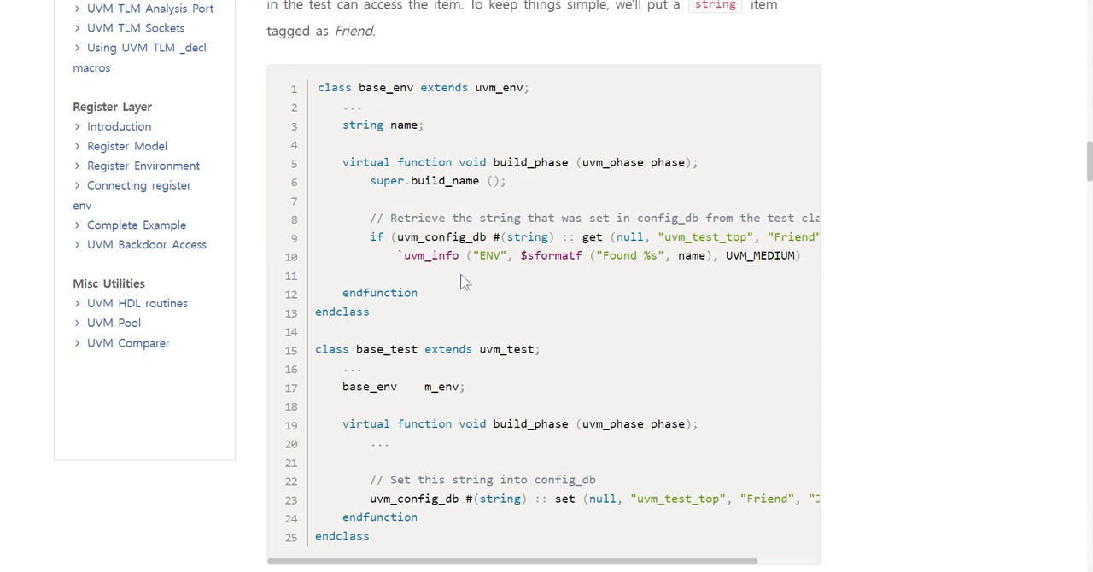
Step: Scroll past the Case #1 log to Case #2, setting Friend with this and empty inst_name
{"action": "scroll", "scroll_direction": "down", "scroll_amount": 3}
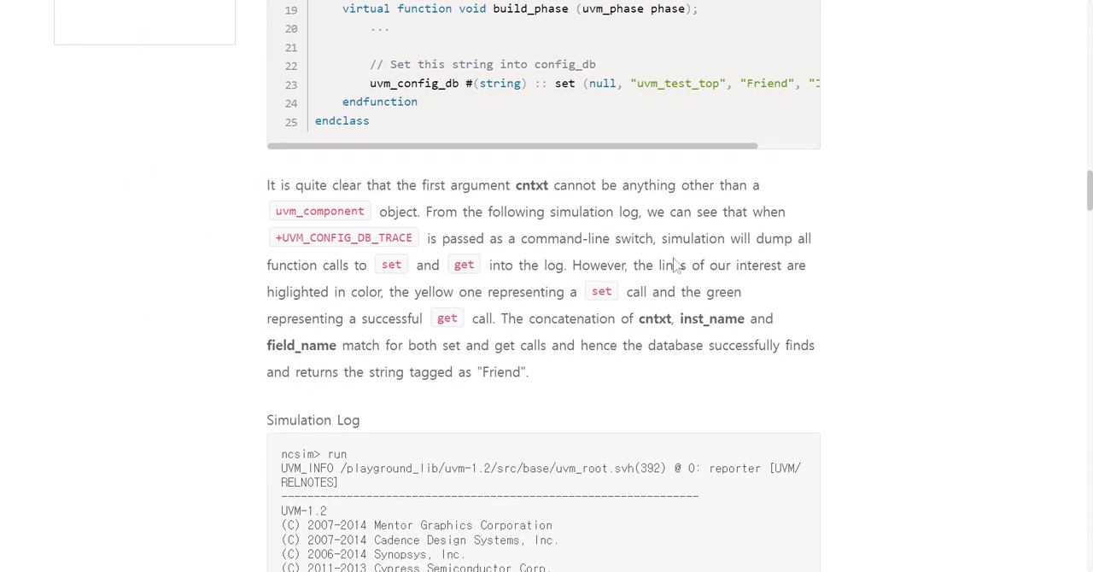
{"action": "mouse_move", "coordinate": [367, 198]}
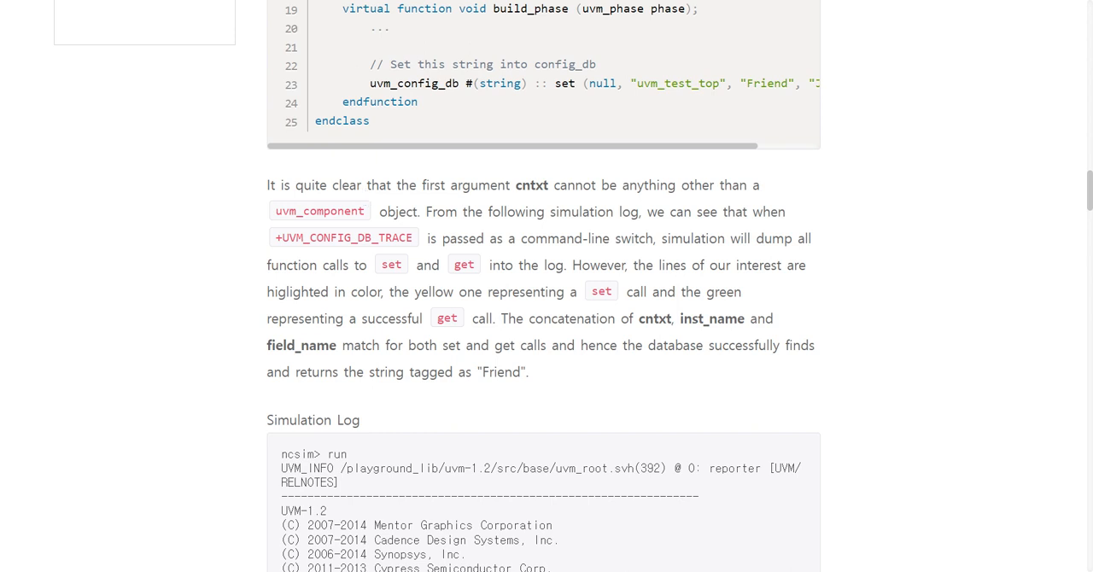
{"action": "mouse_move", "coordinate": [357, 203]}
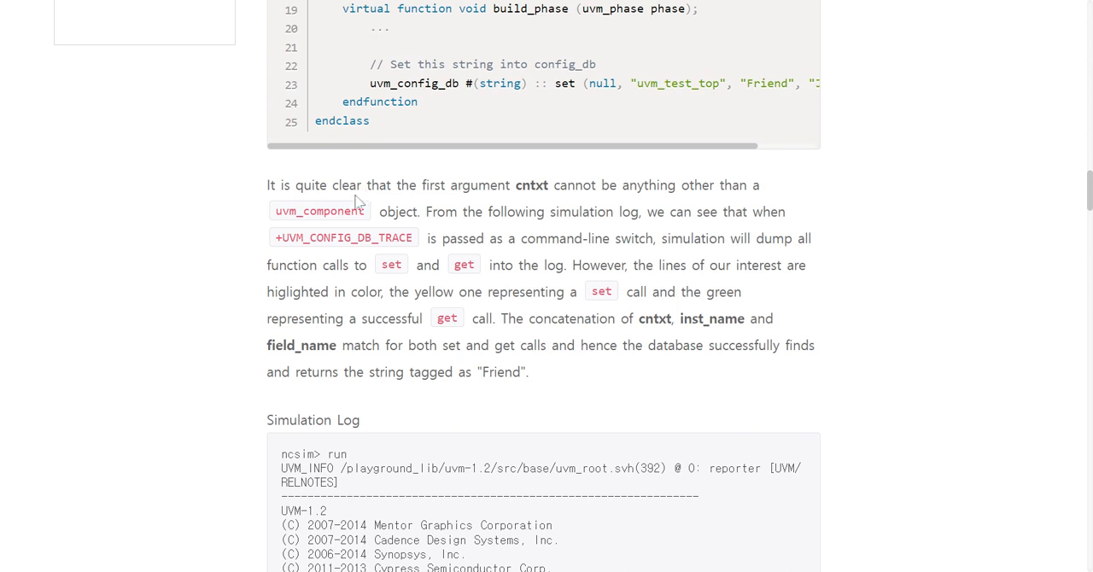
{"action": "mouse_move", "coordinate": [363, 201]}
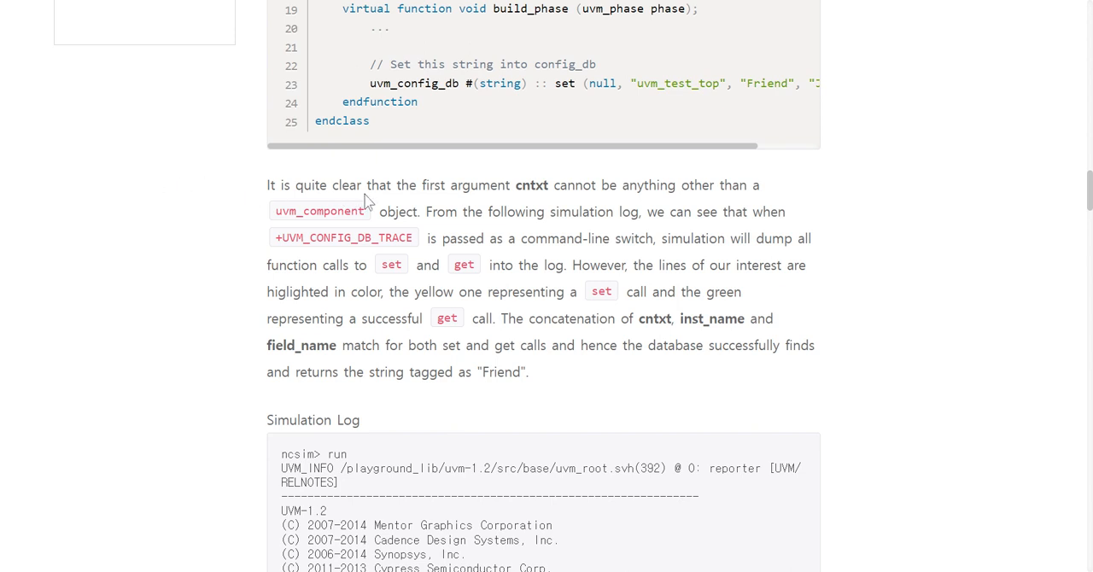
{"action": "mouse_move", "coordinate": [368, 202]}
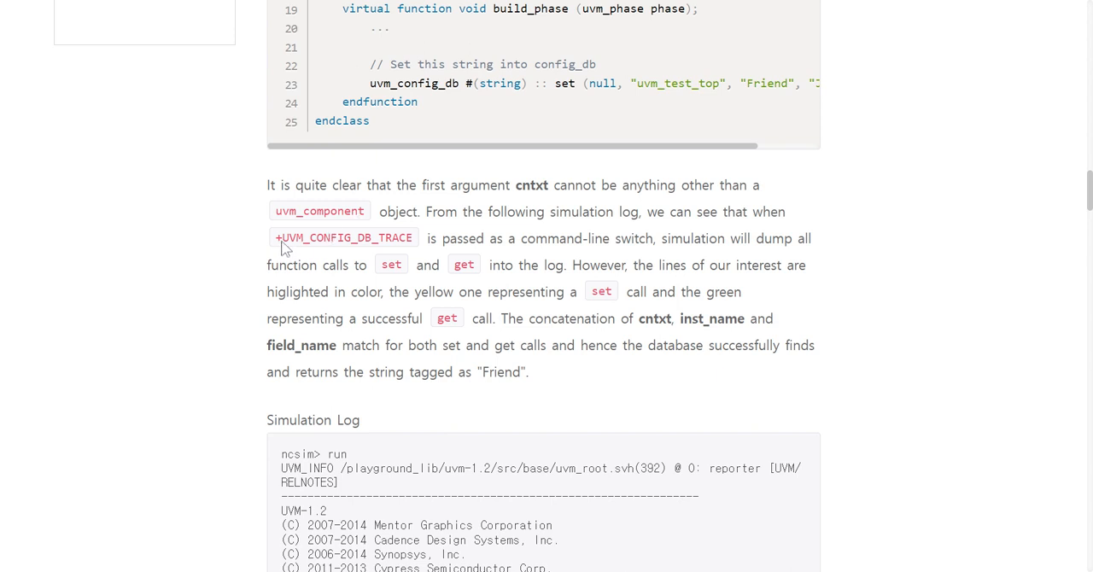
{"action": "mouse_move", "coordinate": [415, 248]}
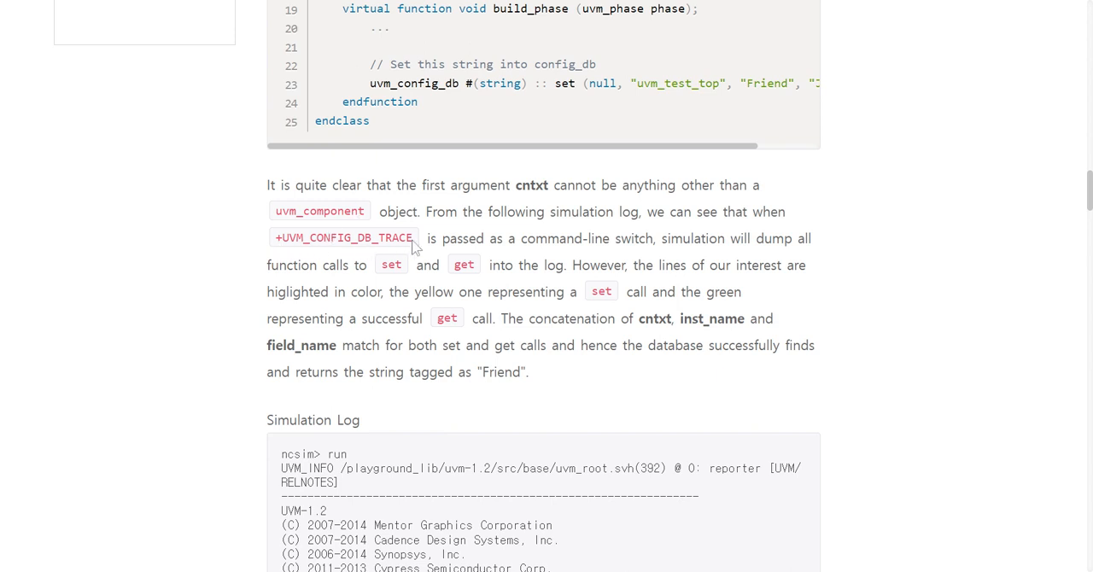
{"action": "mouse_move", "coordinate": [476, 248]}
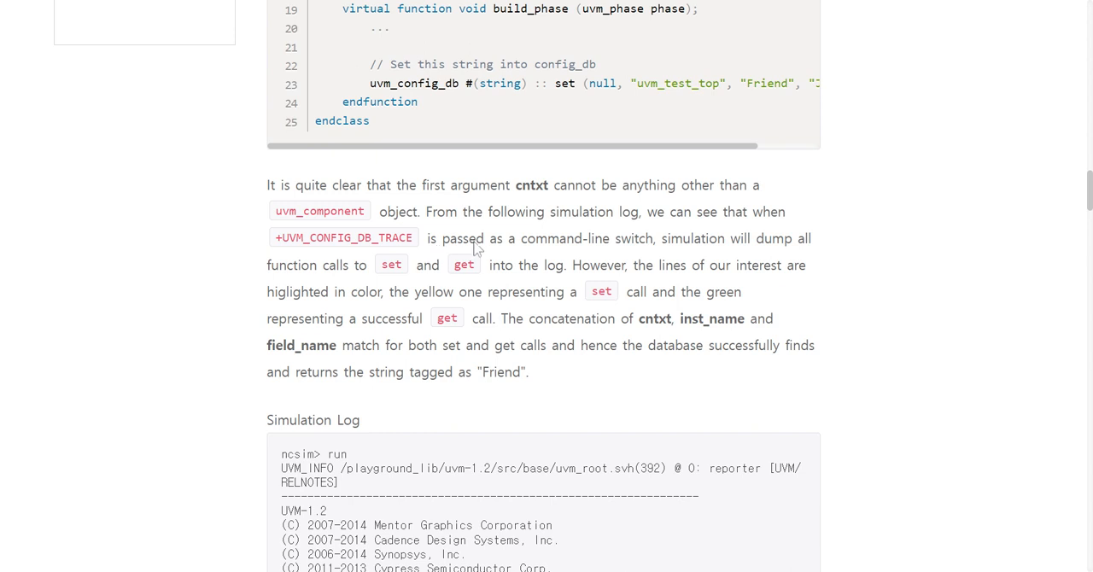
{"action": "mouse_move", "coordinate": [652, 243]}
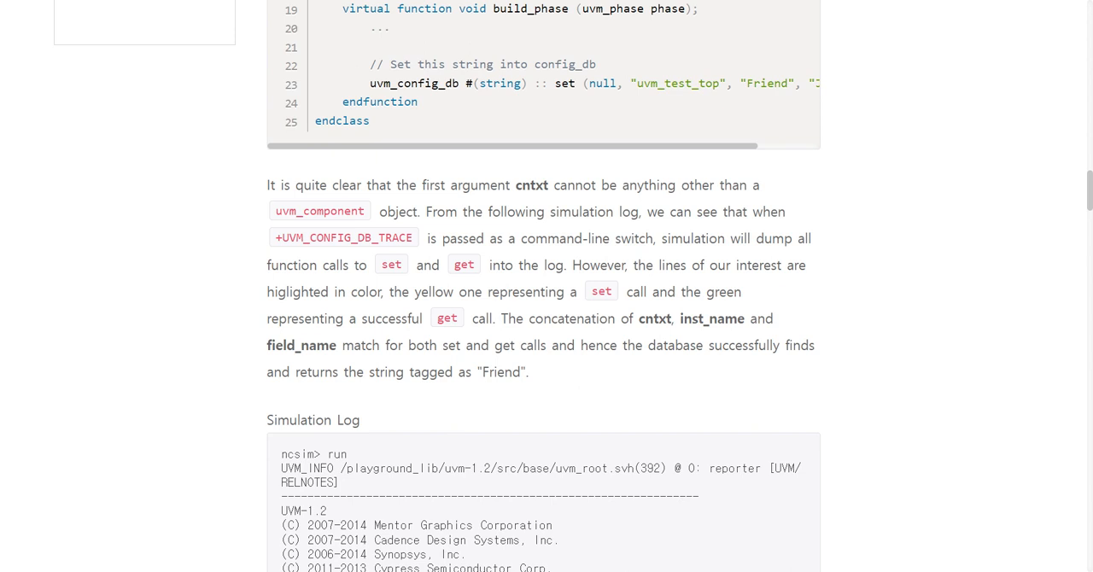
{"action": "mouse_move", "coordinate": [288, 305]}
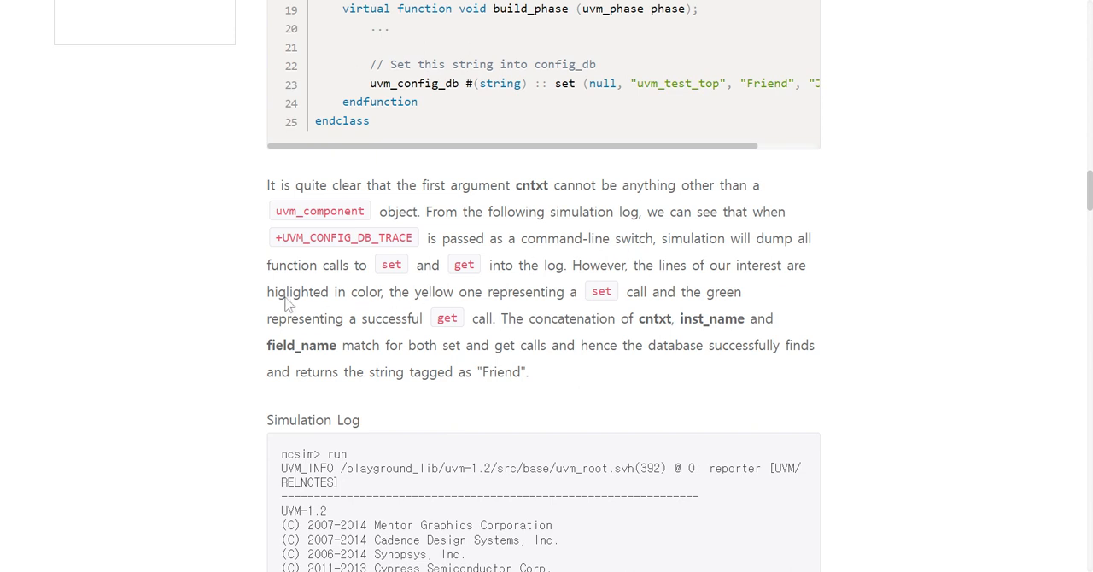
{"action": "mouse_move", "coordinate": [435, 304]}
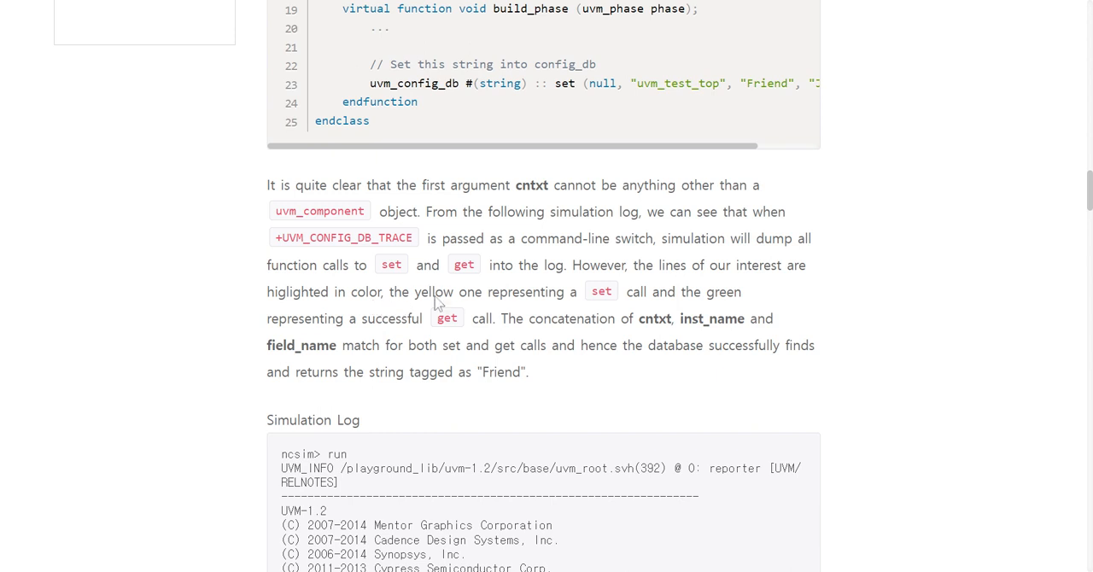
{"action": "mouse_move", "coordinate": [442, 303]}
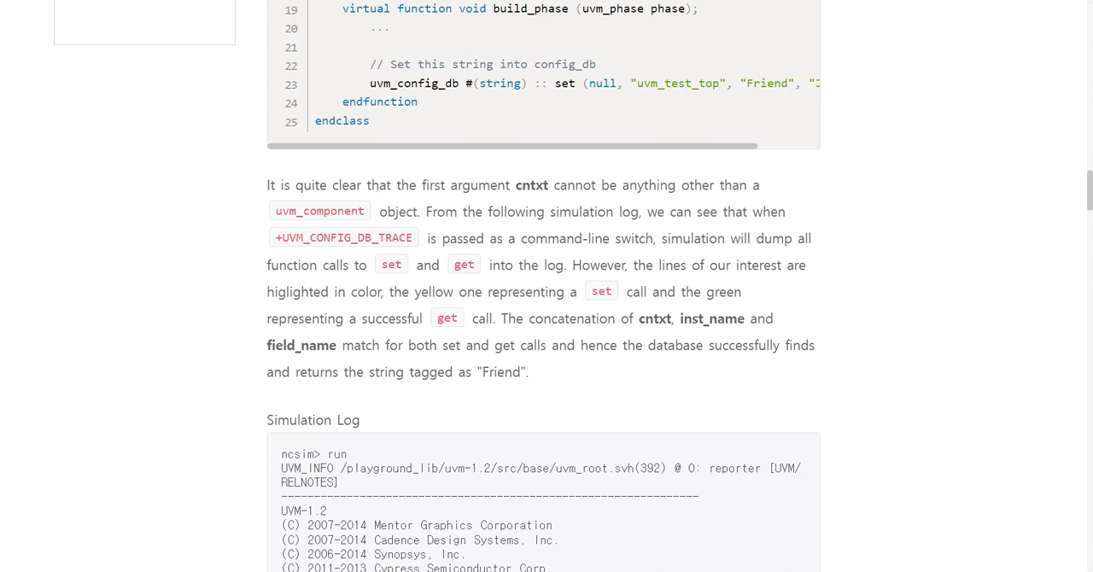
{"action": "scroll", "scroll_direction": "down", "scroll_amount": 3}
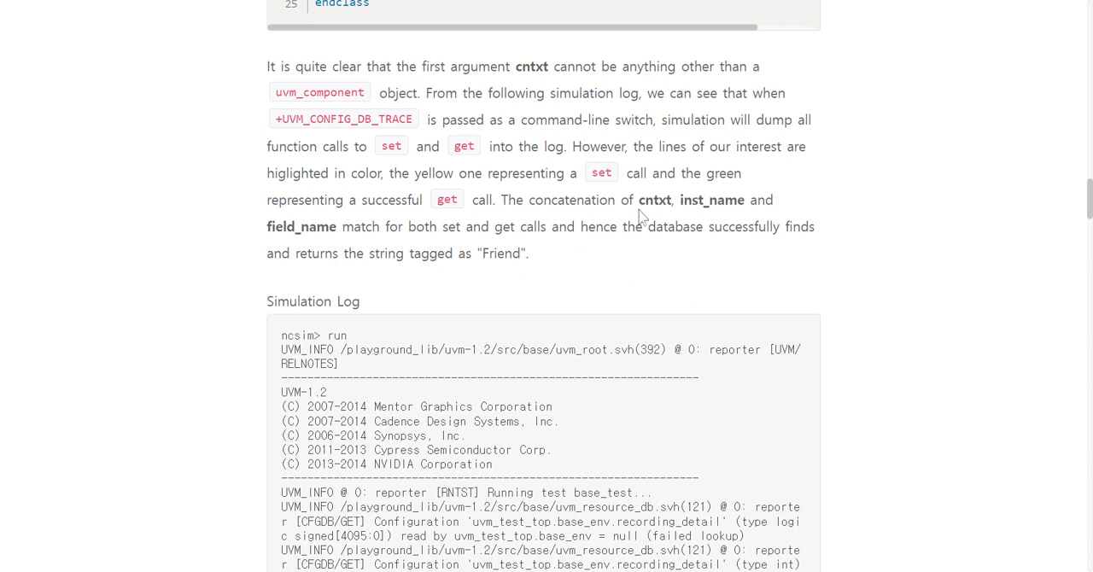
{"action": "mouse_move", "coordinate": [642, 219]}
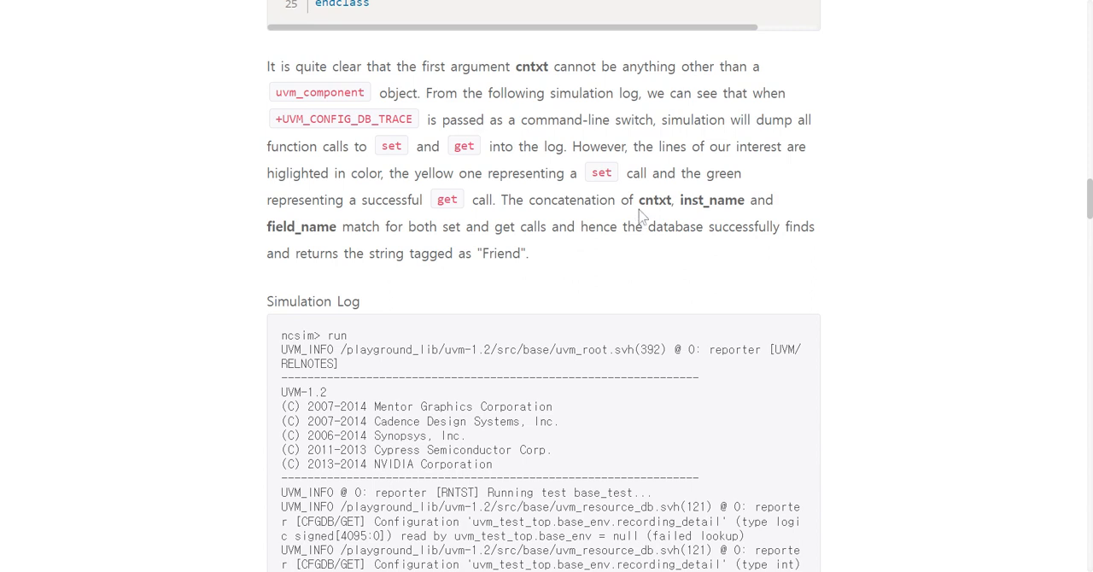
{"action": "mouse_move", "coordinate": [348, 257]}
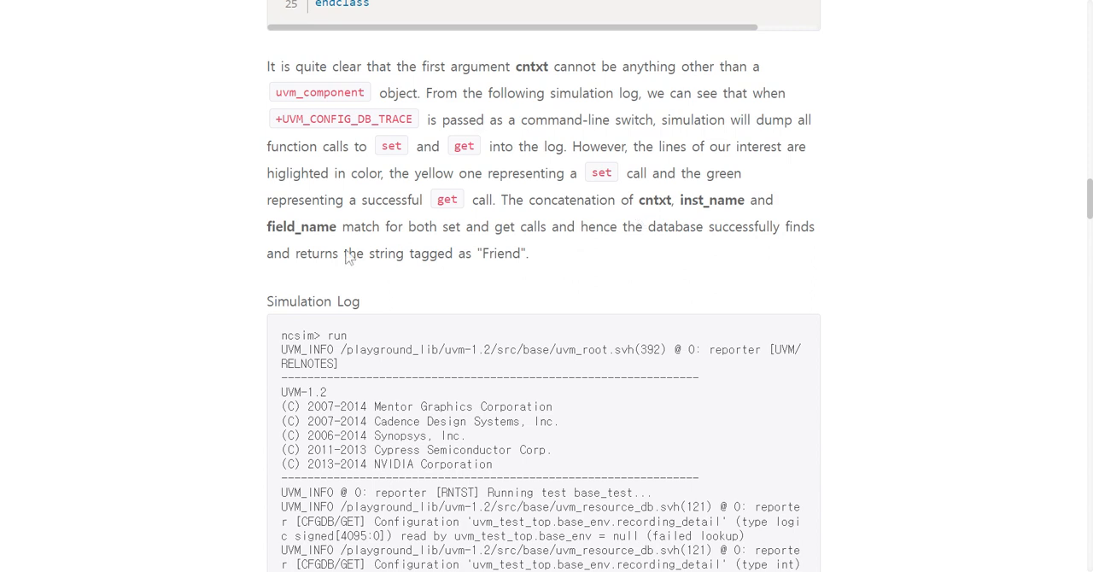
{"action": "mouse_move", "coordinate": [508, 248]}
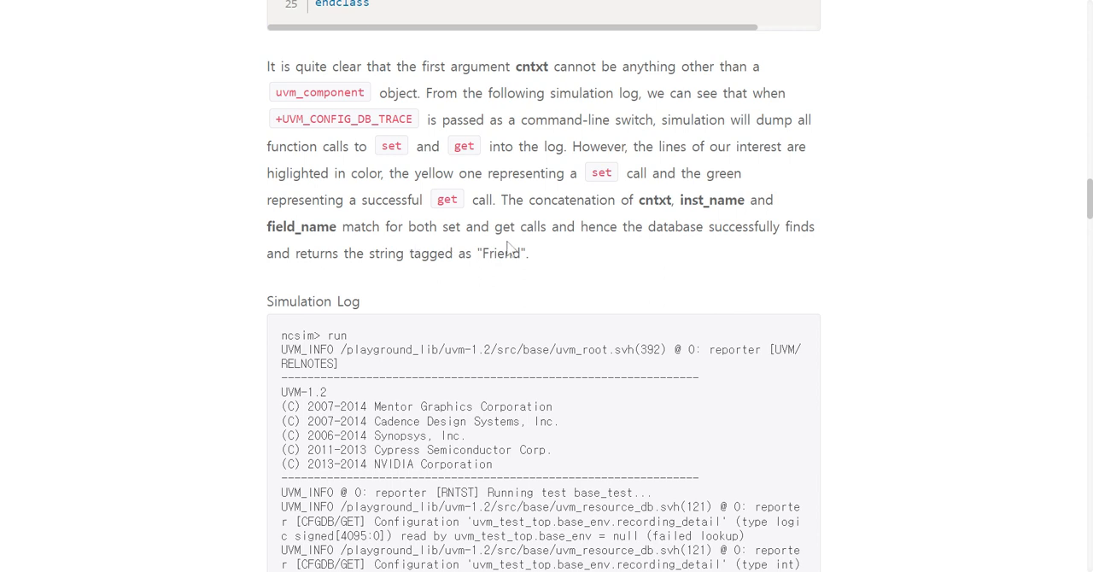
{"action": "mouse_move", "coordinate": [594, 252]}
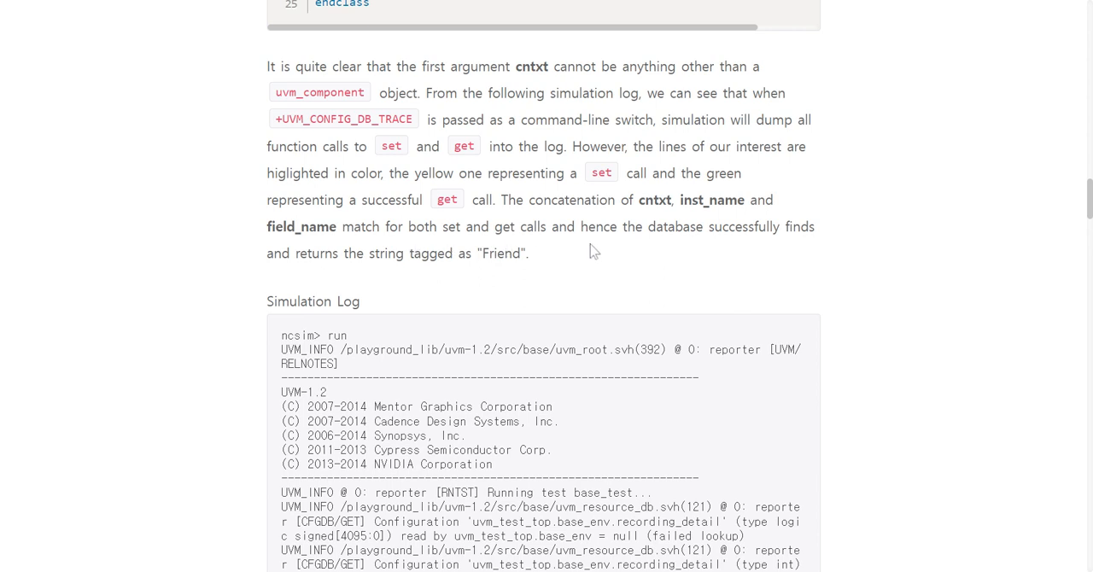
{"action": "mouse_move", "coordinate": [831, 239]}
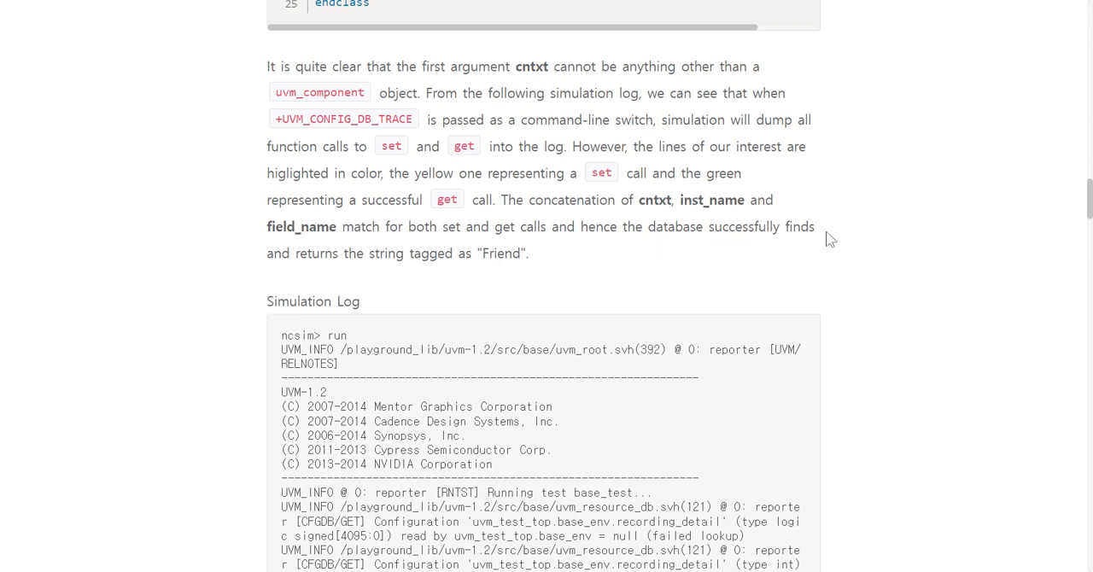
{"action": "mouse_move", "coordinate": [350, 271]}
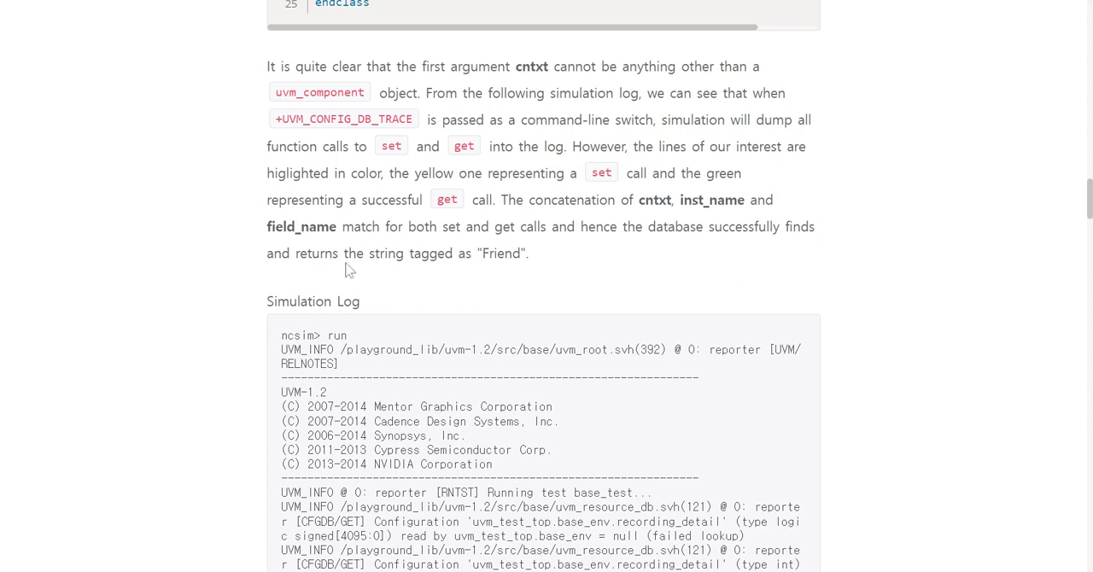
{"action": "scroll", "scroll_direction": "down", "scroll_amount": 3}
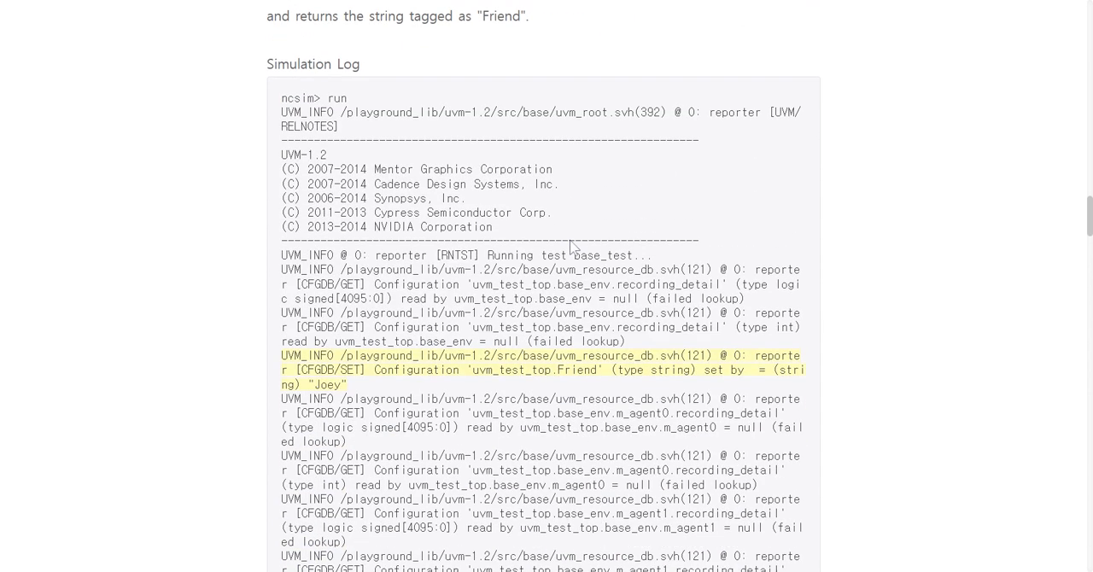
{"action": "scroll", "scroll_direction": "down", "scroll_amount": 3}
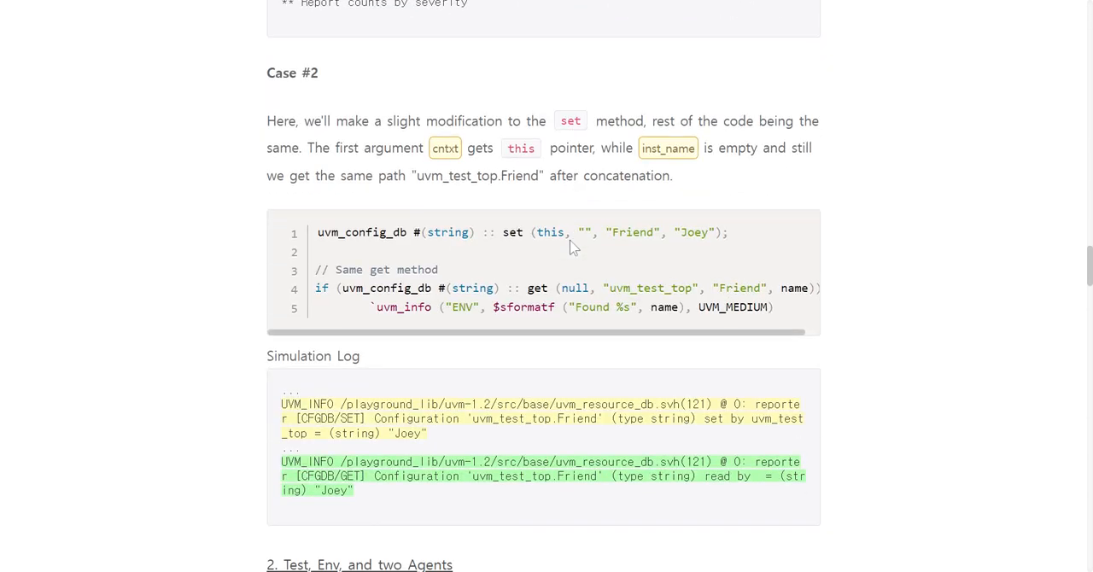
{"action": "mouse_move", "coordinate": [305, 113]}
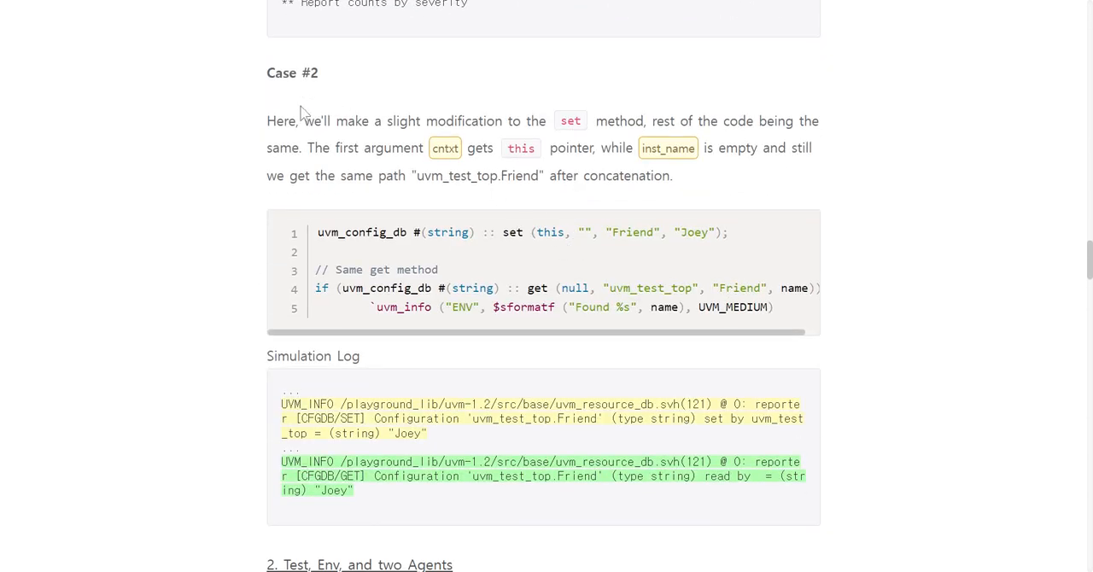
{"action": "mouse_move", "coordinate": [409, 130]}
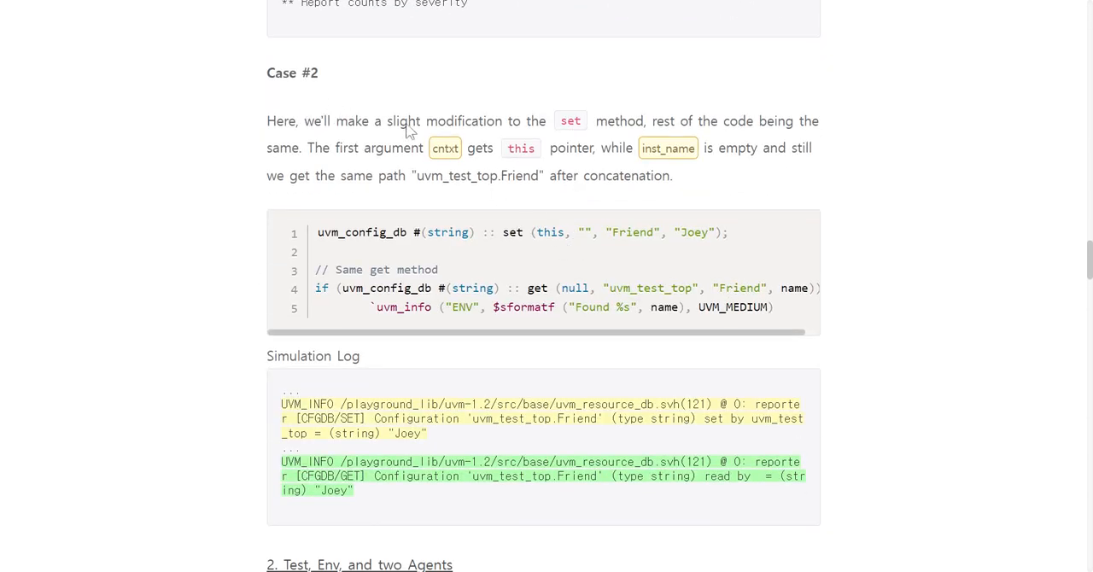
{"action": "mouse_move", "coordinate": [568, 138]}
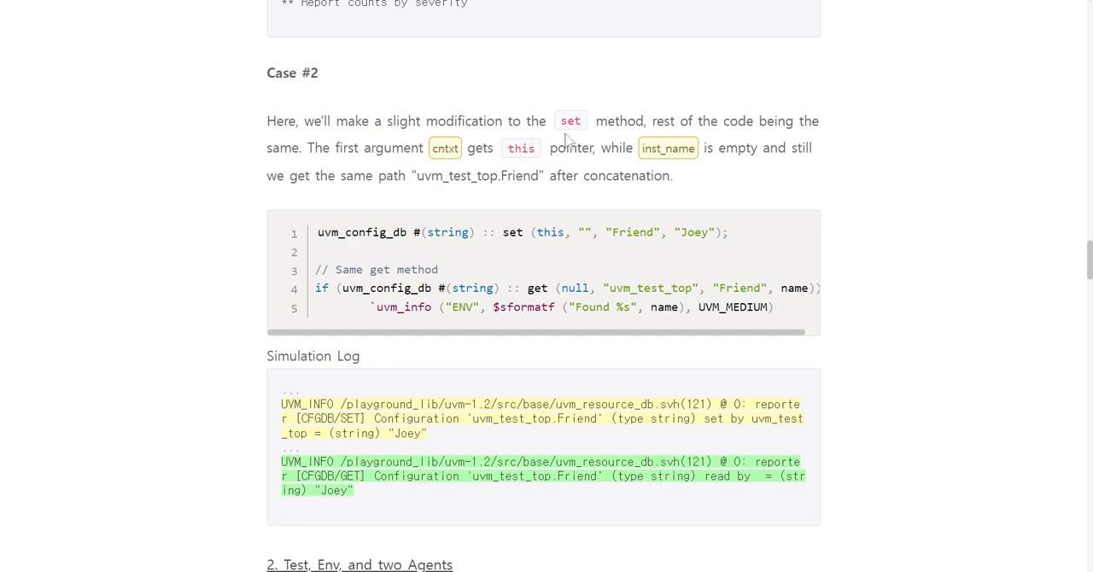
{"action": "mouse_move", "coordinate": [642, 137]}
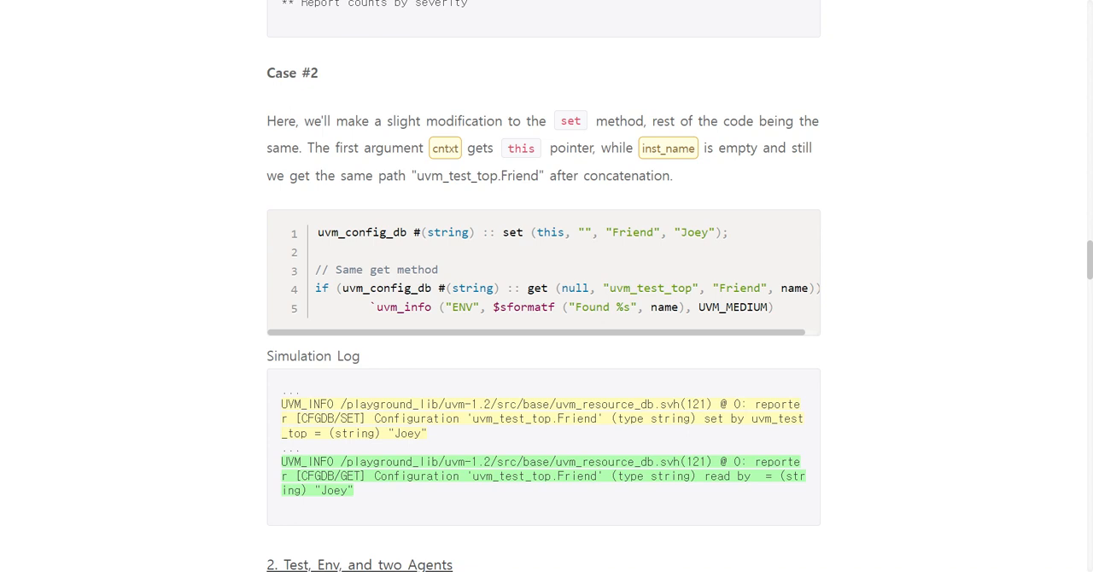
{"action": "mouse_move", "coordinate": [281, 198]}
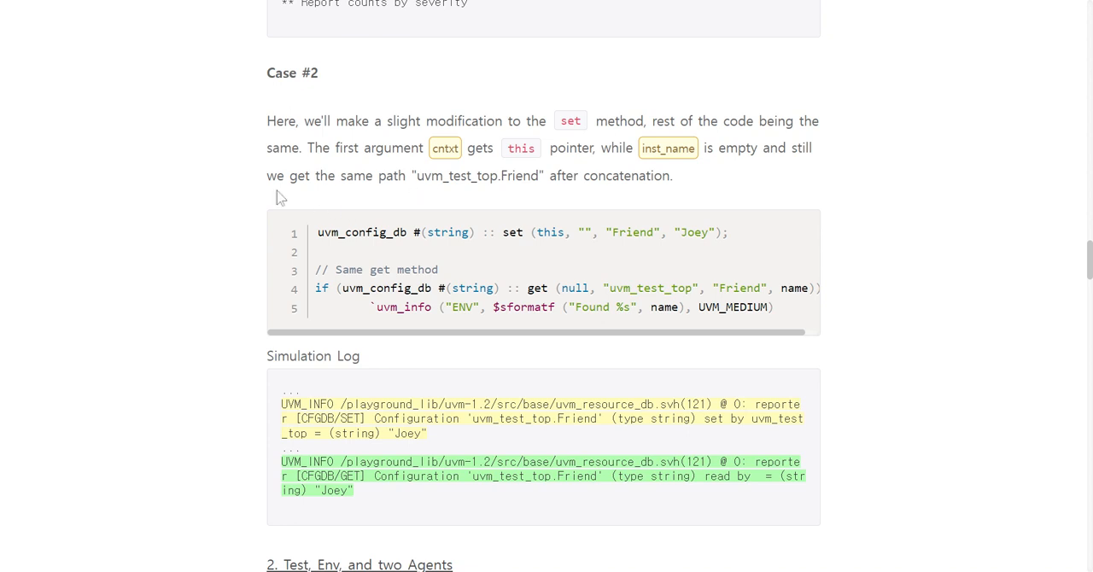
{"action": "mouse_move", "coordinate": [379, 192]}
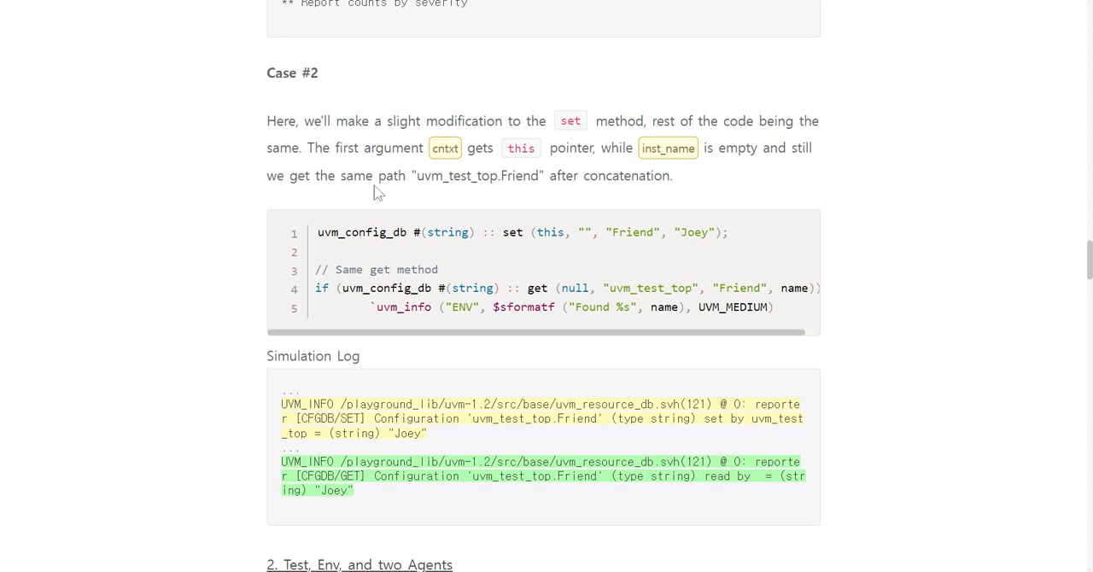
{"action": "mouse_move", "coordinate": [522, 189]}
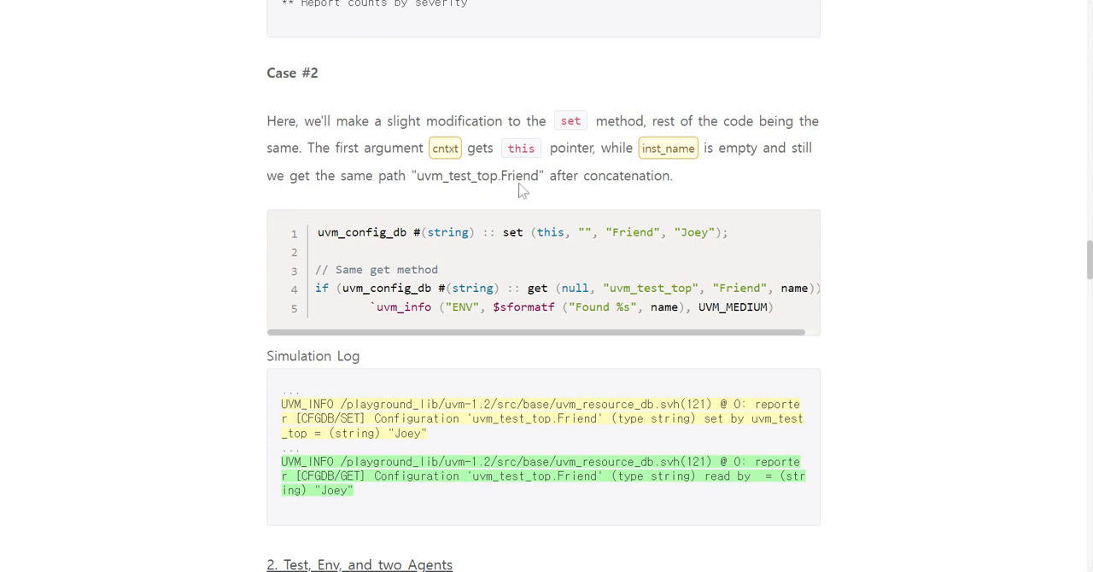
{"action": "mouse_move", "coordinate": [748, 191]}
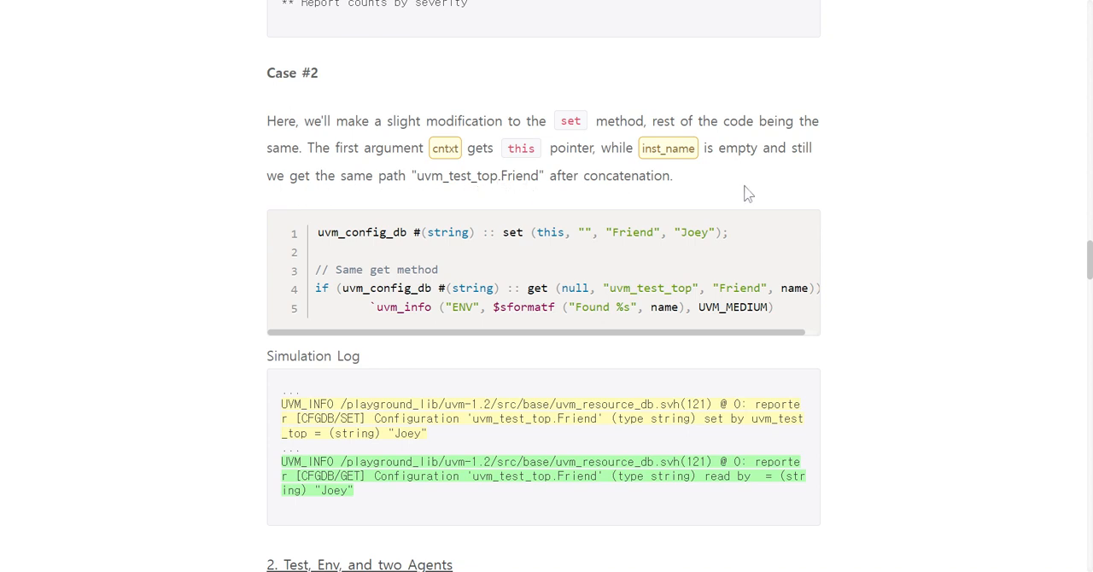
Step: Scroll to '2. Test, Env, and two Agents' with its diagram and base_agent code
{"action": "scroll", "scroll_direction": "down", "scroll_amount": 3}
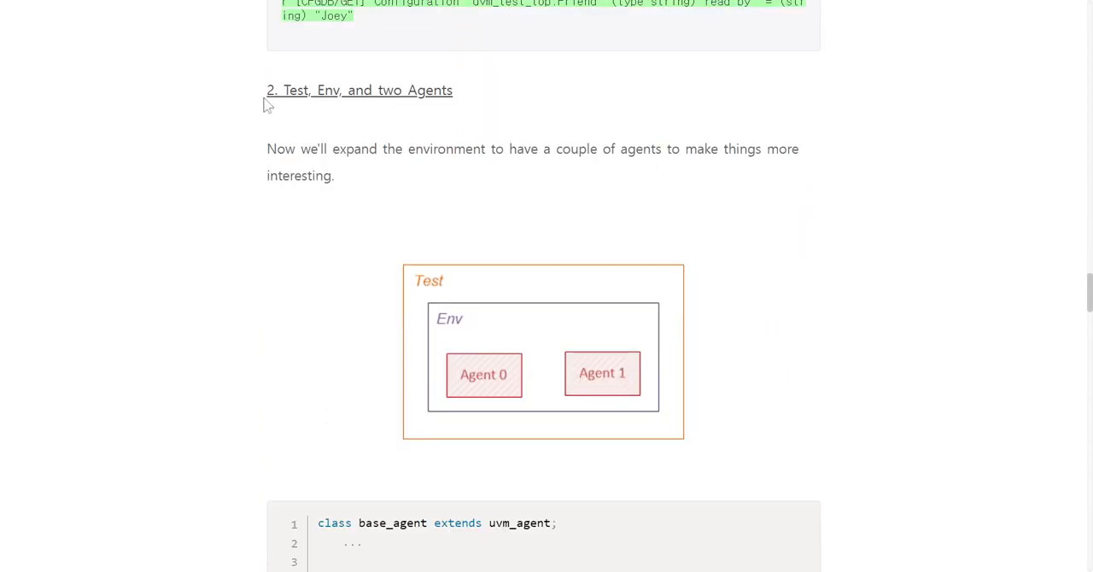
{"action": "mouse_move", "coordinate": [459, 104]}
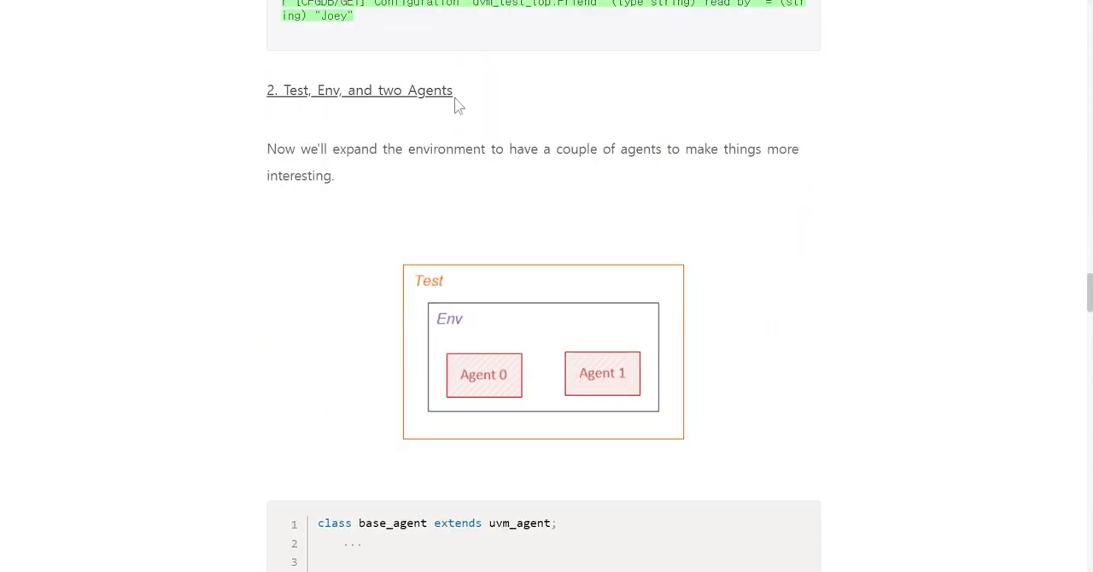
{"action": "mouse_move", "coordinate": [288, 153]}
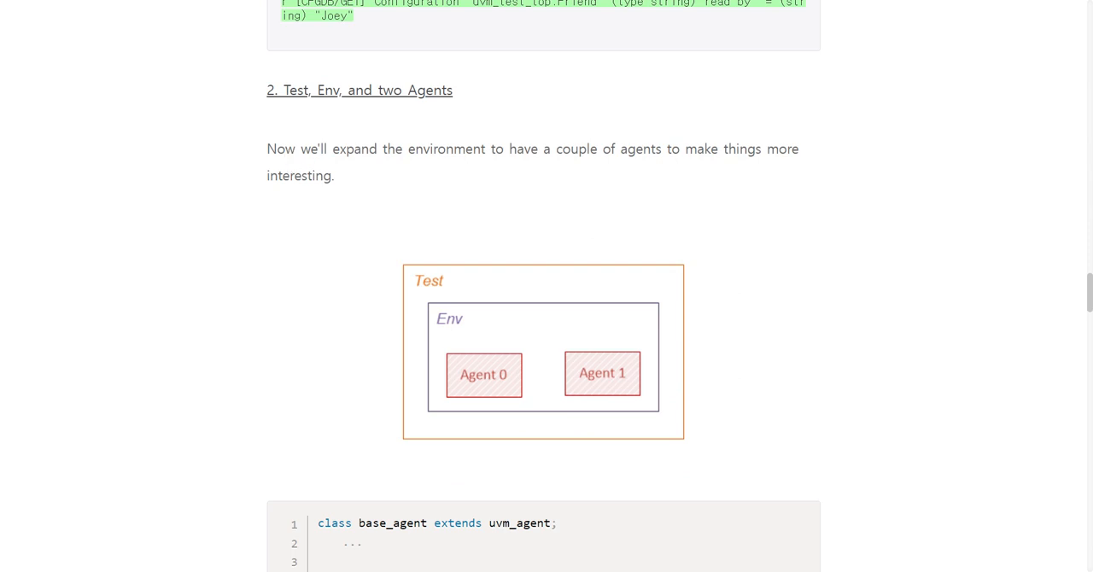
Step: Read the two-agent code and log where both agents find Joey, reaching Recommended Practice
{"action": "scroll", "scroll_direction": "down", "scroll_amount": 3}
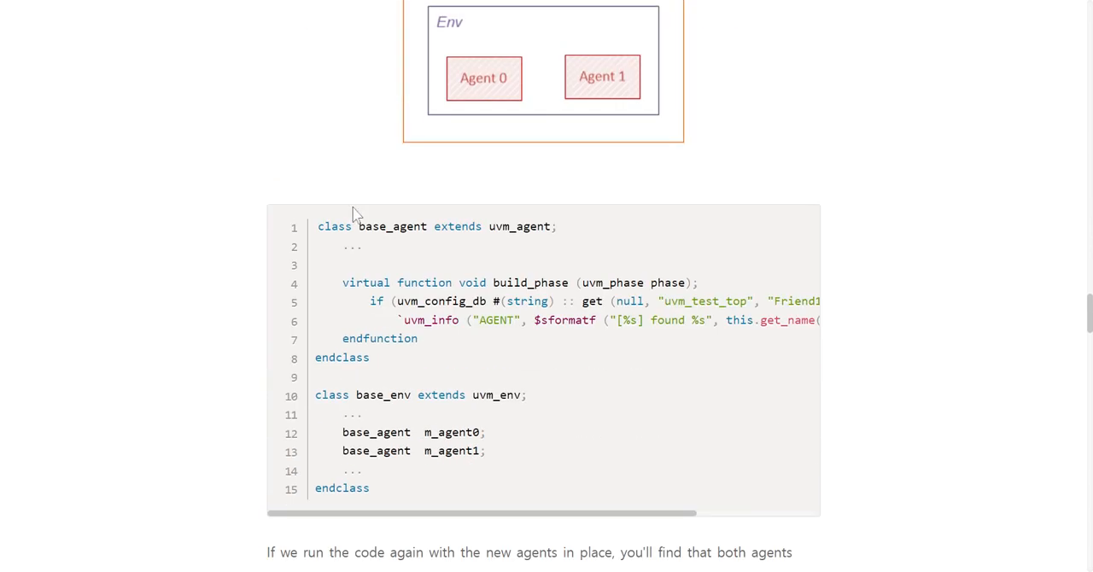
{"action": "scroll", "scroll_direction": "down", "scroll_amount": 3}
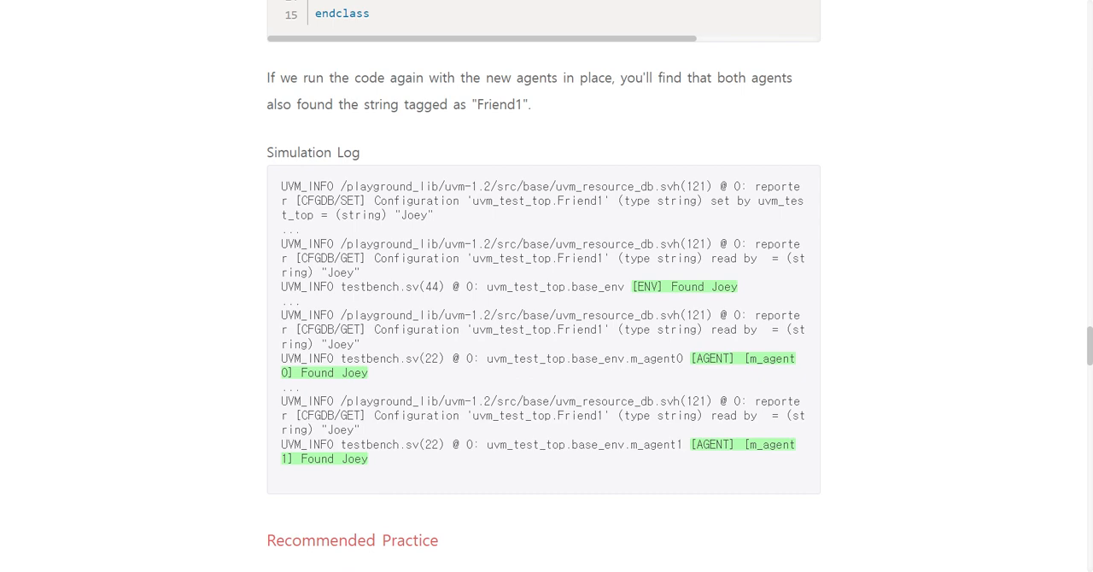
{"action": "mouse_move", "coordinate": [386, 169]}
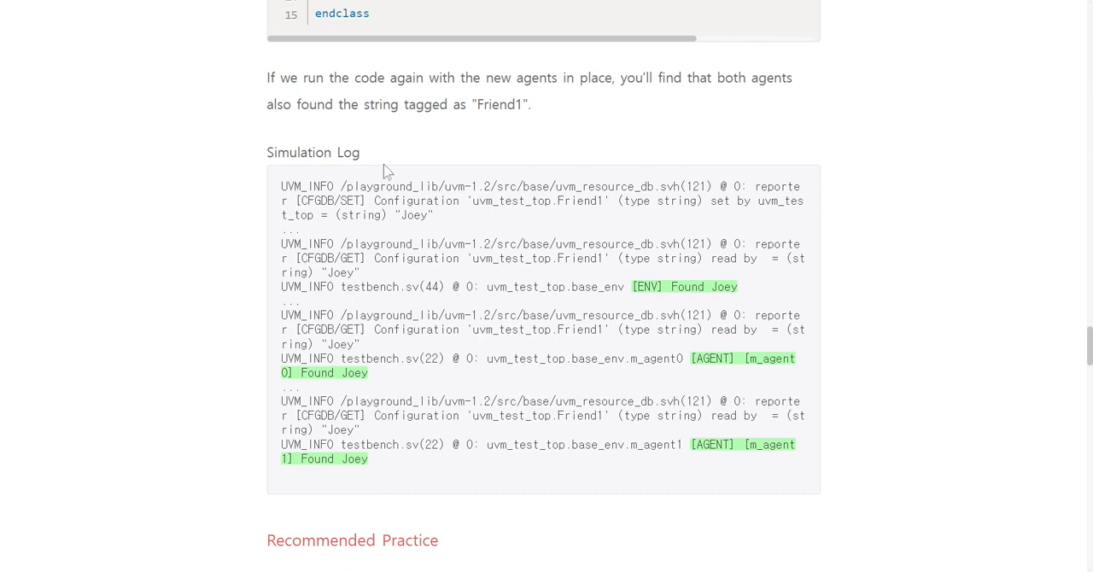
{"action": "mouse_move", "coordinate": [271, 189]}
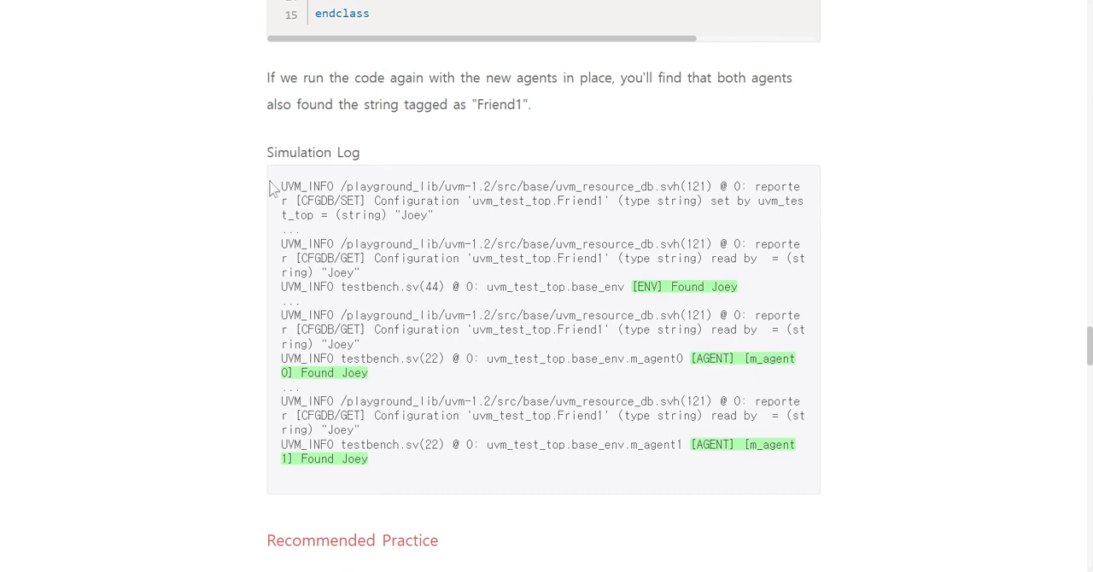
{"action": "scroll", "scroll_direction": "down", "scroll_amount": 3}
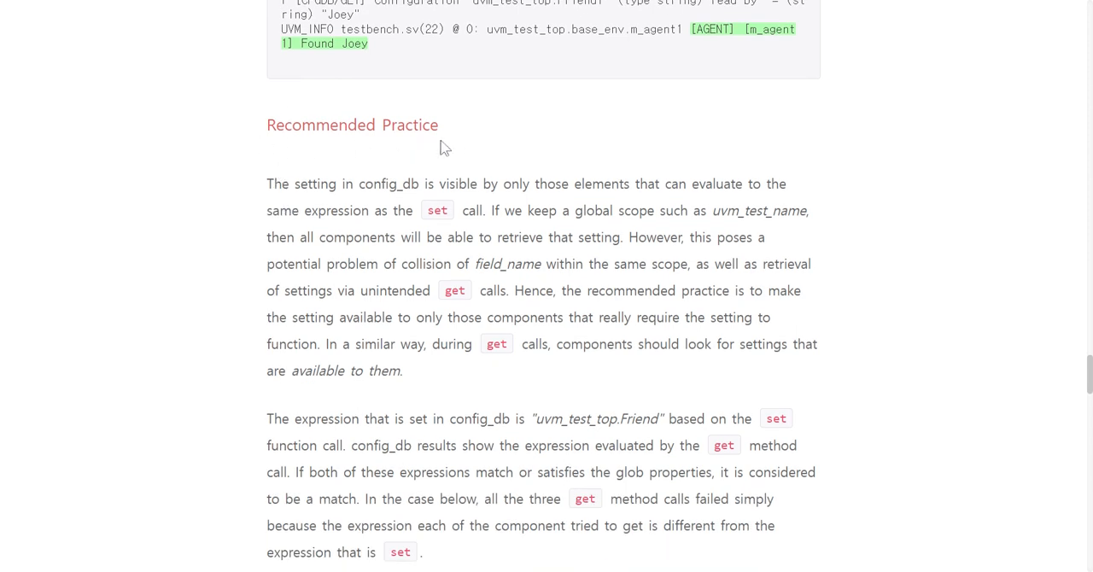
{"action": "mouse_move", "coordinate": [336, 205]}
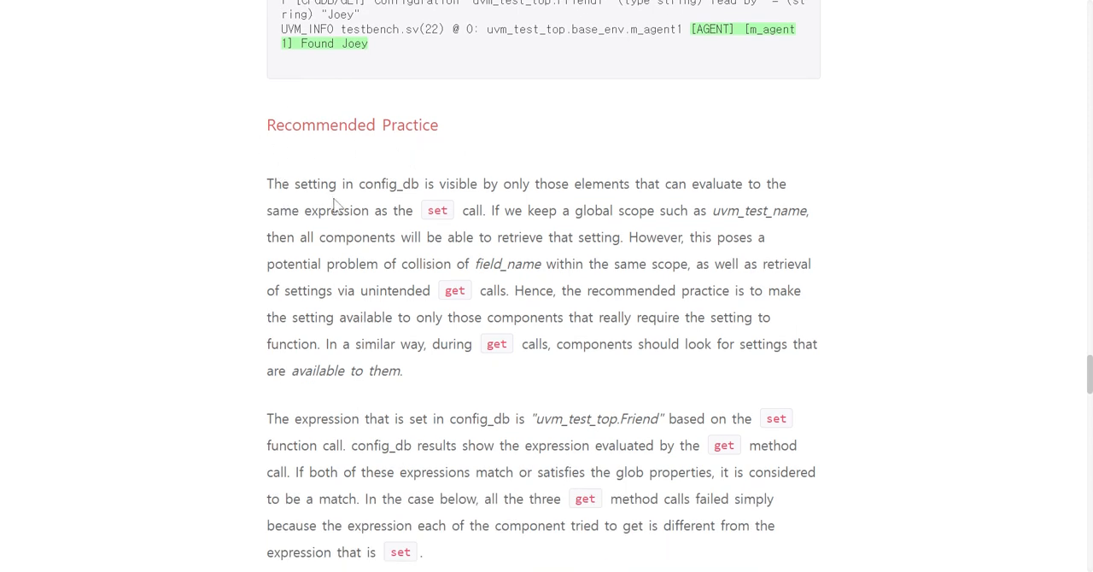
{"action": "mouse_move", "coordinate": [352, 208]}
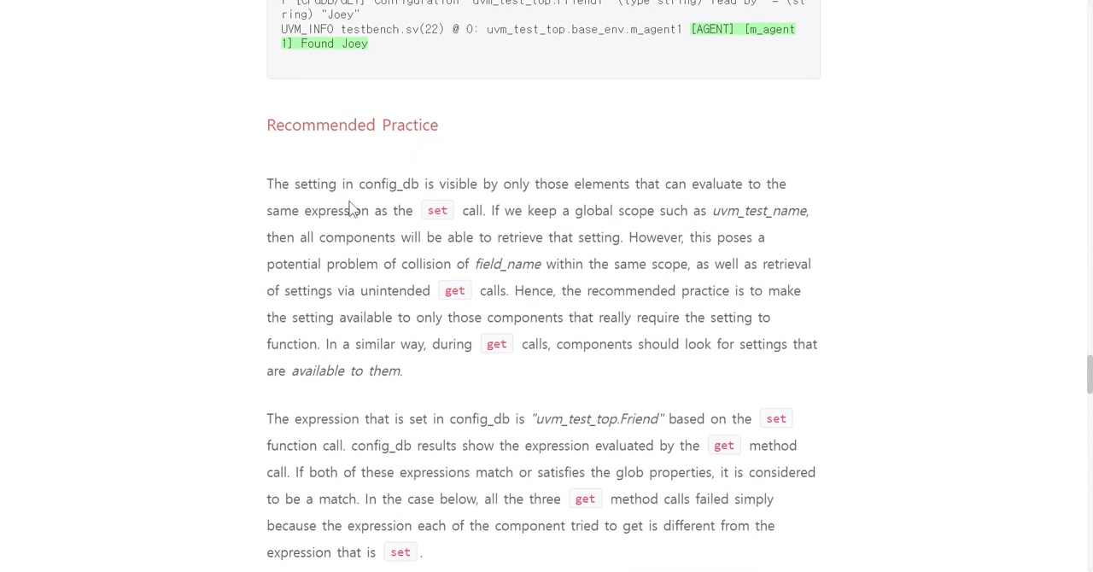
Step: Scroll past Recommended Practice to the CONFIG_DB_TRACE example showing failed lookups
{"action": "scroll", "scroll_direction": "down", "scroll_amount": 3}
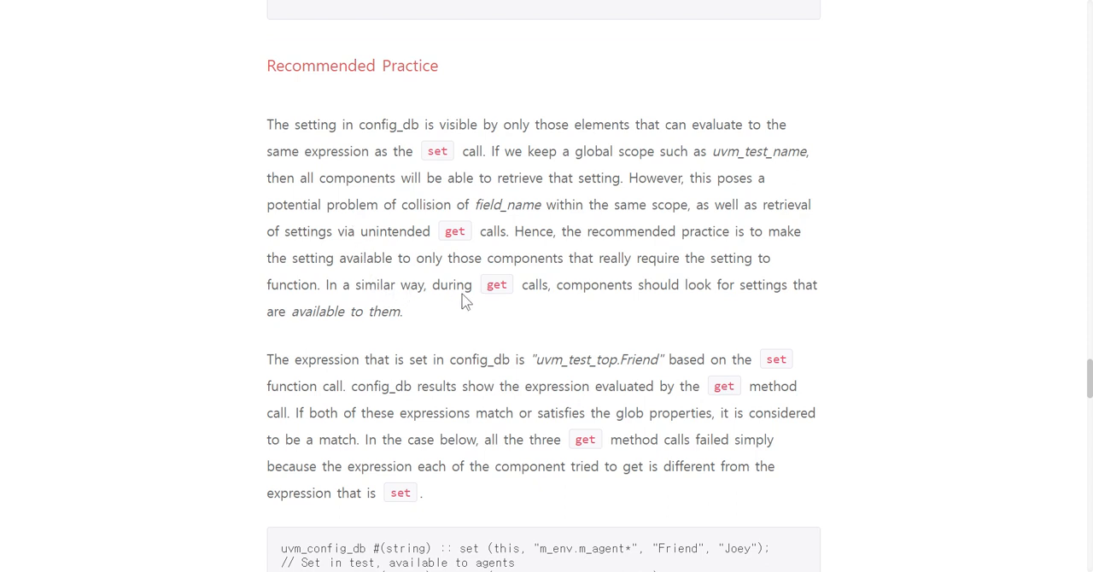
{"action": "mouse_move", "coordinate": [479, 311]}
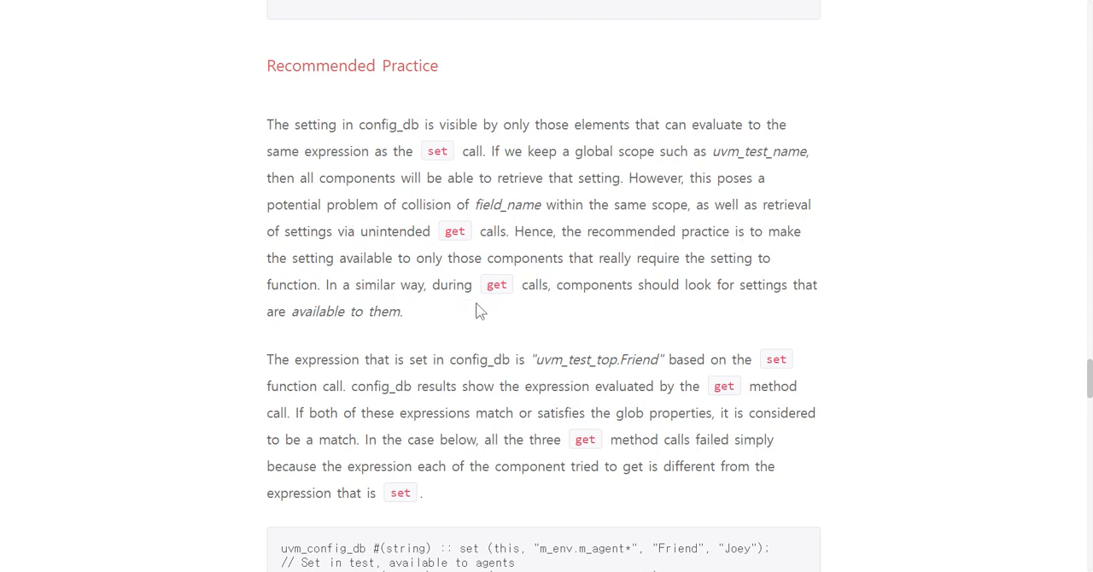
{"action": "mouse_move", "coordinate": [482, 317]}
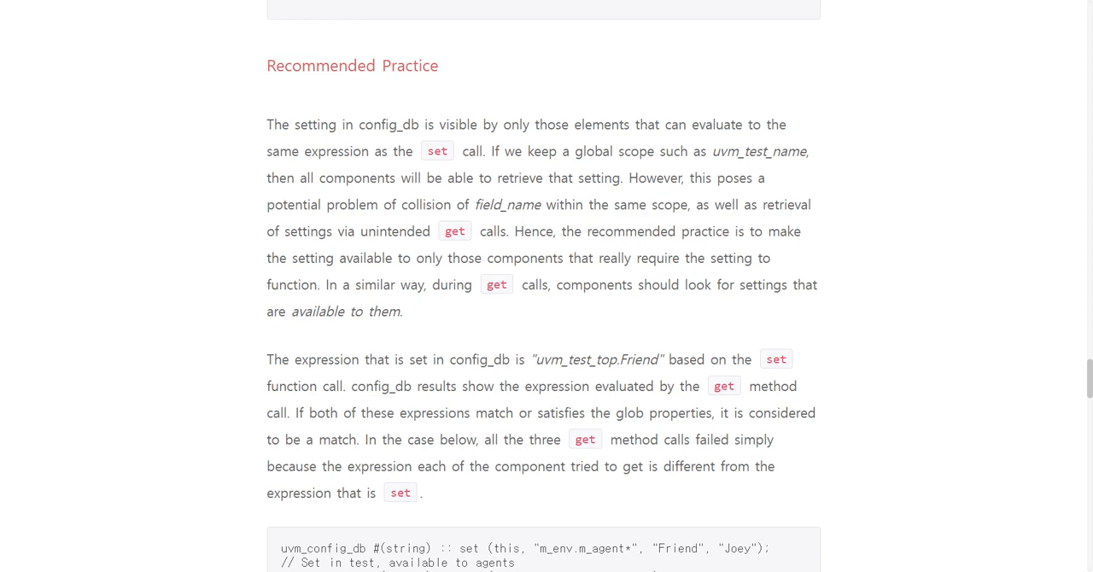
{"action": "scroll", "scroll_direction": "down", "scroll_amount": 3}
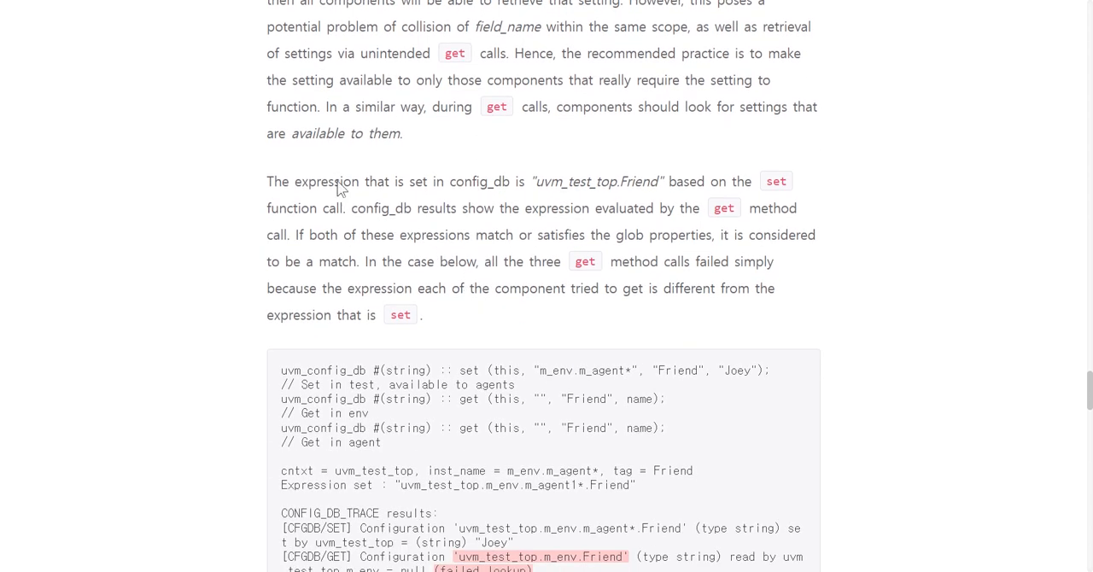
{"action": "mouse_move", "coordinate": [369, 188]}
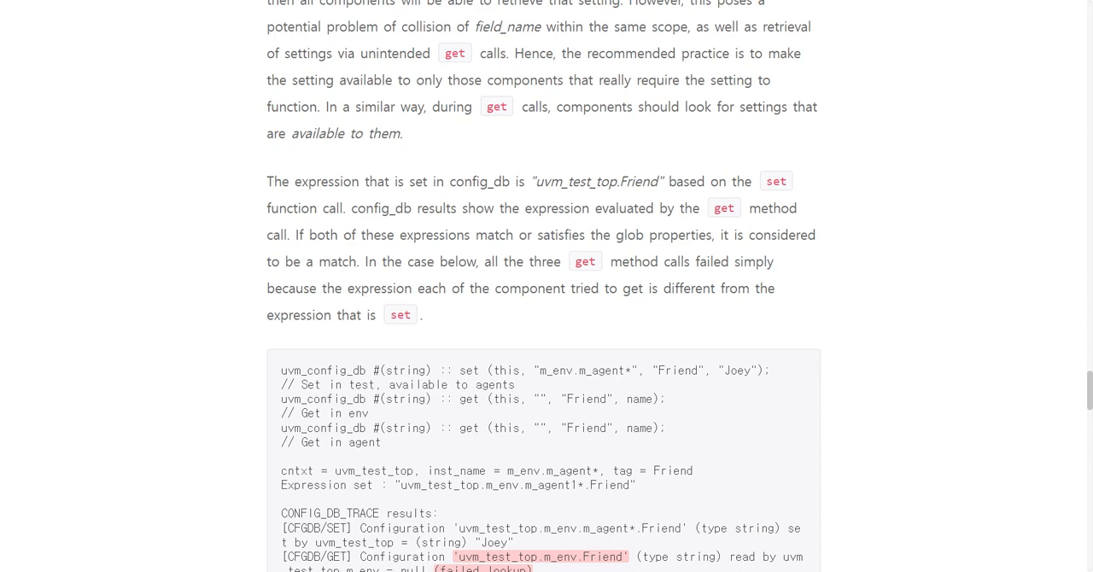
Step: Scroll to the follow-up example adding a set for m_env, where all lookups succeed
{"action": "scroll", "scroll_direction": "down", "scroll_amount": 3}
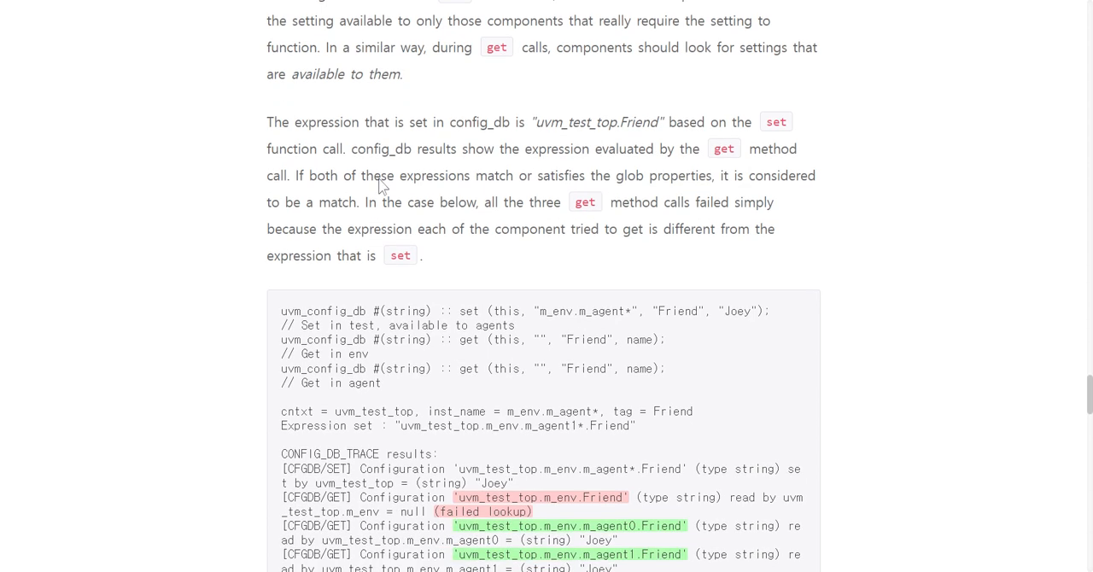
{"action": "scroll", "scroll_direction": "down", "scroll_amount": 3}
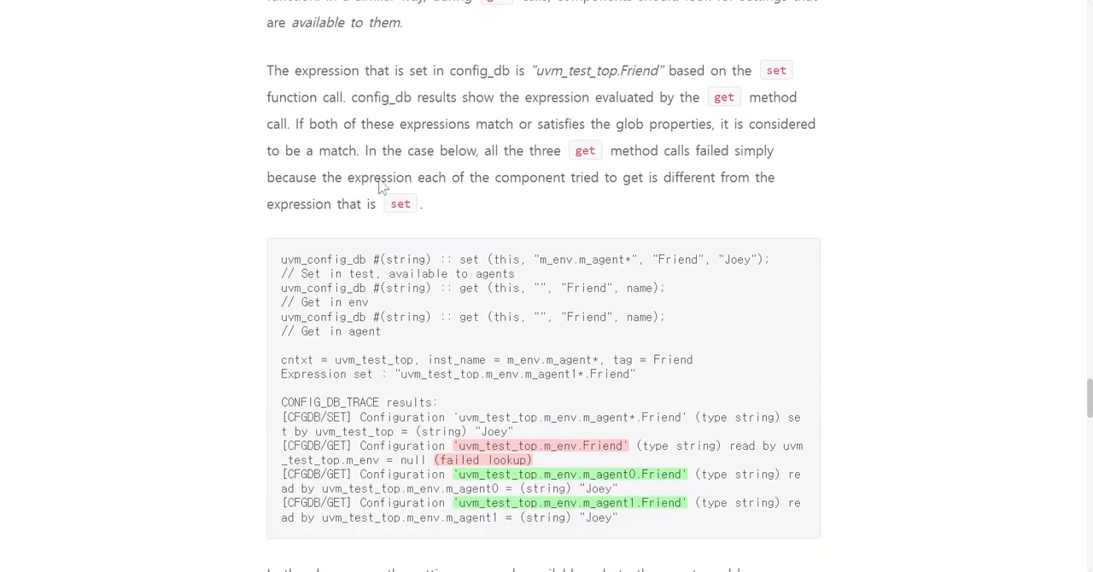
{"action": "scroll", "scroll_direction": "down", "scroll_amount": 3}
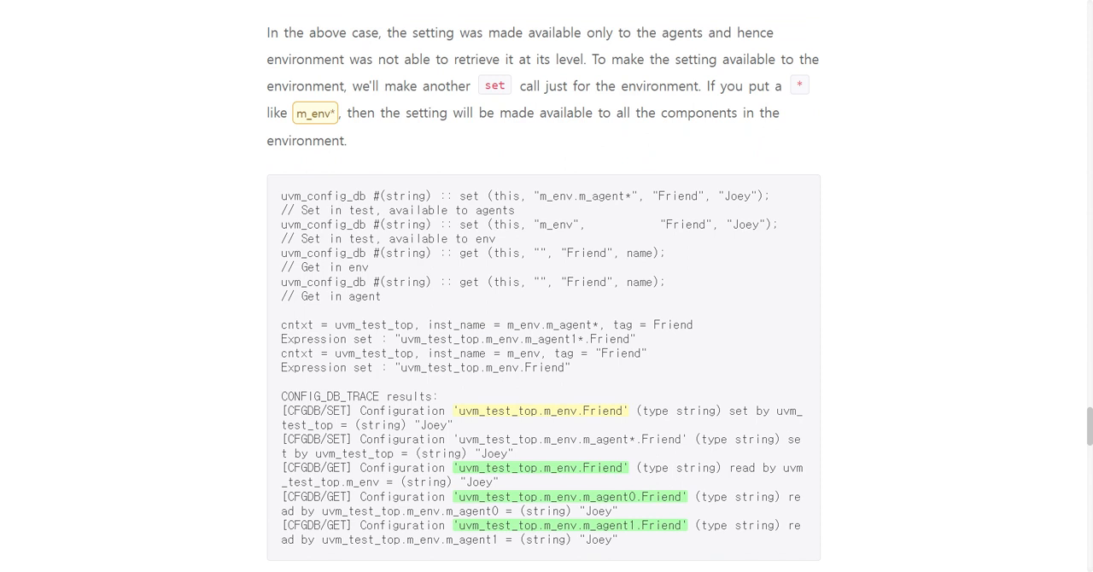
Step: Scroll past the Test/Env/Agent diagram to the 'set vs get results' Friend/Ross code listing
{"action": "scroll", "scroll_direction": "down", "scroll_amount": 3}
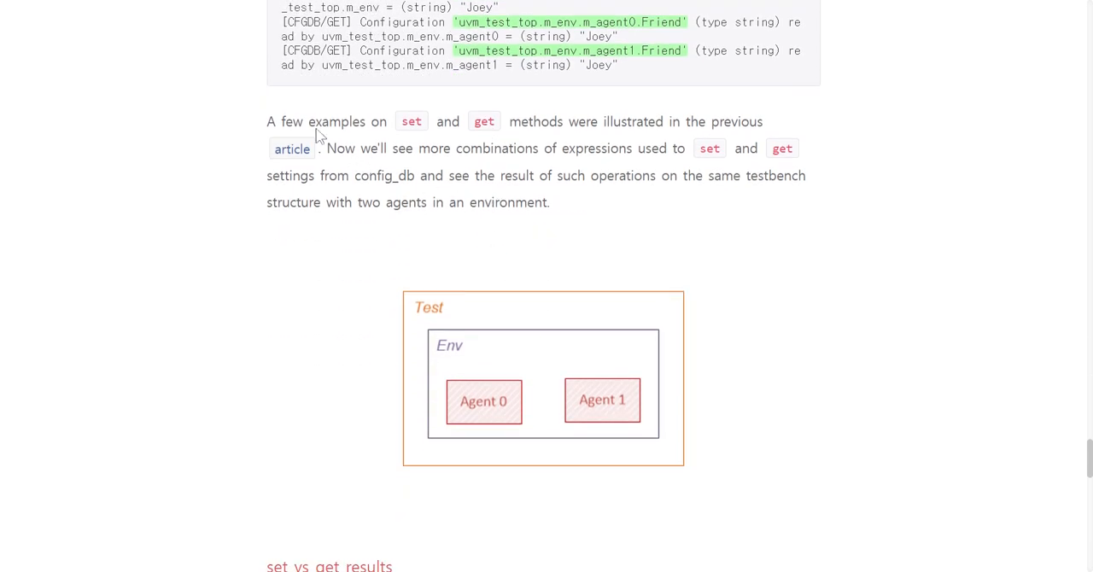
{"action": "mouse_move", "coordinate": [562, 148]}
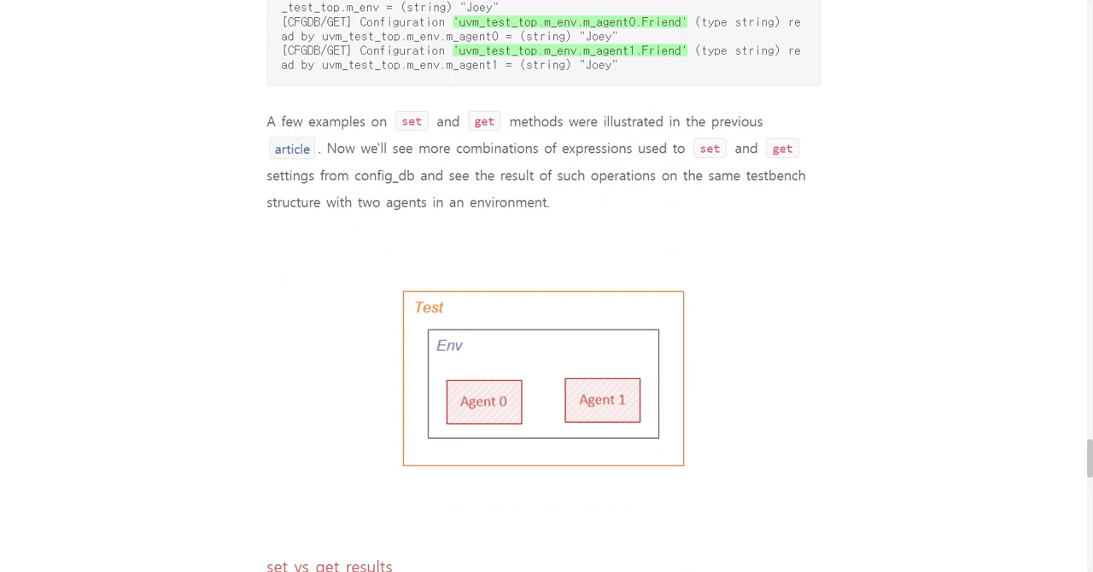
{"action": "scroll", "scroll_direction": "down", "scroll_amount": 3}
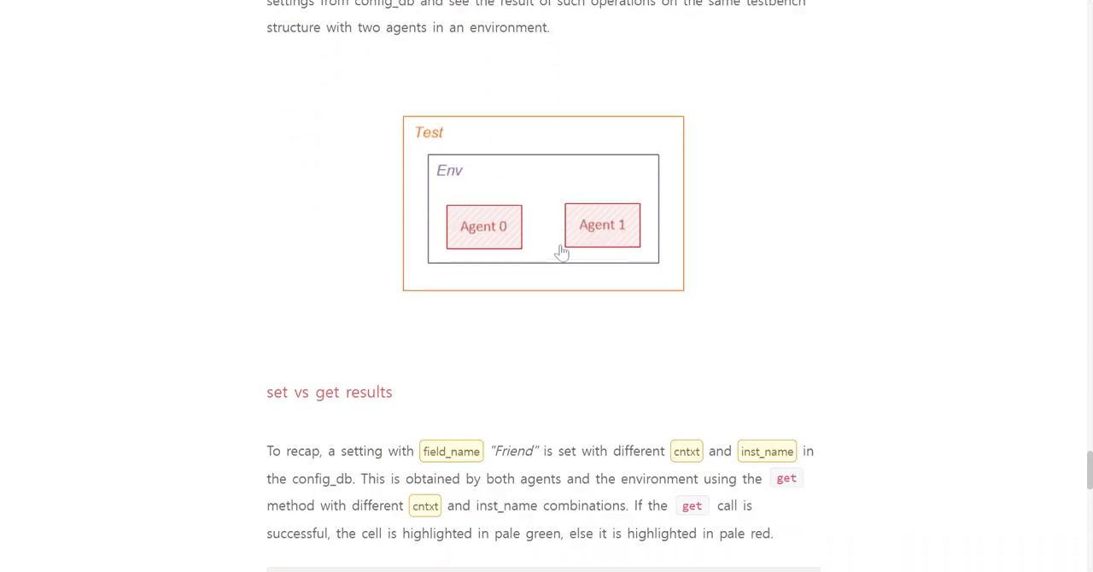
{"action": "scroll", "scroll_direction": "down", "scroll_amount": 3}
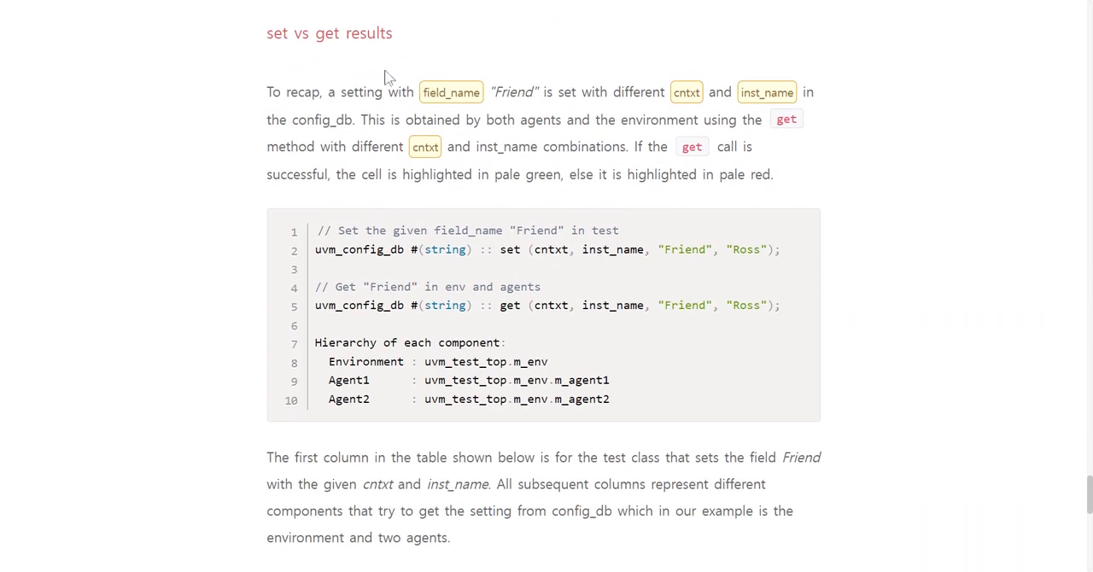
{"action": "mouse_move", "coordinate": [312, 113]}
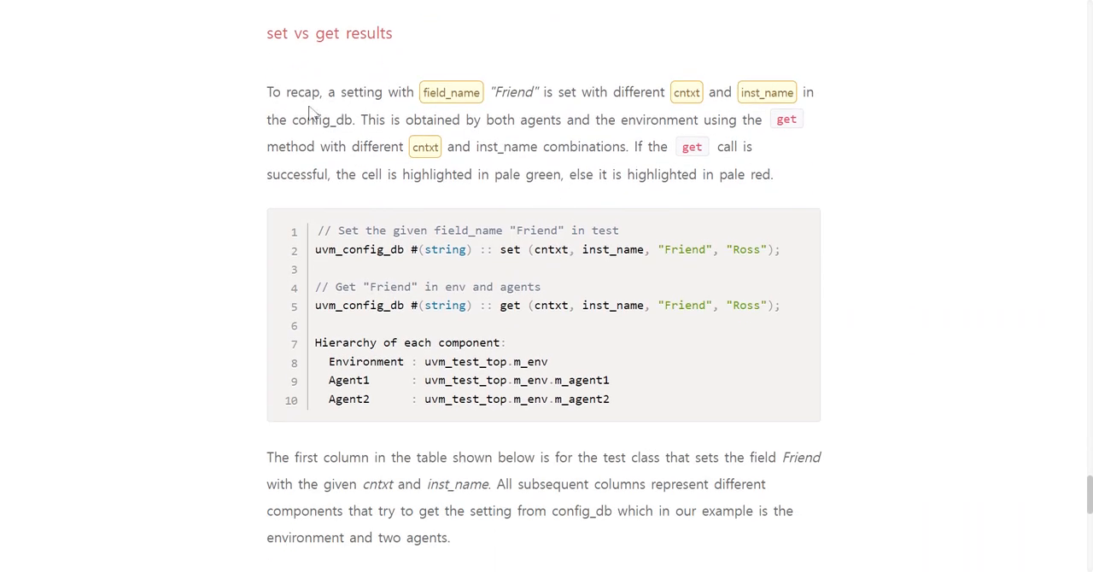
{"action": "mouse_move", "coordinate": [293, 105]}
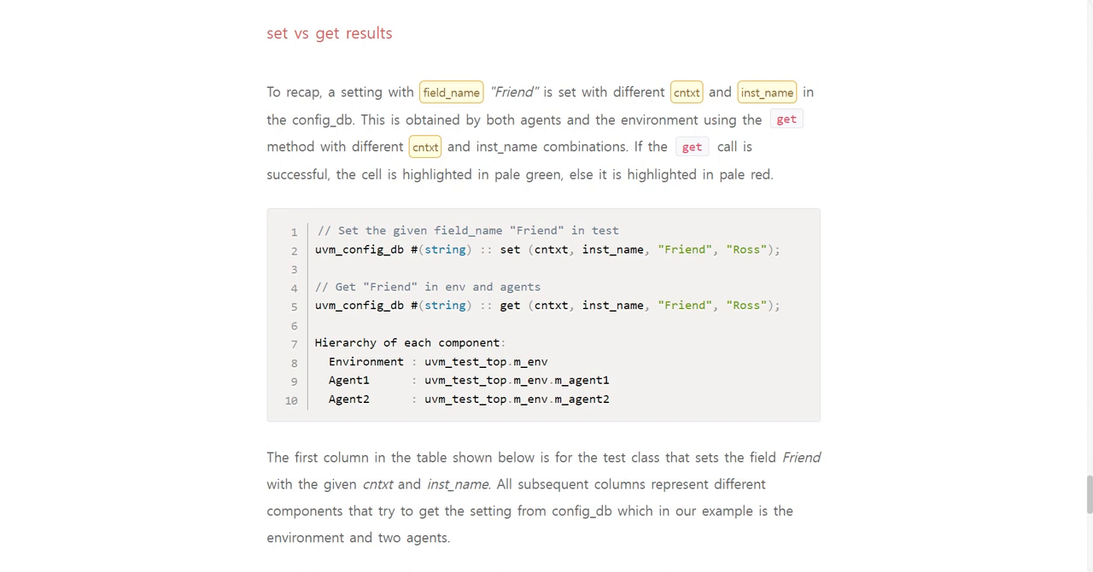
Step: Scroll below the explanatory paragraph to the Test::set rows with Env and Agent1 results
{"action": "scroll", "scroll_direction": "down", "scroll_amount": 3}
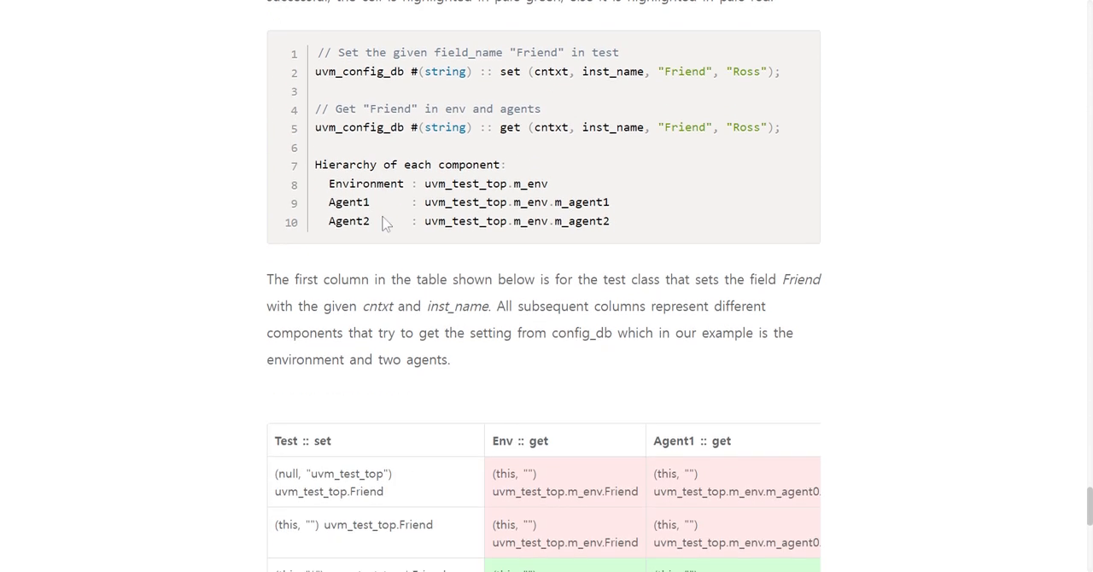
{"action": "mouse_move", "coordinate": [385, 237]}
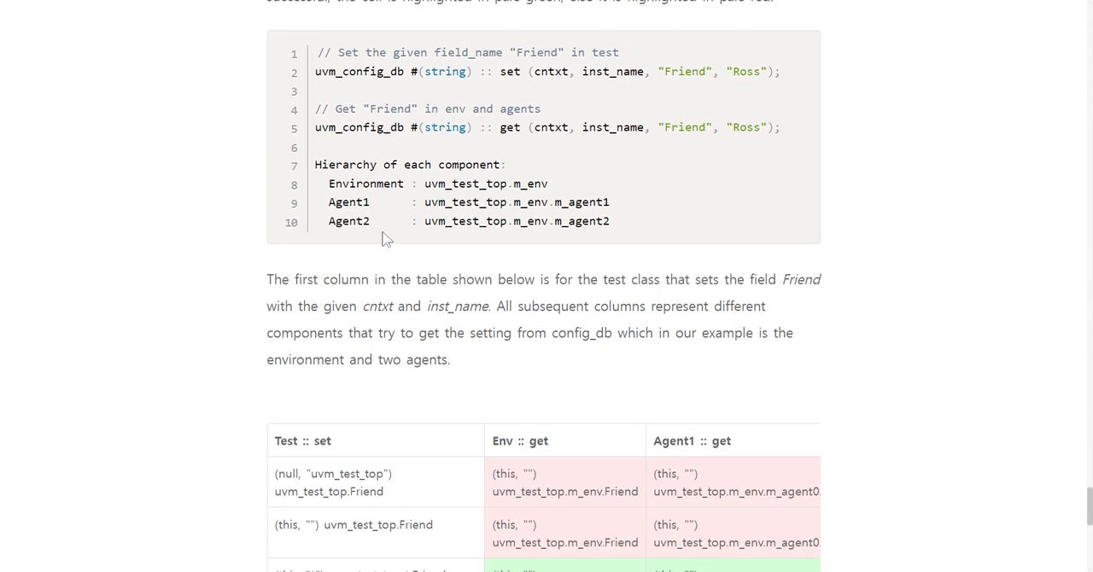
{"action": "scroll", "scroll_direction": "down", "scroll_amount": 3}
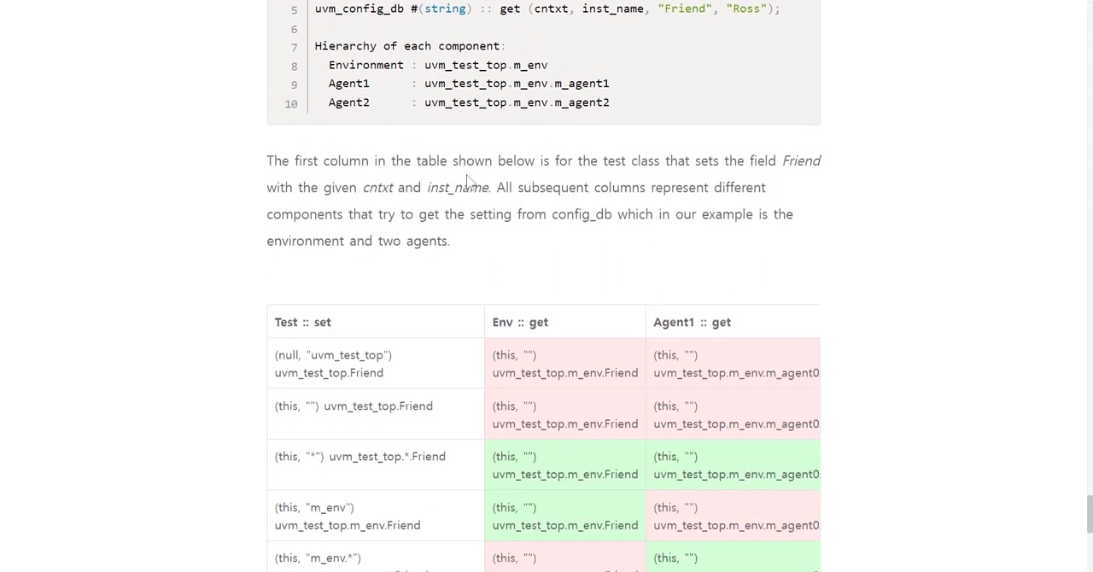
{"action": "mouse_move", "coordinate": [469, 182]}
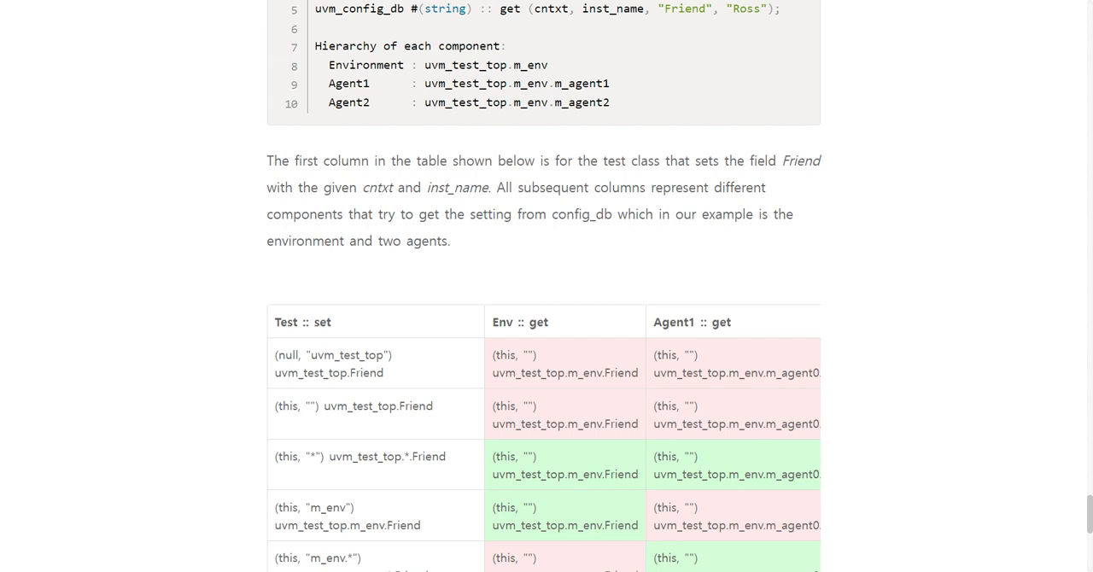
{"action": "mouse_move", "coordinate": [467, 145]}
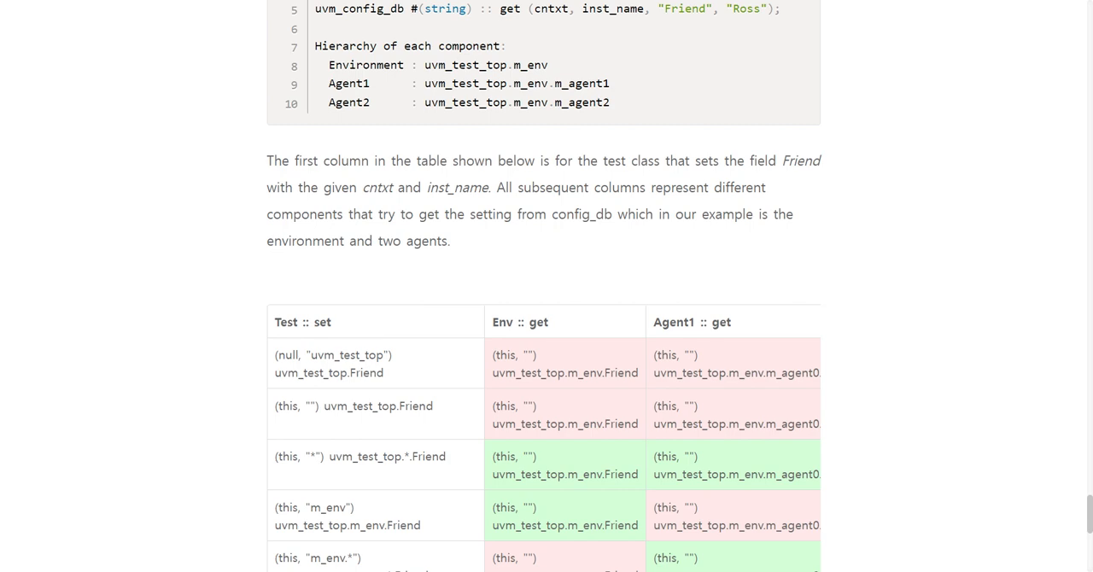
Step: Scroll to the page top showing the introduction, config database refresh link and Methods
{"action": "scroll", "scroll_direction": "down", "scroll_amount": 3}
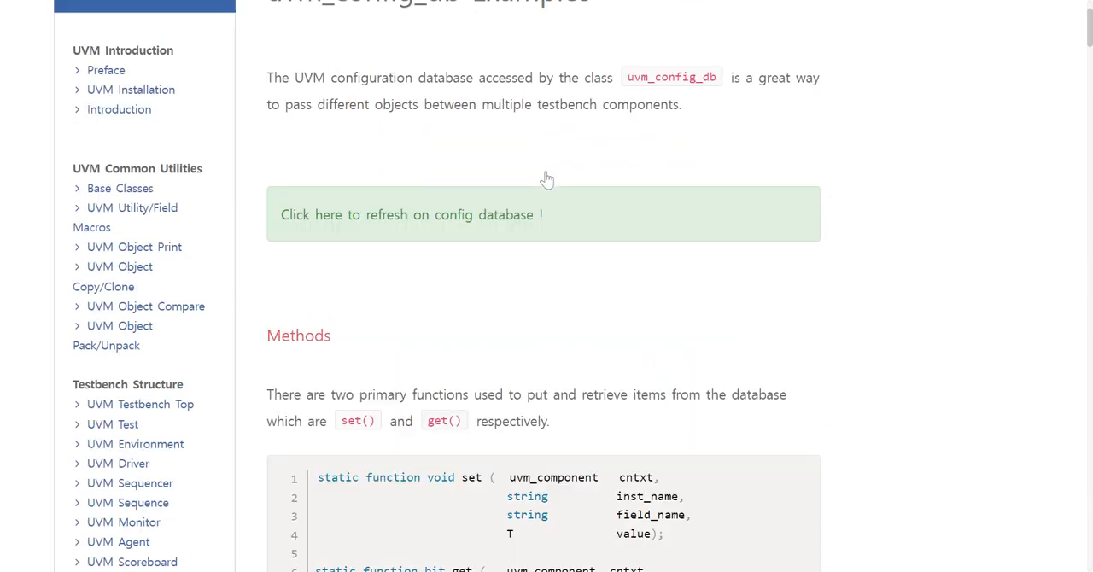
Step: Scroll down to '1. Test and Env' and the Case #1 base_env build_phase get() code
{"action": "scroll", "scroll_direction": "down", "scroll_amount": 3}
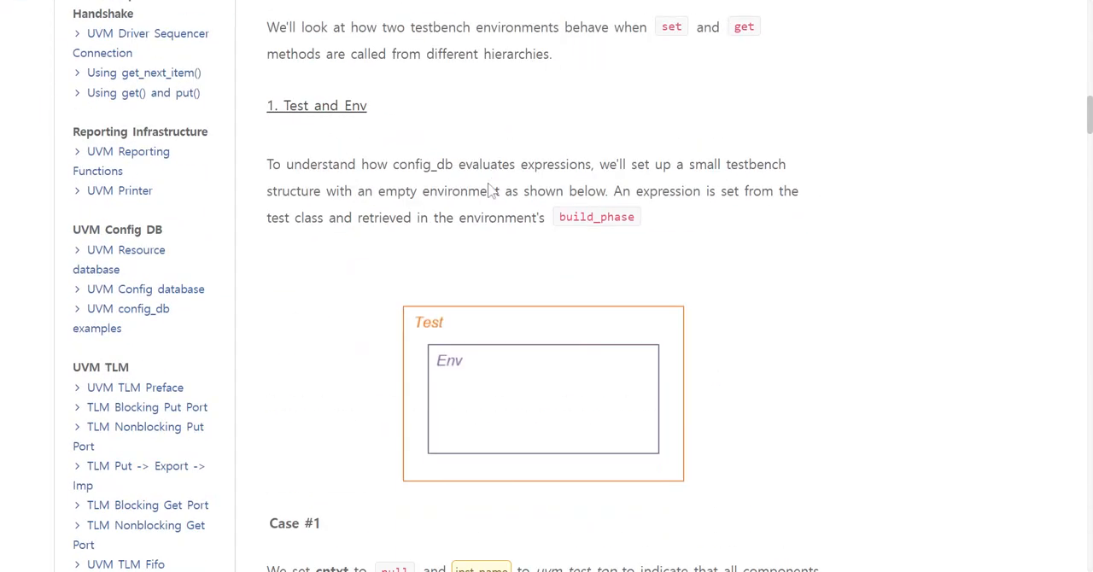
{"action": "scroll", "scroll_direction": "down", "scroll_amount": 3}
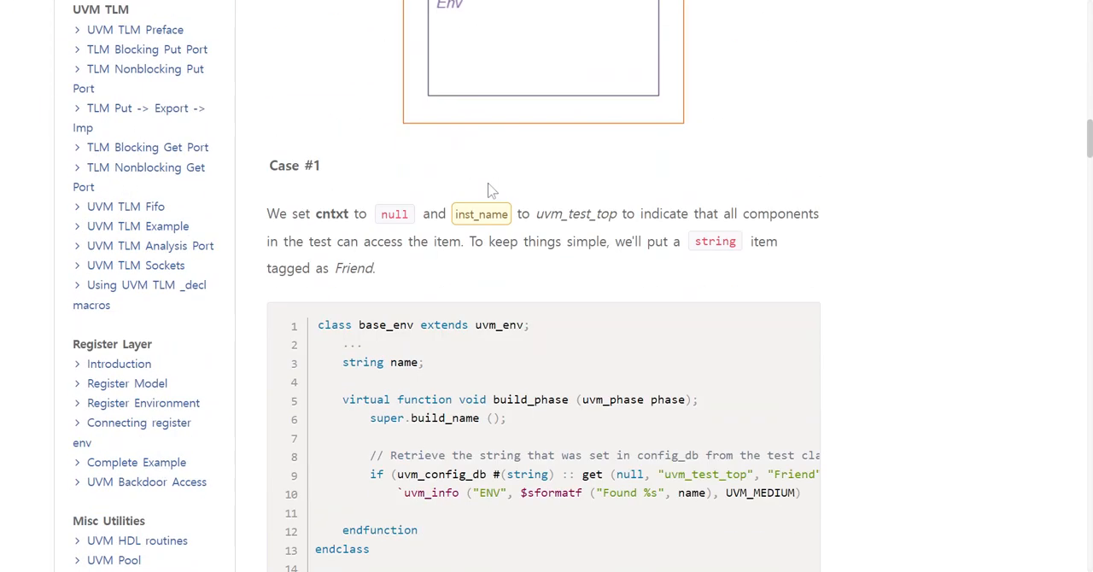